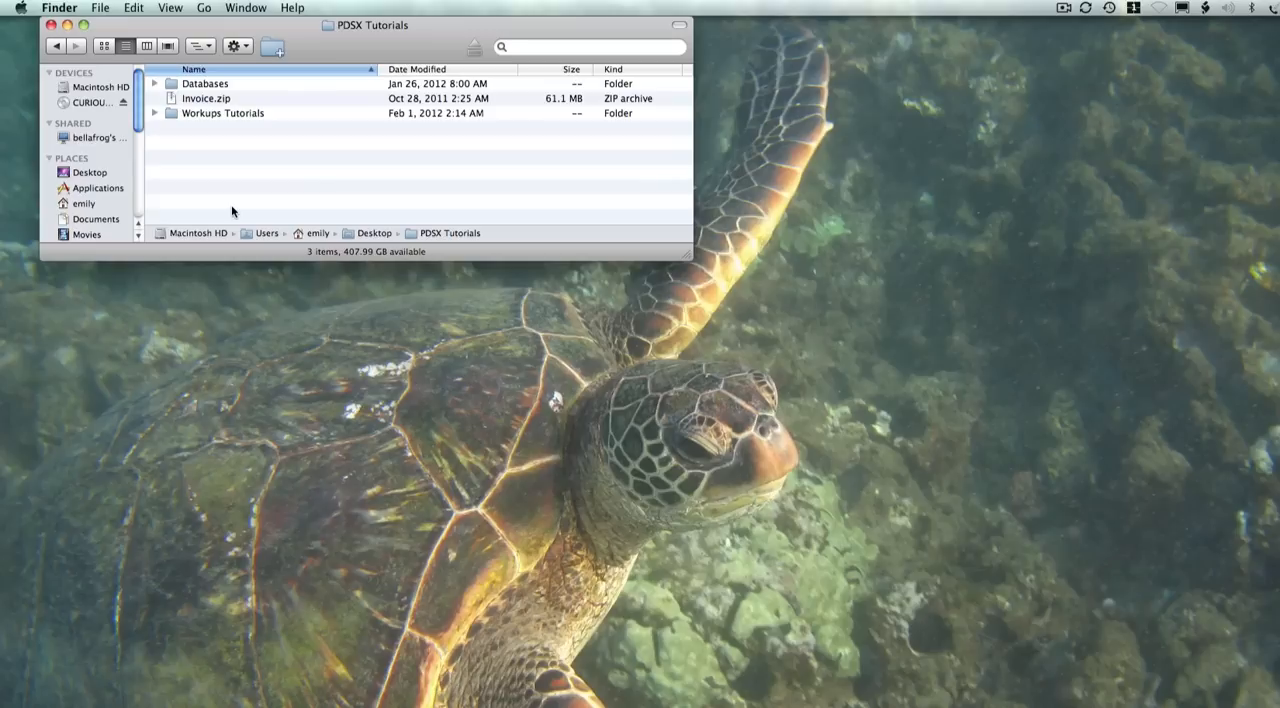
pyautogui.moveTo(236, 202)
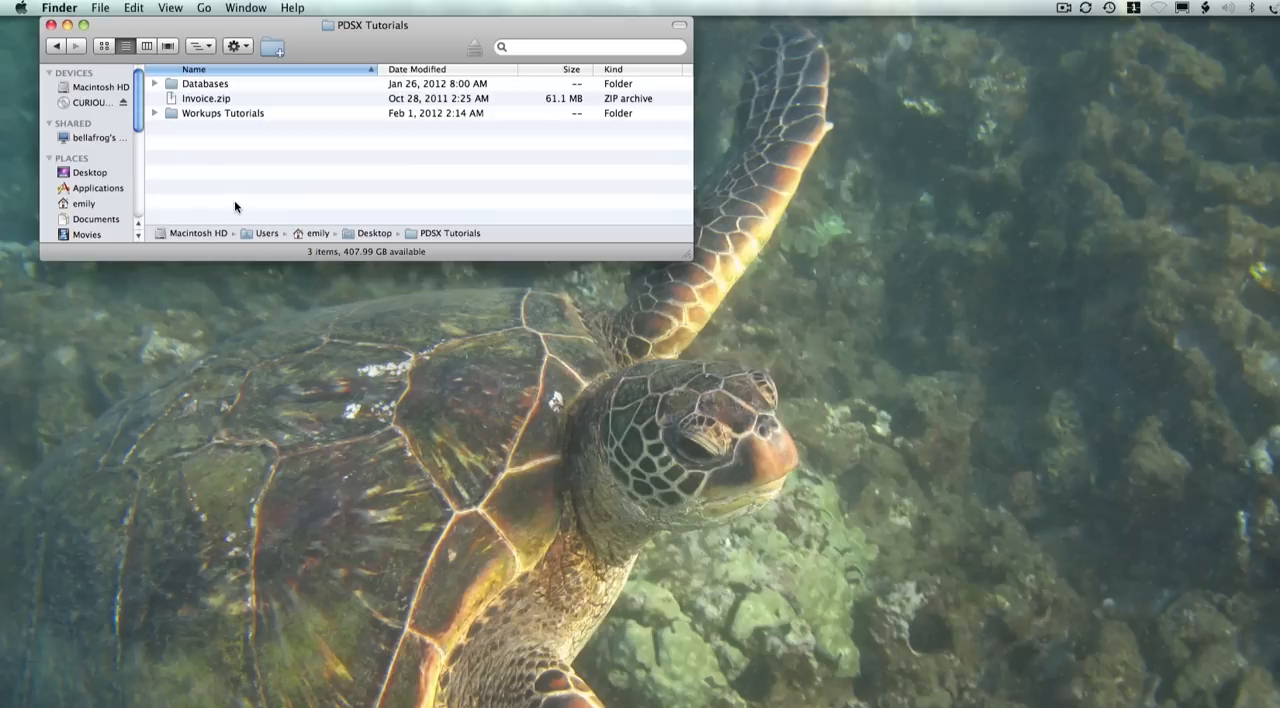
pyautogui.moveTo(180, 103)
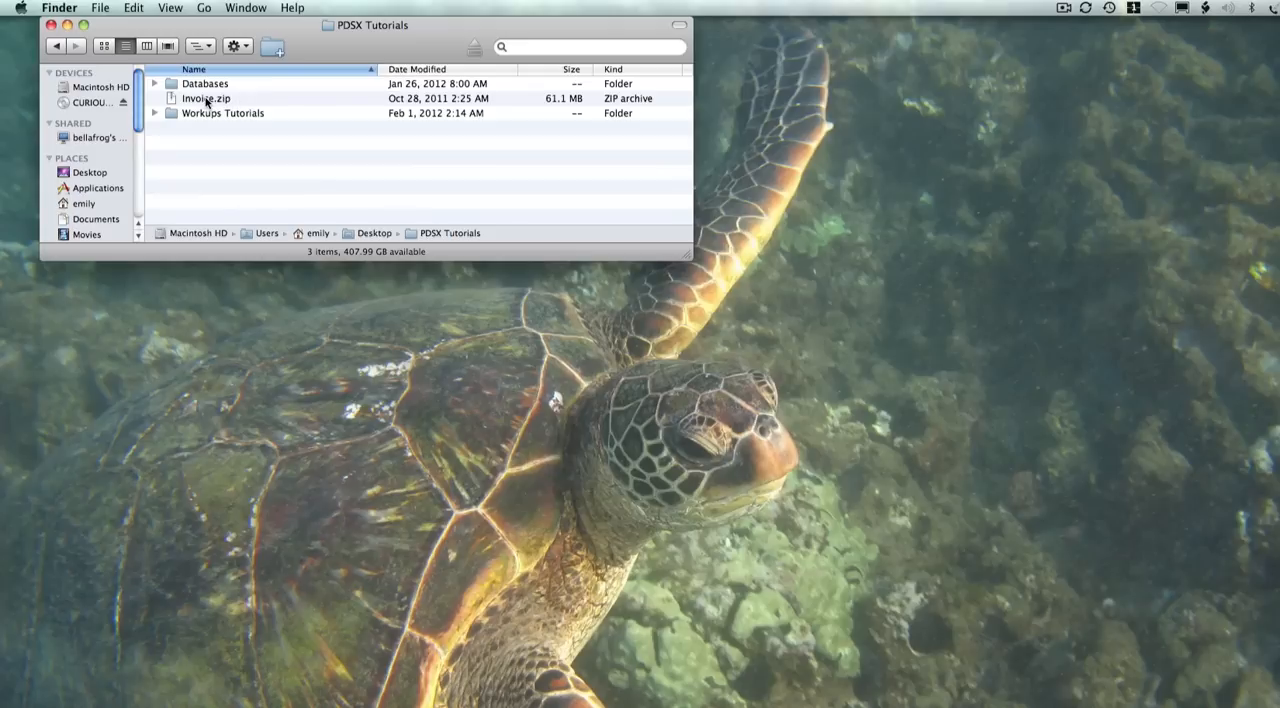
# Unzip Invoice.zip, expand the new Invoice folder, and select Invoice.app.
pyautogui.doubleClick(206, 99)
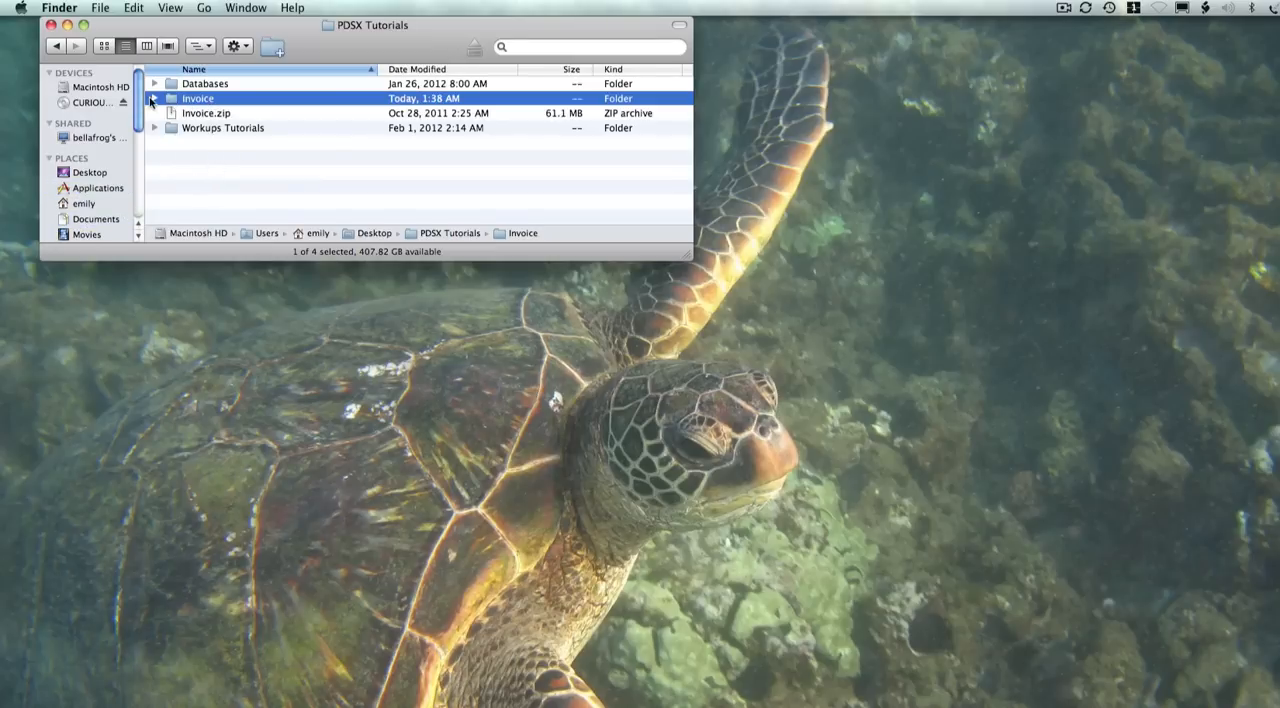
pyautogui.click(155, 99)
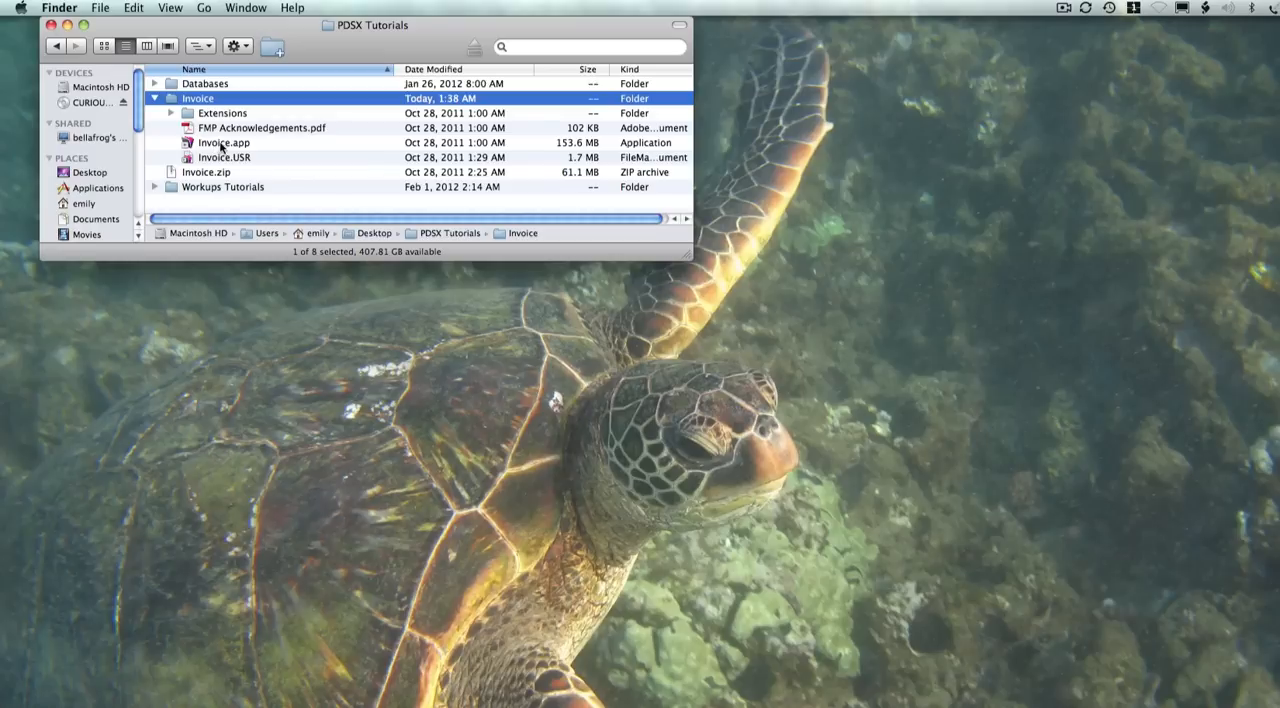
pyautogui.click(223, 142)
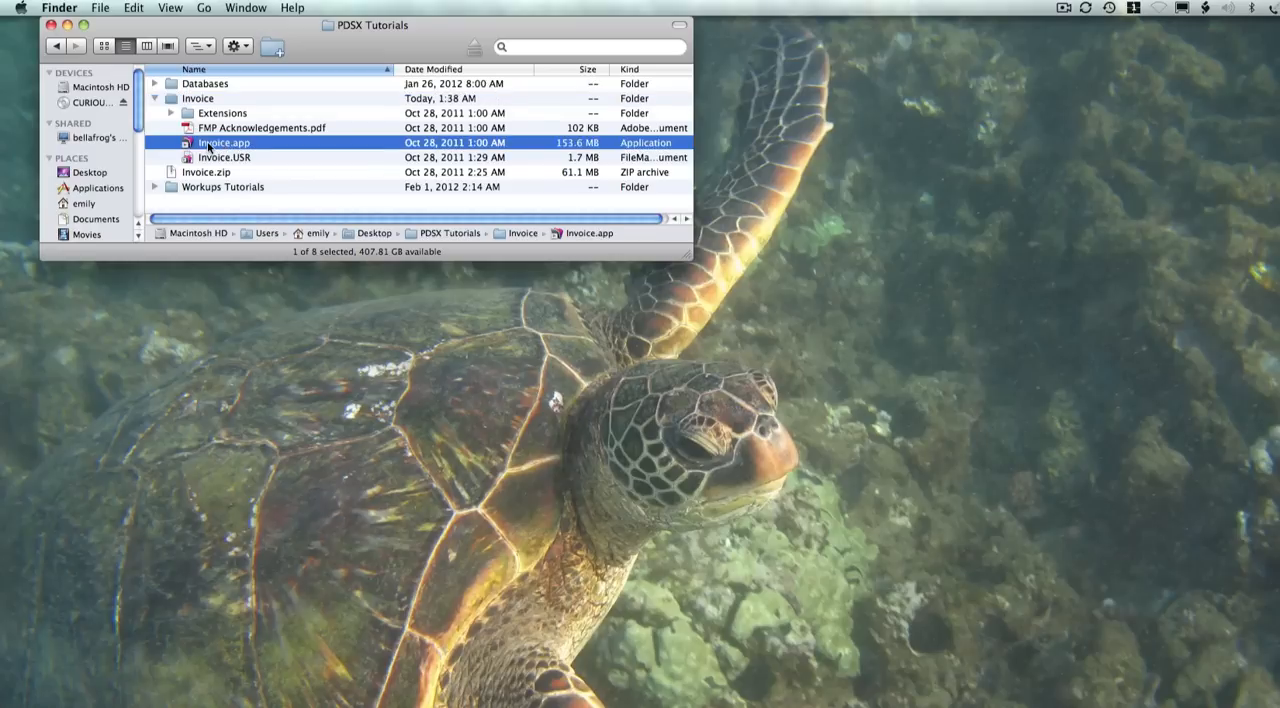
# Launch Invoice.app and log in with account name Marc and its password.
pyautogui.doubleClick(223, 142)
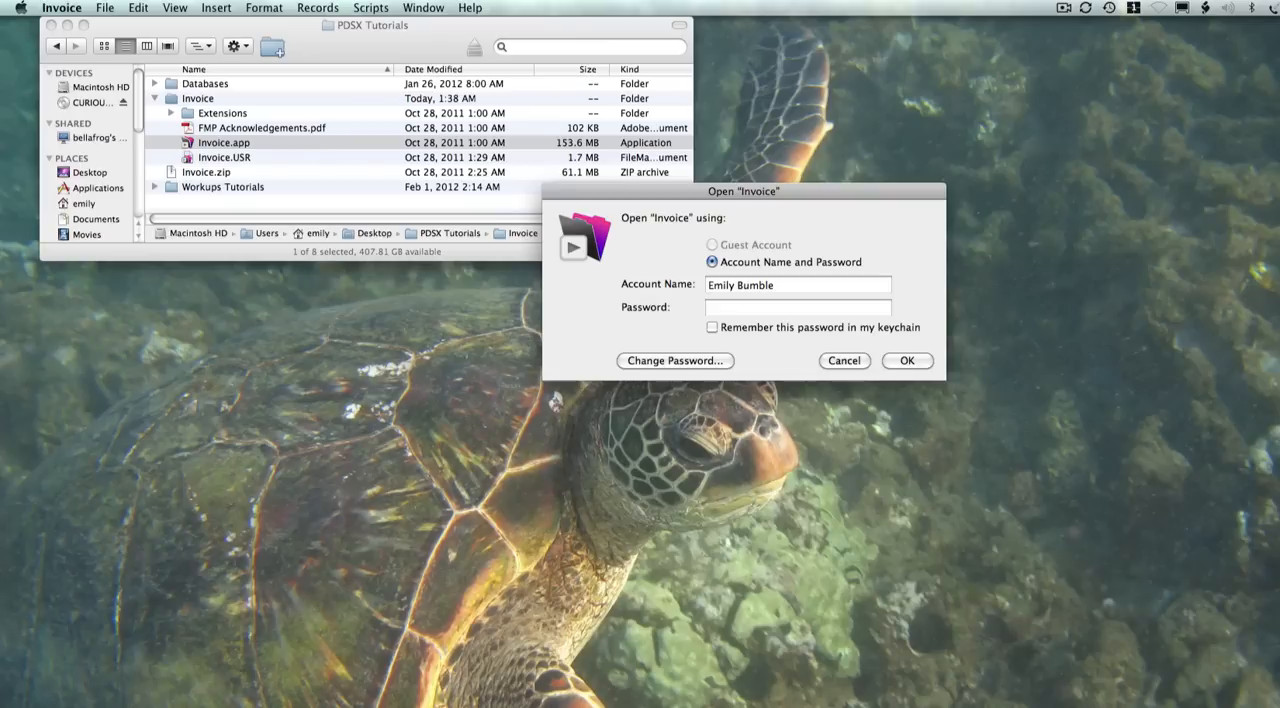
pyautogui.moveTo(875, 588)
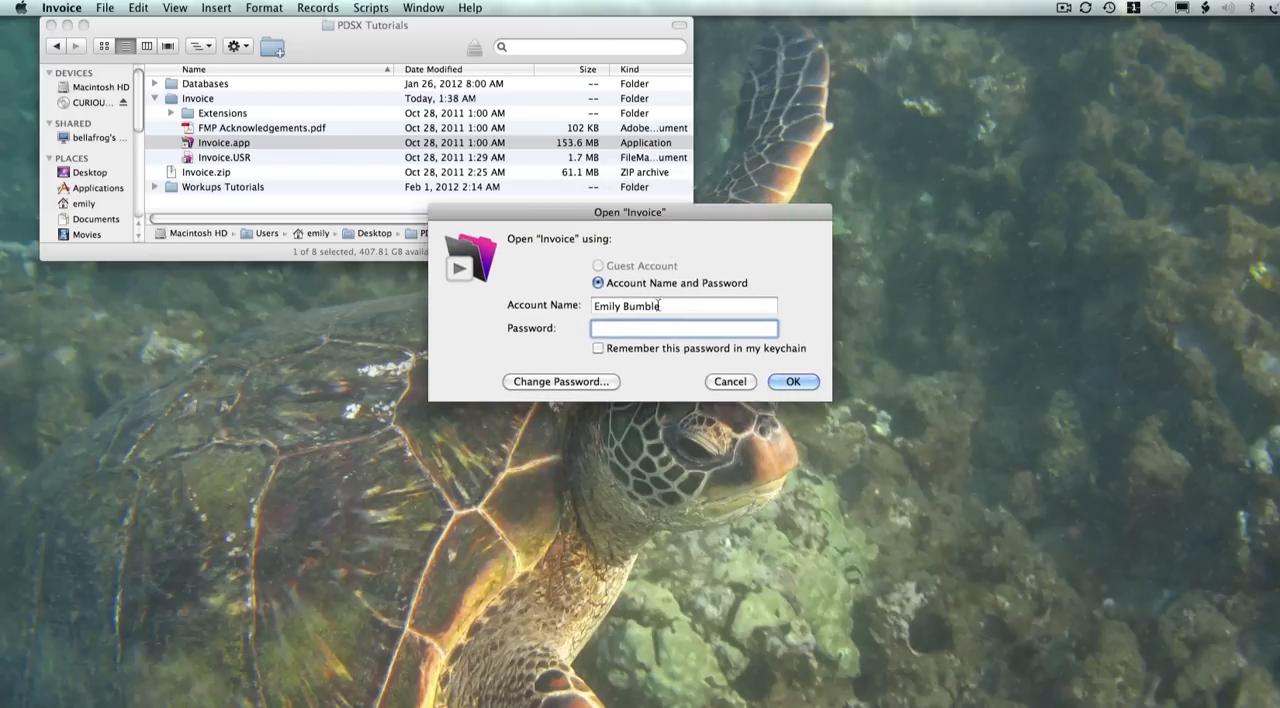
pyautogui.write('Marc')
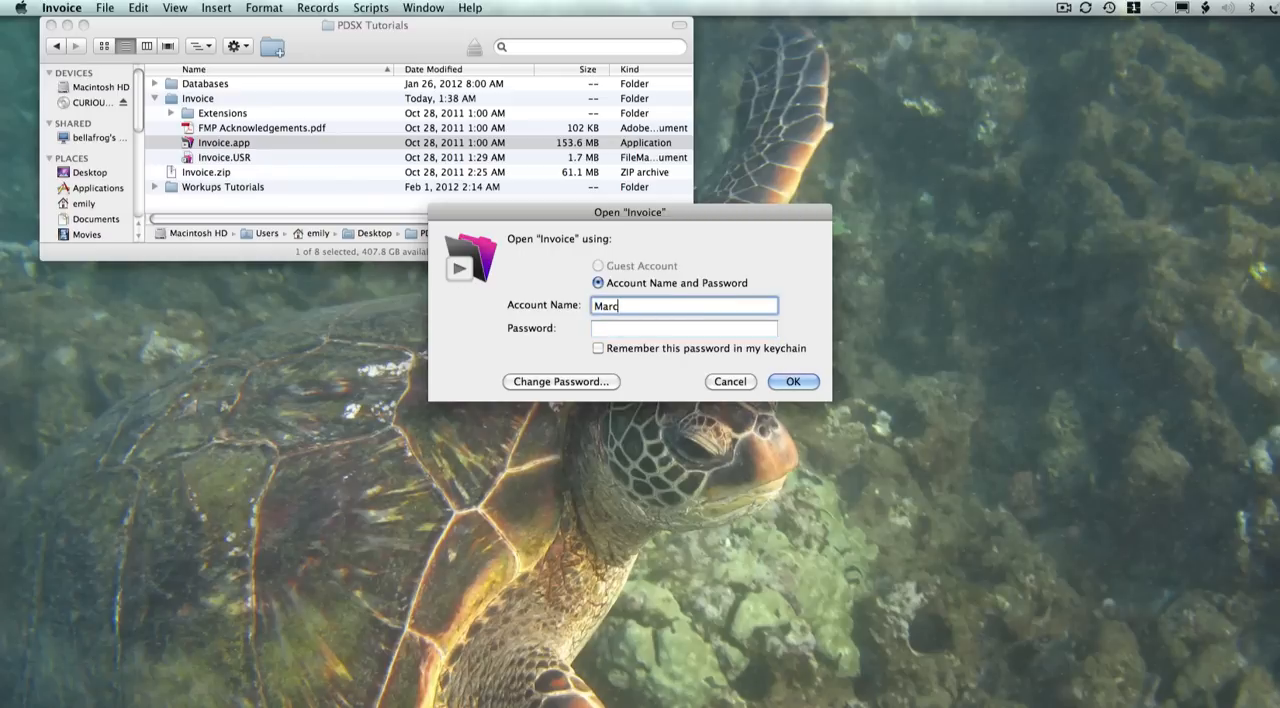
pyautogui.write('••••')
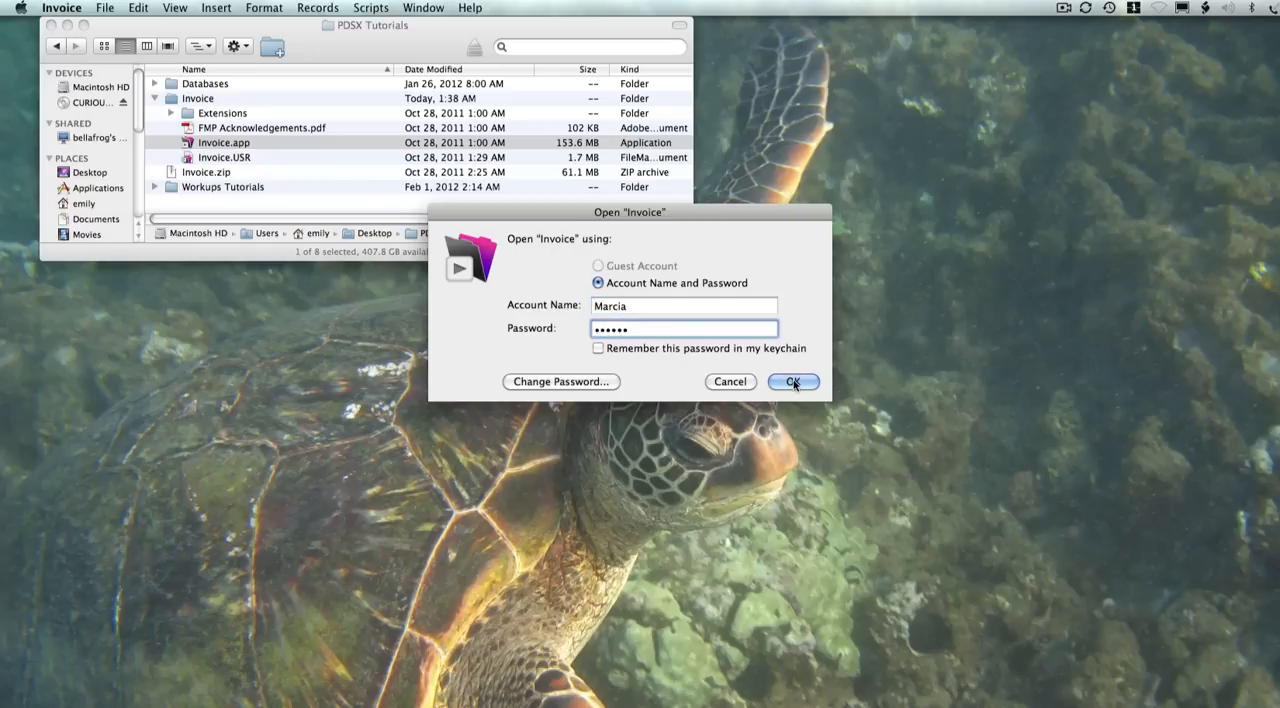
pyautogui.click(793, 382)
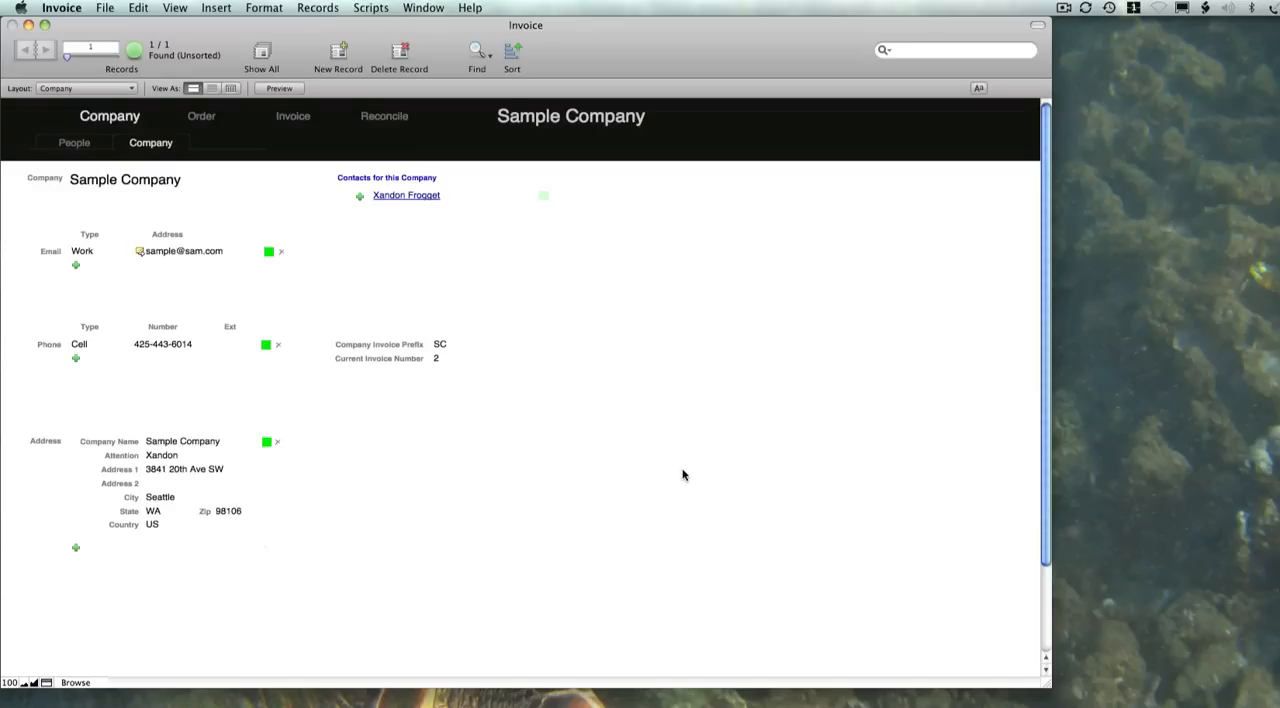
pyautogui.moveTo(228, 162)
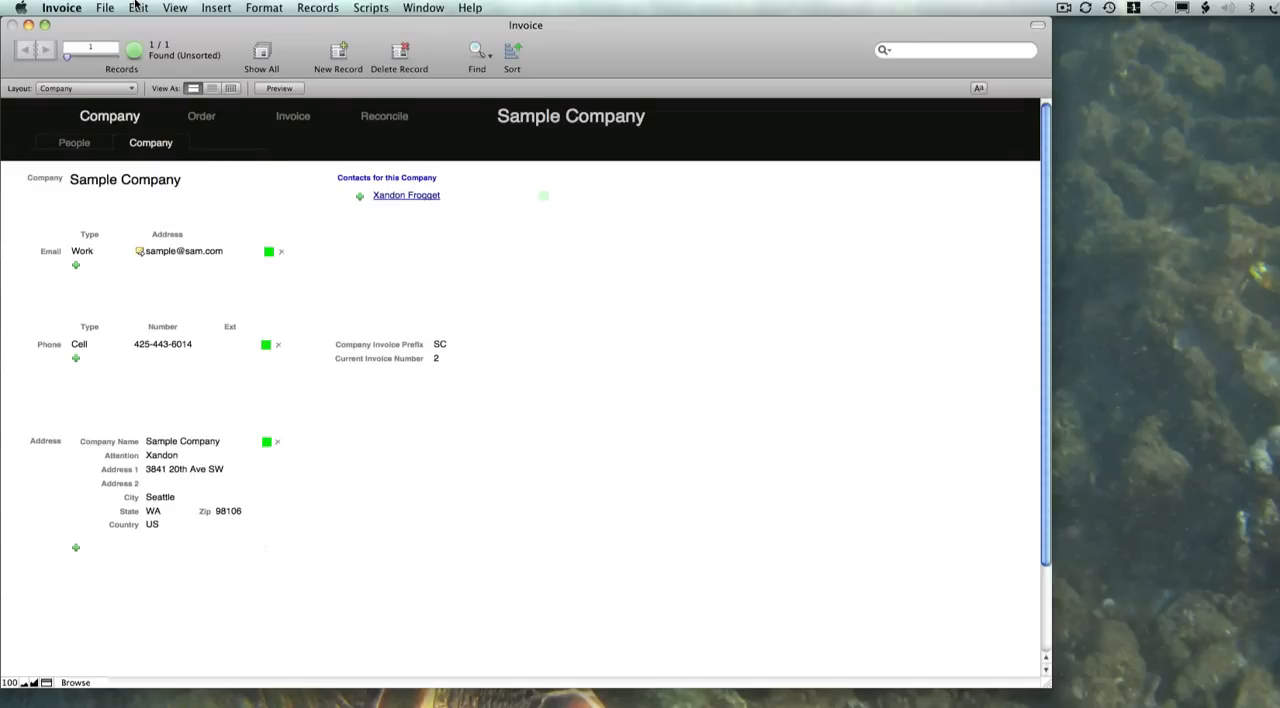
pyautogui.click(136, 10)
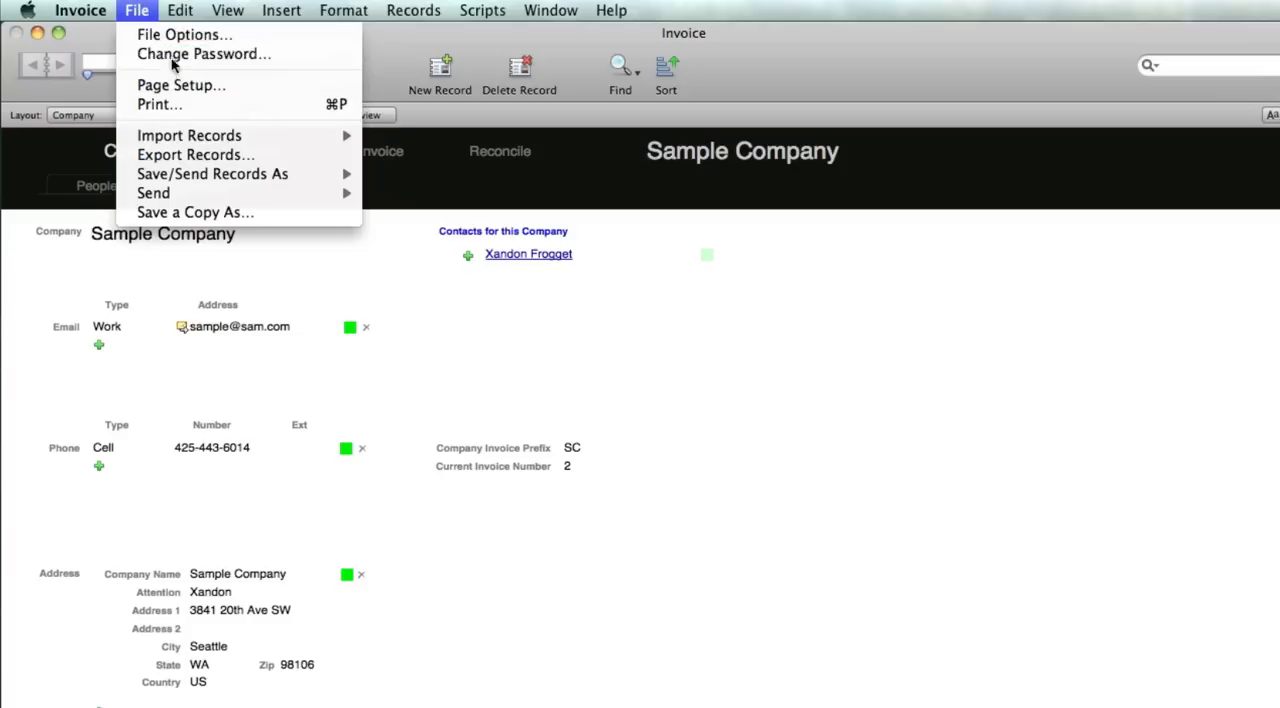
pyautogui.click(203, 54)
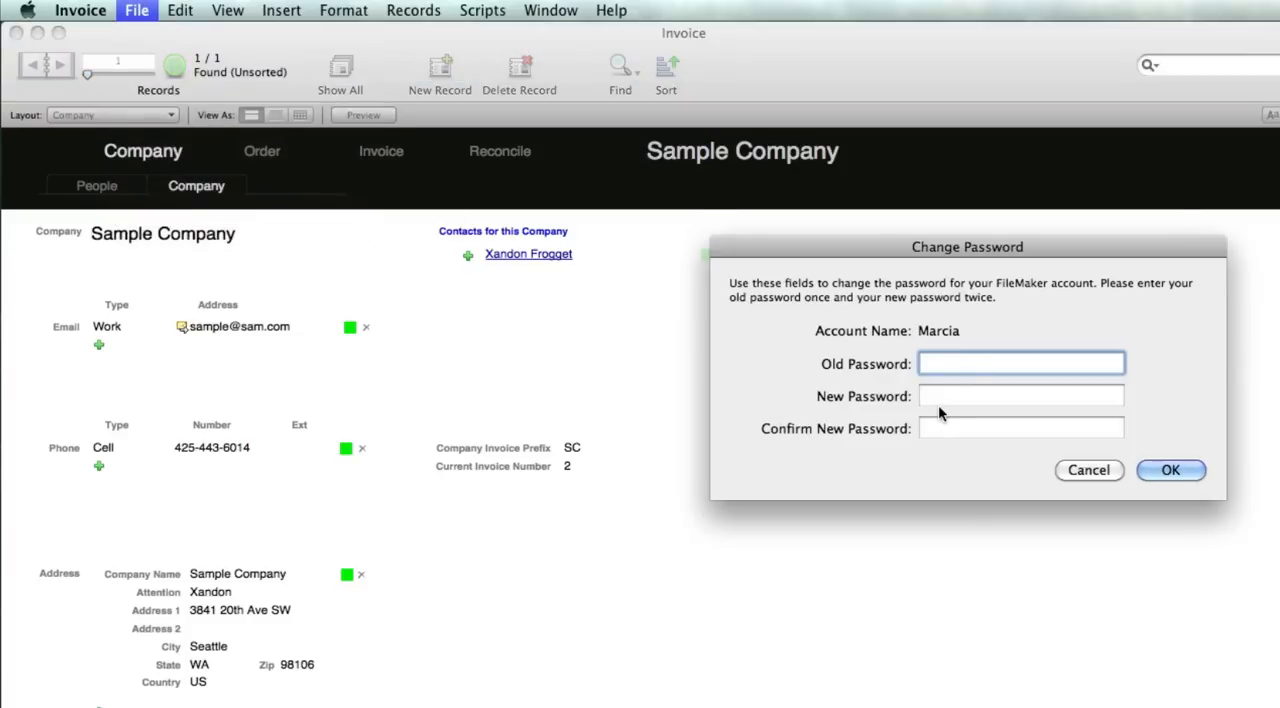
pyautogui.moveTo(1089, 478)
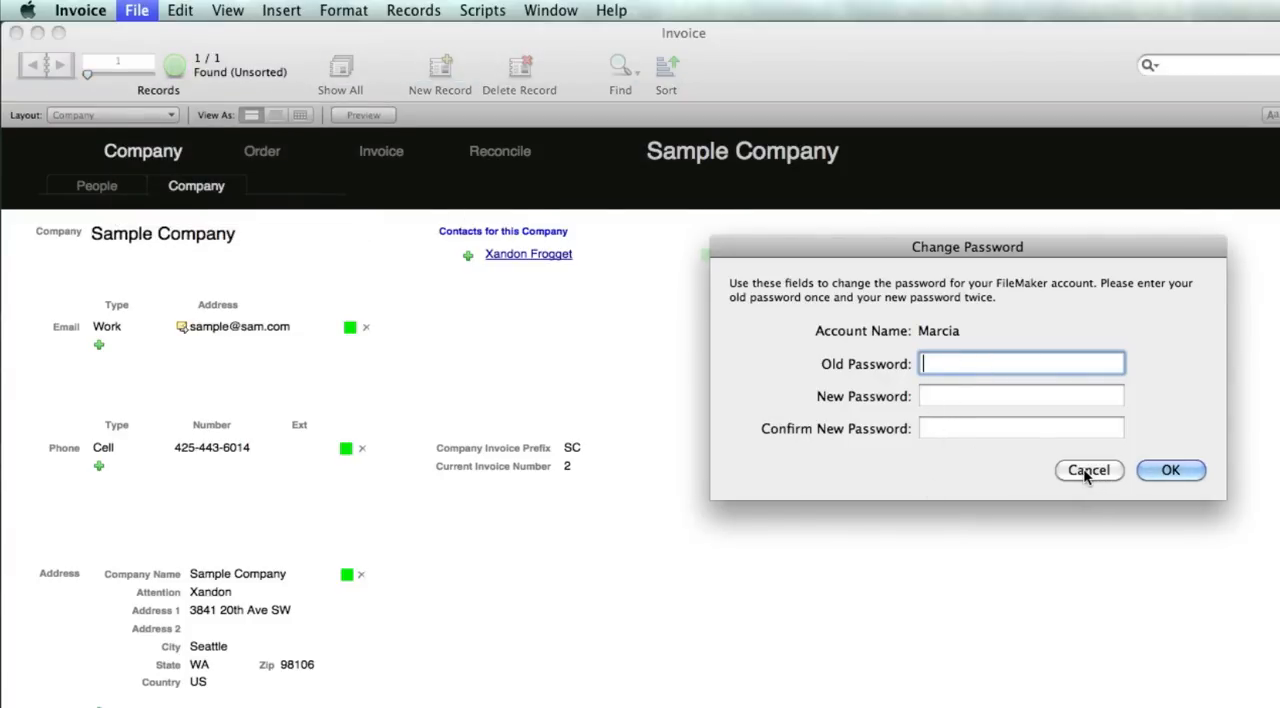
pyautogui.click(1088, 470)
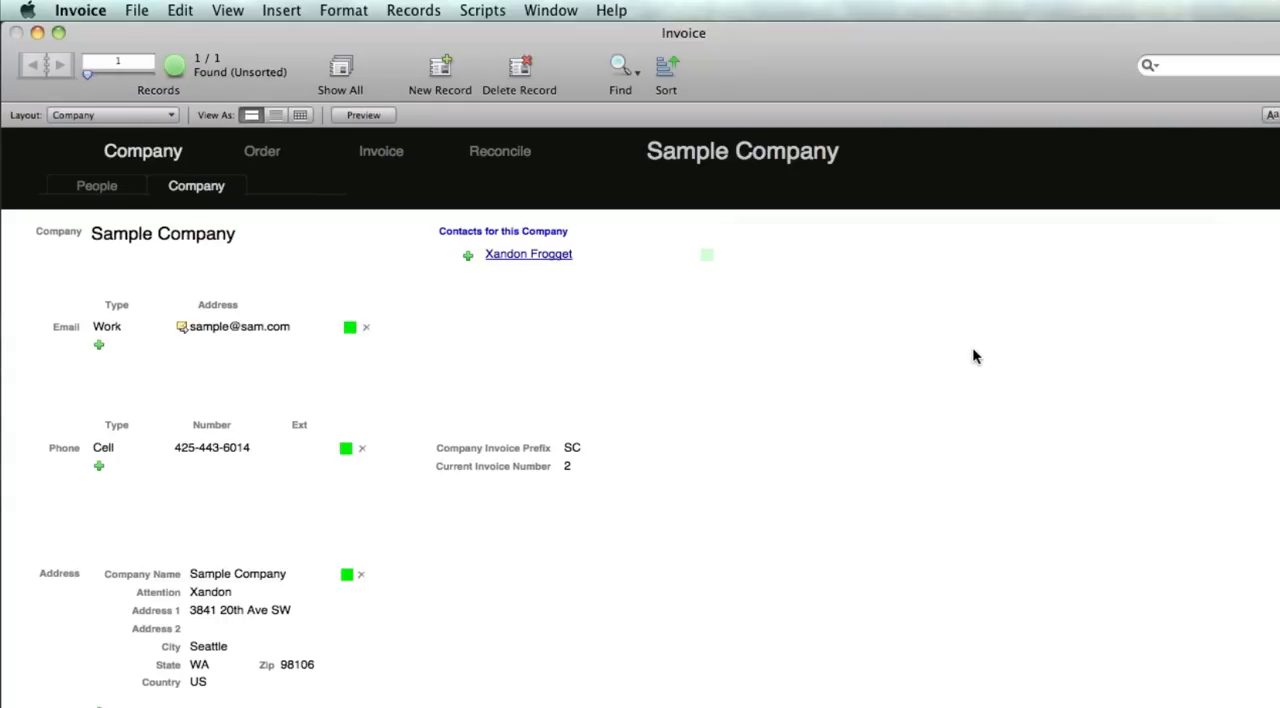
pyautogui.moveTo(969, 356)
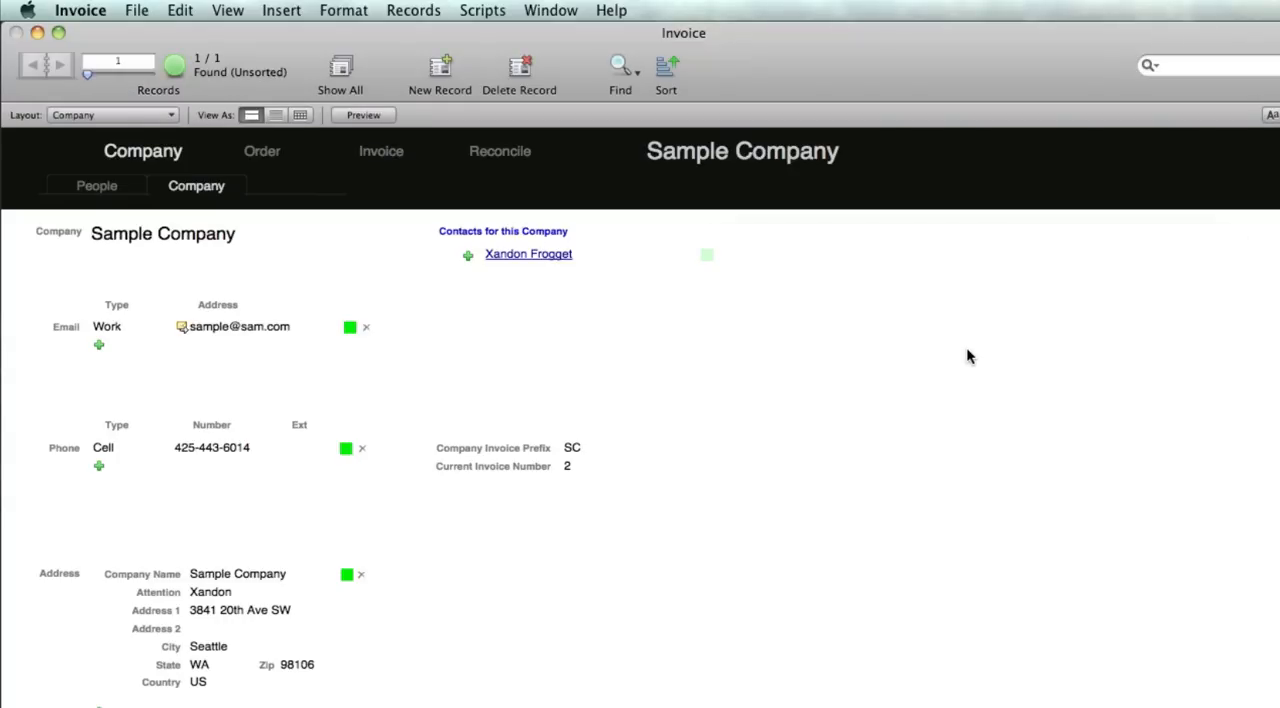
pyautogui.moveTo(340, 595)
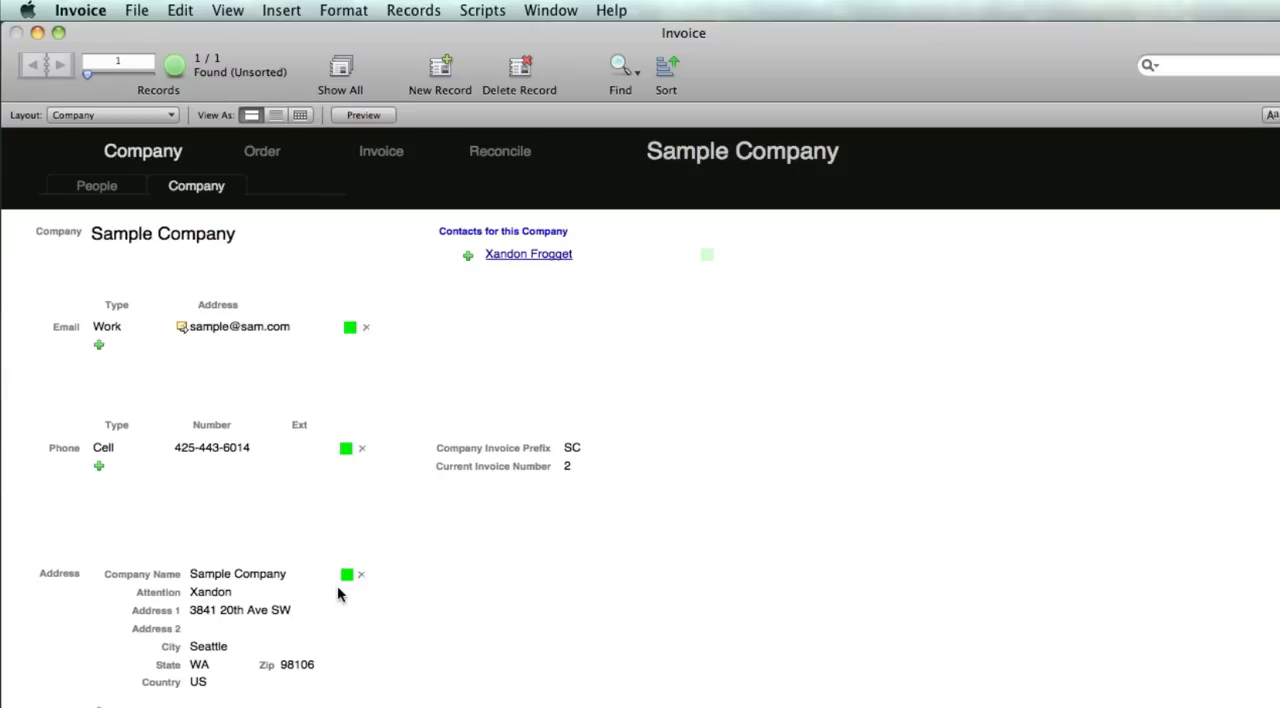
pyautogui.moveTo(524, 645)
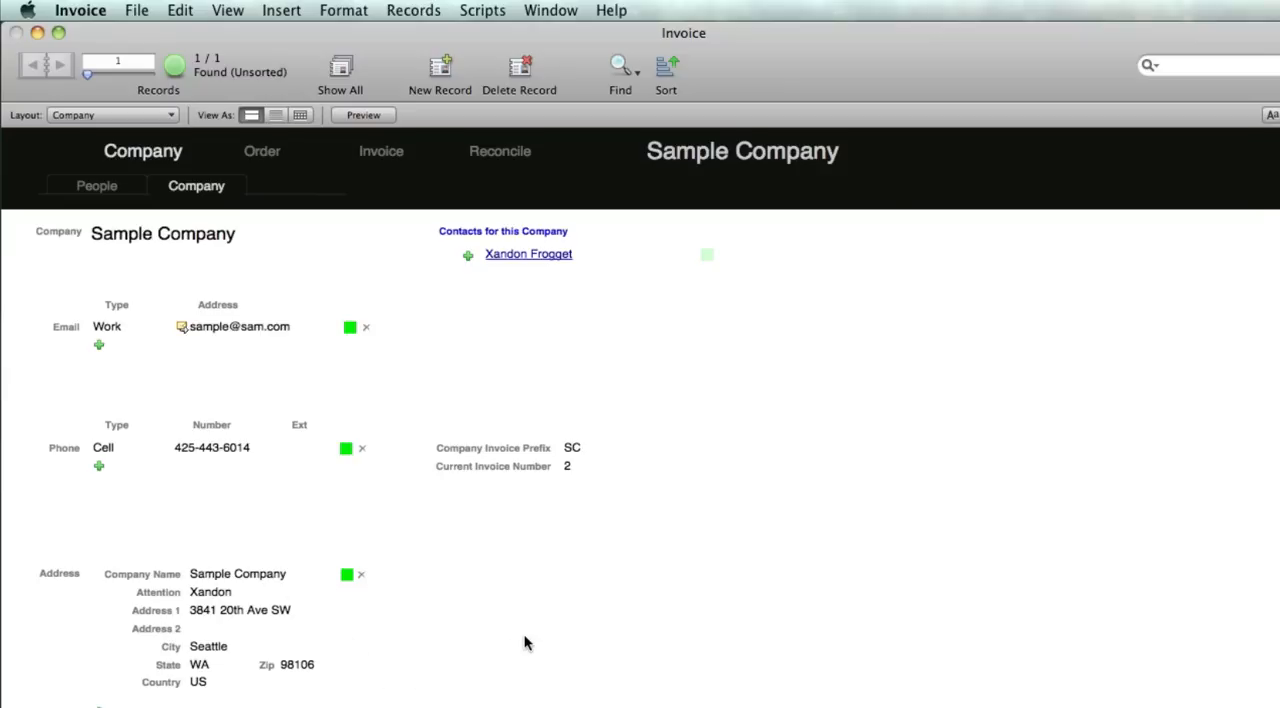
pyautogui.moveTo(533, 127)
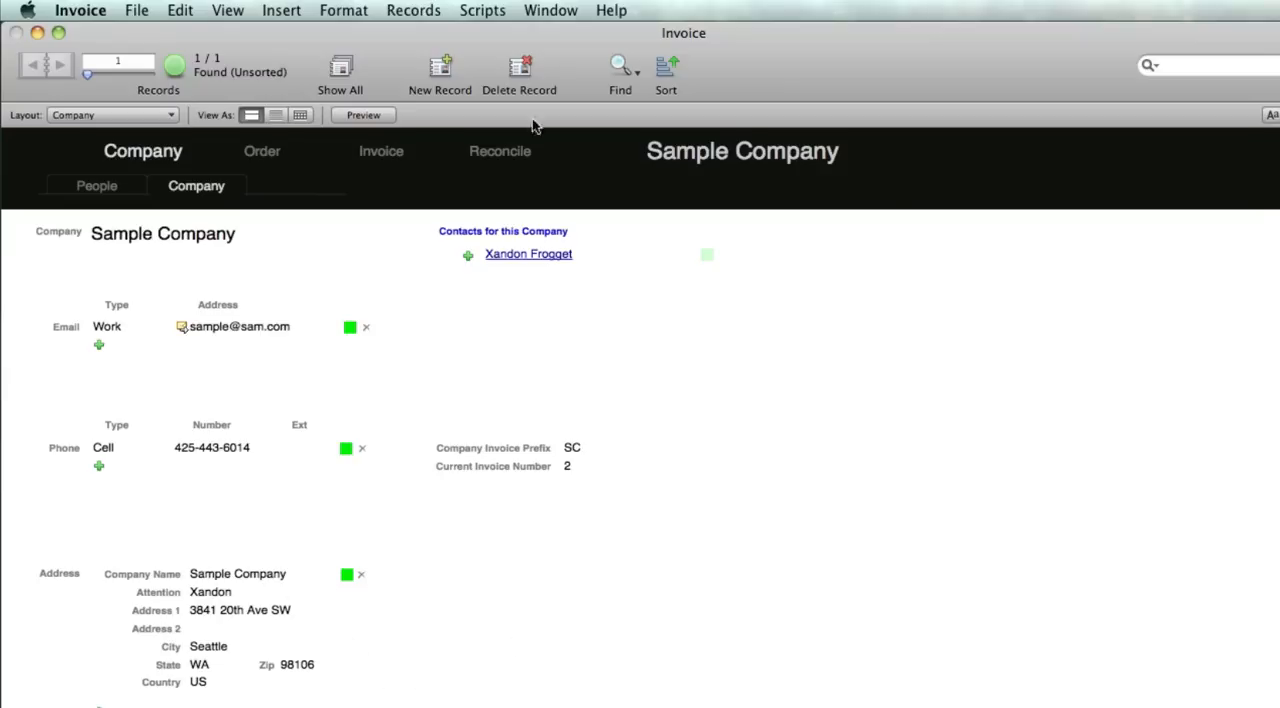
pyautogui.moveTo(97, 189)
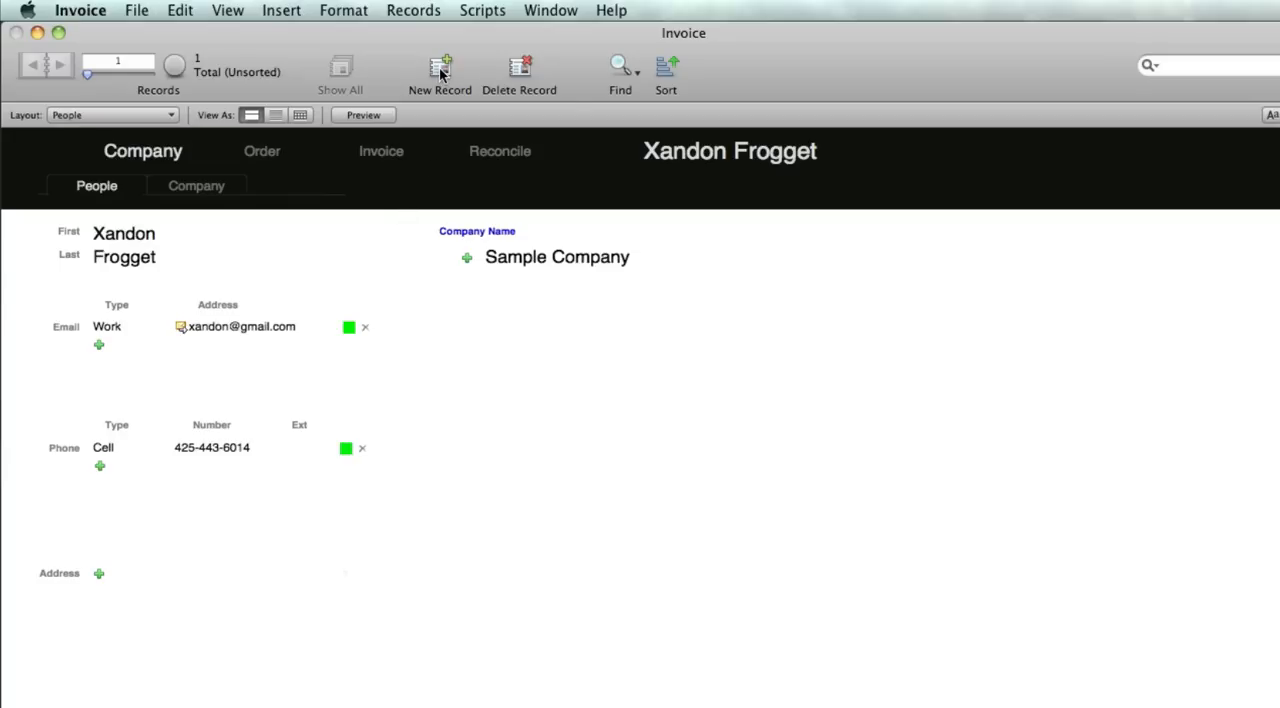
pyautogui.click(196, 185)
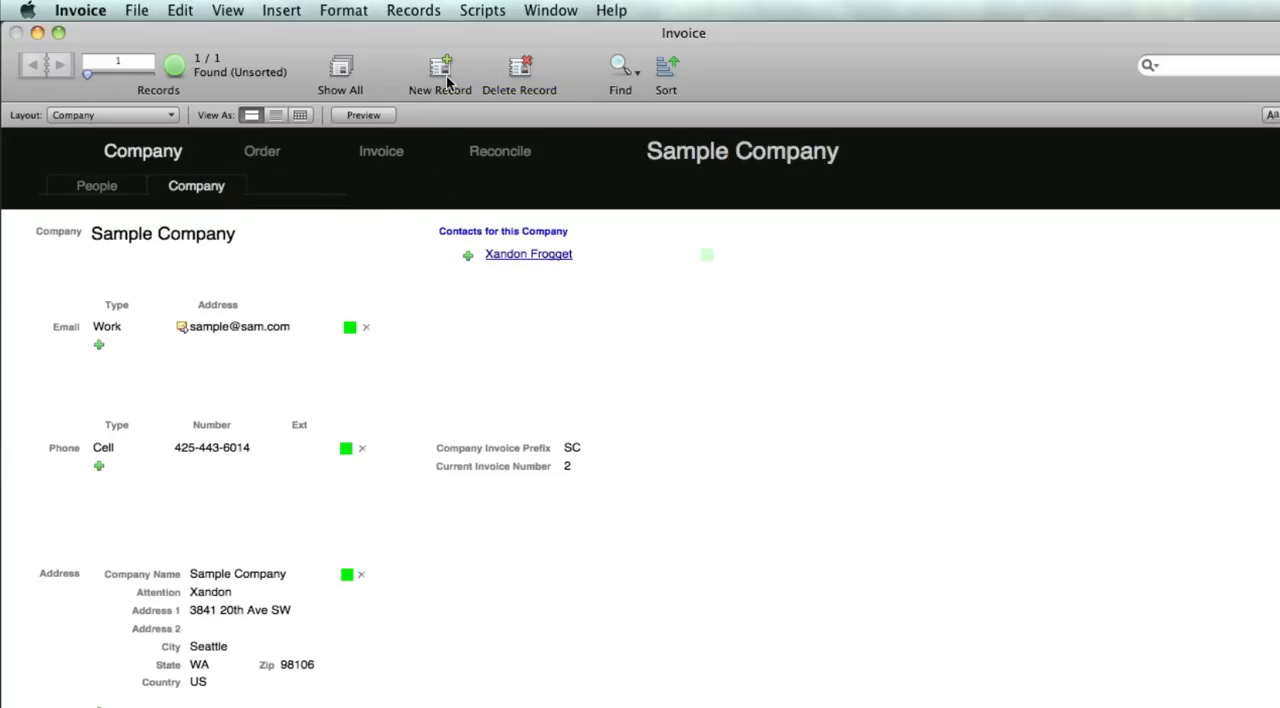
# Create a new company record named Bart's Slingshot Camp.
pyautogui.click(439, 66)
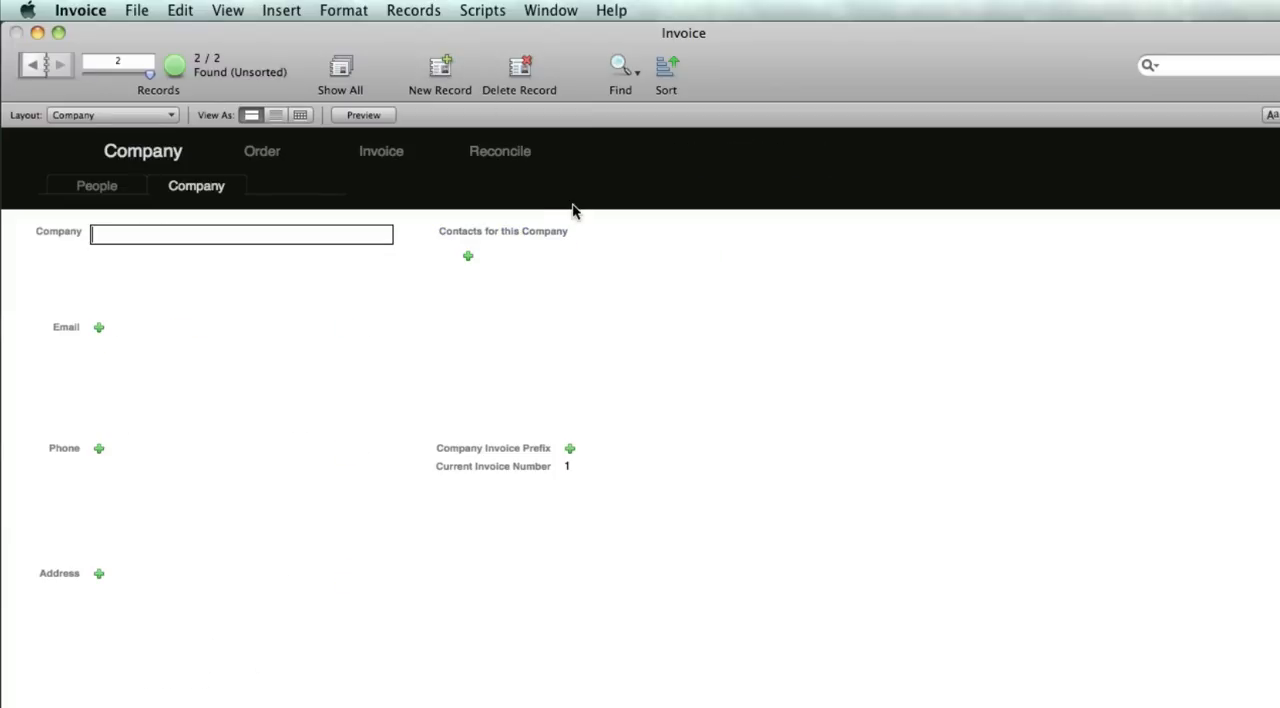
pyautogui.write('Barts')
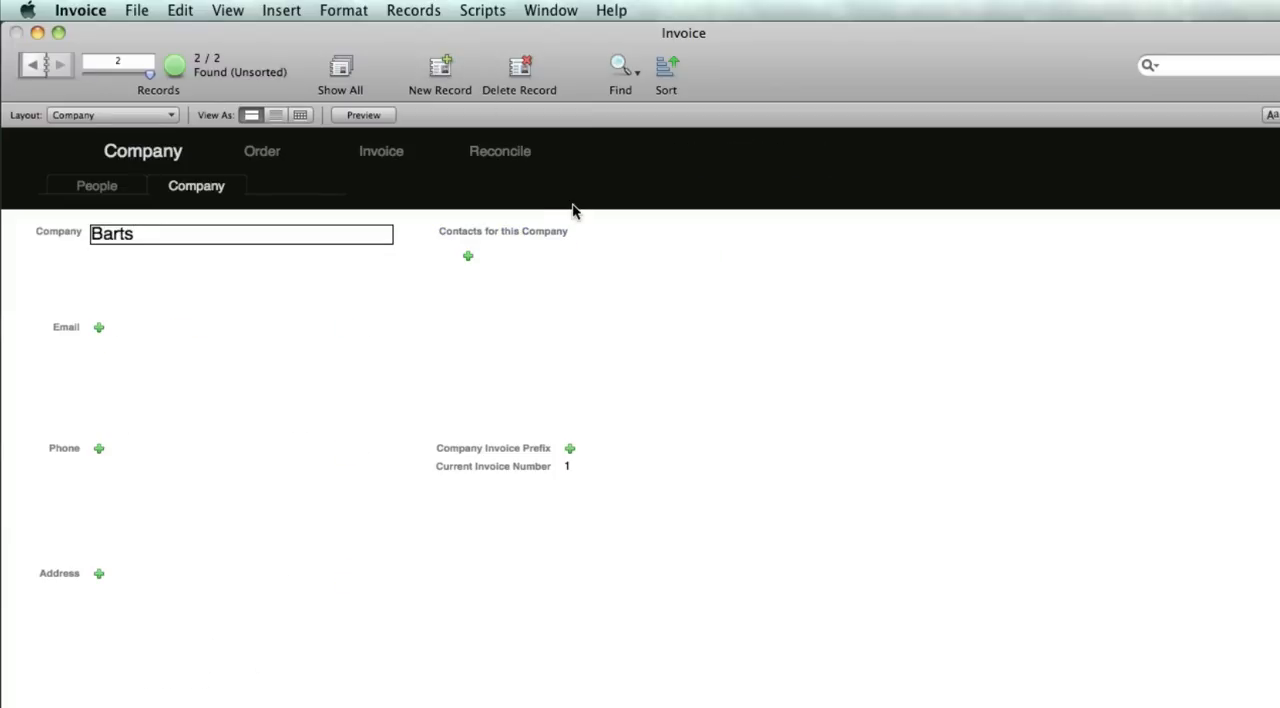
pyautogui.write("'")
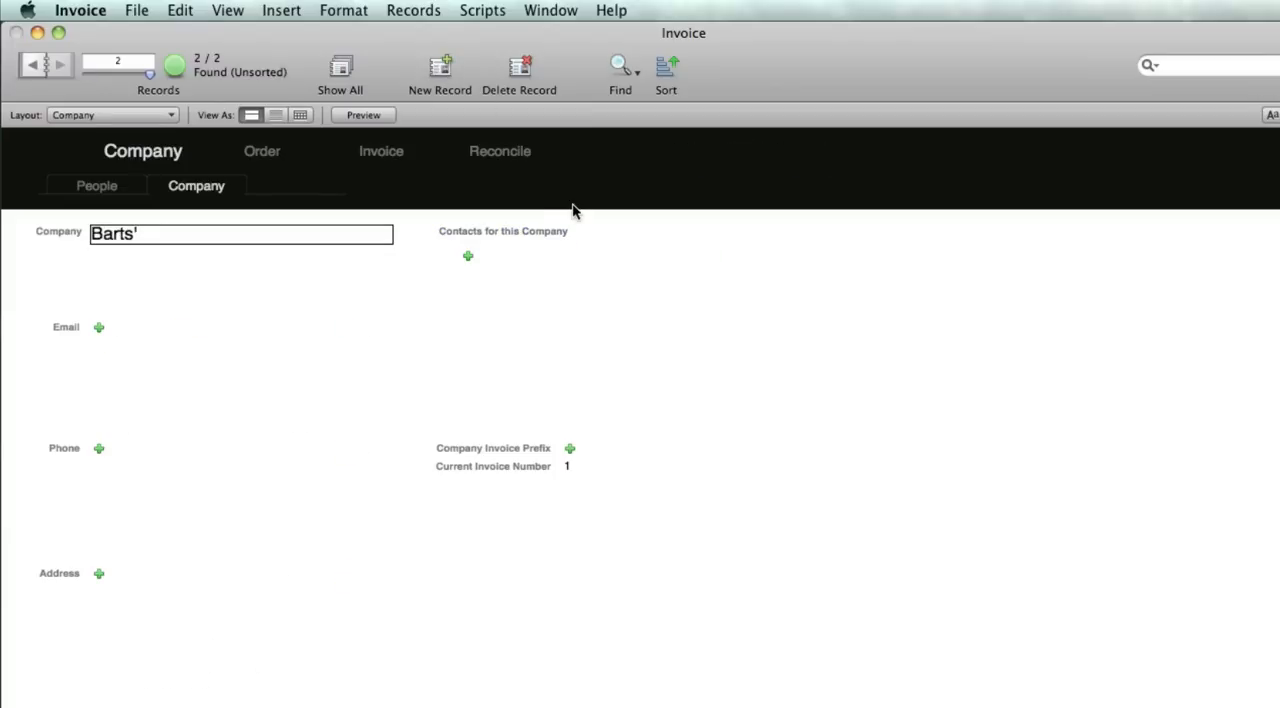
pyautogui.press('Backspace')
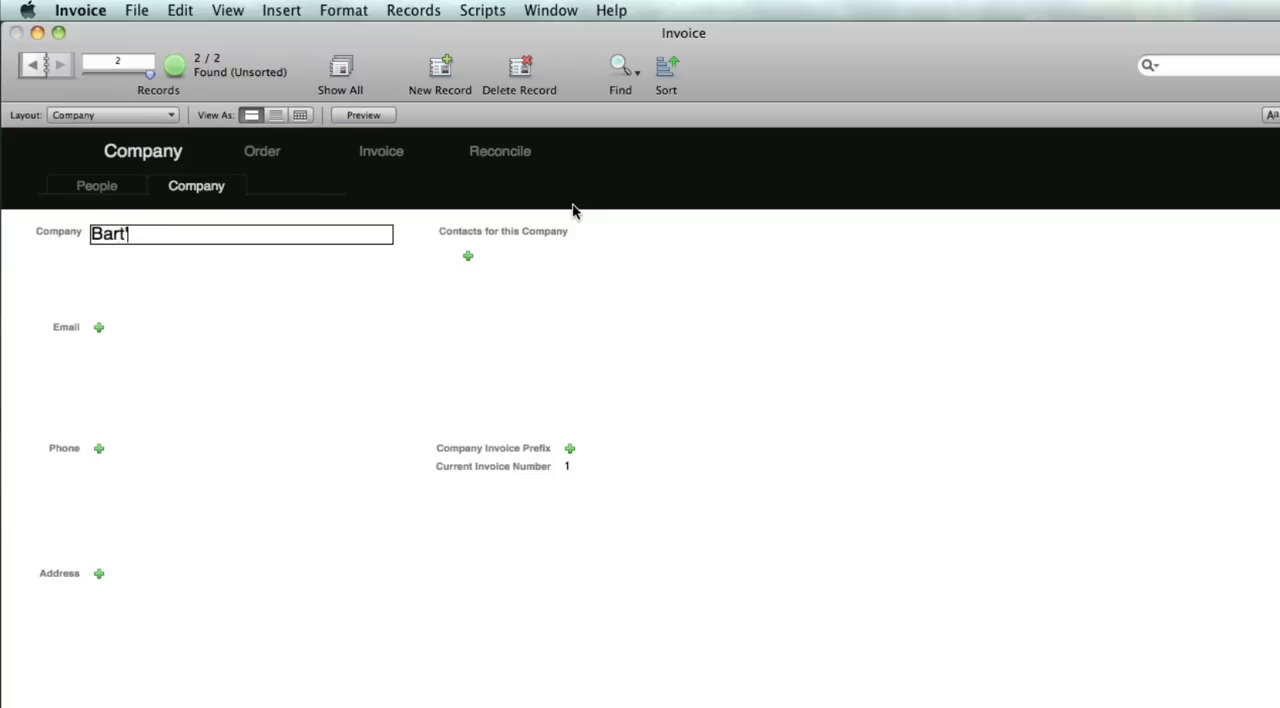
pyautogui.write("'s Slingshot Camp")
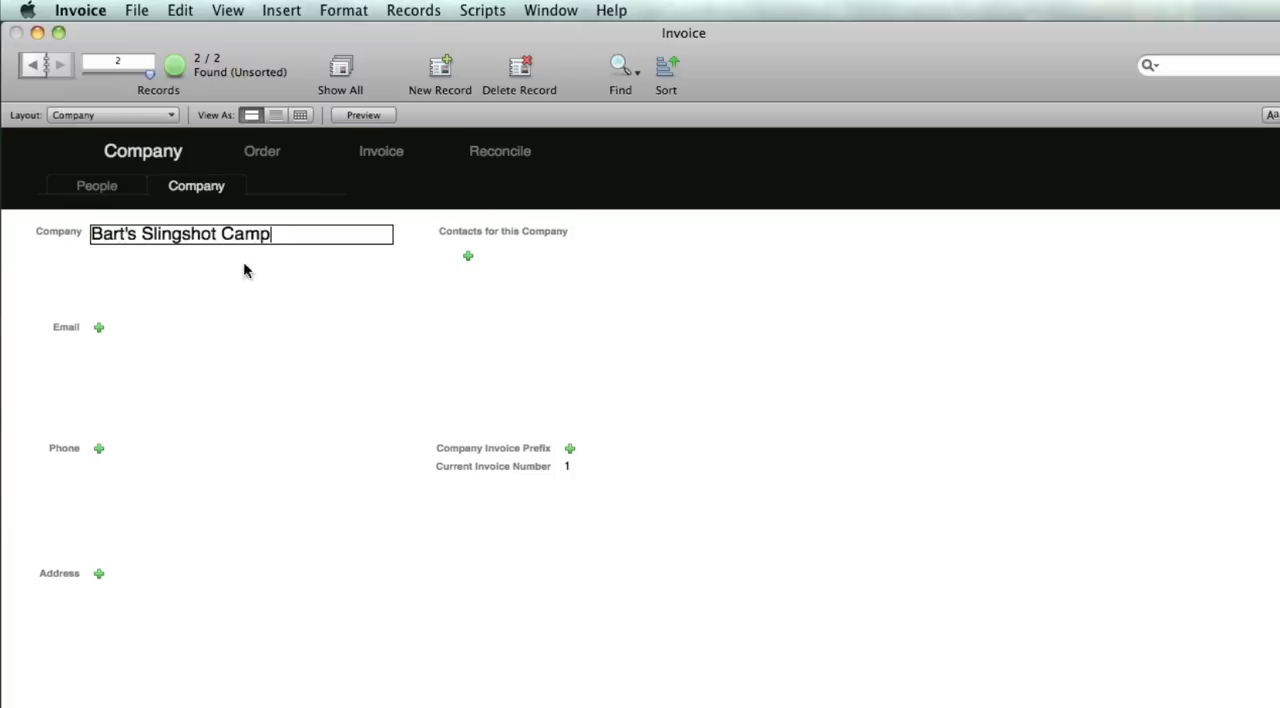
# Add the company's work email address at bsc.
pyautogui.click(98, 327)
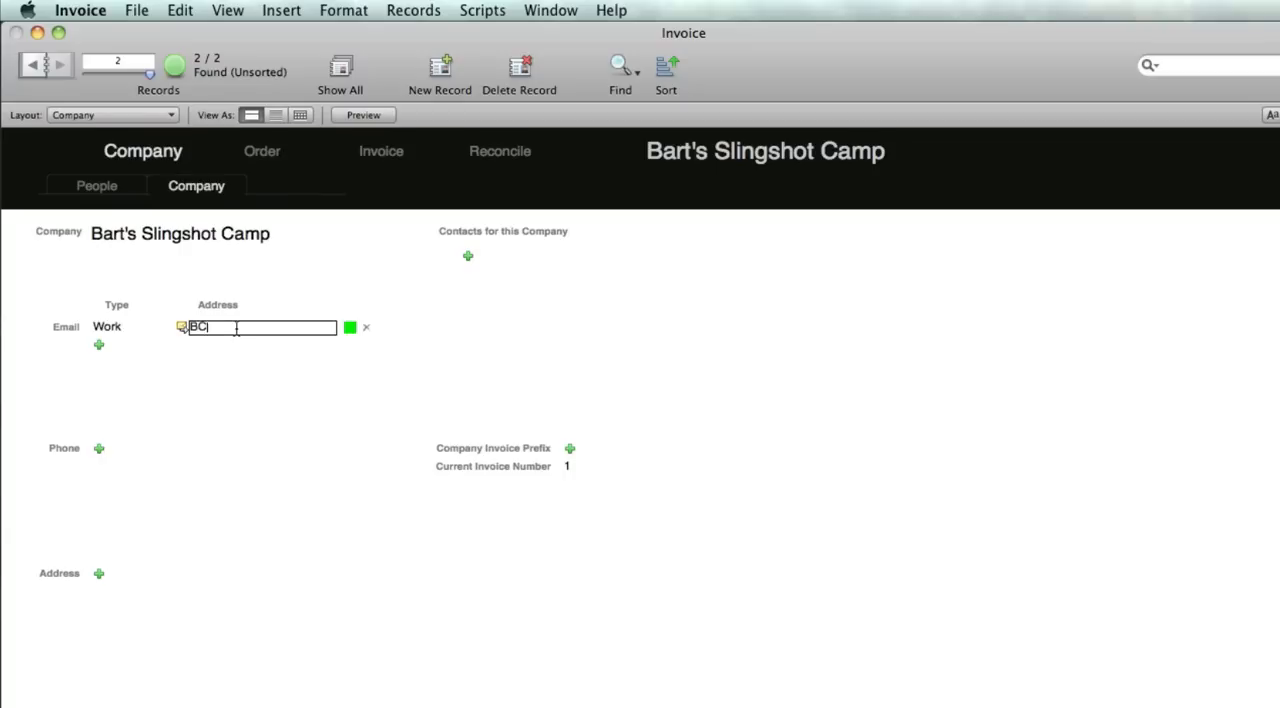
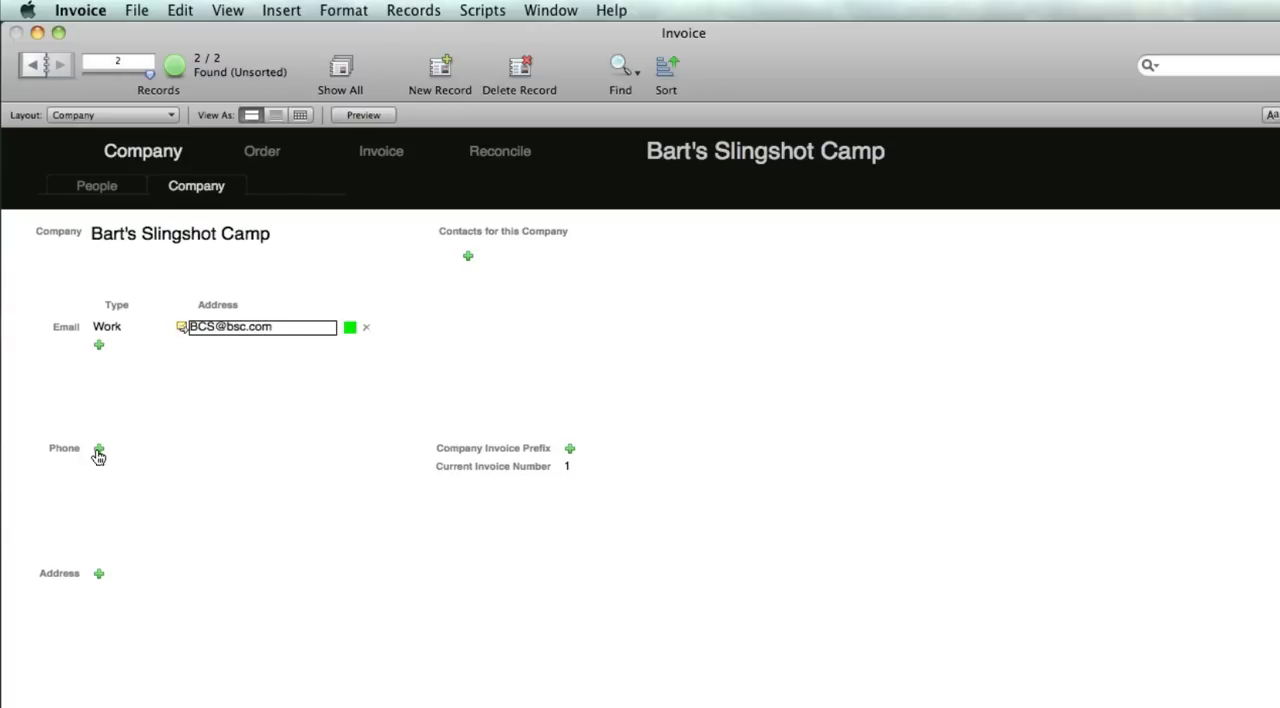
pyautogui.click(98, 449)
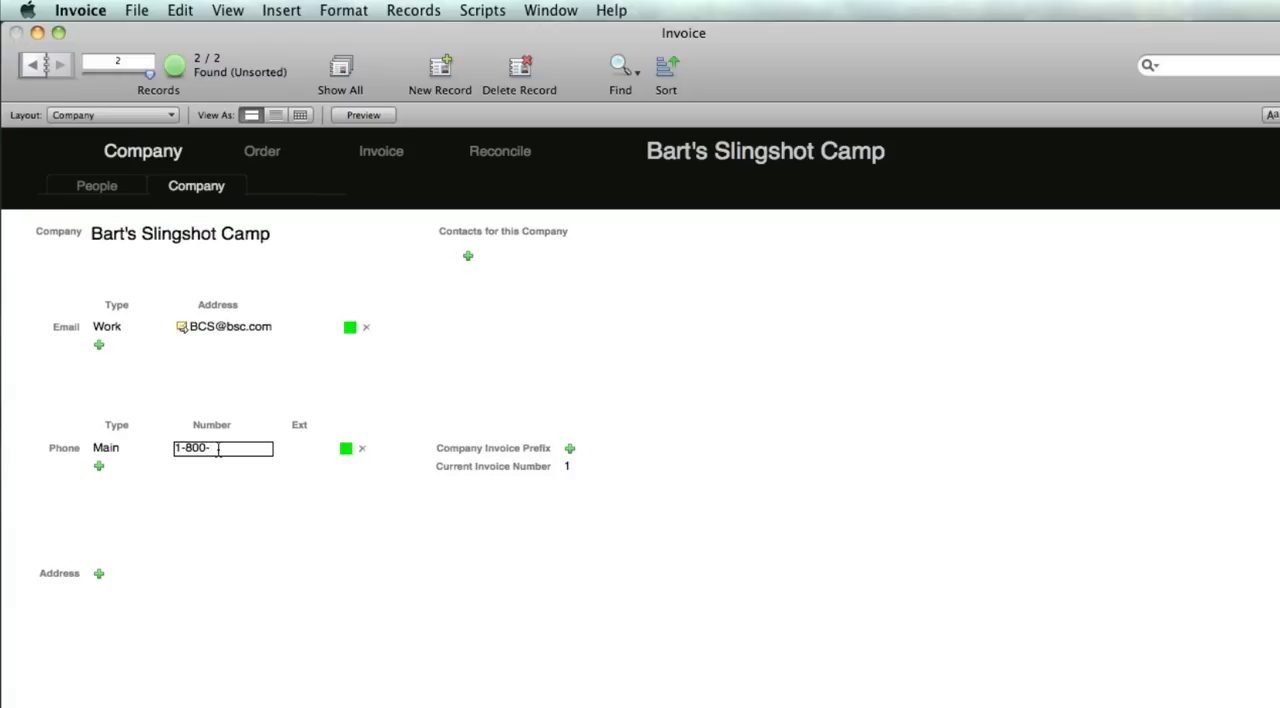
pyautogui.write('454-')
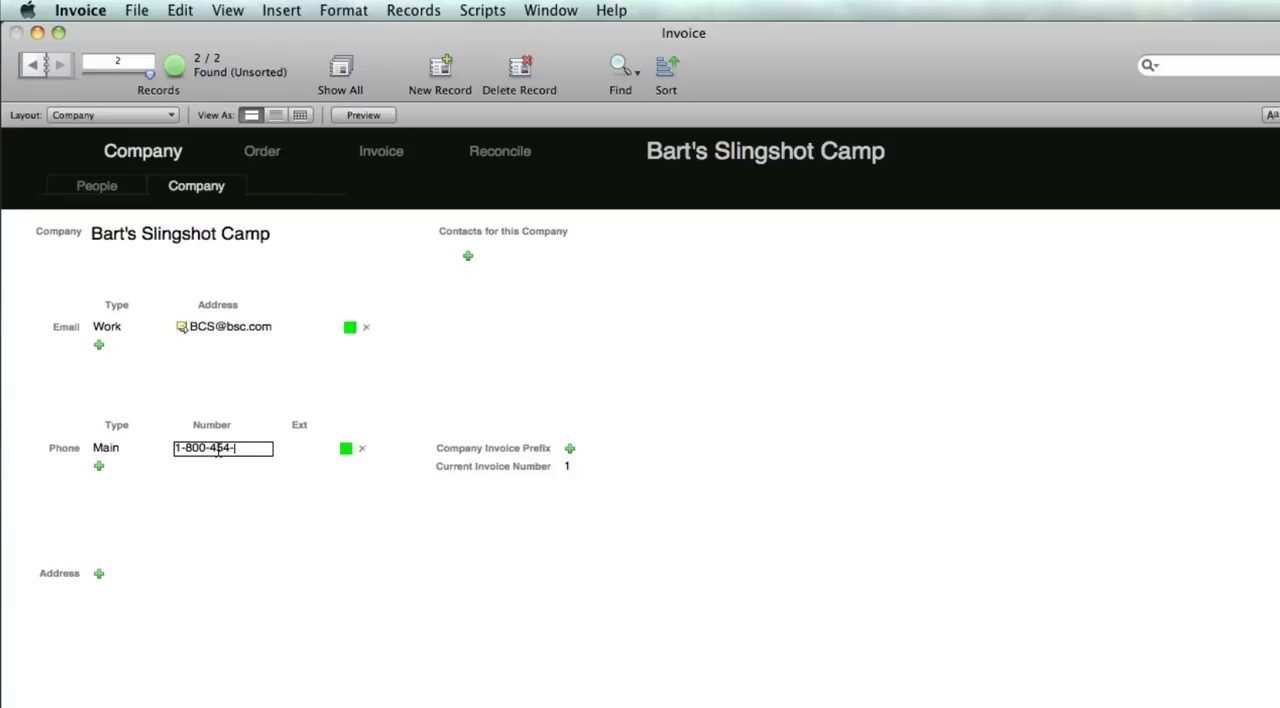
pyautogui.write('6666')
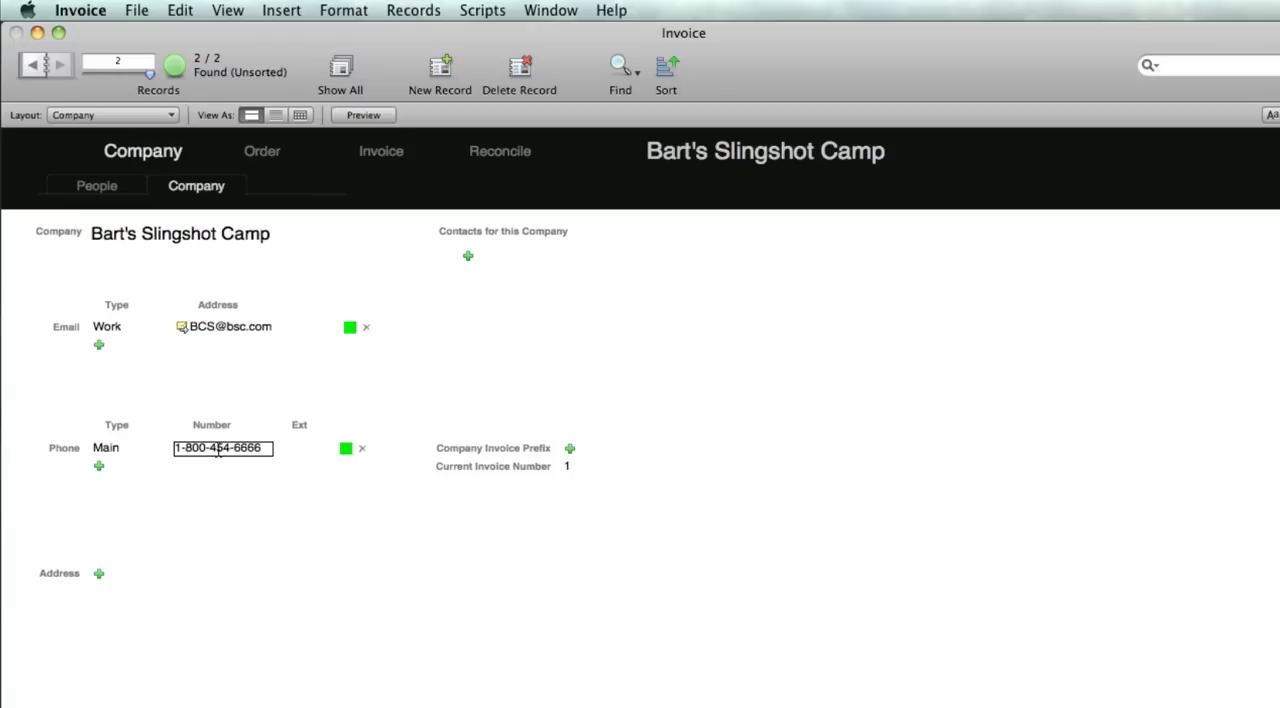
pyautogui.click(301, 449)
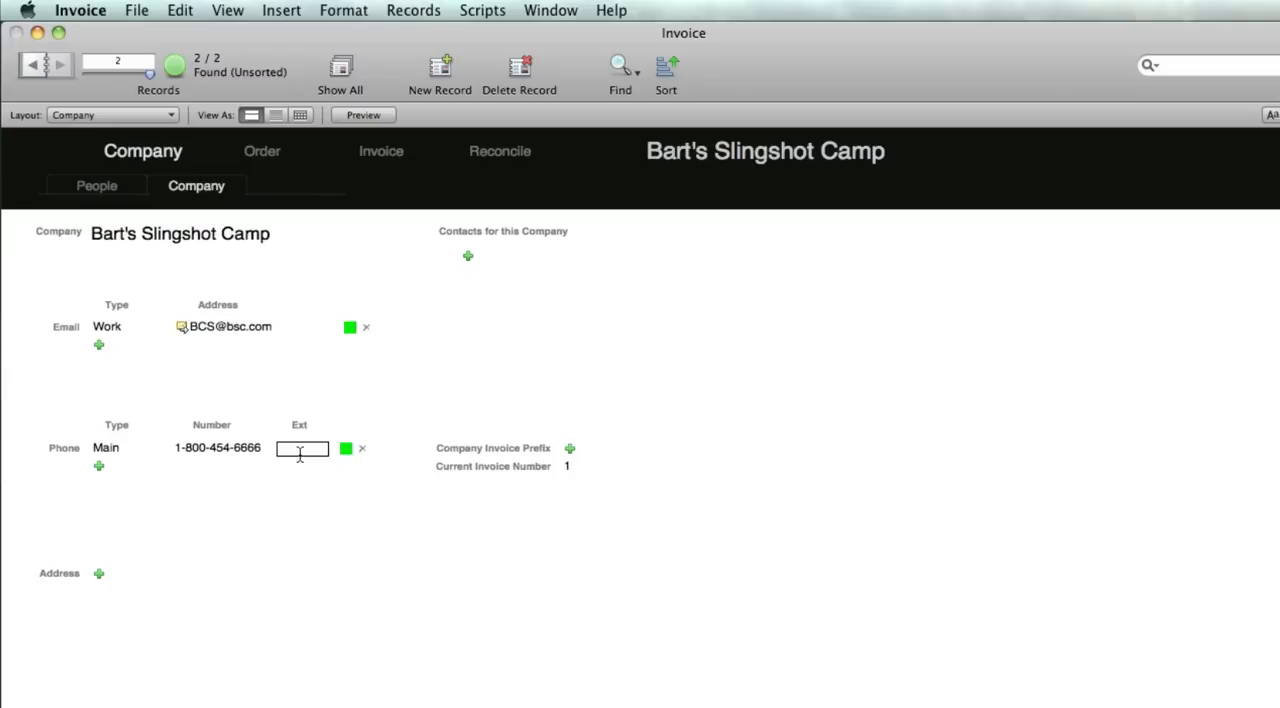
pyautogui.write('85')
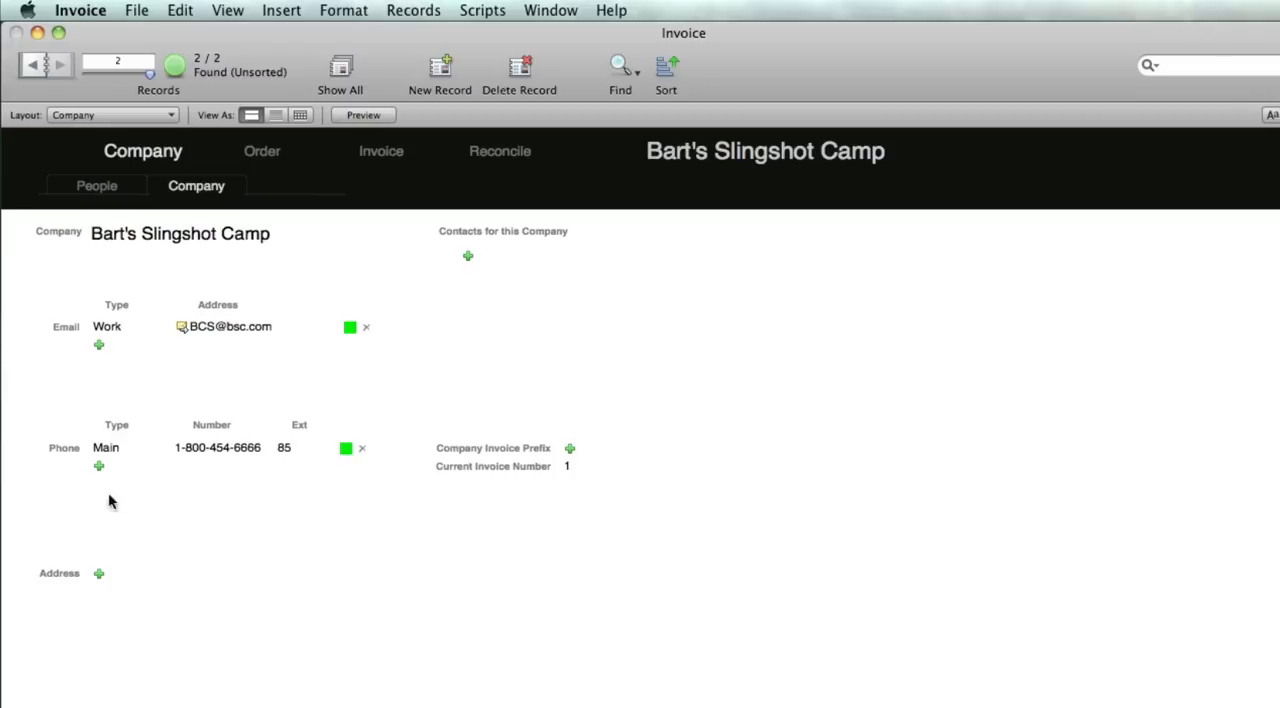
pyautogui.click(99, 573)
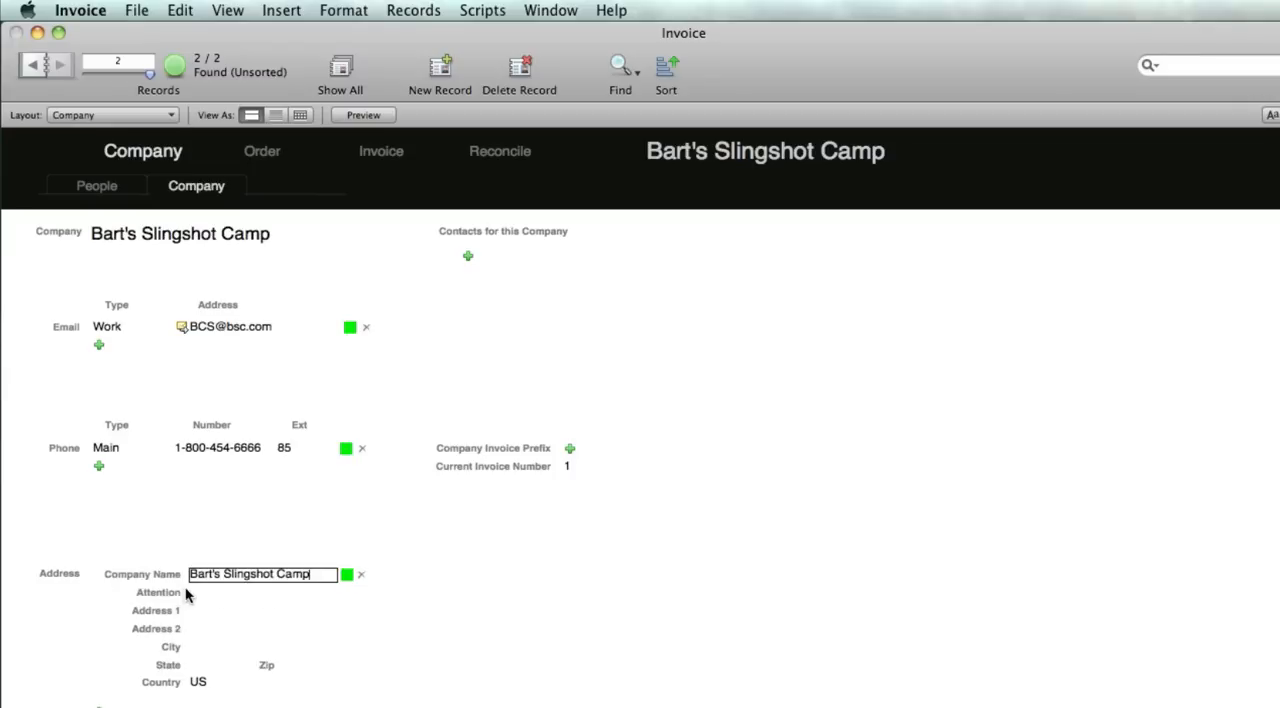
pyautogui.write('Front Desk')
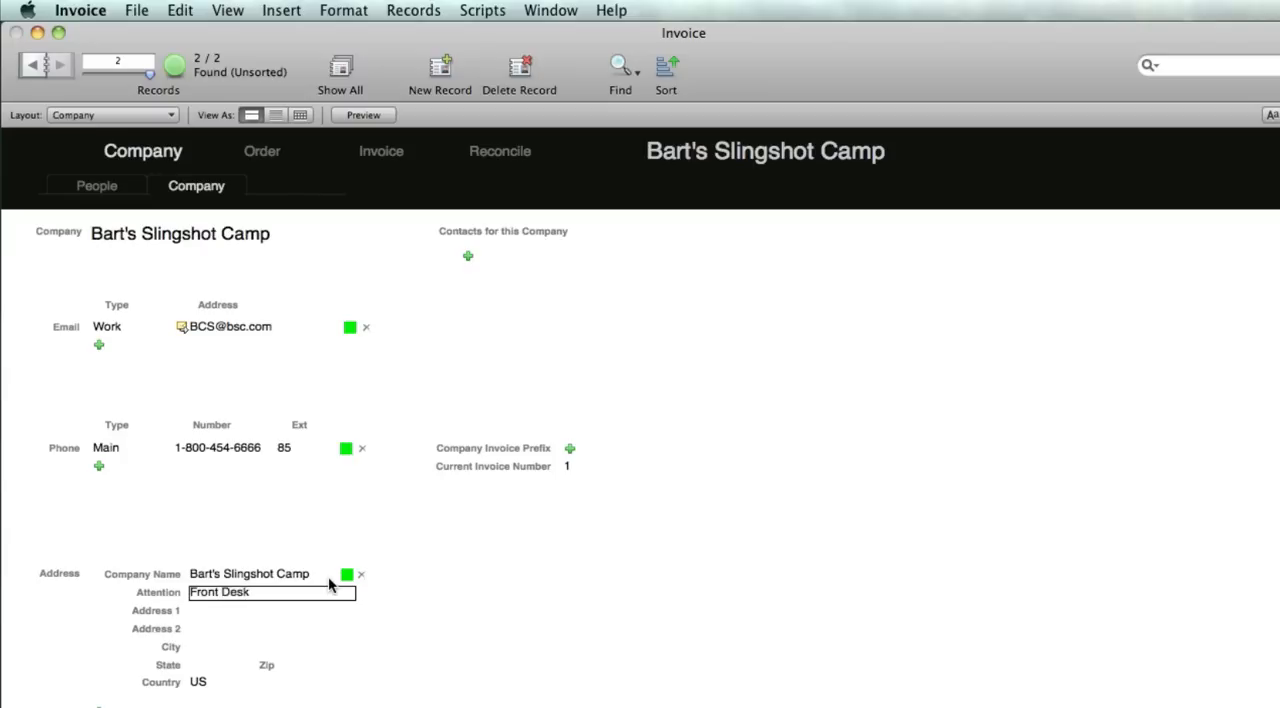
pyautogui.click(272, 610)
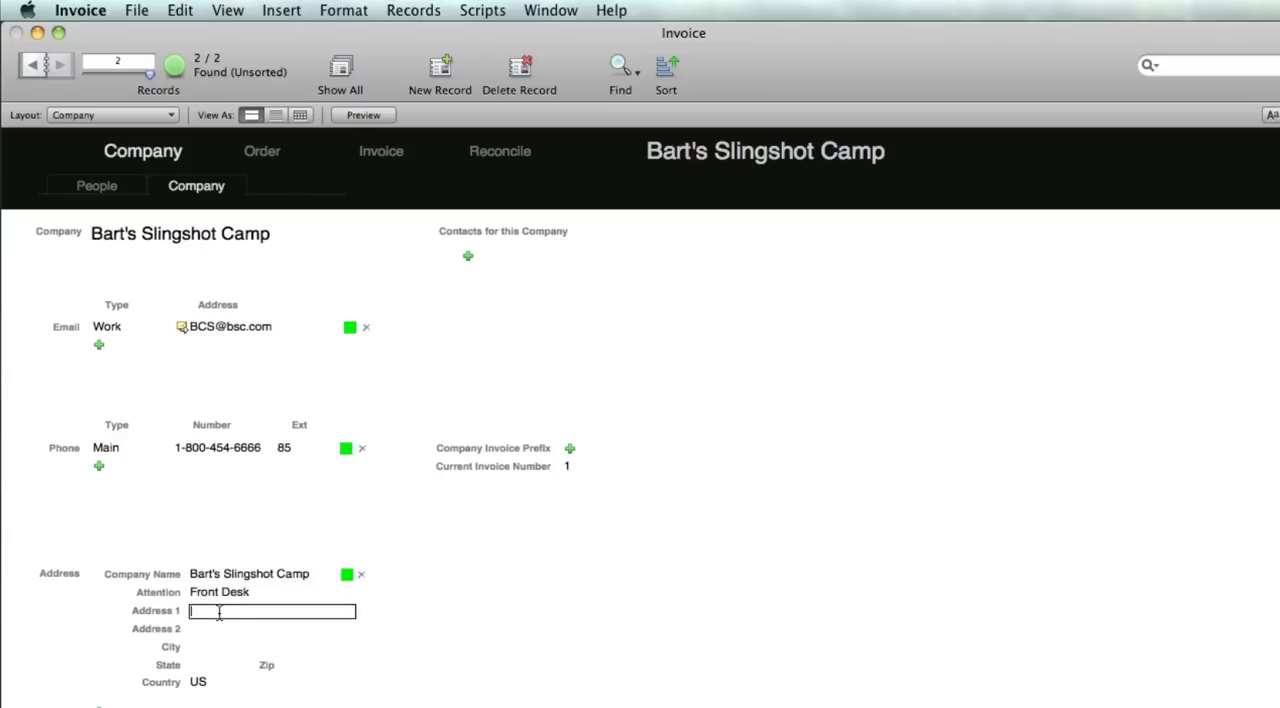
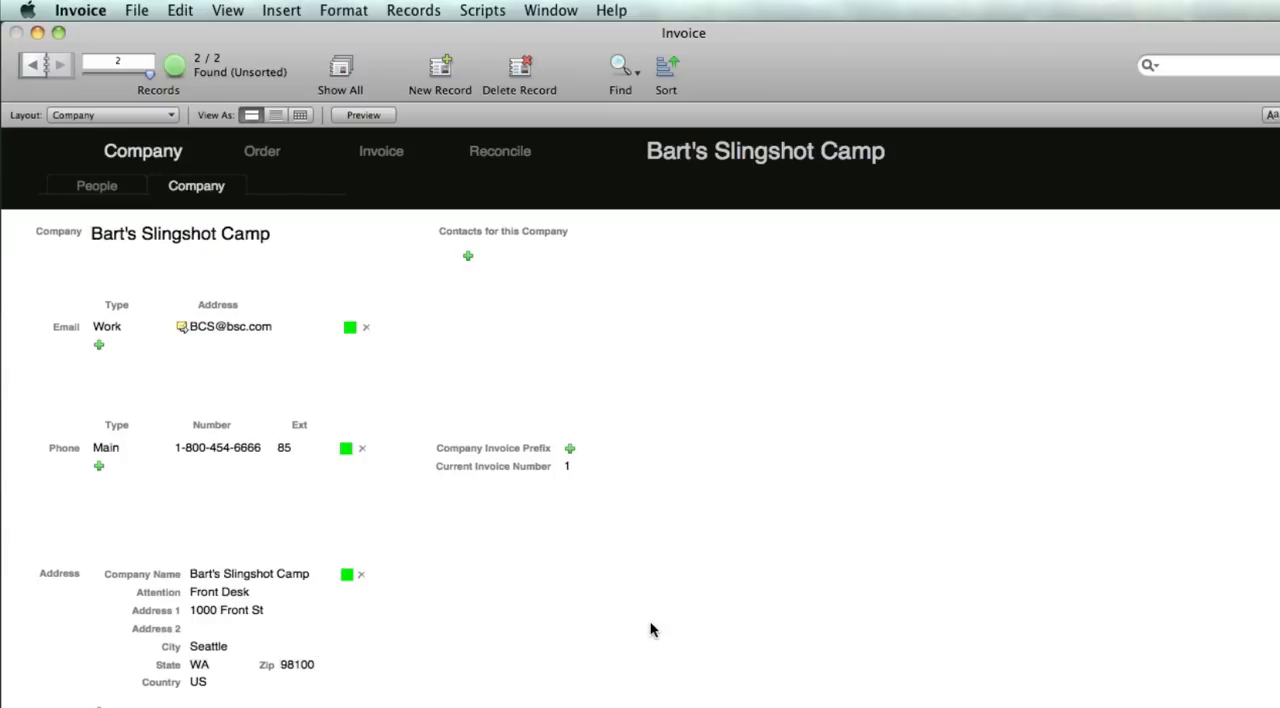
pyautogui.moveTo(188, 681)
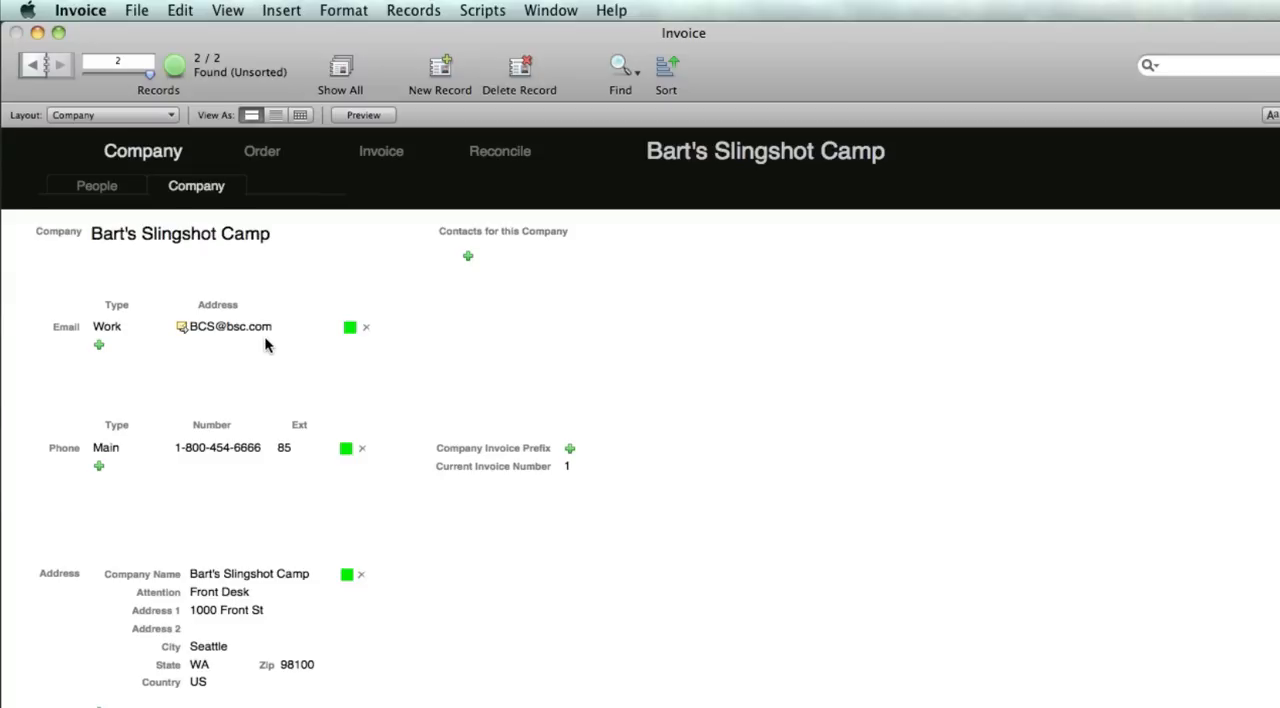
pyautogui.moveTo(268, 482)
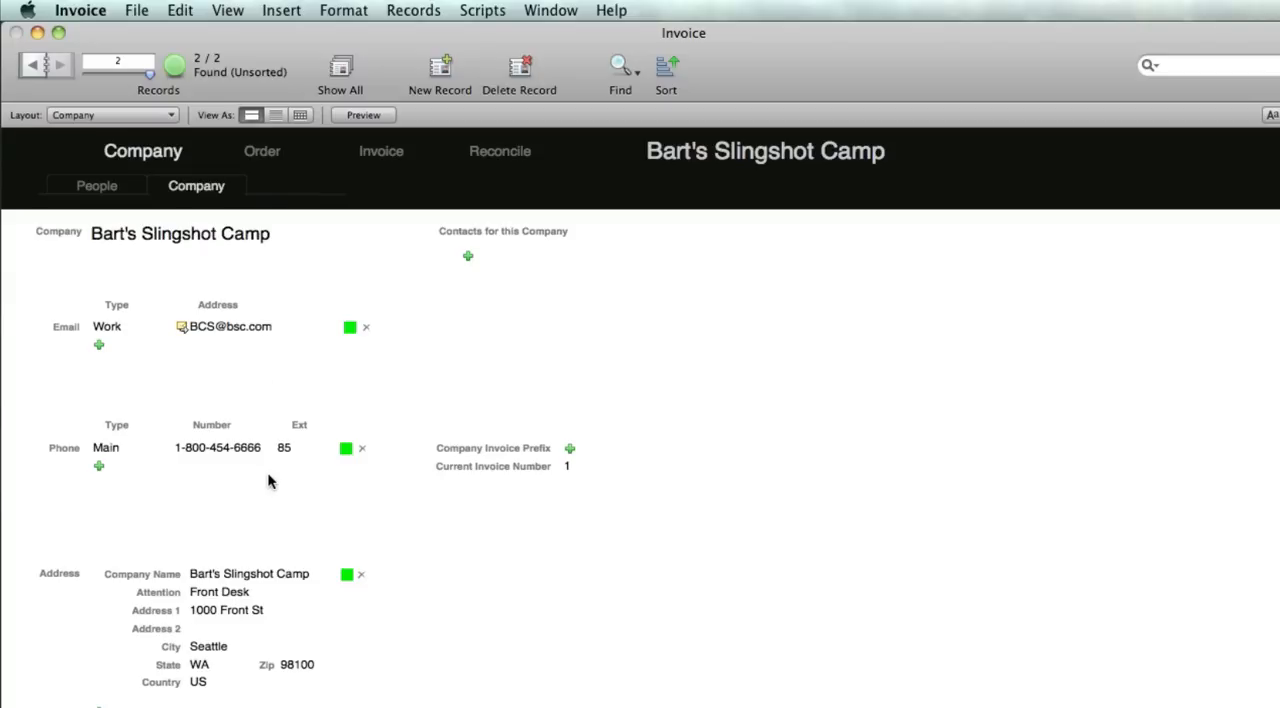
pyautogui.moveTo(480, 334)
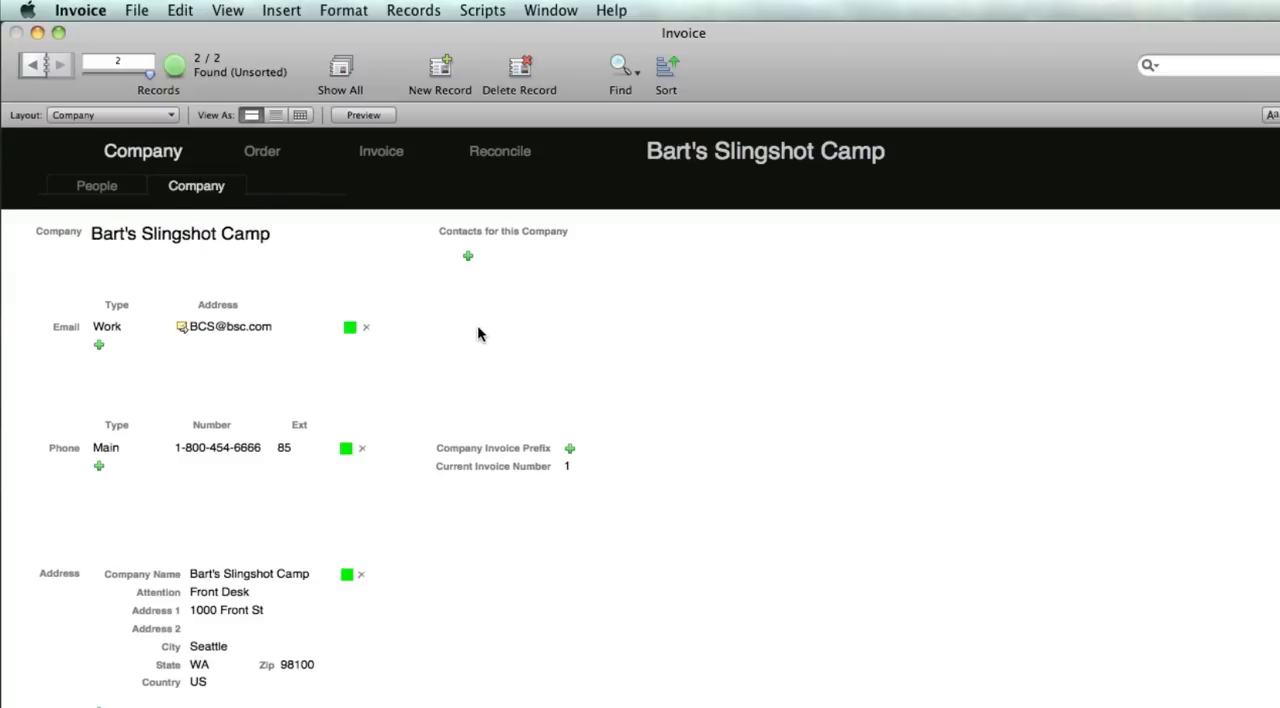
pyautogui.moveTo(205, 617)
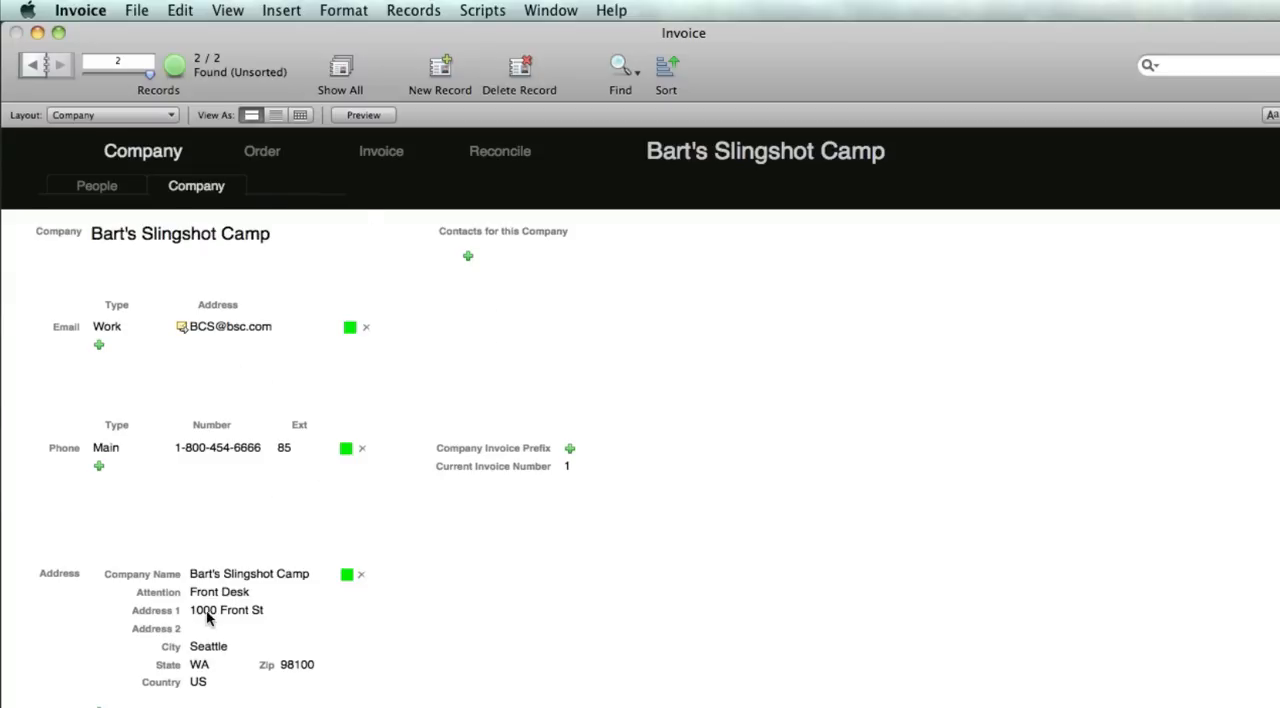
pyautogui.moveTo(513, 342)
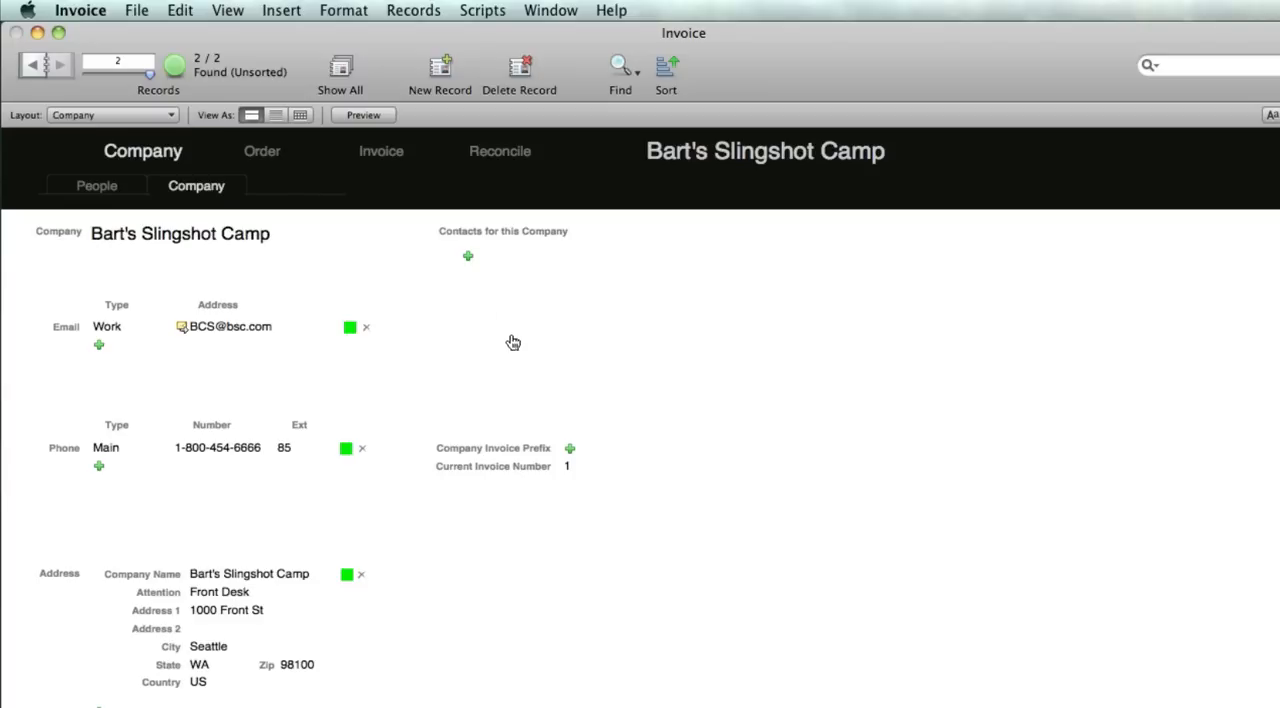
pyautogui.moveTo(468, 263)
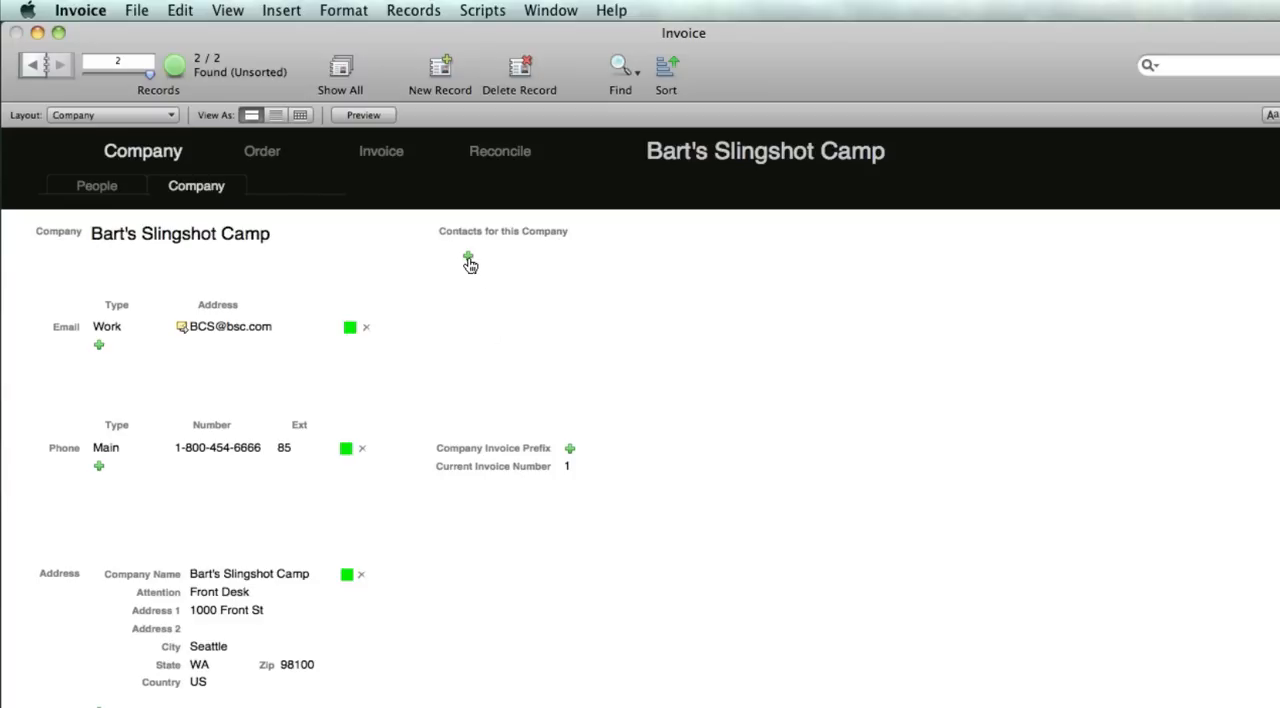
# Add a new contact person named Lisa Simpson to the company.
pyautogui.click(465, 255)
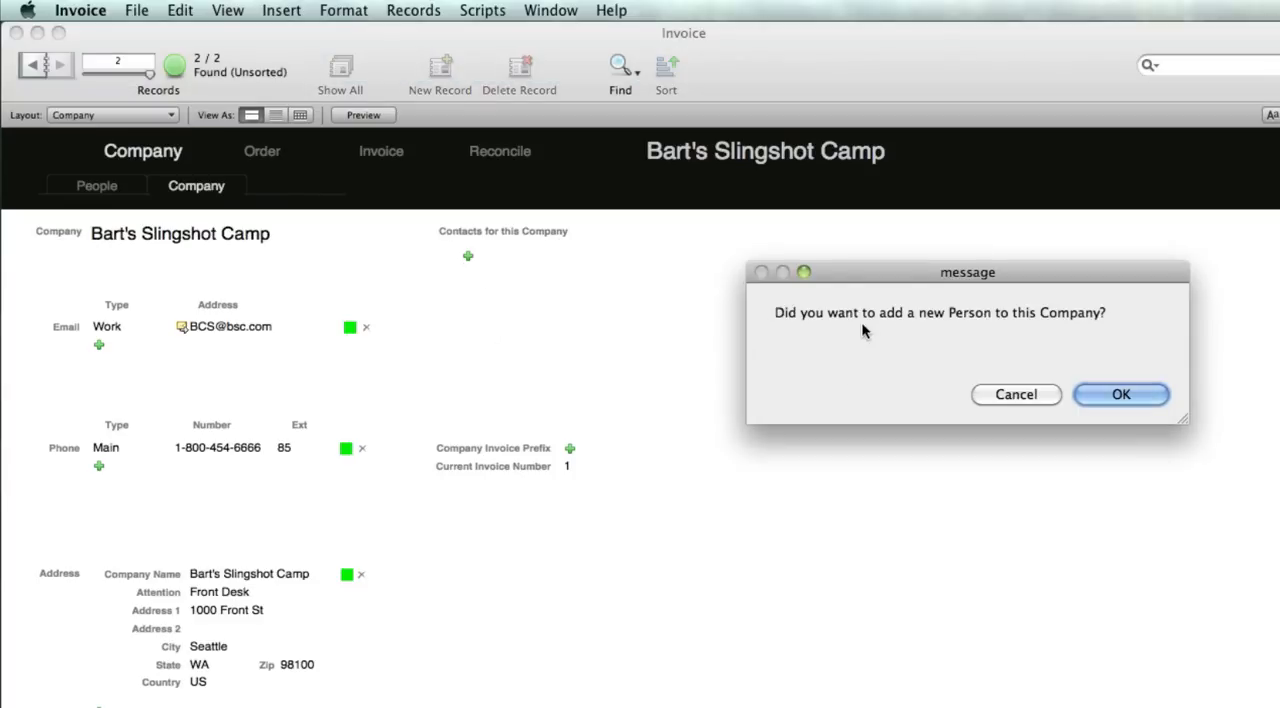
pyautogui.click(1121, 394)
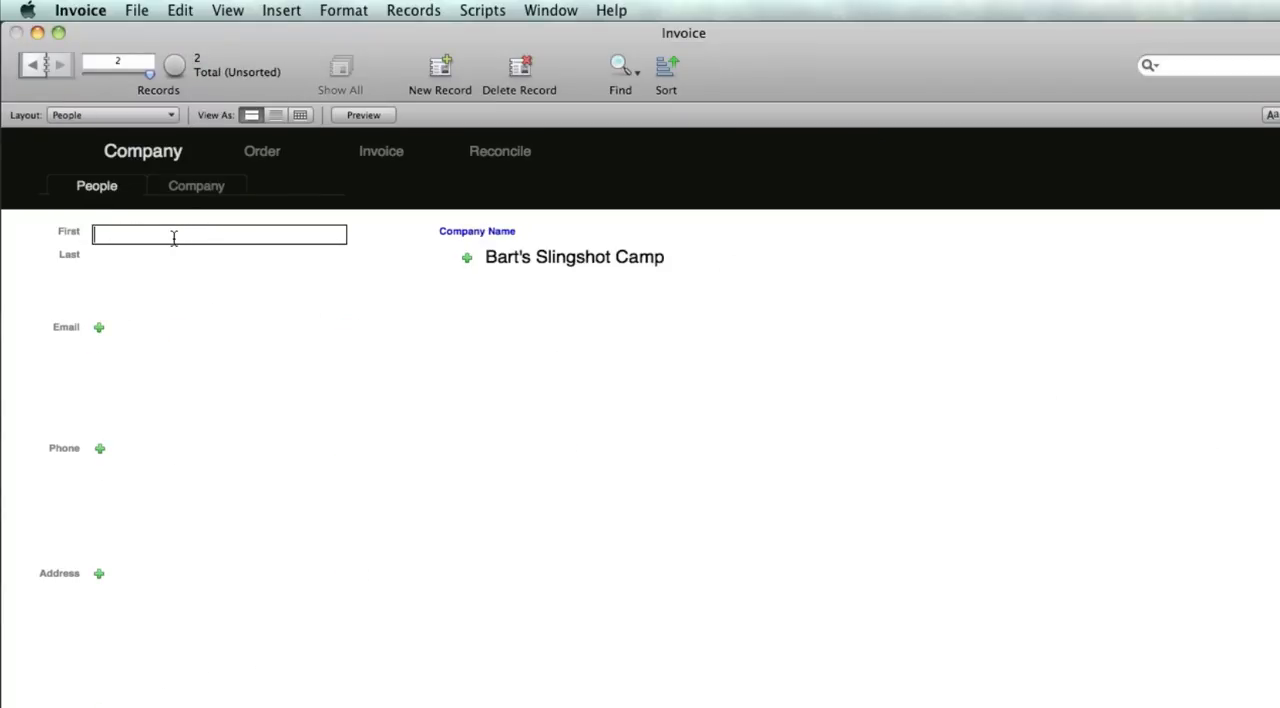
pyautogui.write('Lisa')
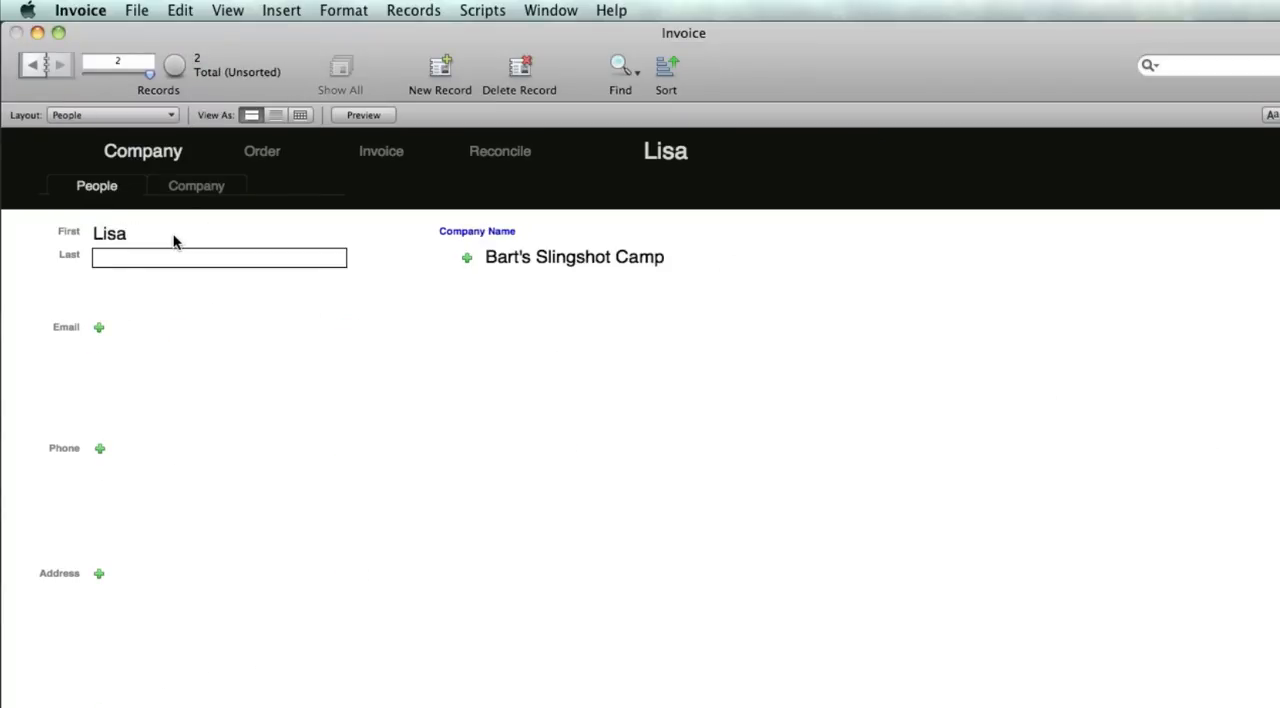
pyautogui.write('S')
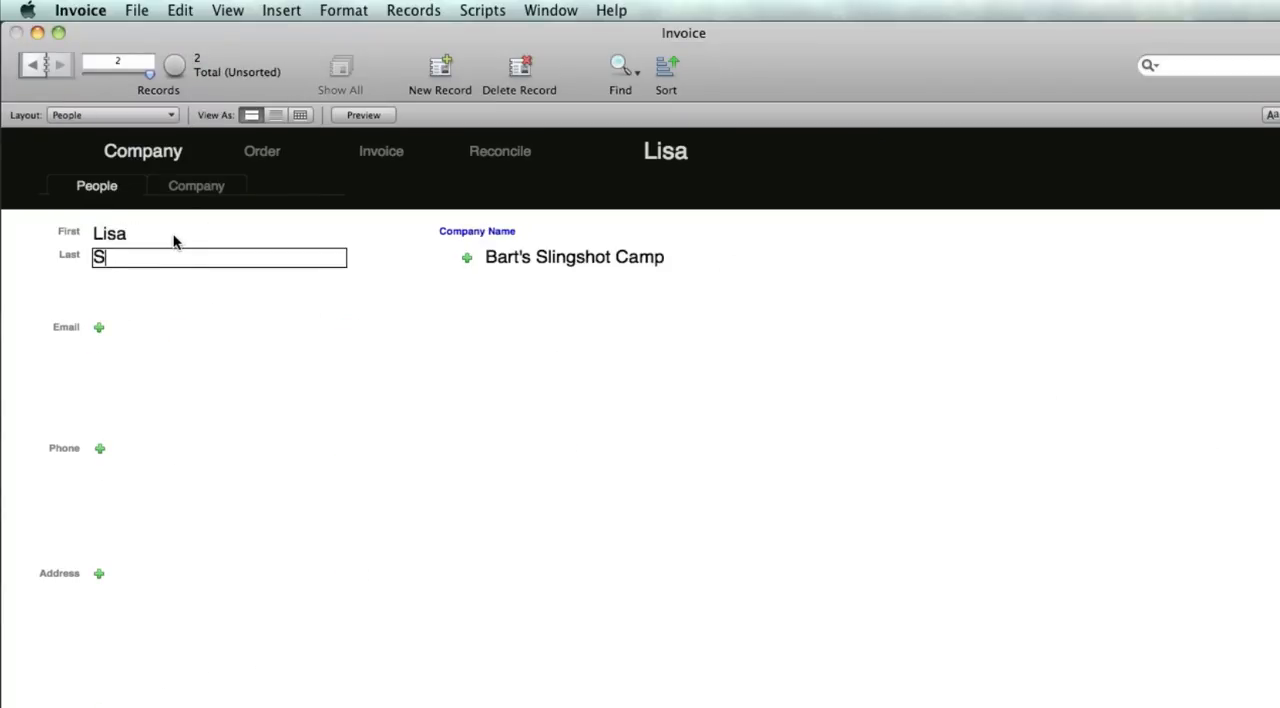
pyautogui.write('impson')
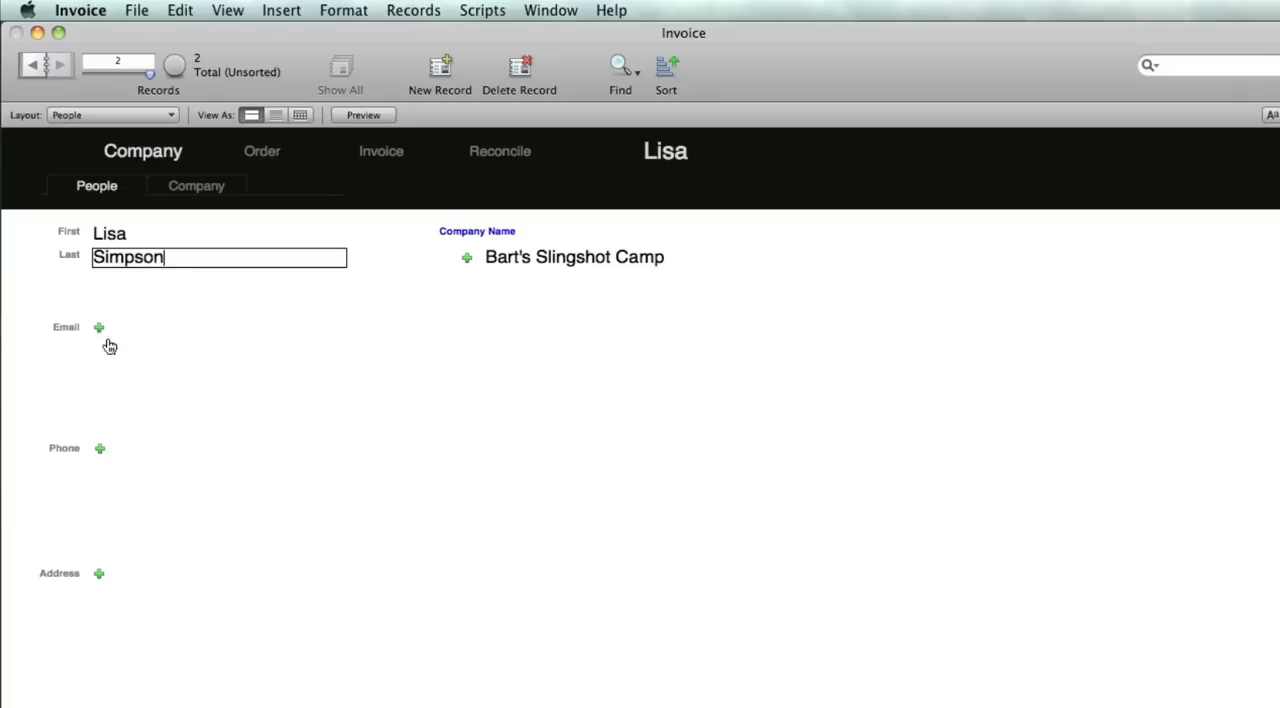
# Give Lisa a Work email address at bsc.com.
pyautogui.click(98, 327)
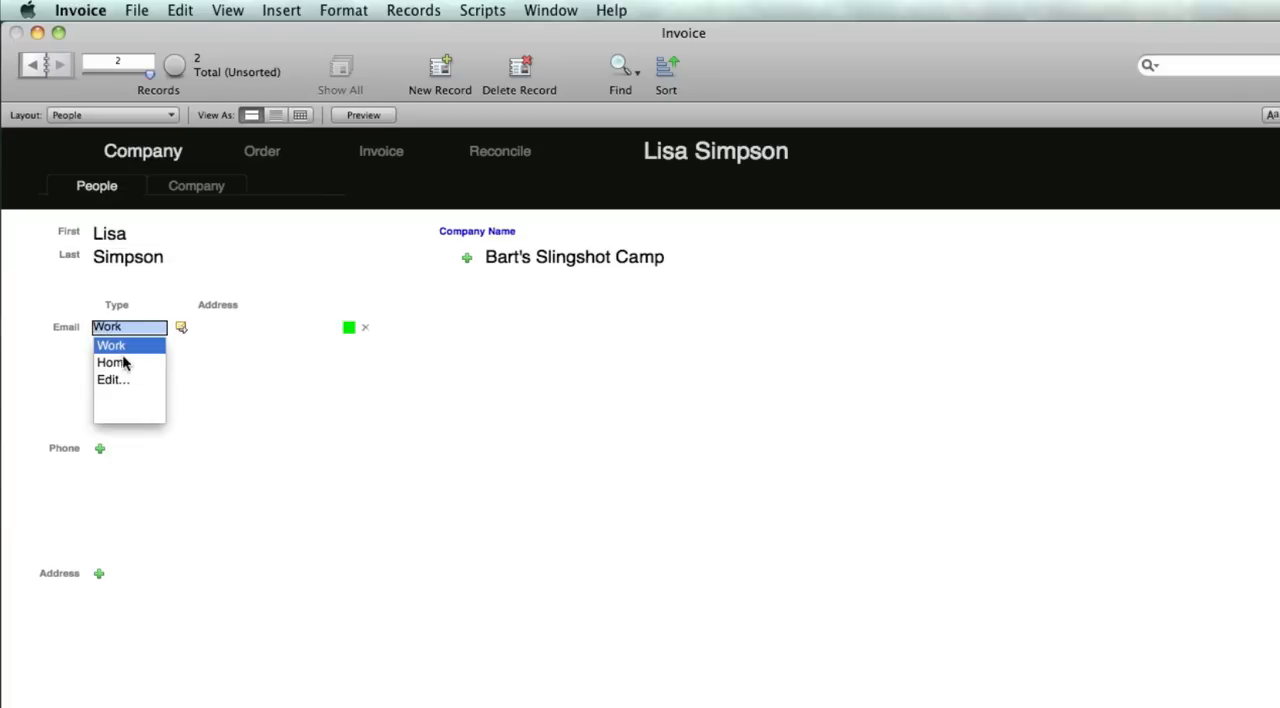
pyautogui.click(111, 345)
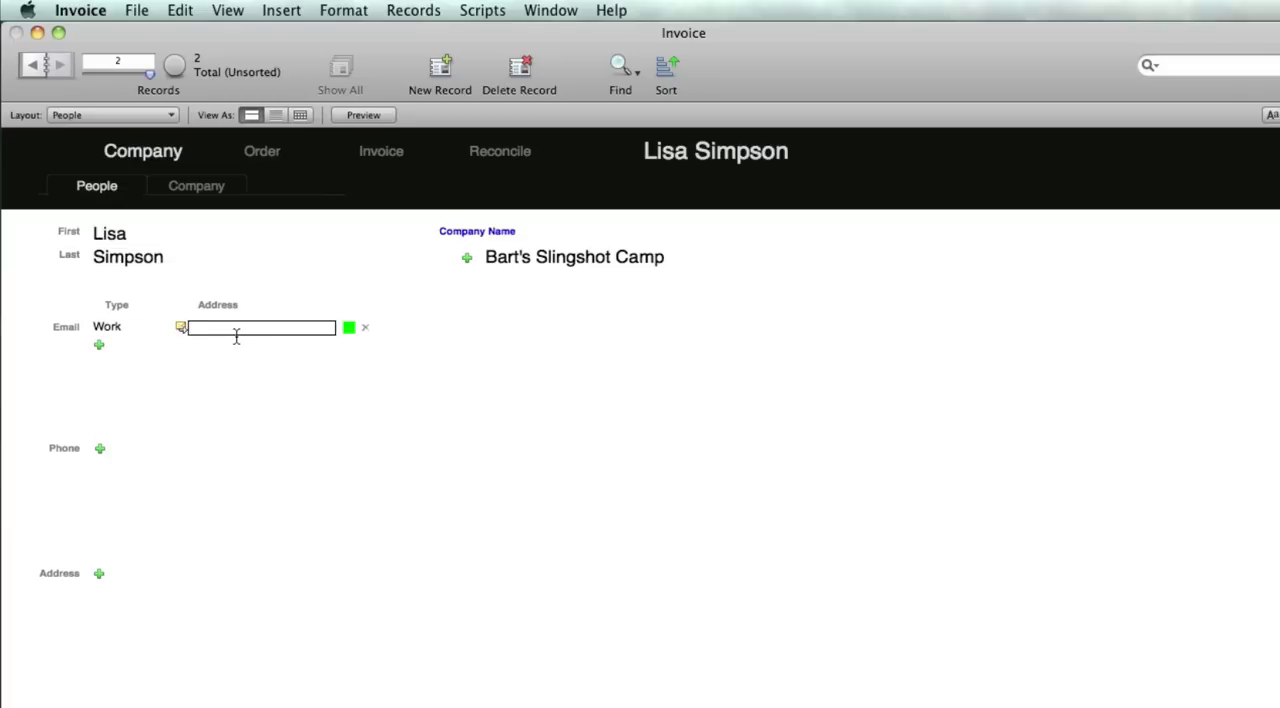
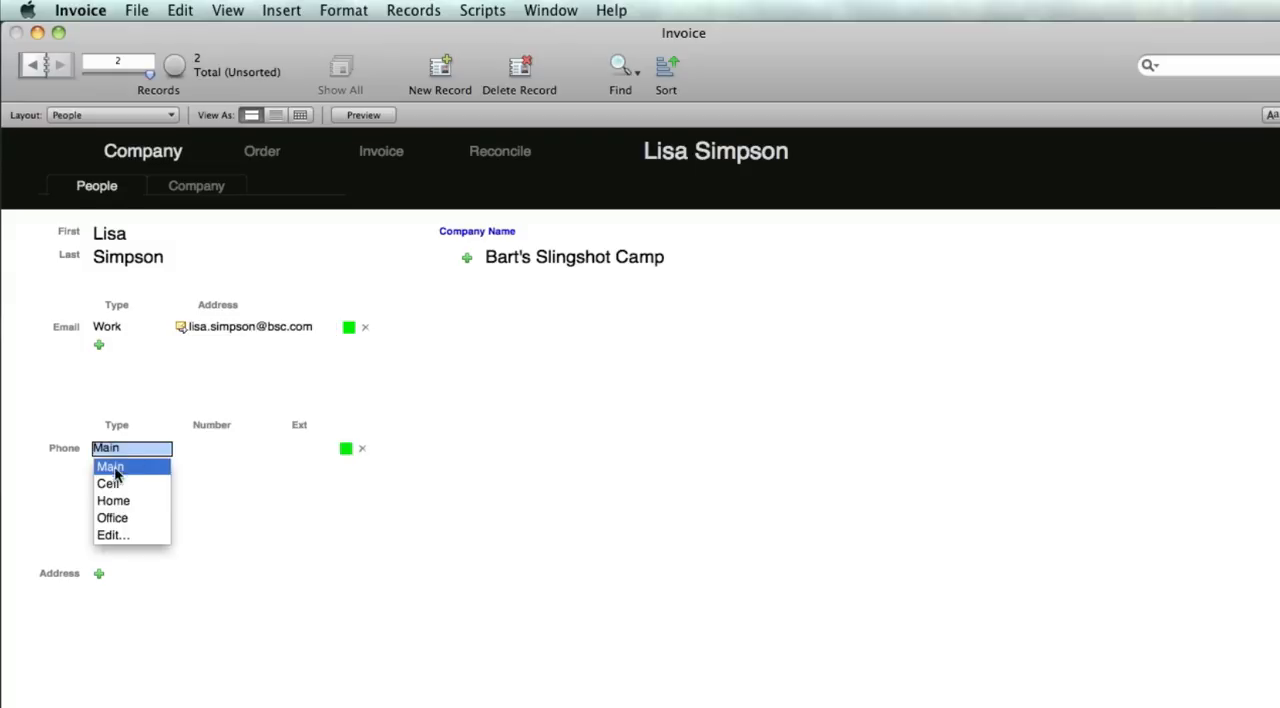
pyautogui.click(104, 483)
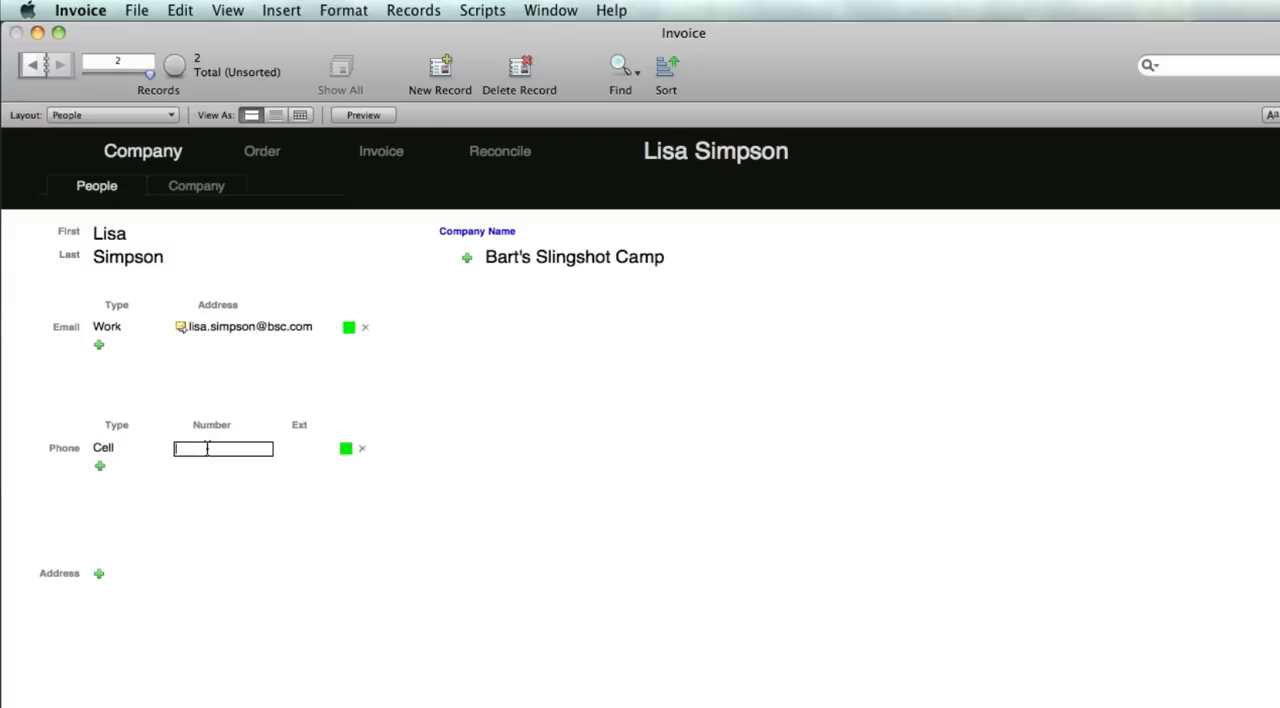
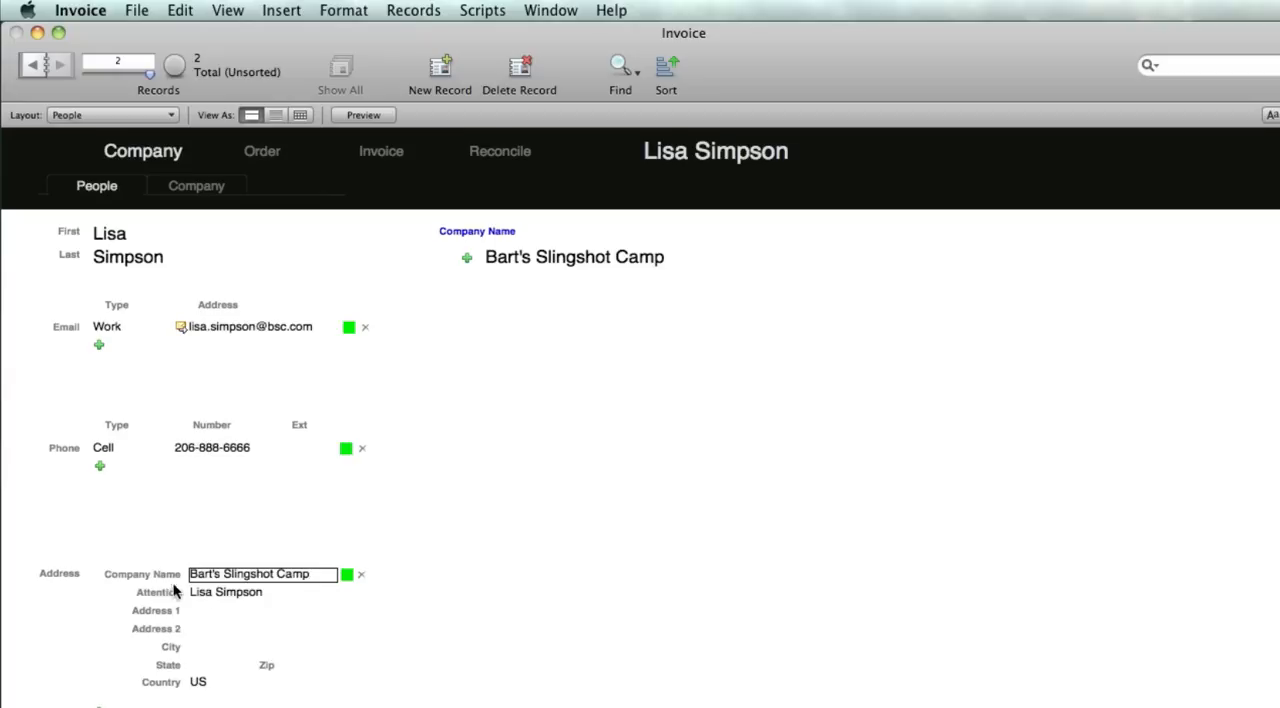
pyautogui.click(270, 614)
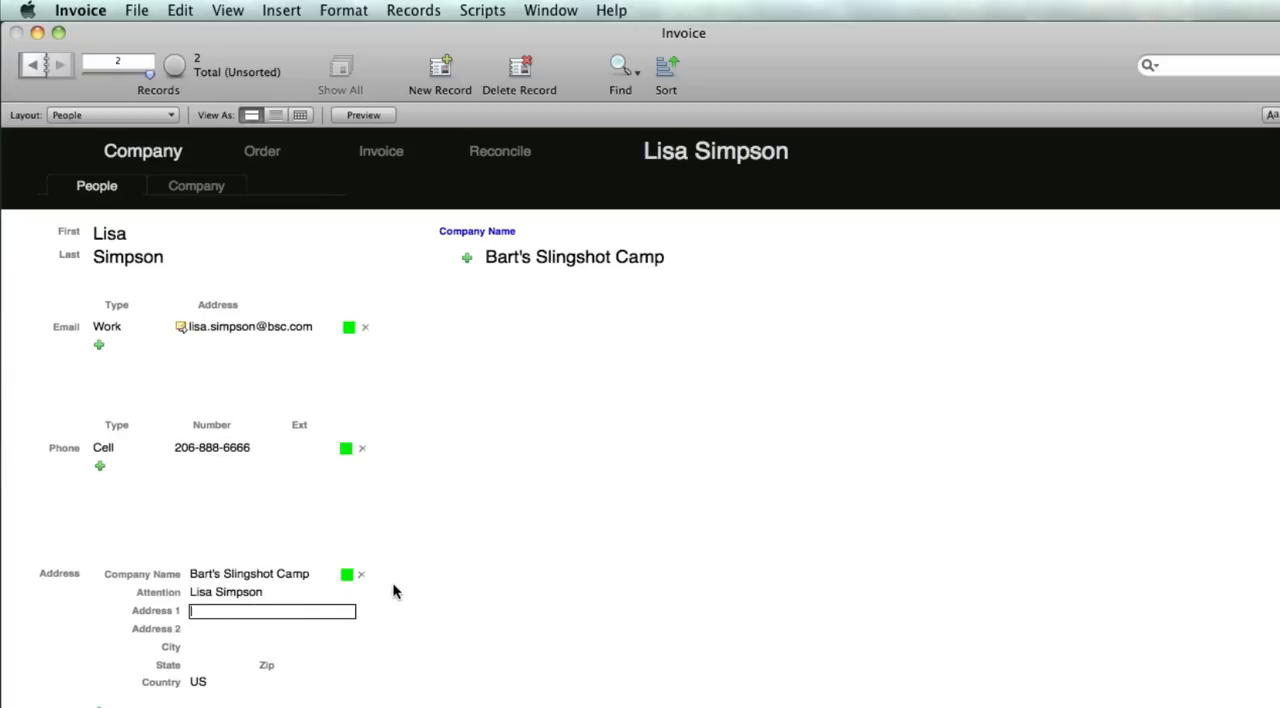
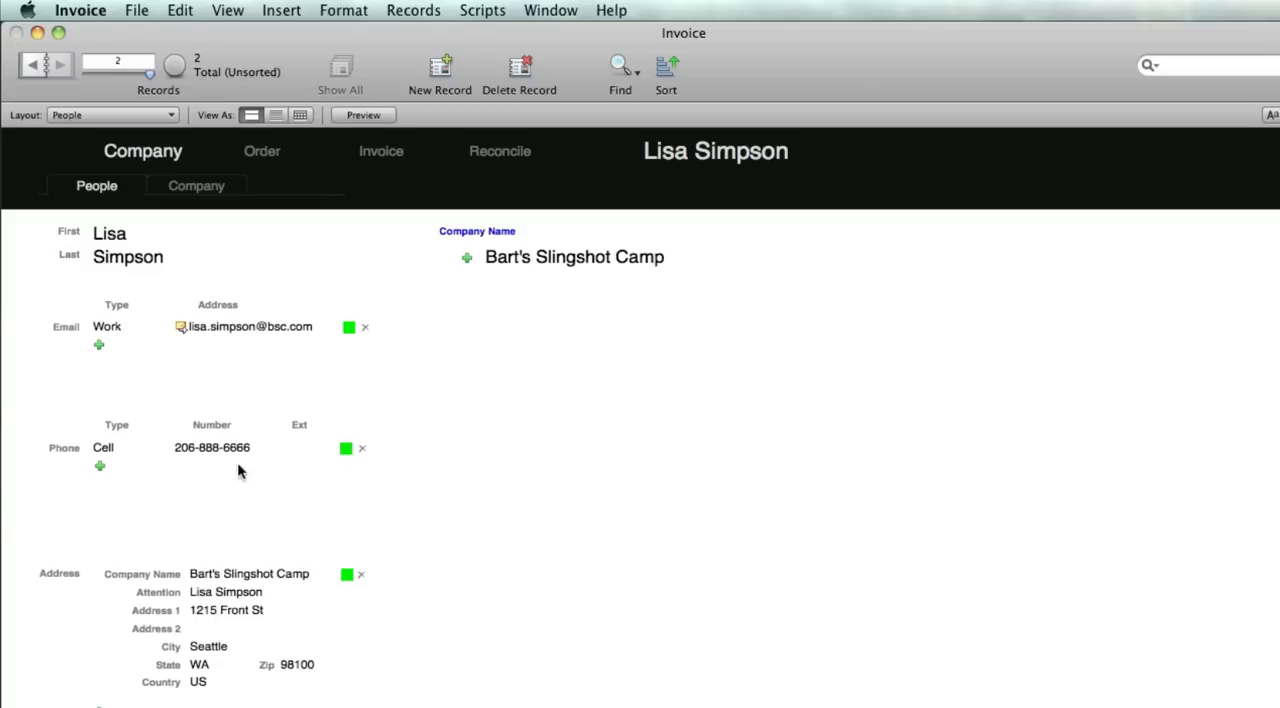
pyautogui.click(110, 448)
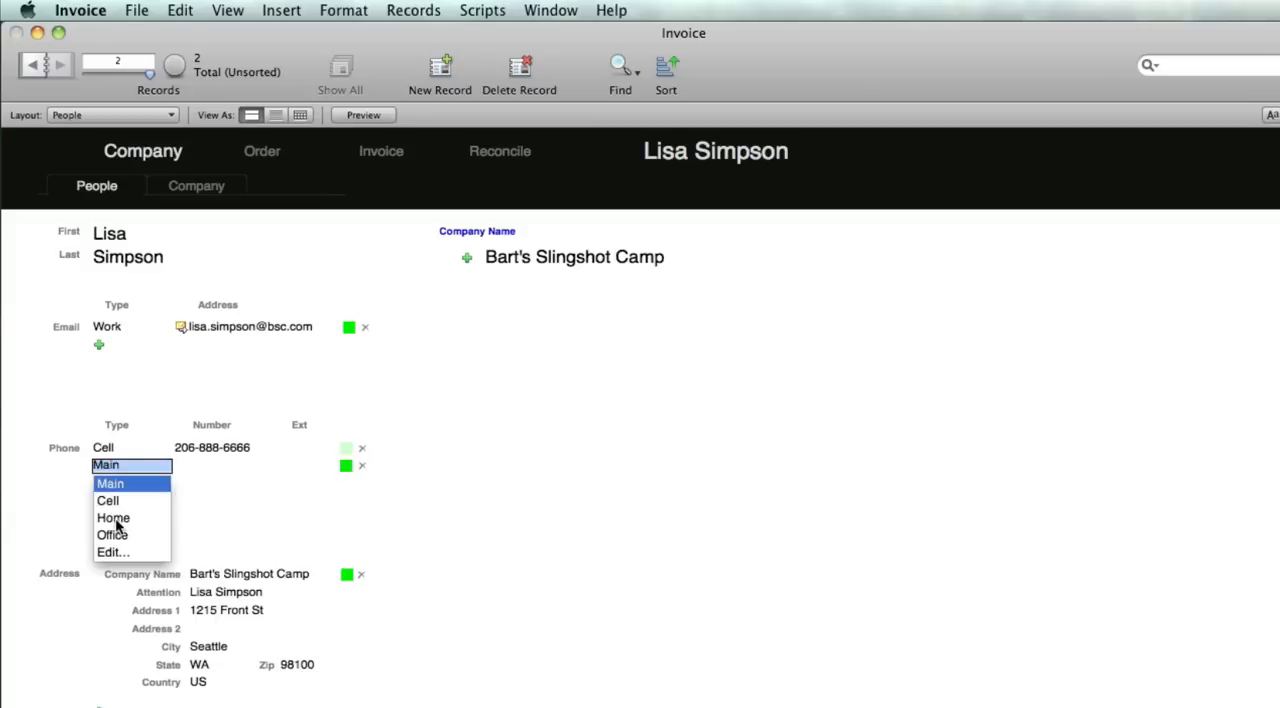
pyautogui.click(113, 518)
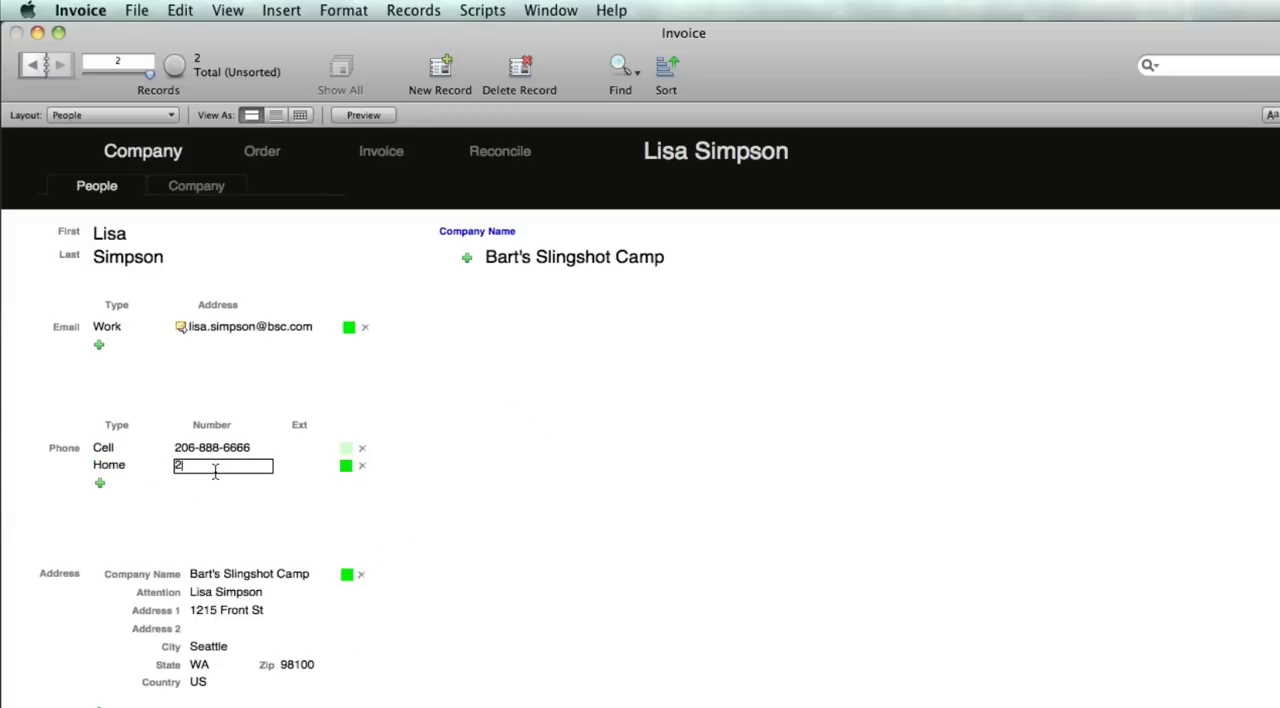
pyautogui.write('06-999-5656')
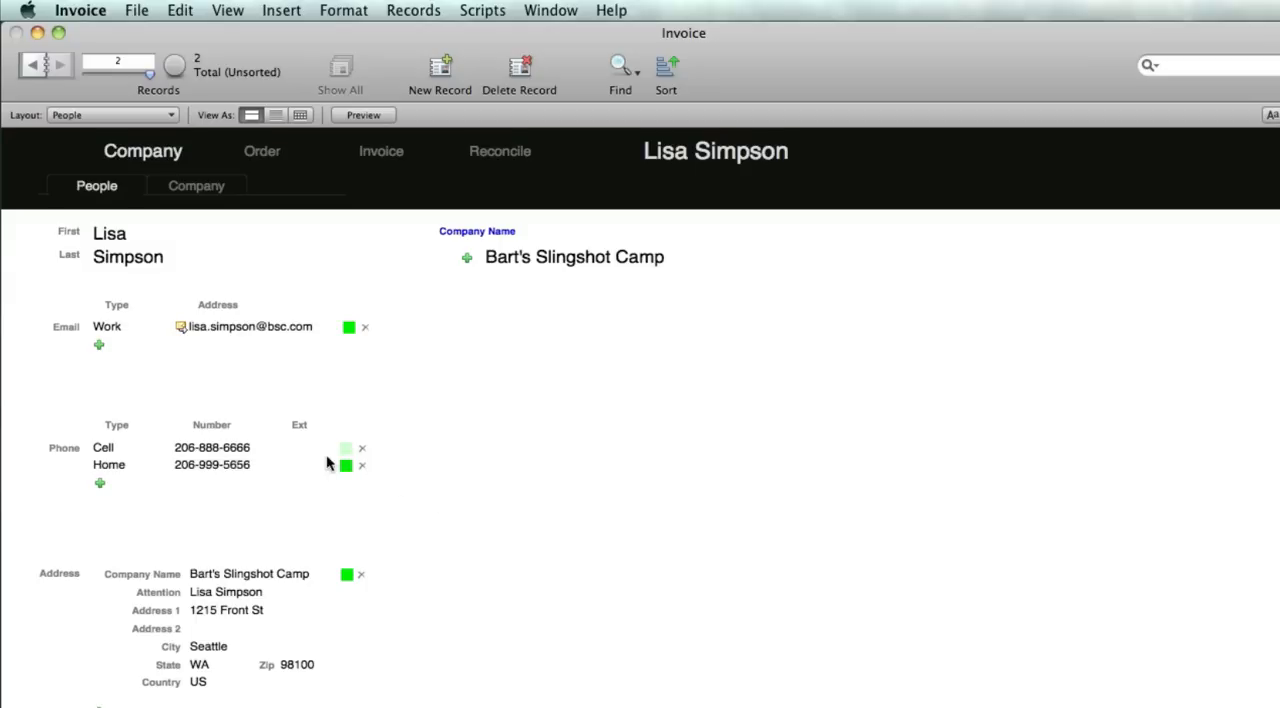
pyautogui.click(346, 447)
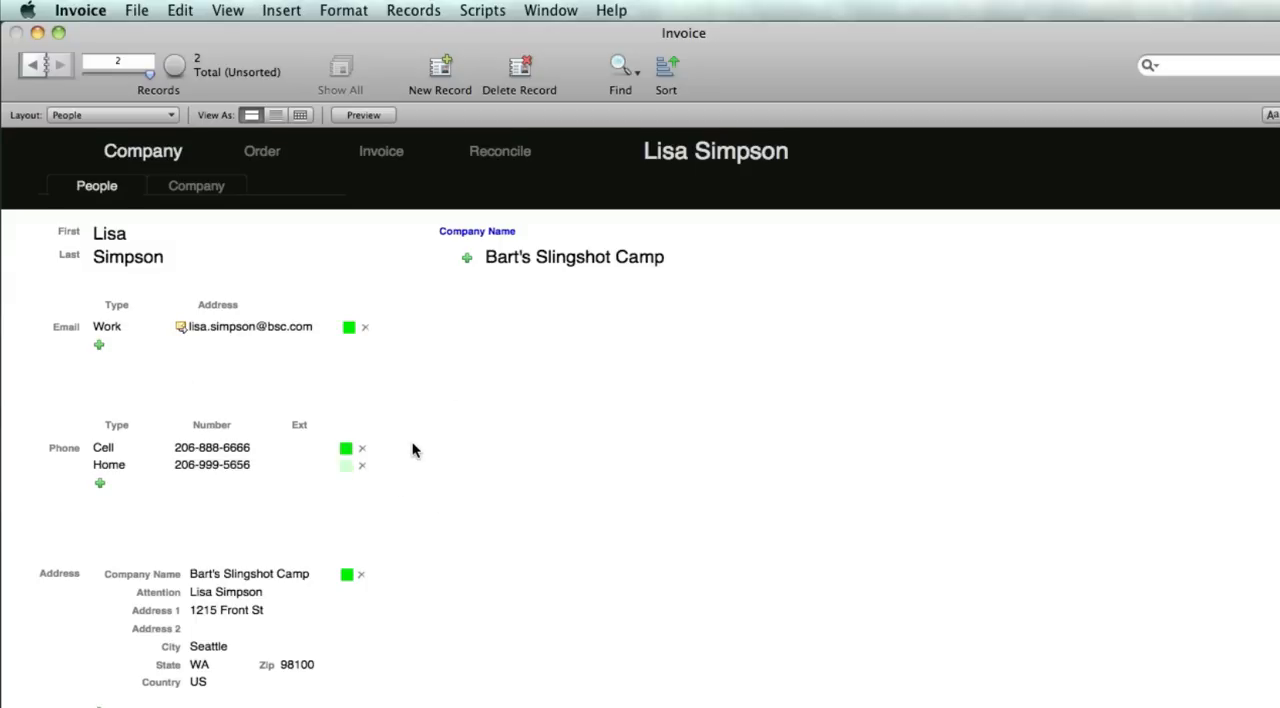
pyautogui.moveTo(479, 486)
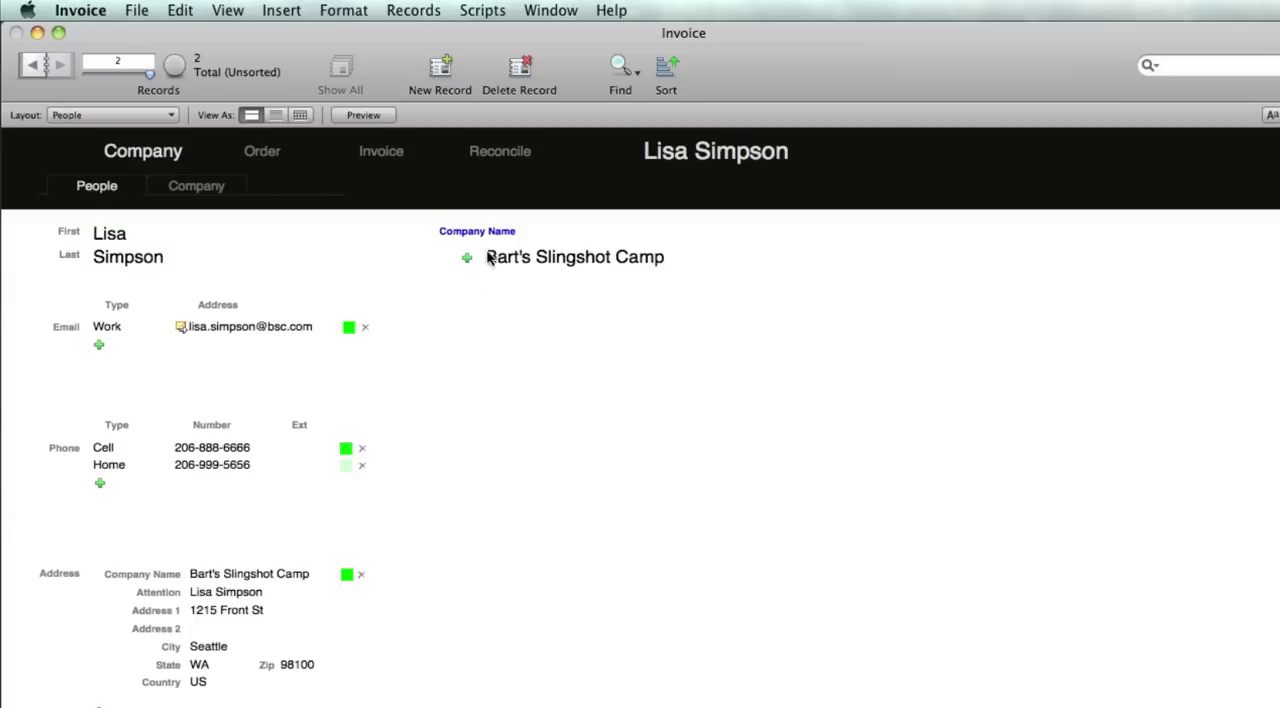
pyautogui.moveTo(388, 212)
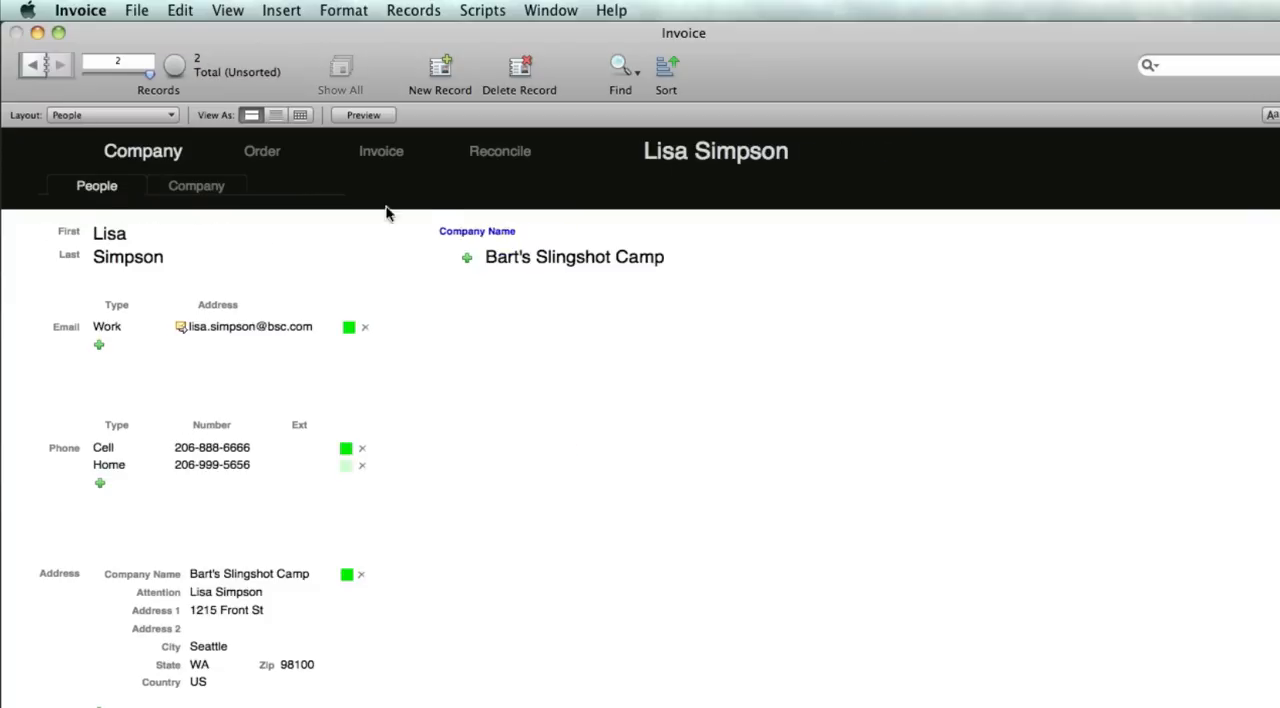
pyautogui.moveTo(308, 264)
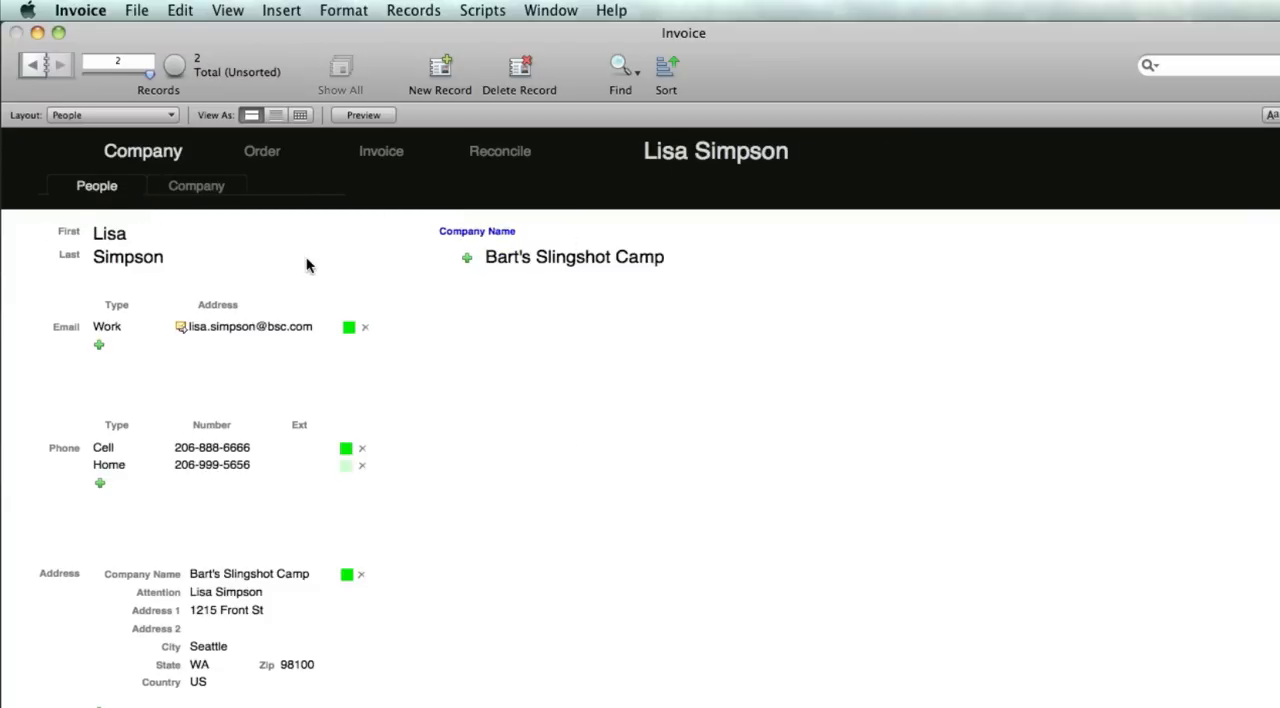
pyautogui.moveTo(289, 263)
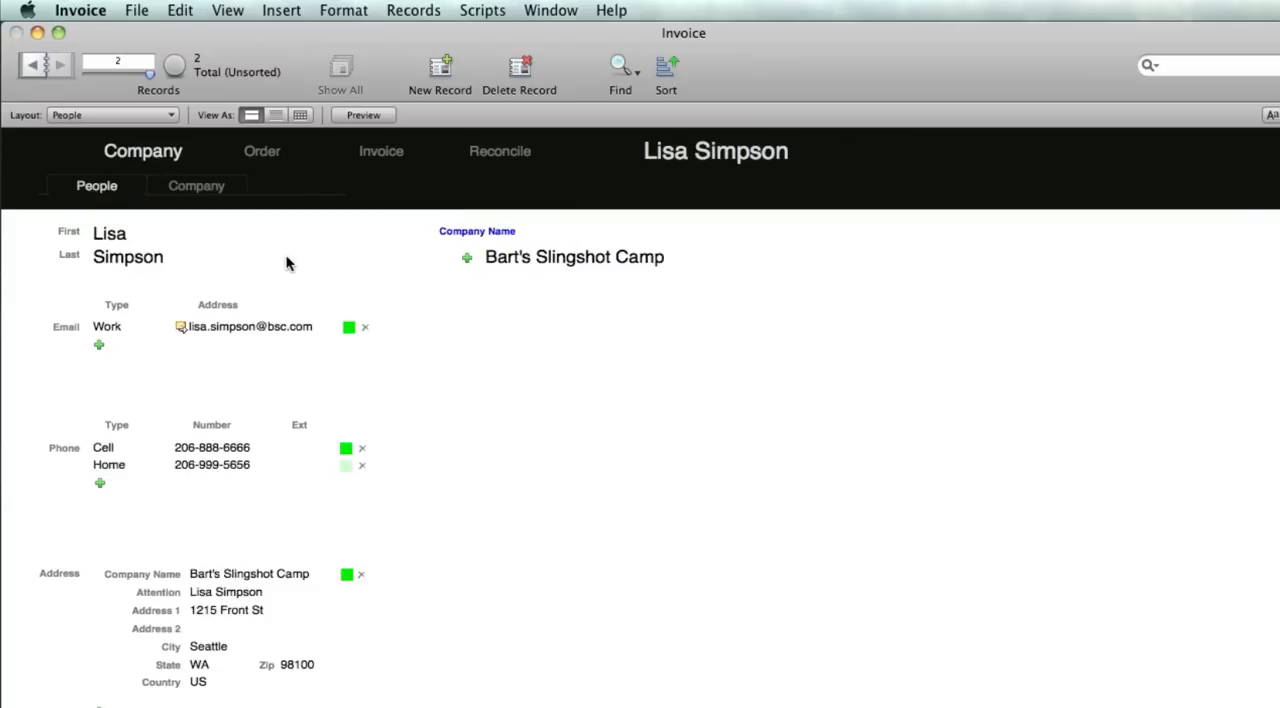
pyautogui.moveTo(262, 156)
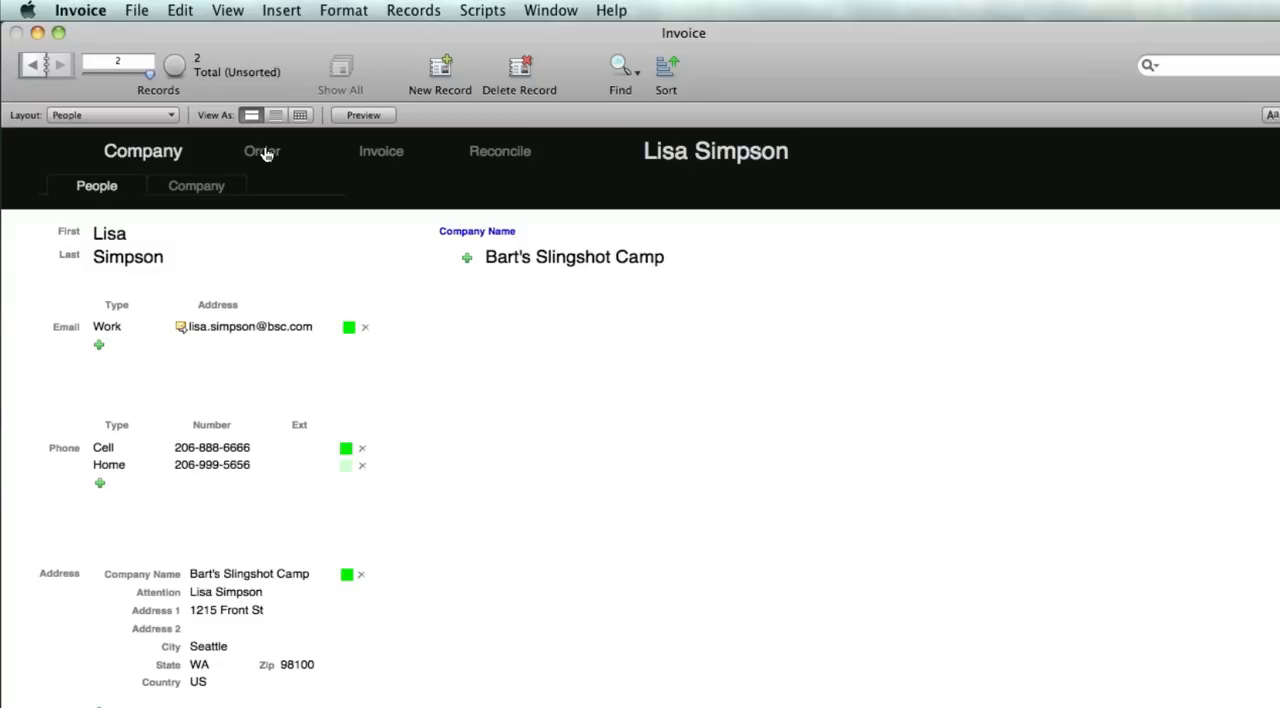
# Create a new Bread House order for Lisa Simpson at Bart's Slingshot Camp.
pyautogui.click(262, 152)
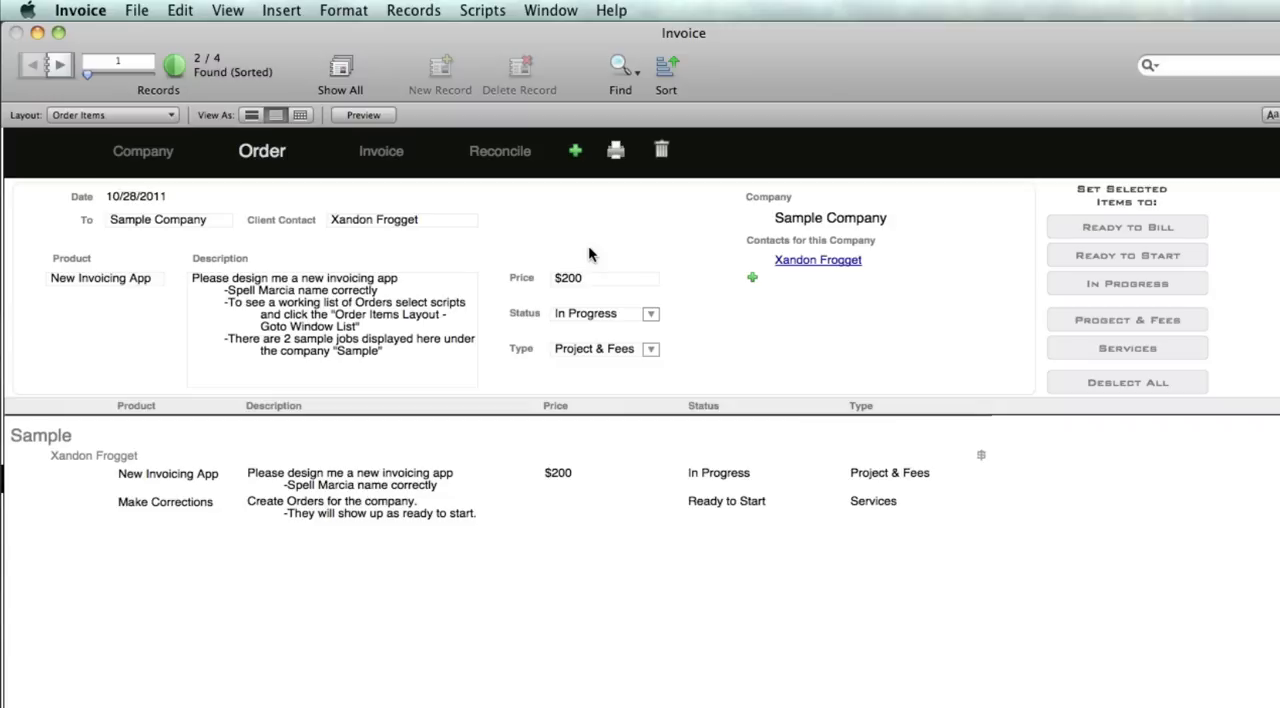
pyautogui.moveTo(574, 151)
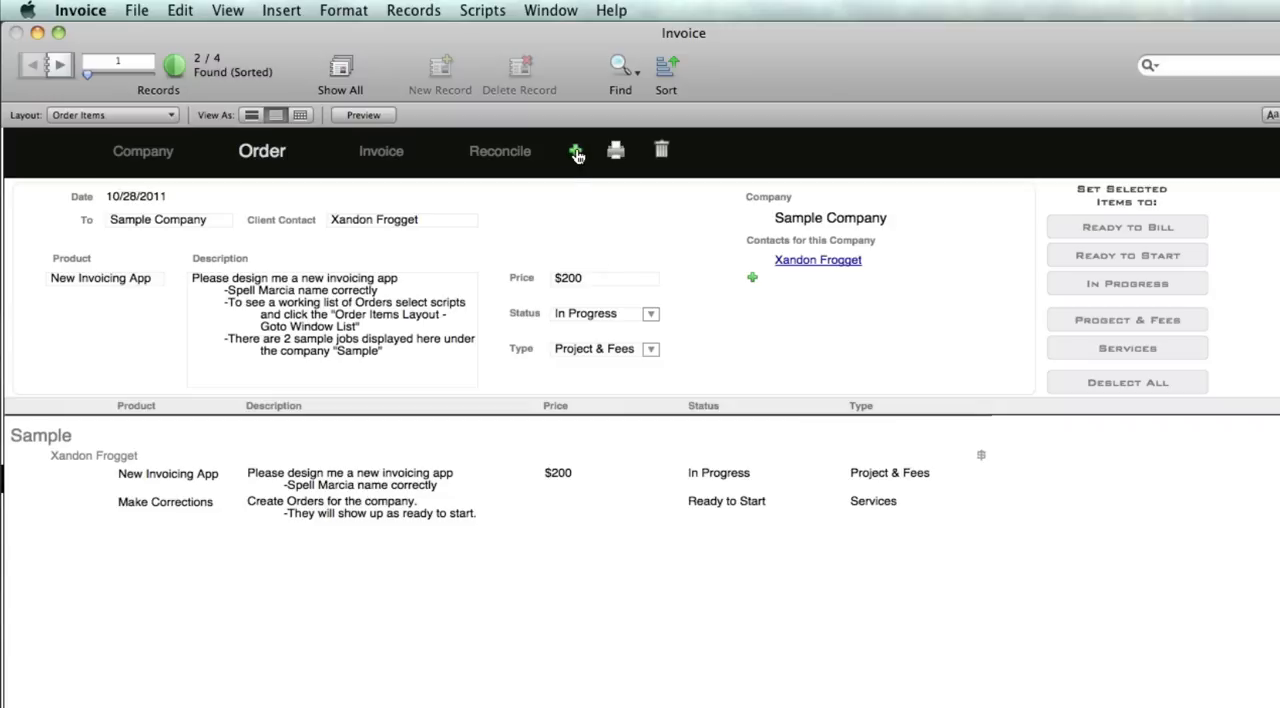
pyautogui.click(575, 151)
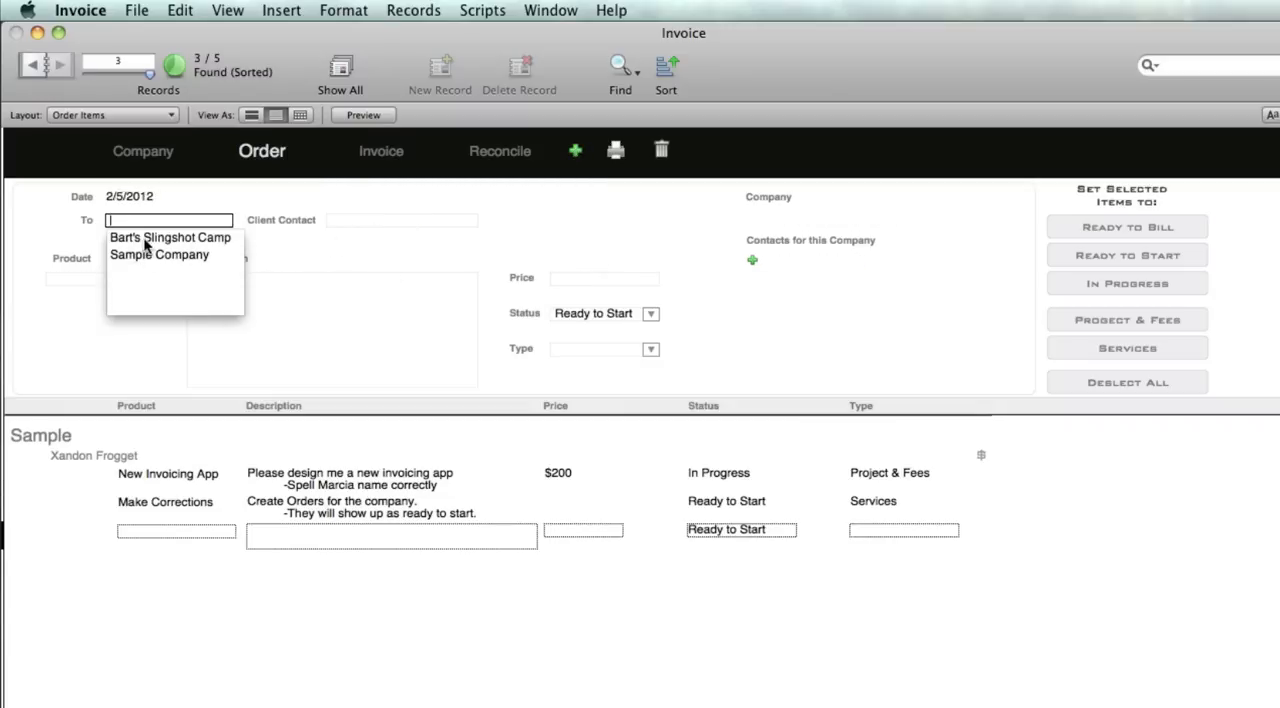
pyautogui.click(170, 237)
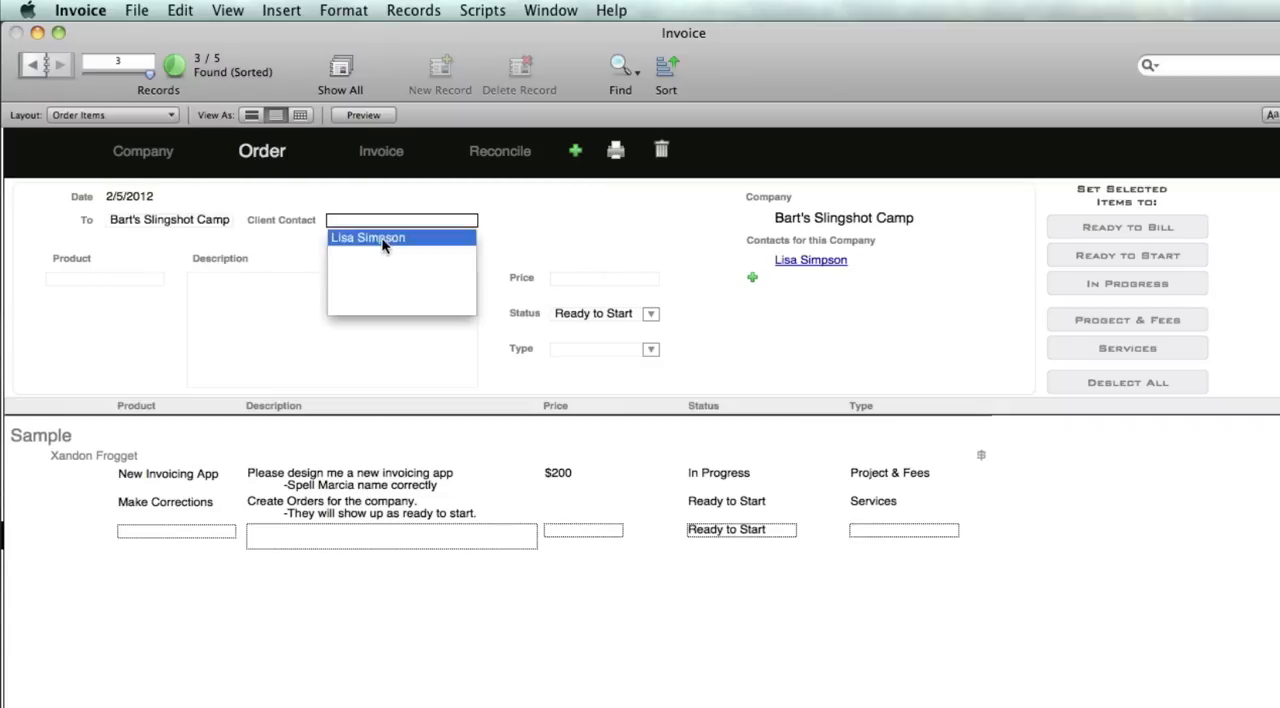
pyautogui.click(367, 237)
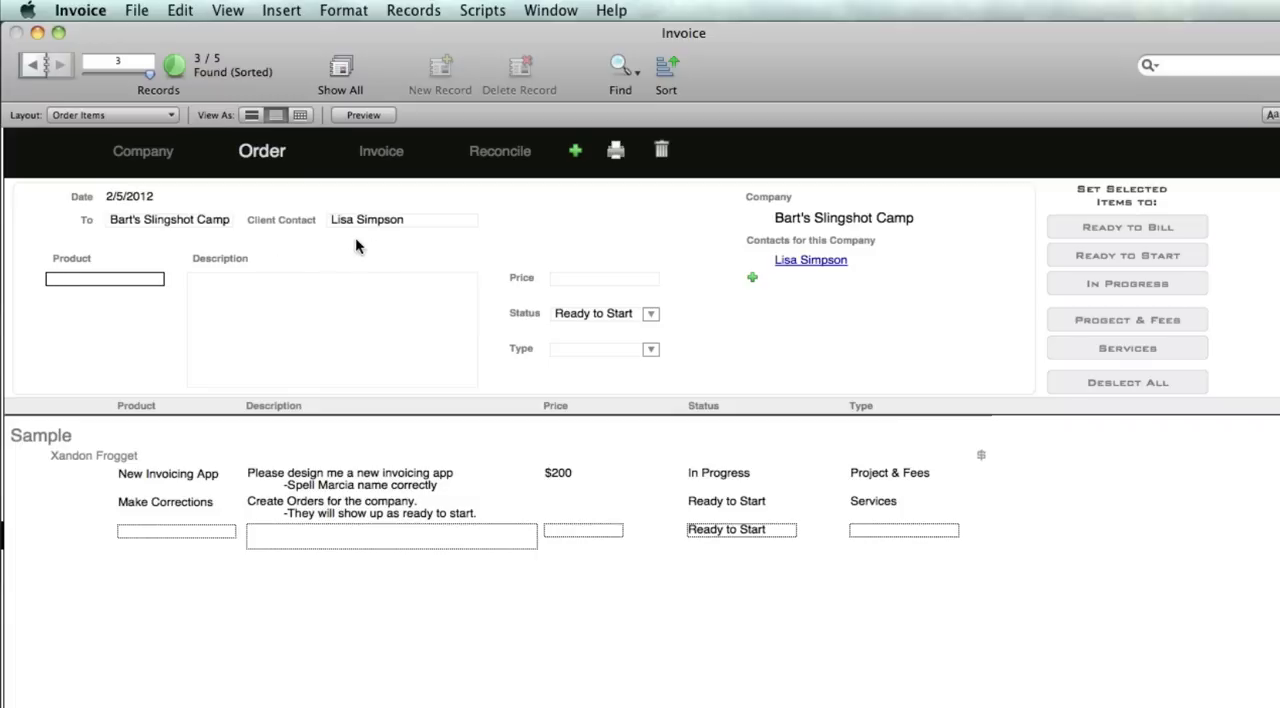
pyautogui.click(104, 279)
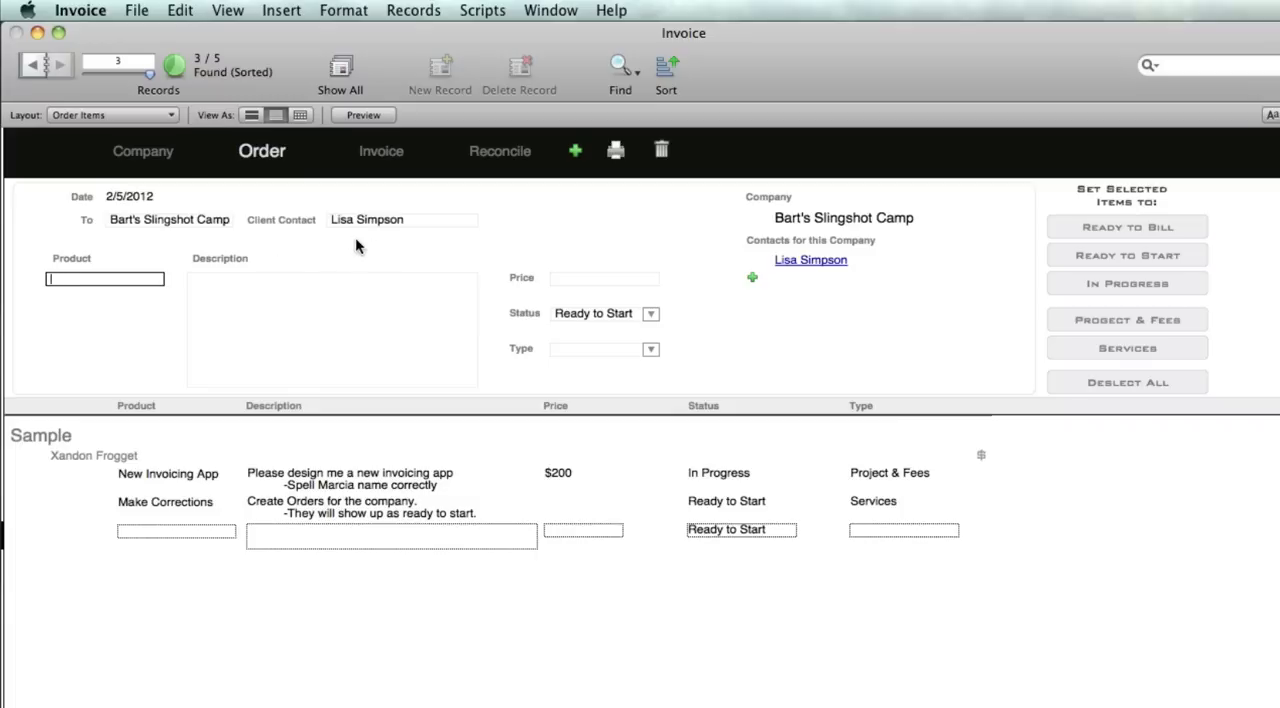
pyautogui.write('Bra')
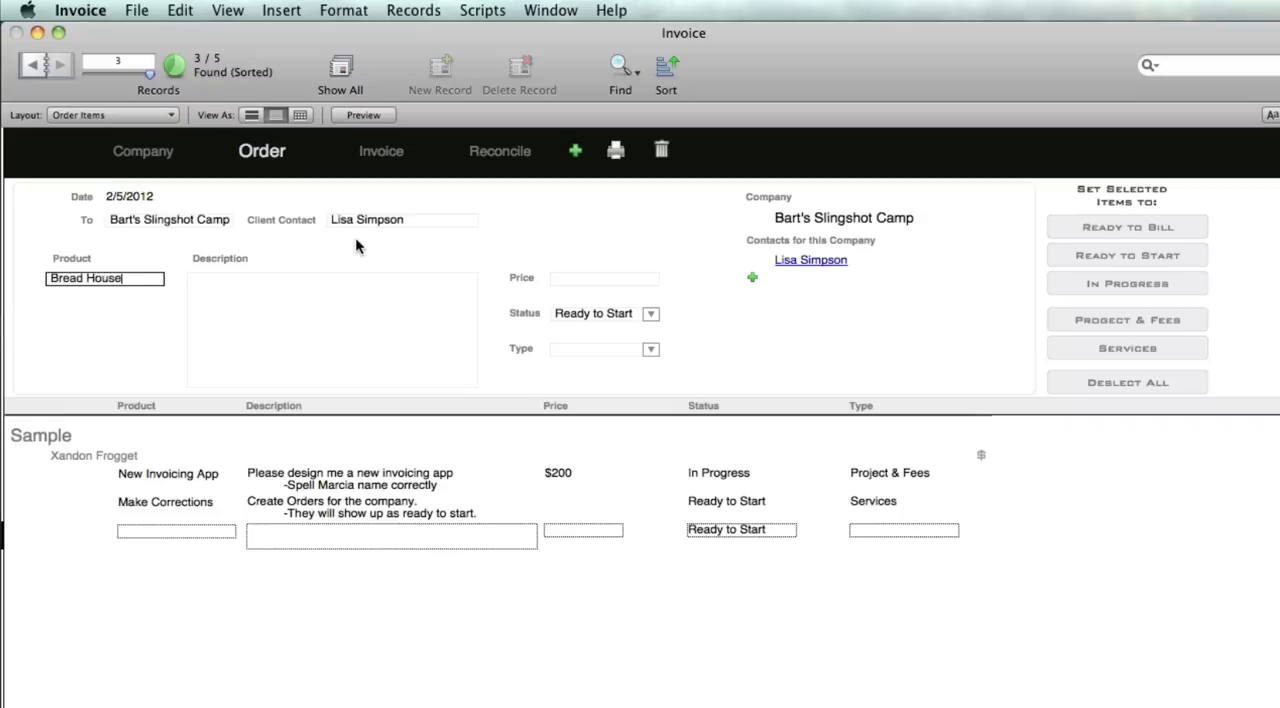
# Describe the bread with .25" thick slices and set the price to $250.
pyautogui.click(331, 330)
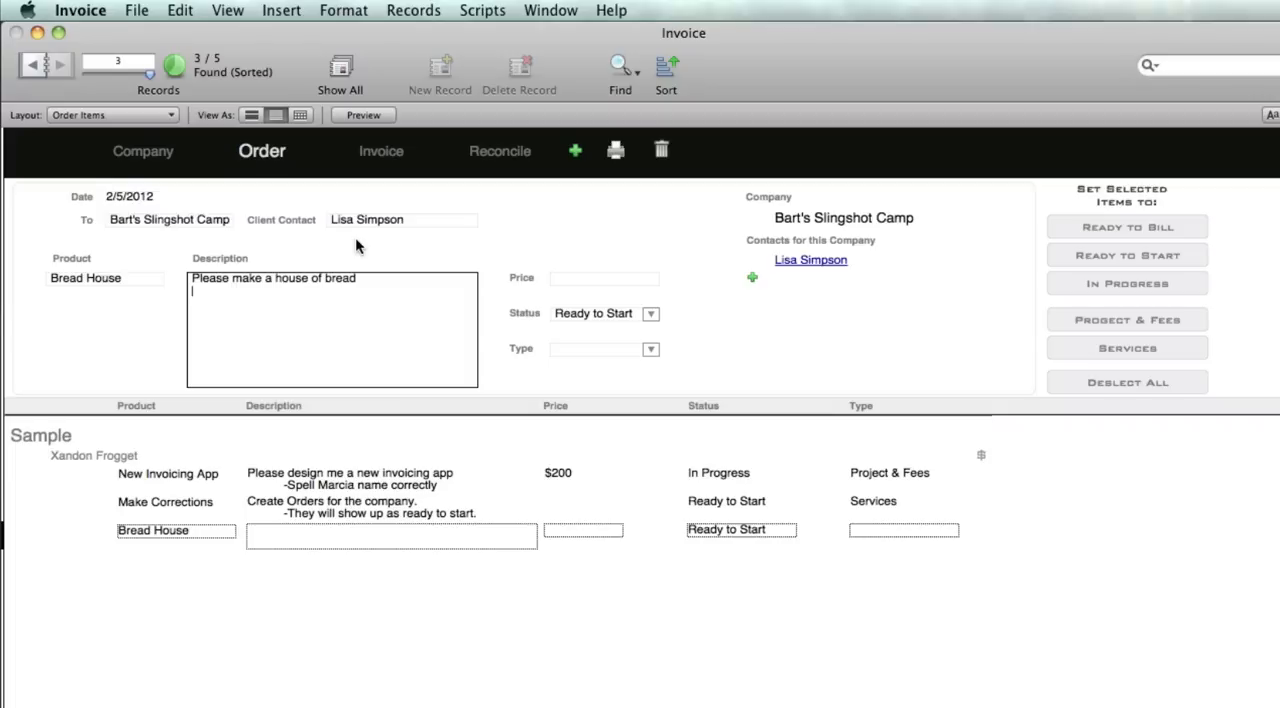
pyautogui.write('- Use whole gra')
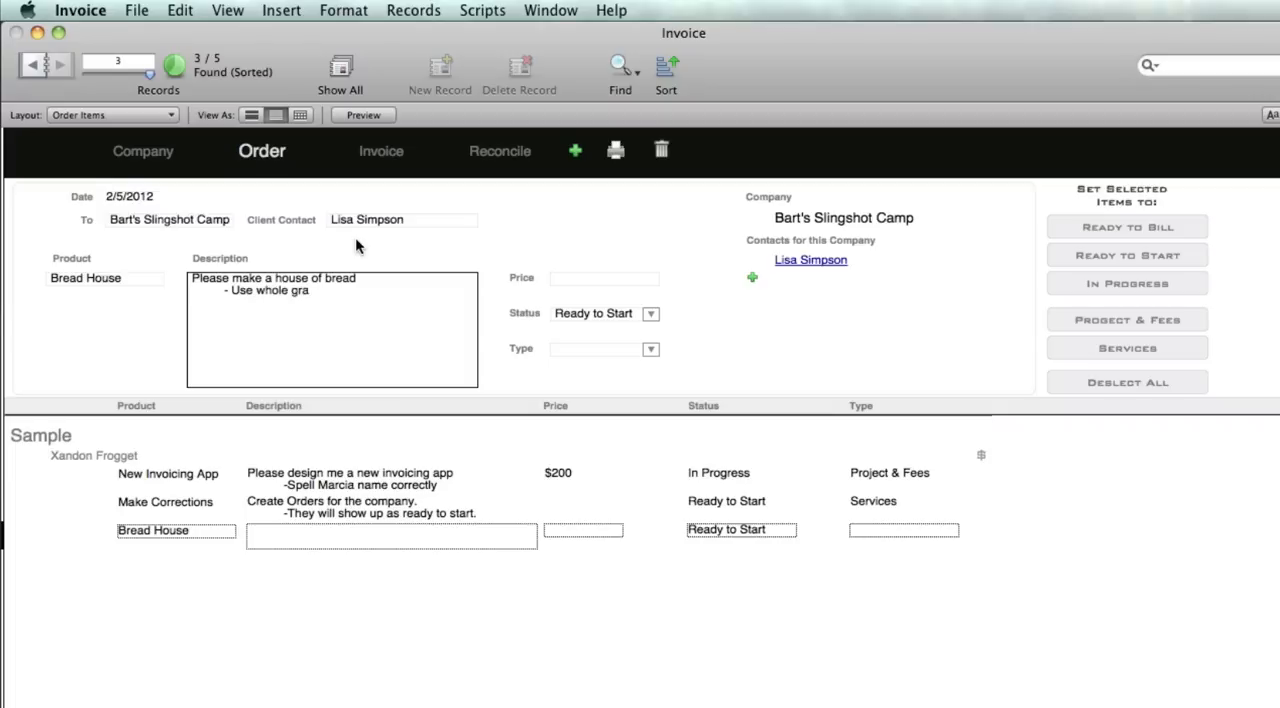
pyautogui.write('in')
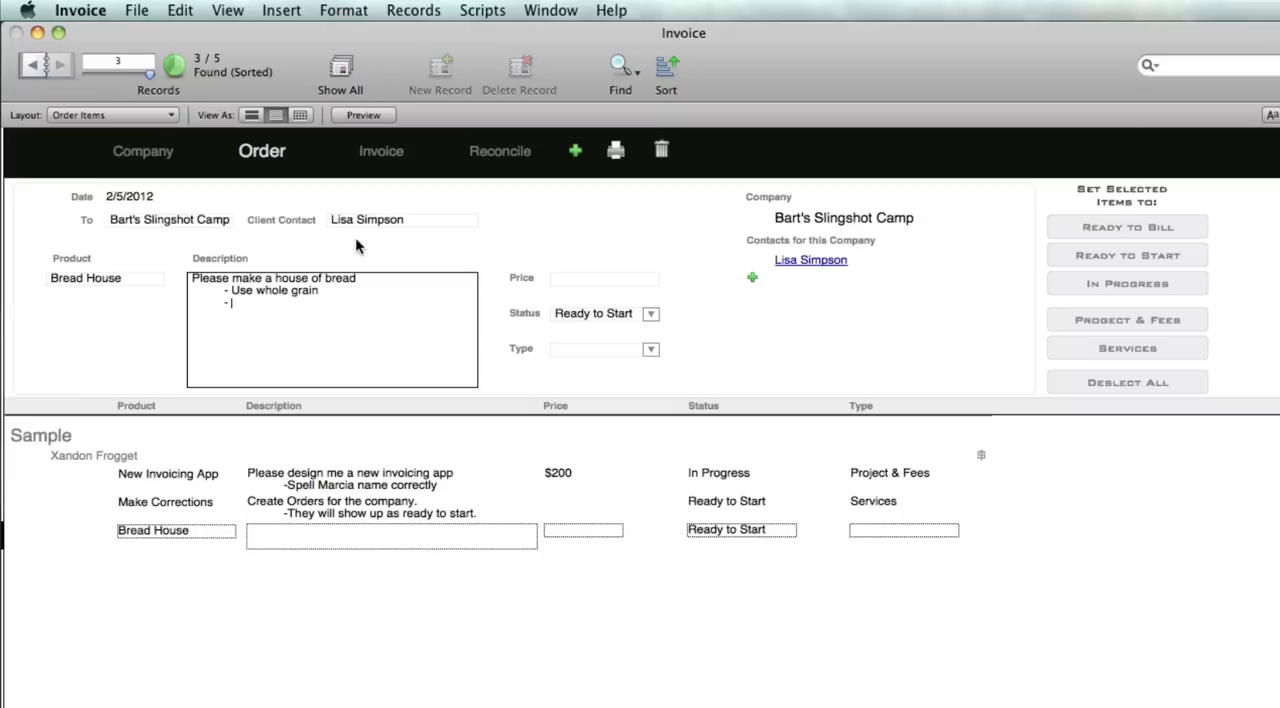
pyautogui.write('Cut')
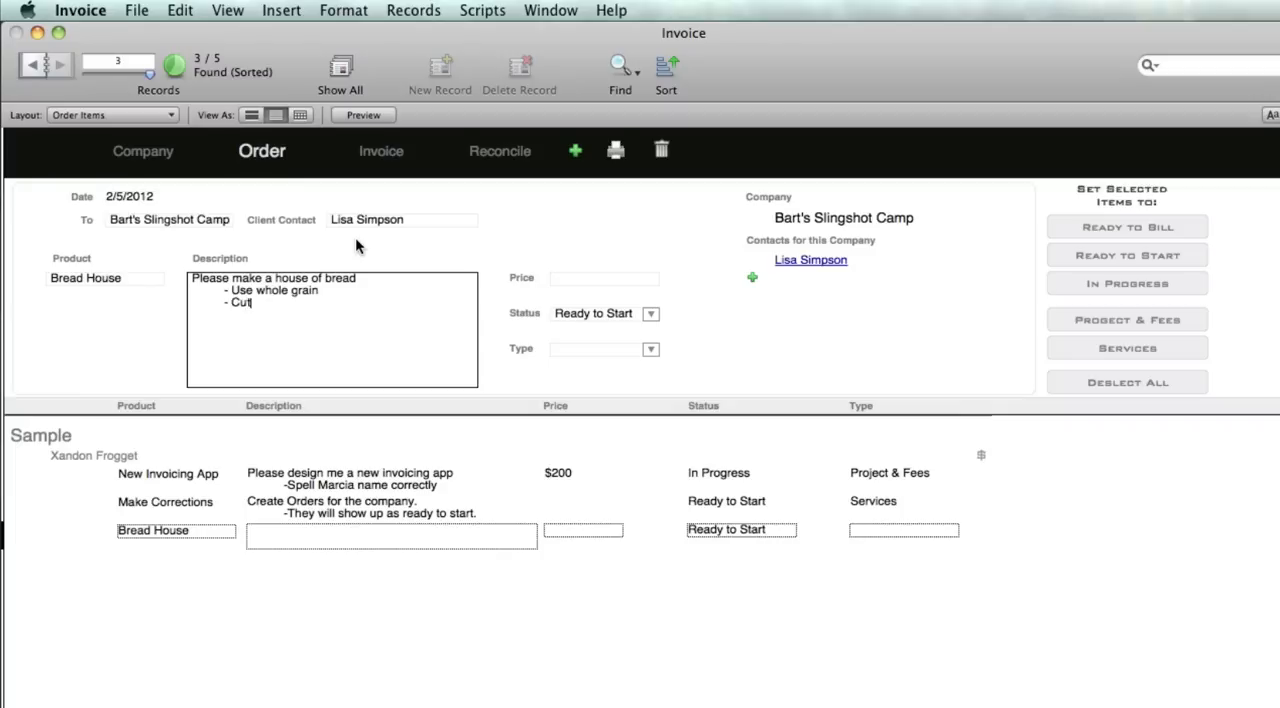
pyautogui.write('into')
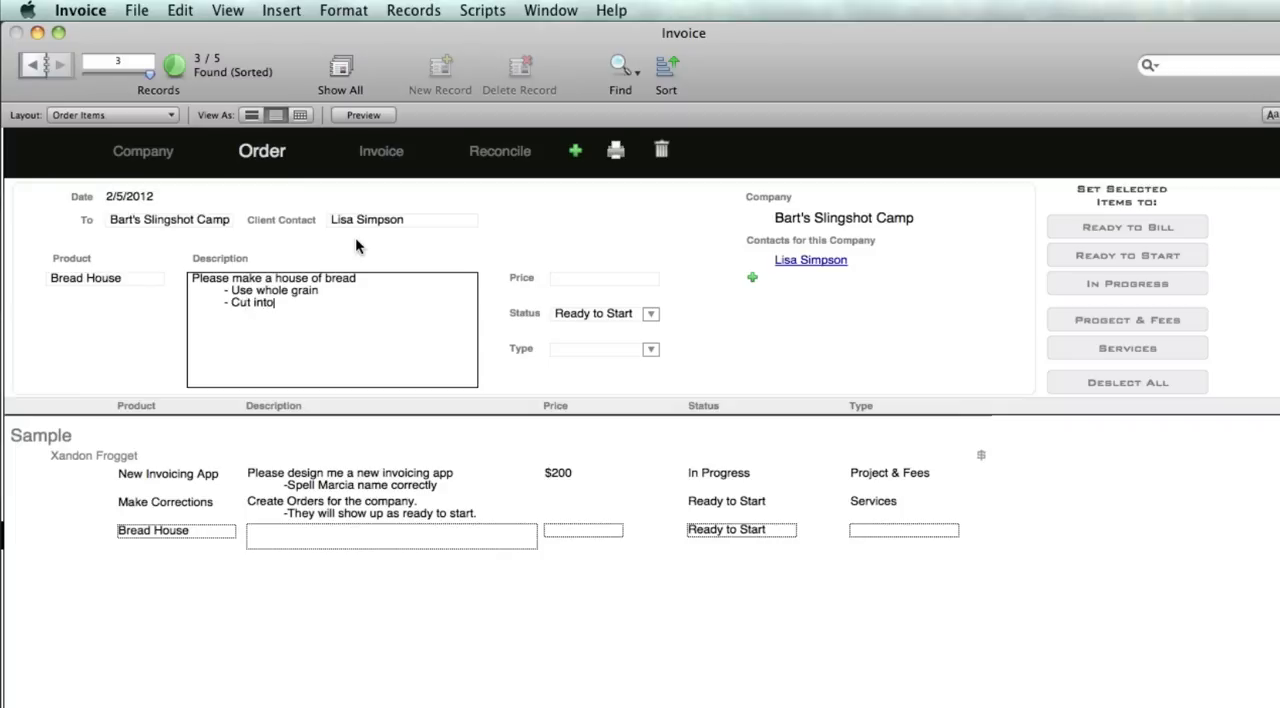
pyautogui.write('slices')
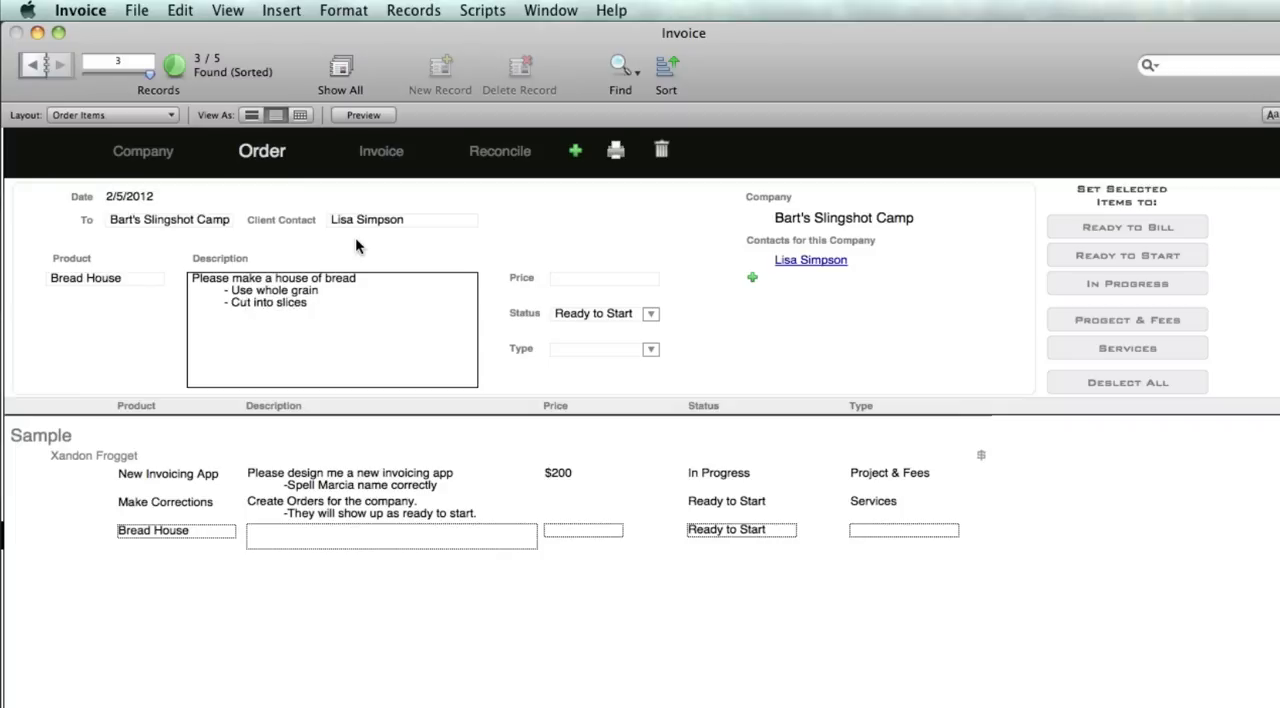
pyautogui.write('/2')
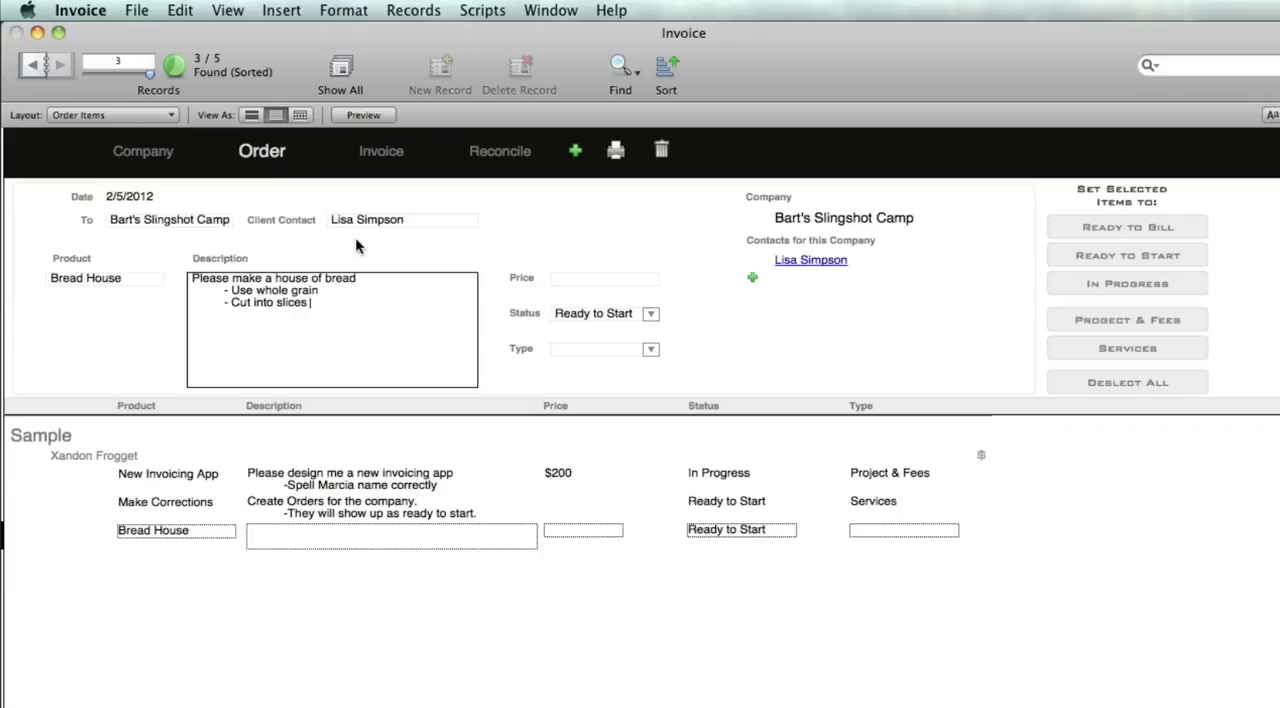
pyautogui.write('.25"')
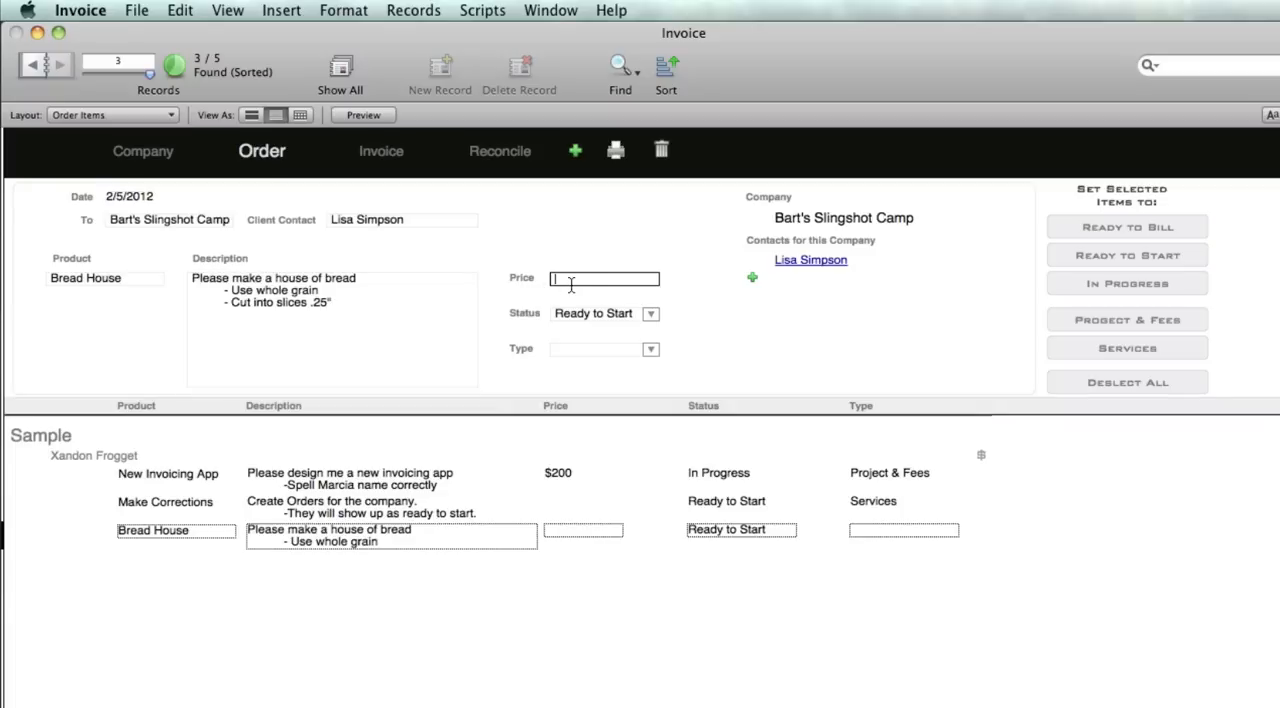
pyautogui.write('250')
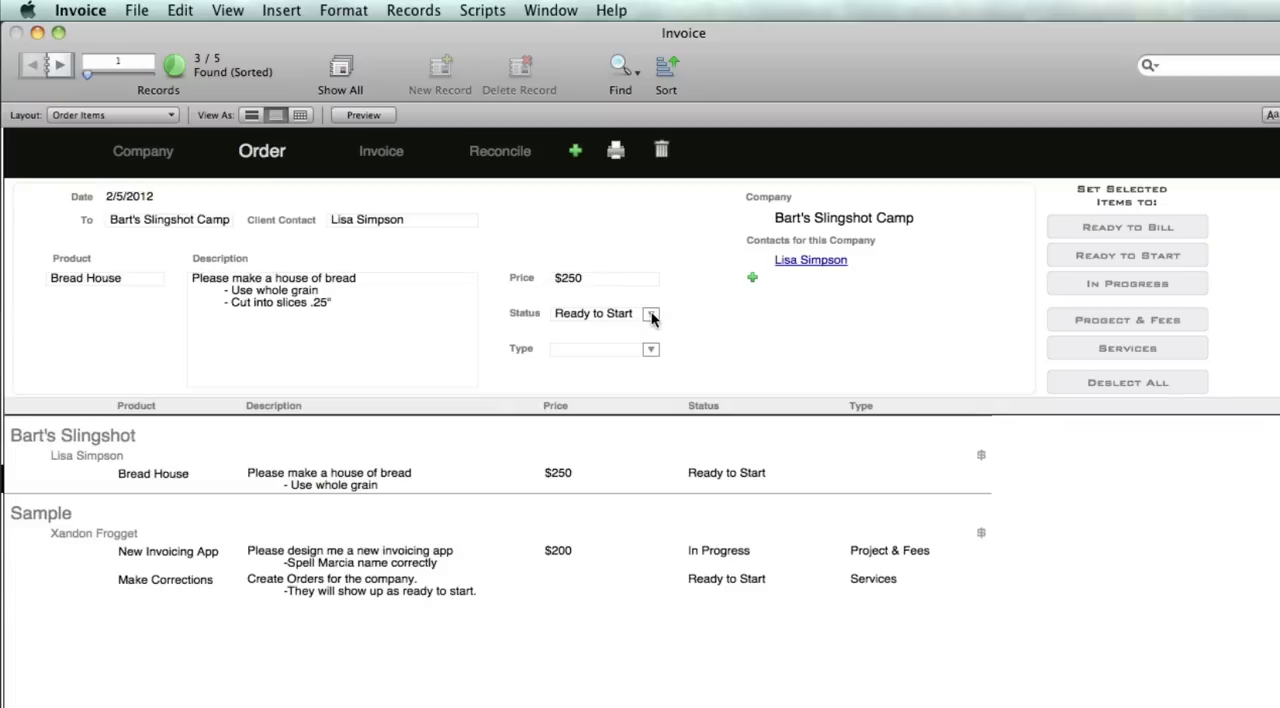
pyautogui.click(651, 313)
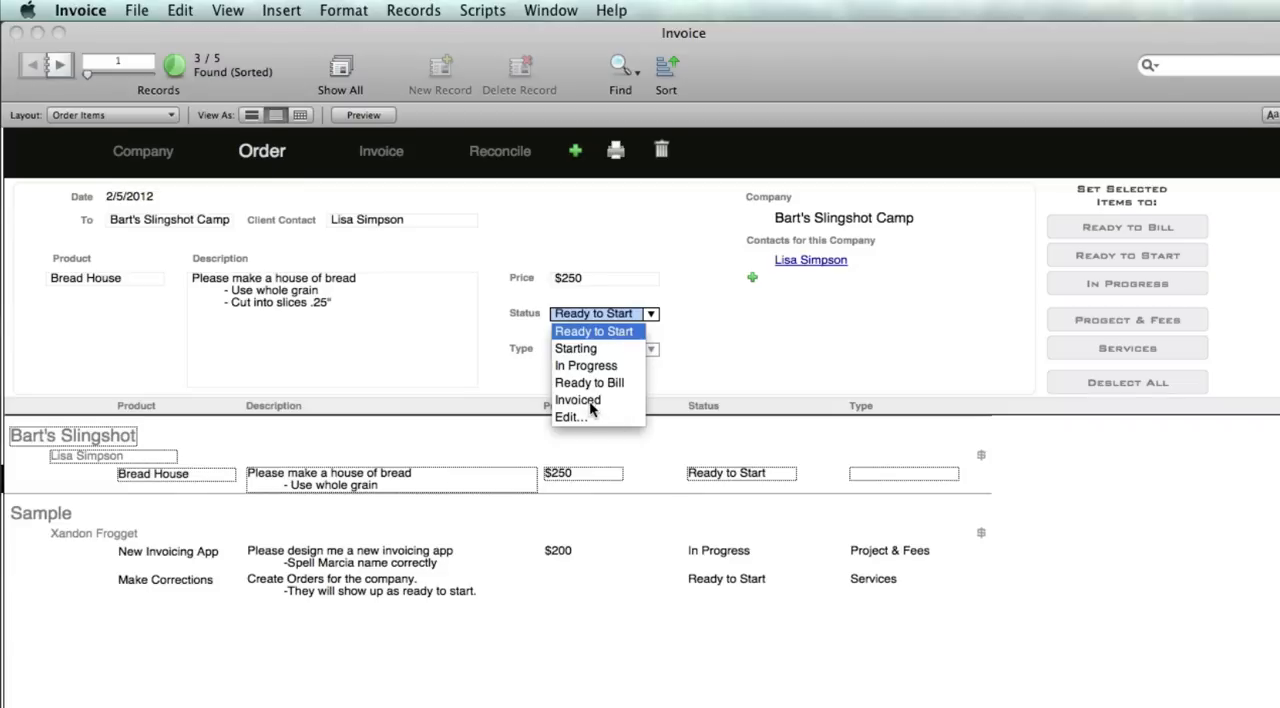
pyautogui.click(595, 331)
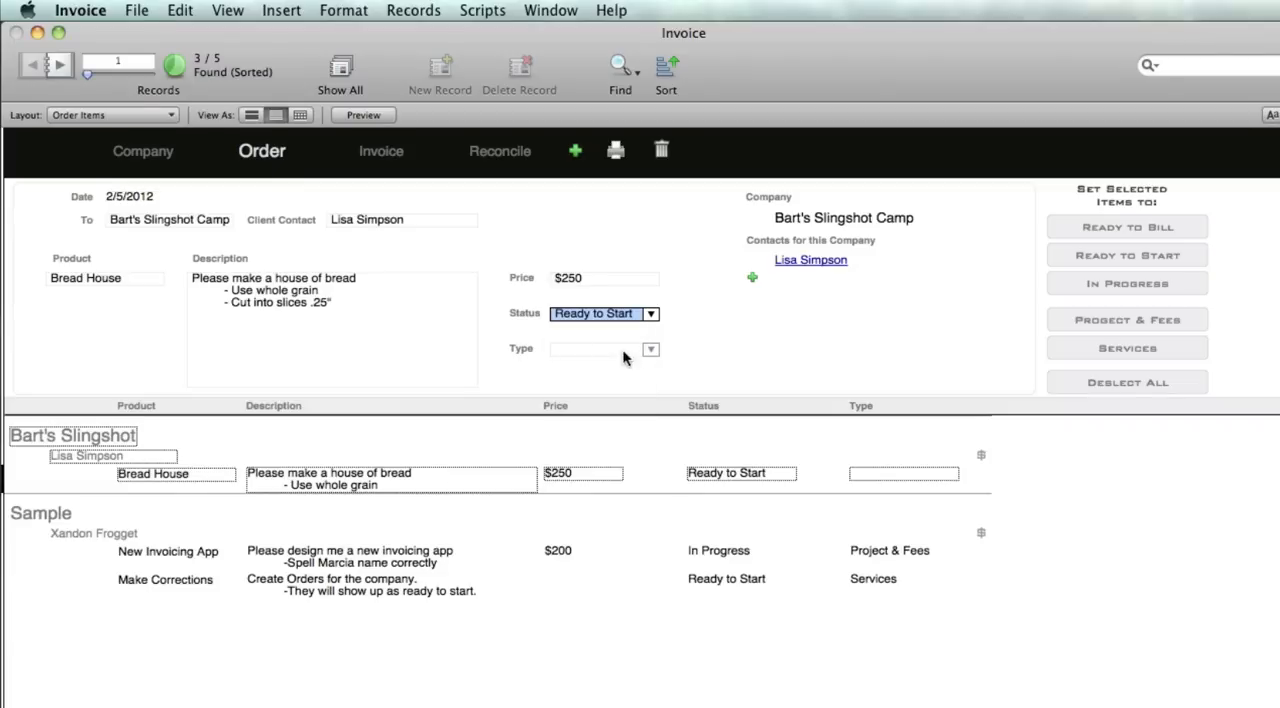
pyautogui.click(651, 349)
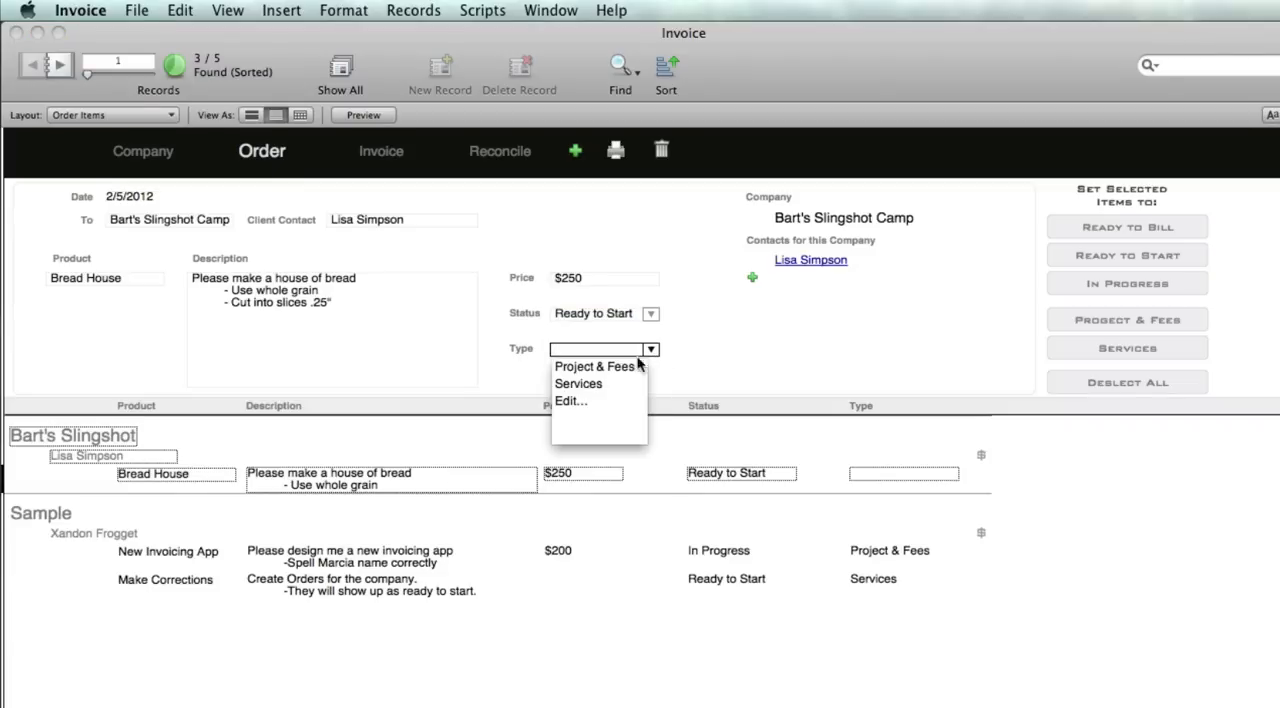
pyautogui.moveTo(685, 357)
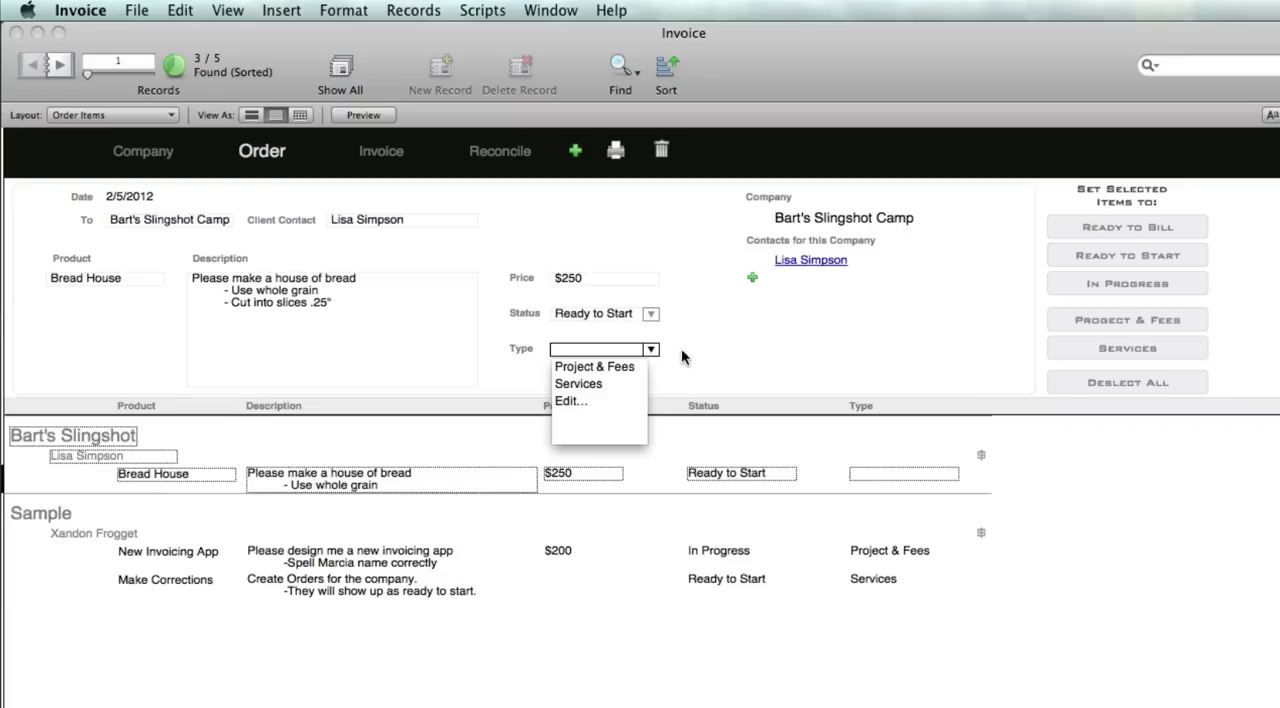
pyautogui.moveTo(680, 341)
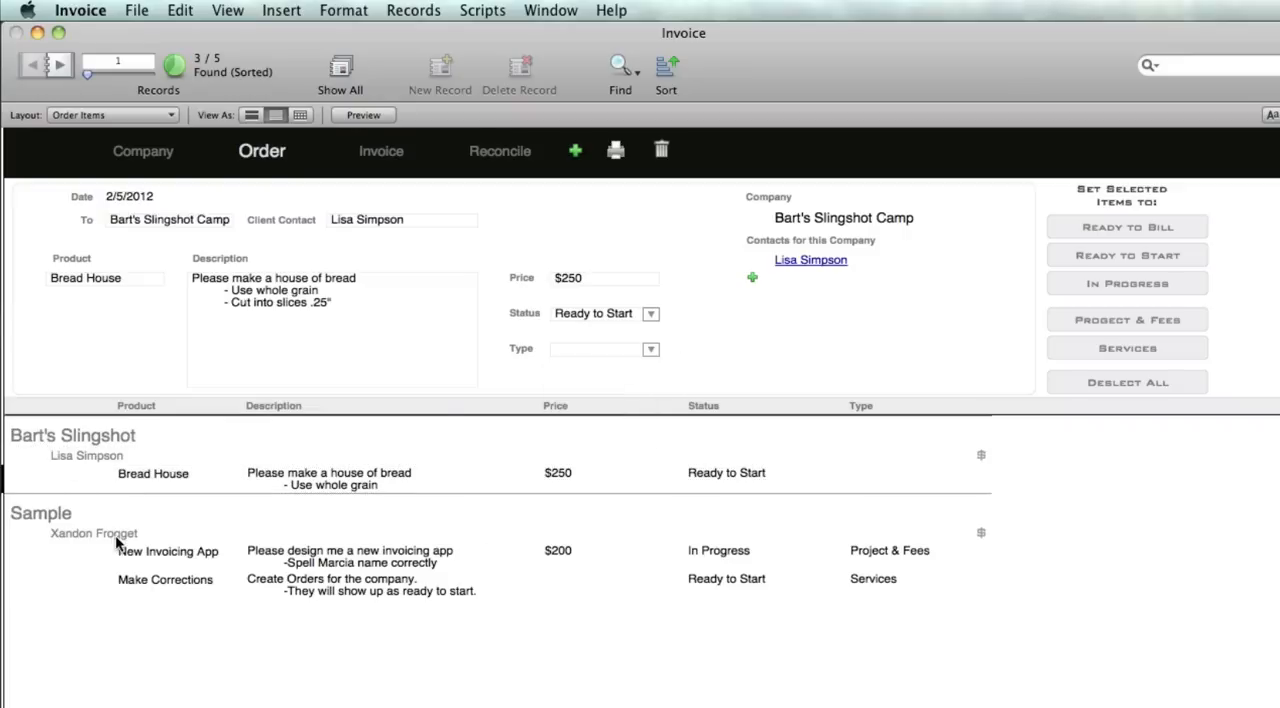
pyautogui.moveTo(574, 155)
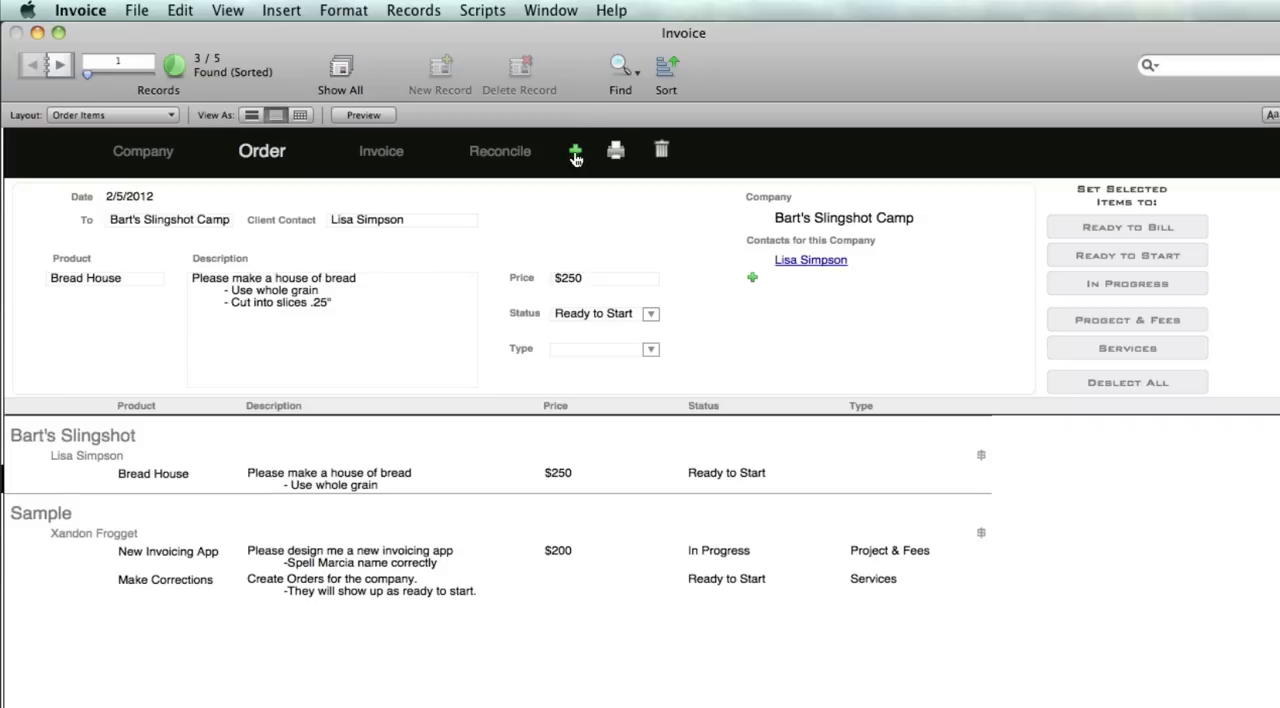
# Create a Glass Bottle order for Bart's Slingshot Camp: make wine bottle from blown glass.
pyautogui.click(574, 150)
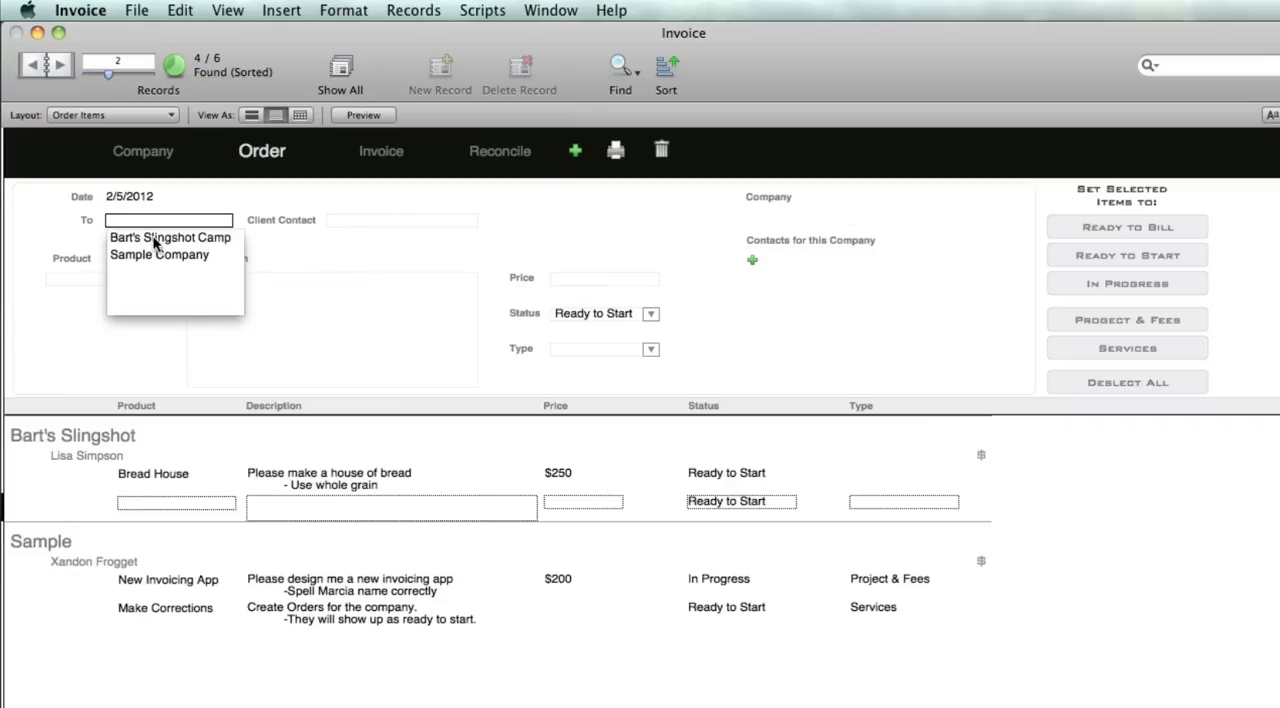
pyautogui.click(170, 237)
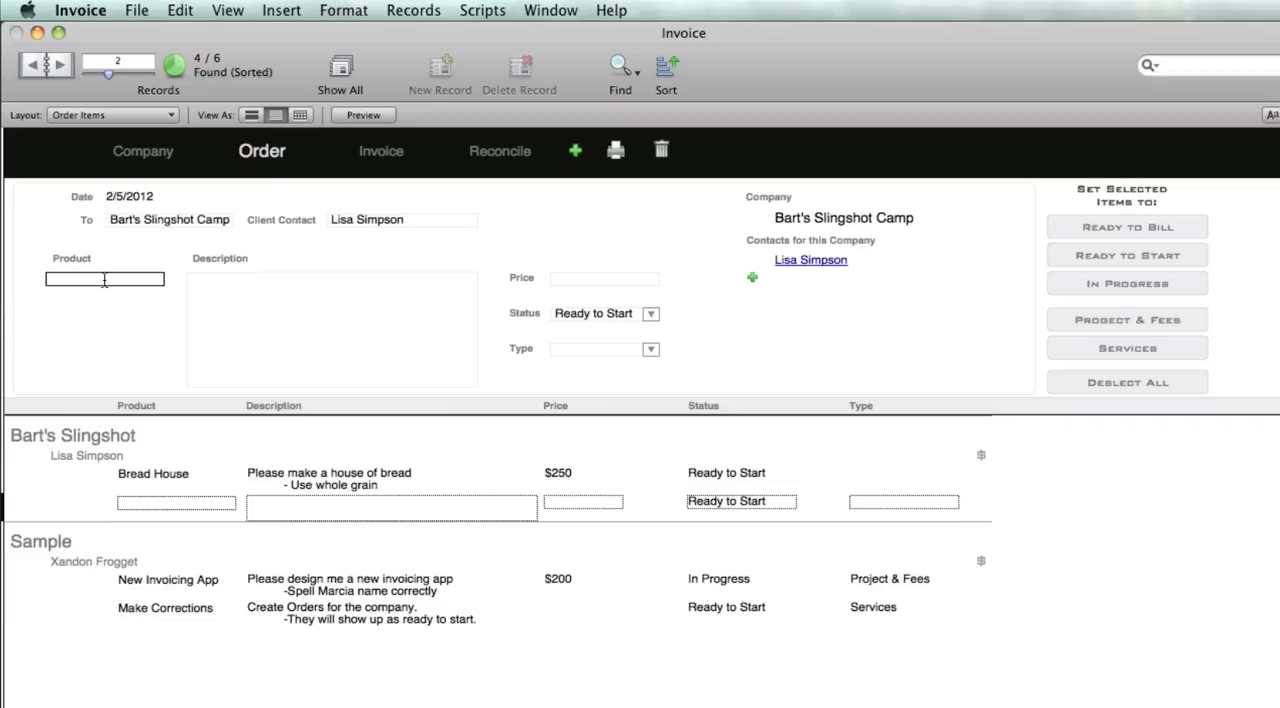
pyautogui.write('Glass Bottle')
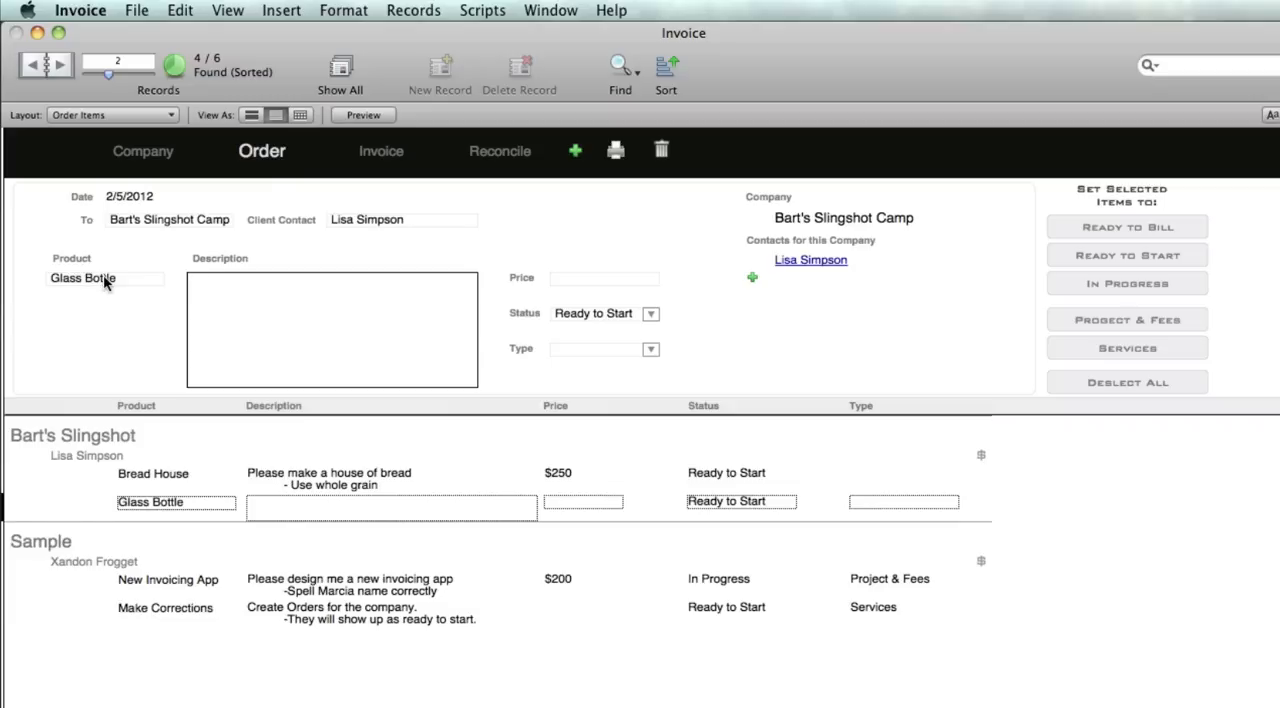
pyautogui.write('Make Wine')
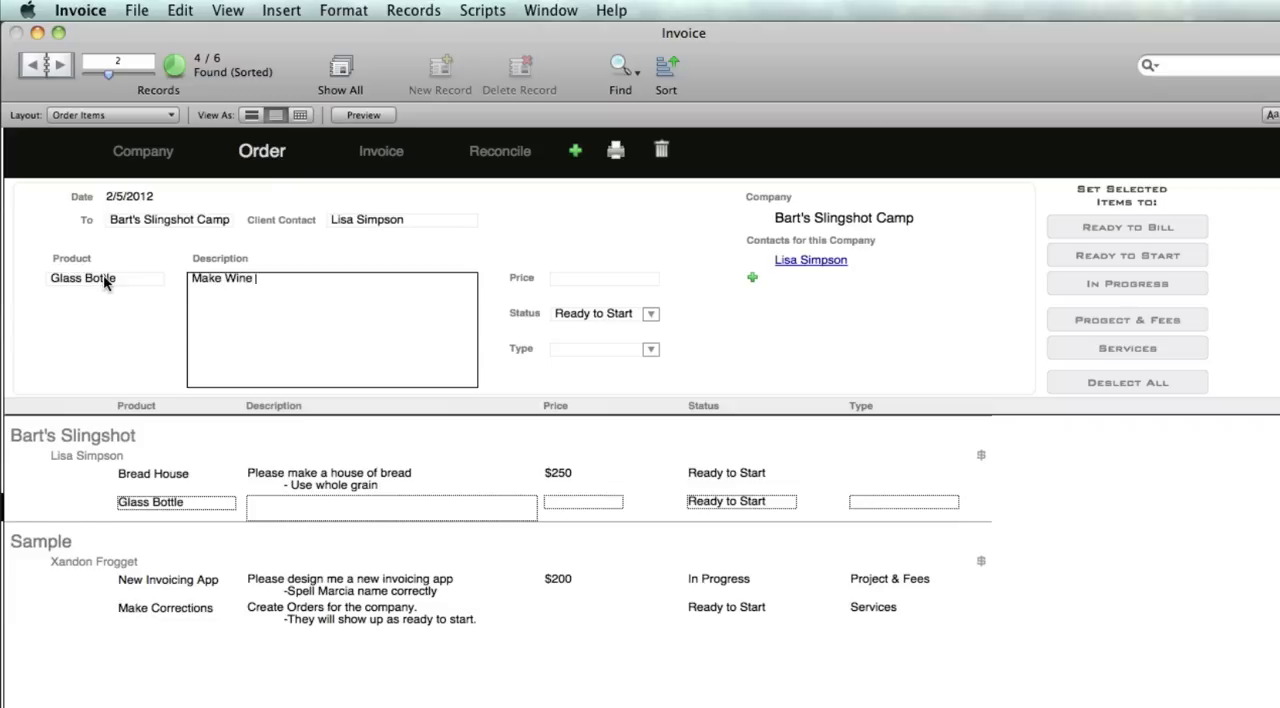
pyautogui.write('bottle')
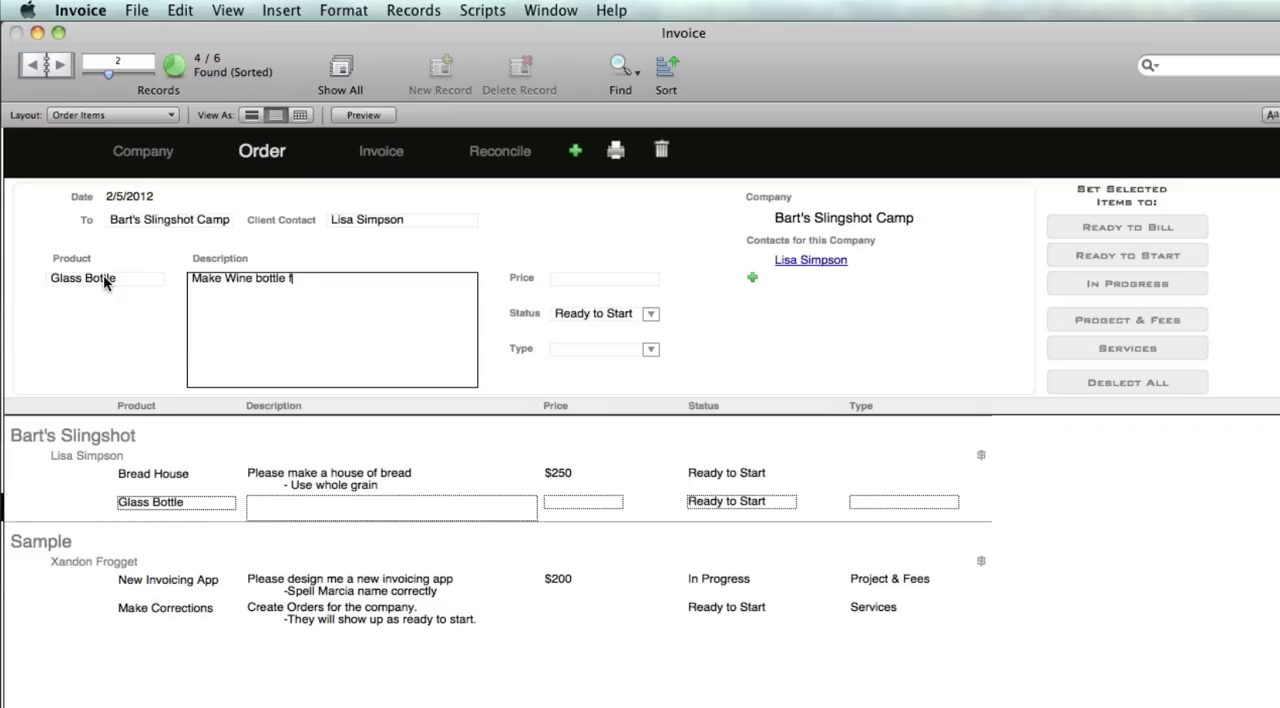
pyautogui.write('from blown glass')
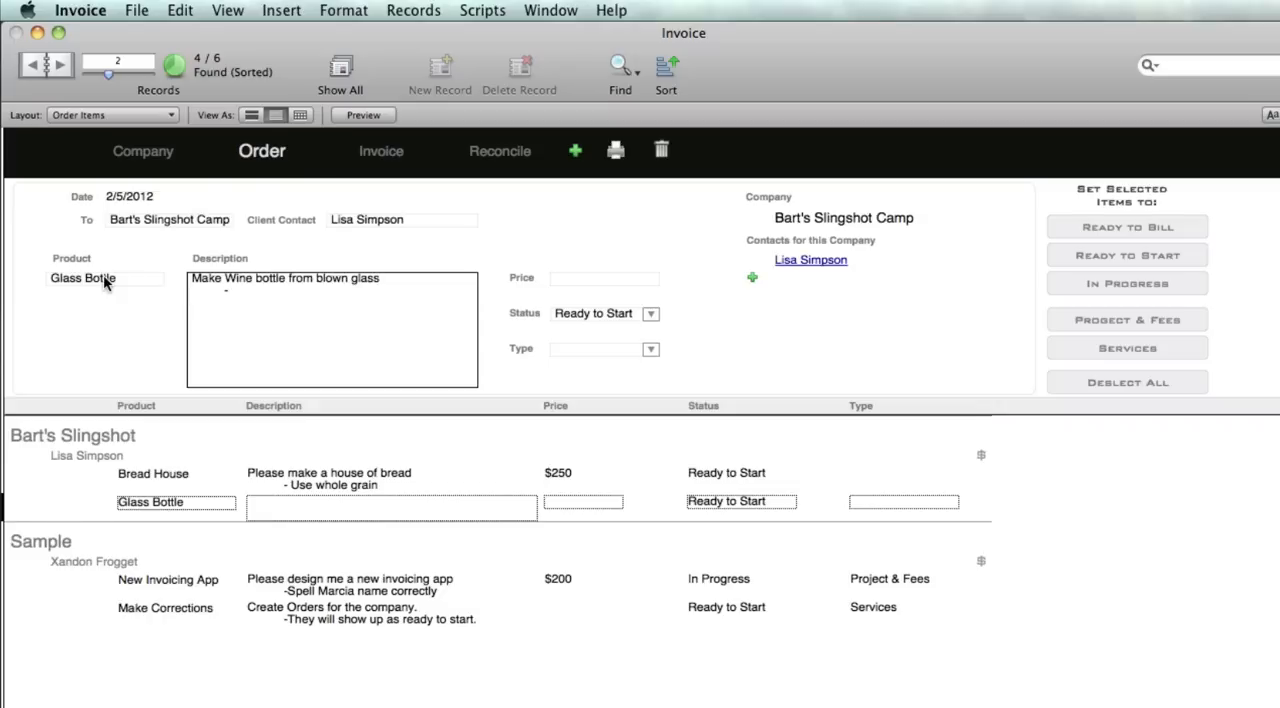
# Add description steps (get blue glass, heat up, melt) and price it at $3000.
pyautogui.write('- Get')
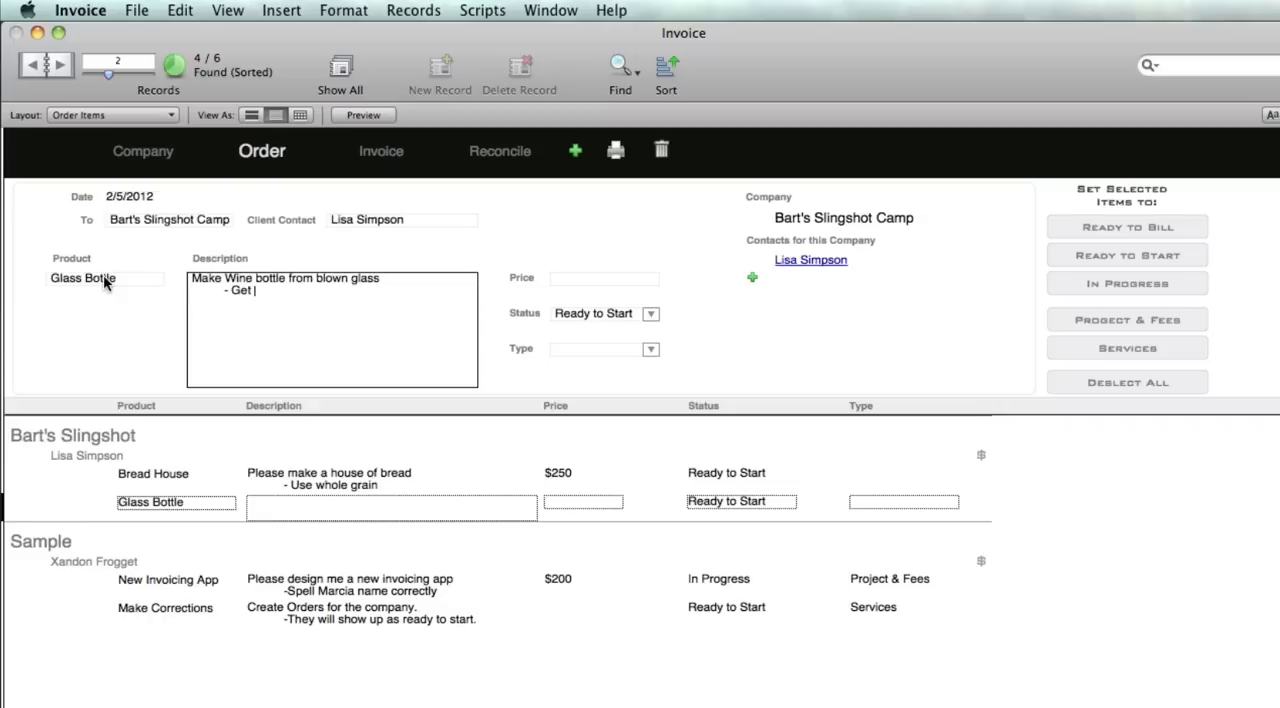
pyautogui.write('blue g')
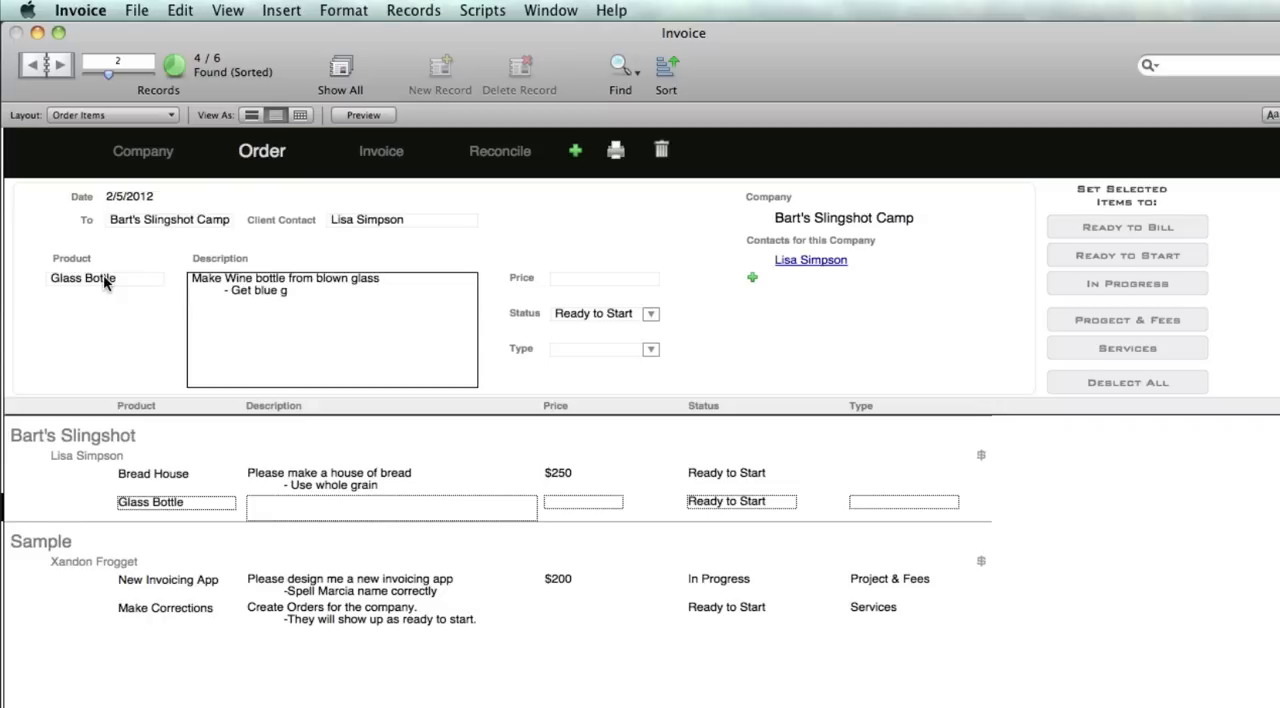
pyautogui.write('lass')
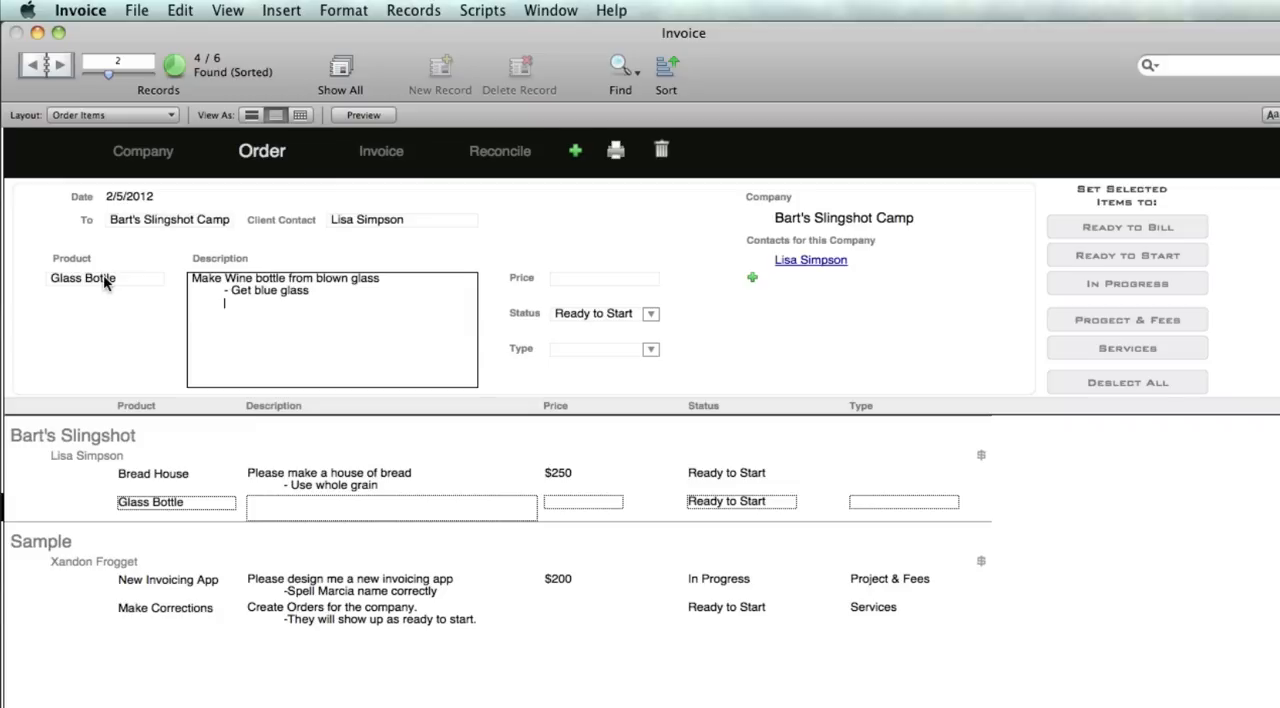
pyautogui.write('- Heat')
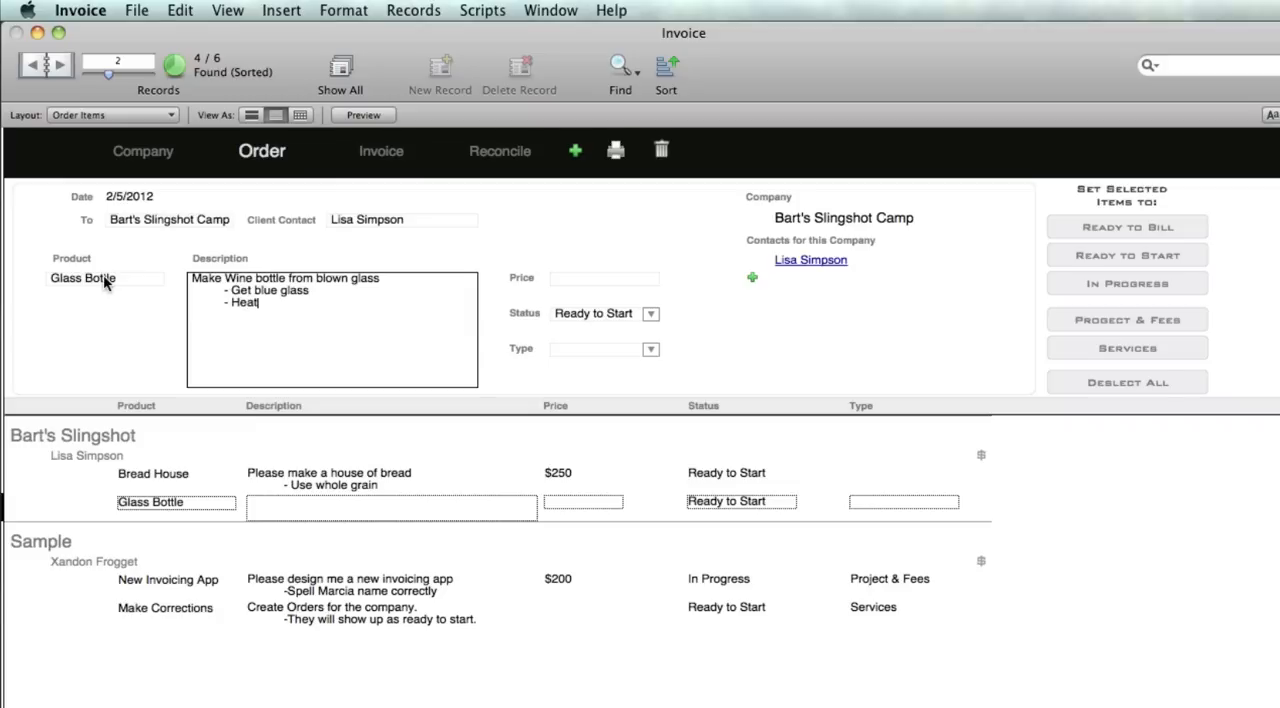
pyautogui.write('up')
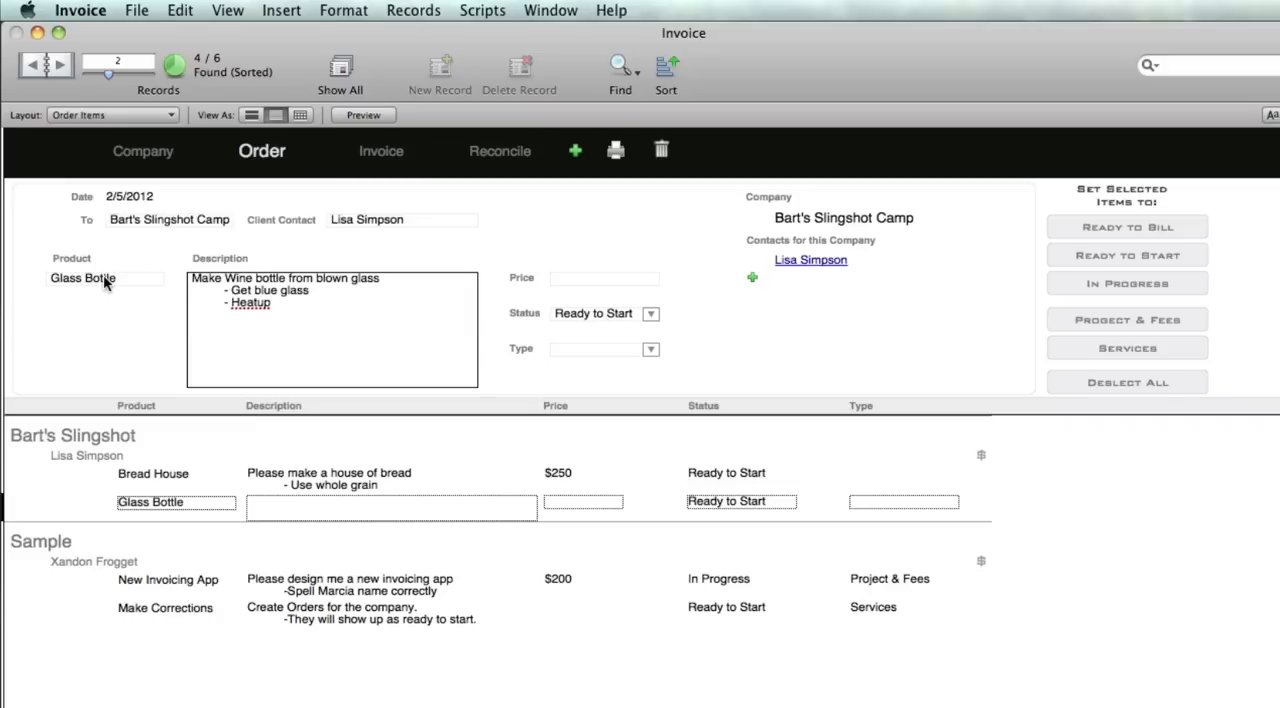
pyautogui.write('Melt in kiln')
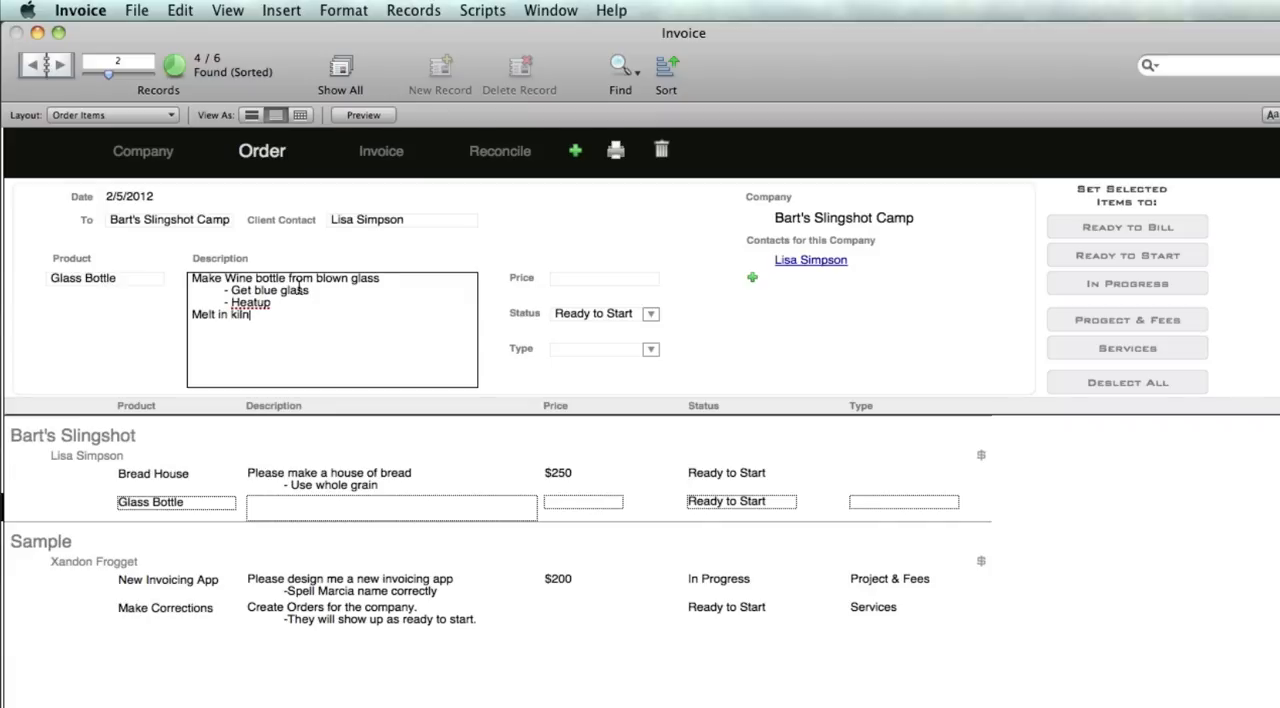
pyautogui.write('3000')
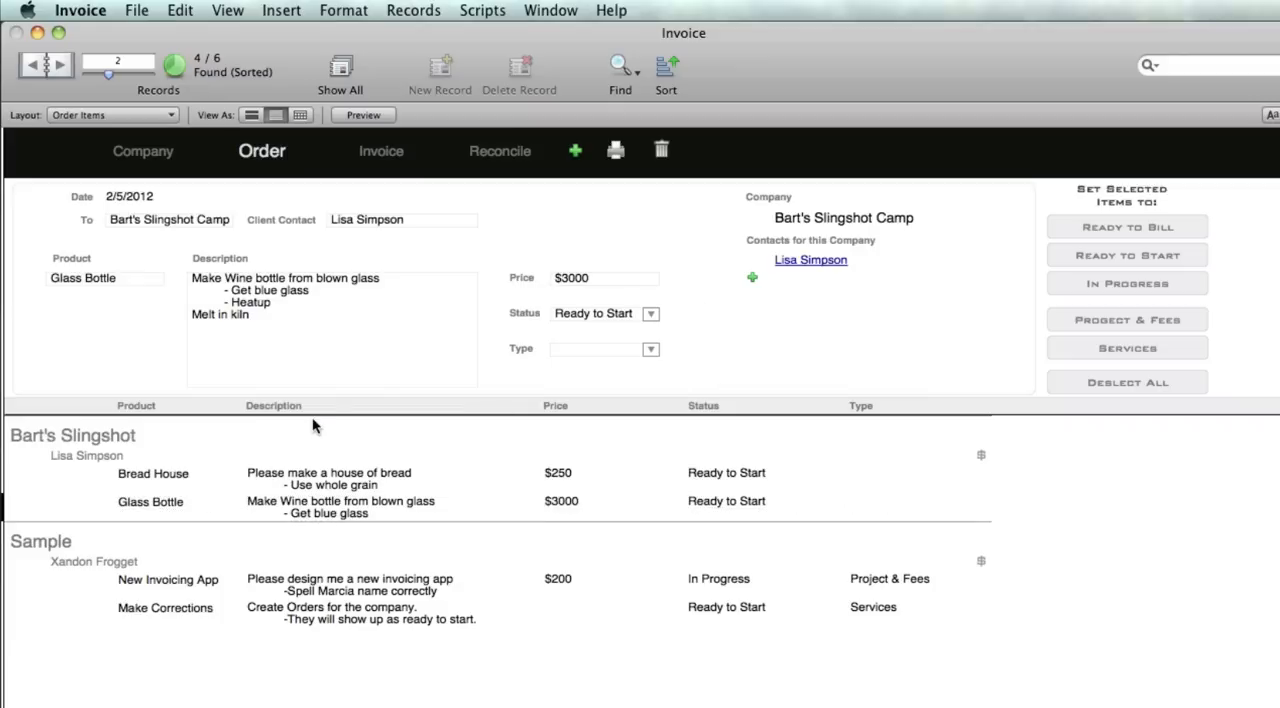
pyautogui.moveTo(52, 422)
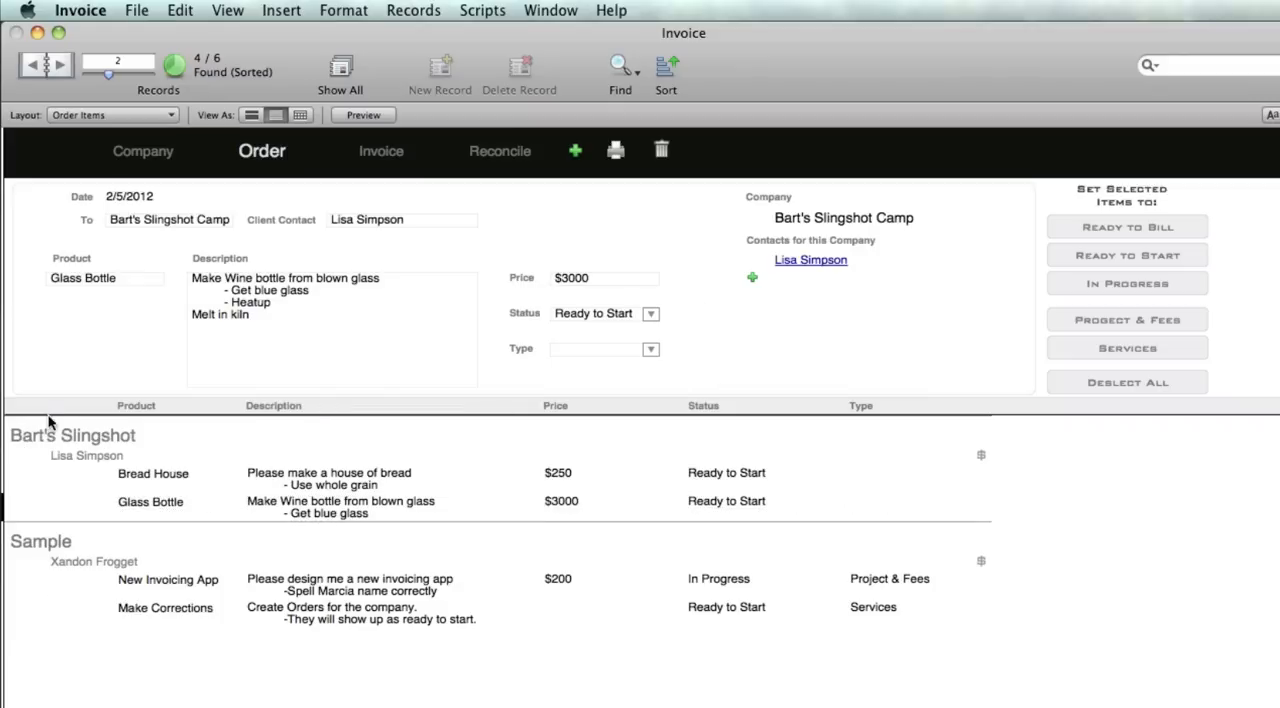
pyautogui.moveTo(170, 511)
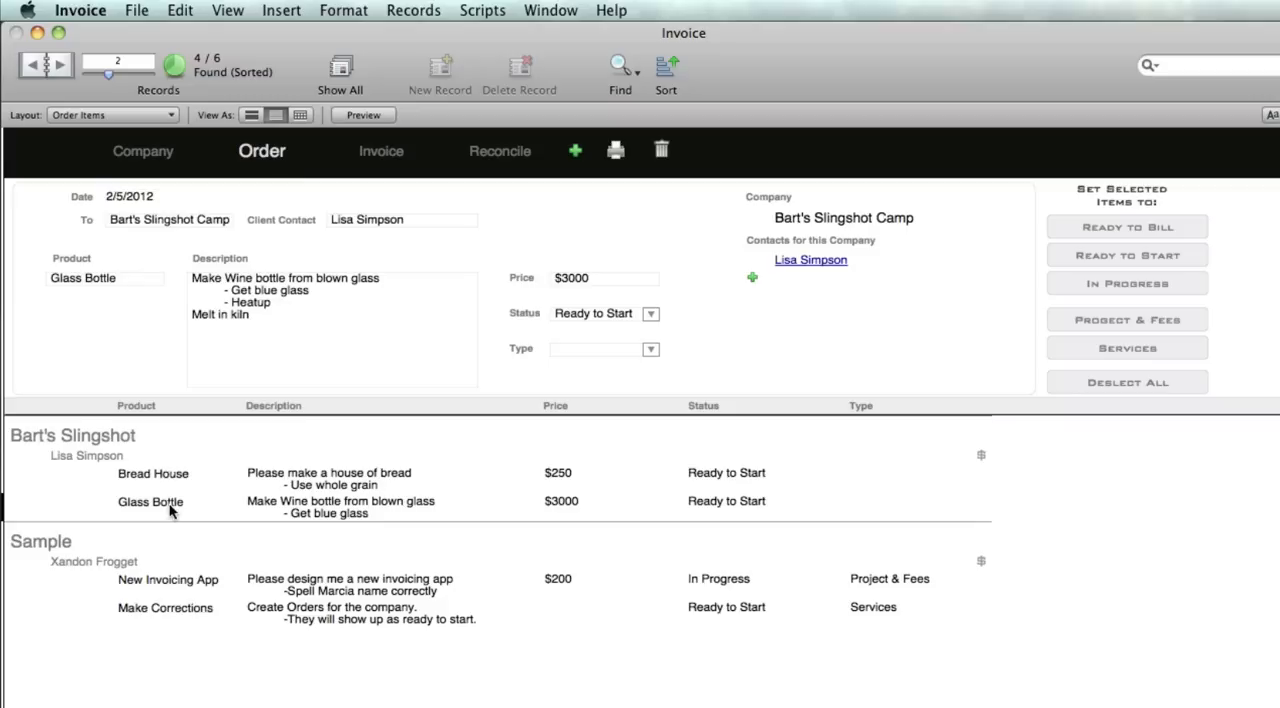
pyautogui.moveTo(178, 519)
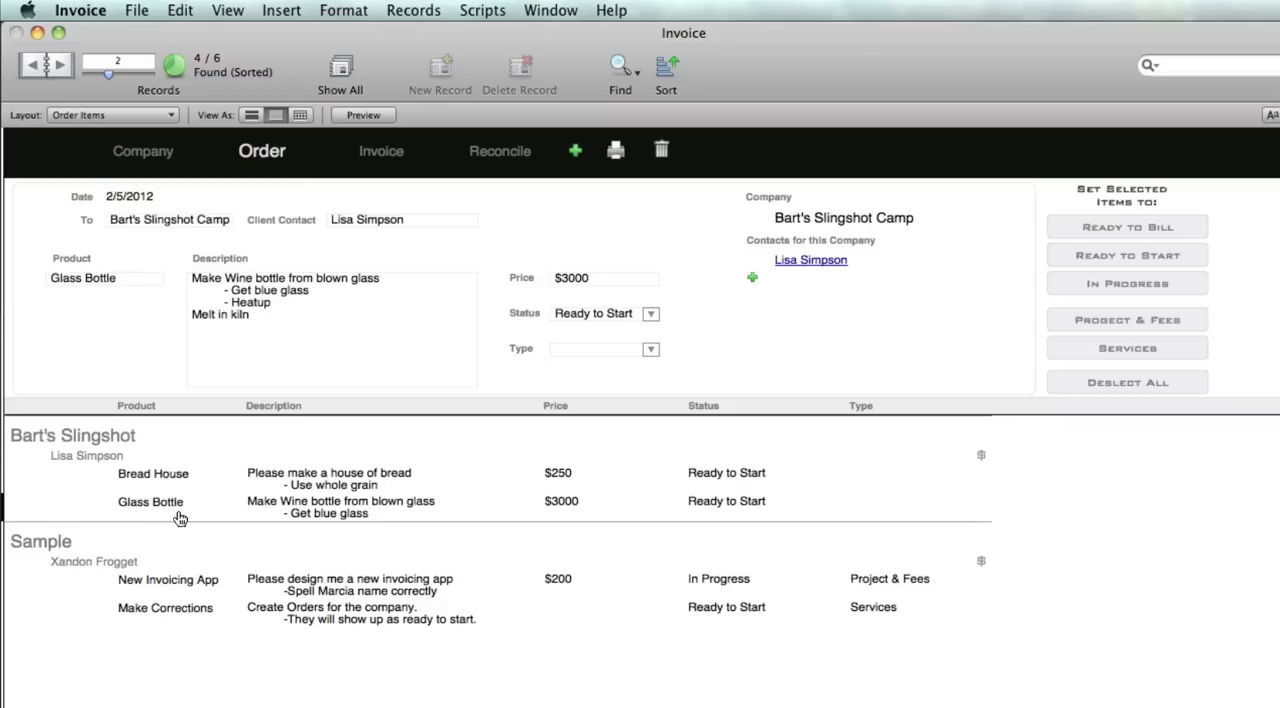
pyautogui.moveTo(463, 546)
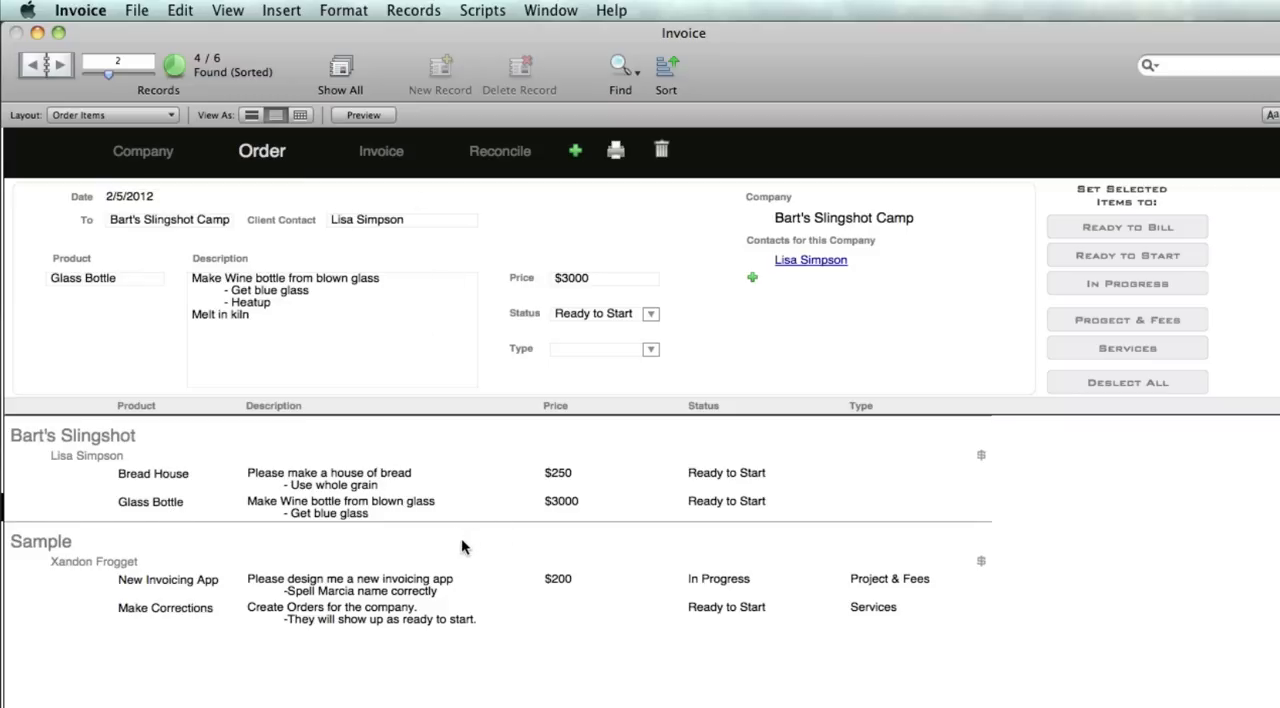
pyautogui.moveTo(391, 525)
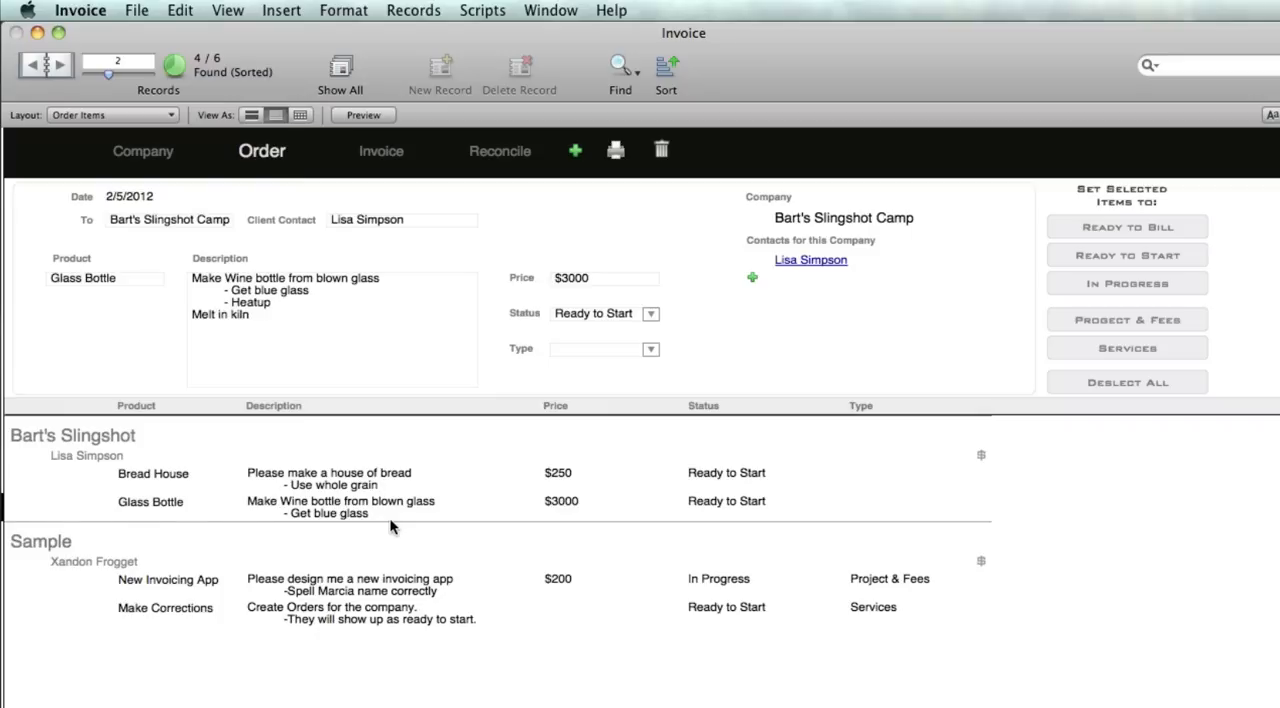
pyautogui.moveTo(436, 518)
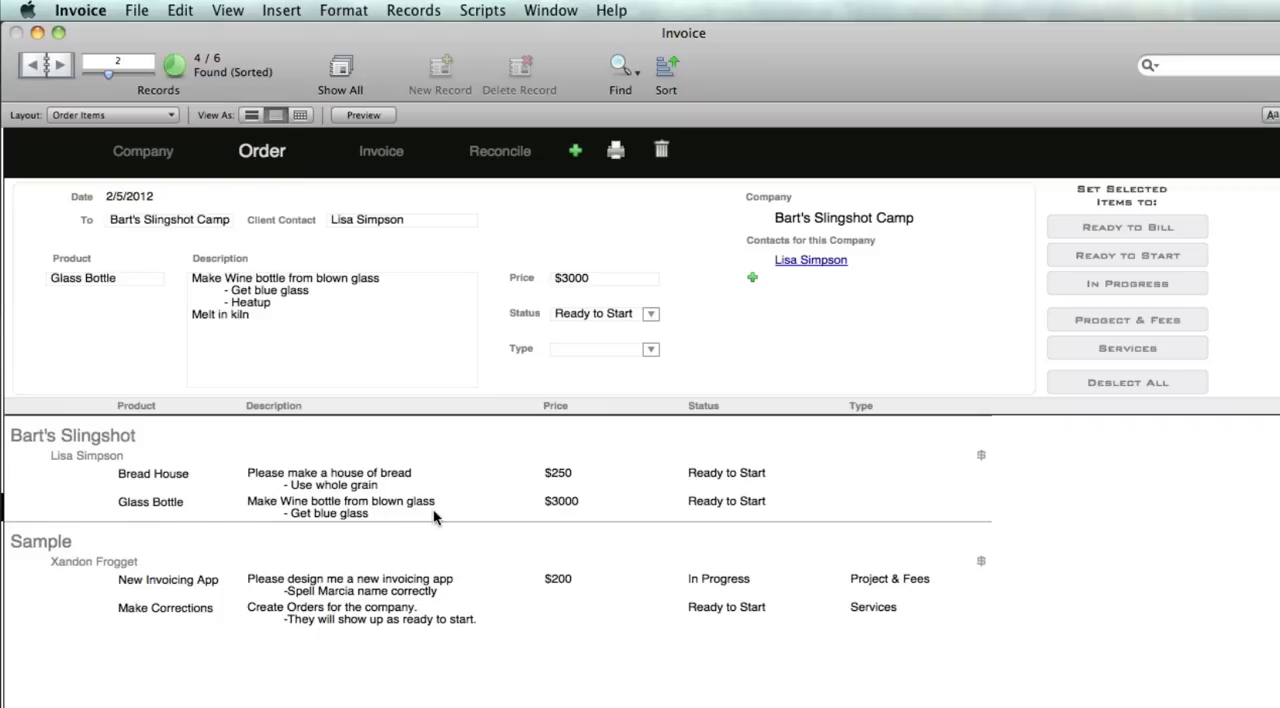
# Close the floating Order Item List window from the menu bar.
pyautogui.click(480, 10)
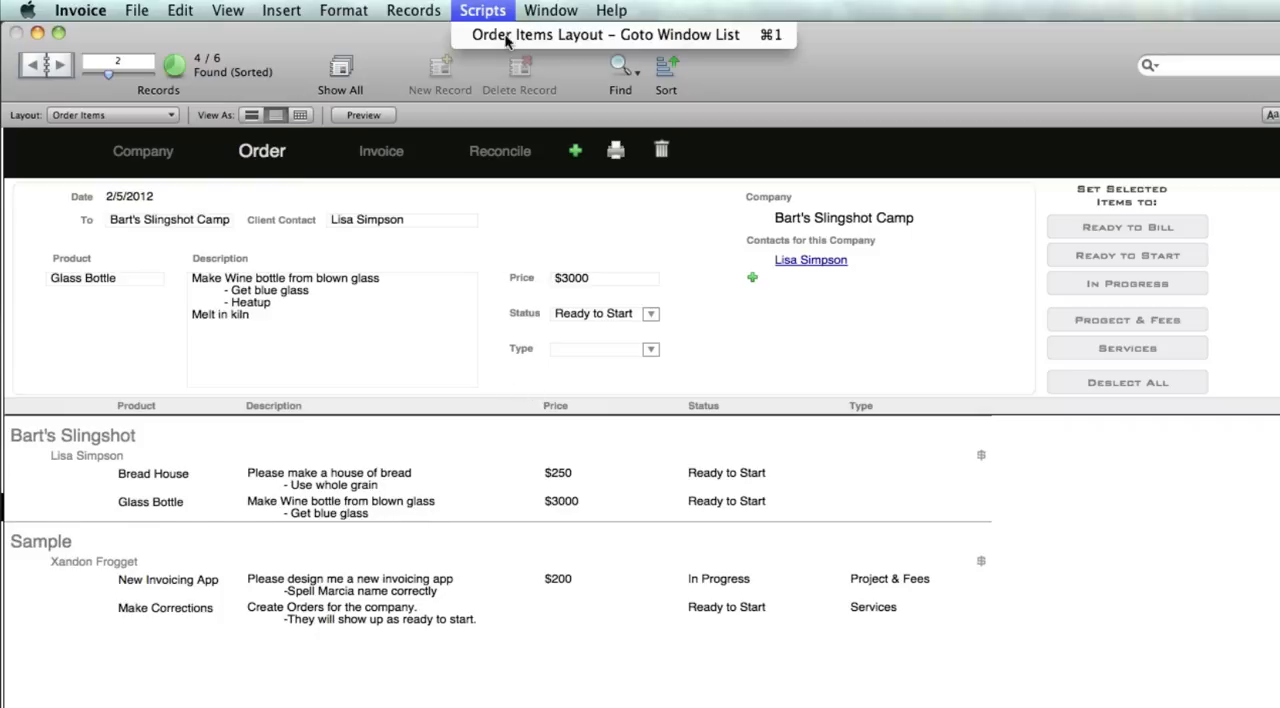
pyautogui.click(597, 34)
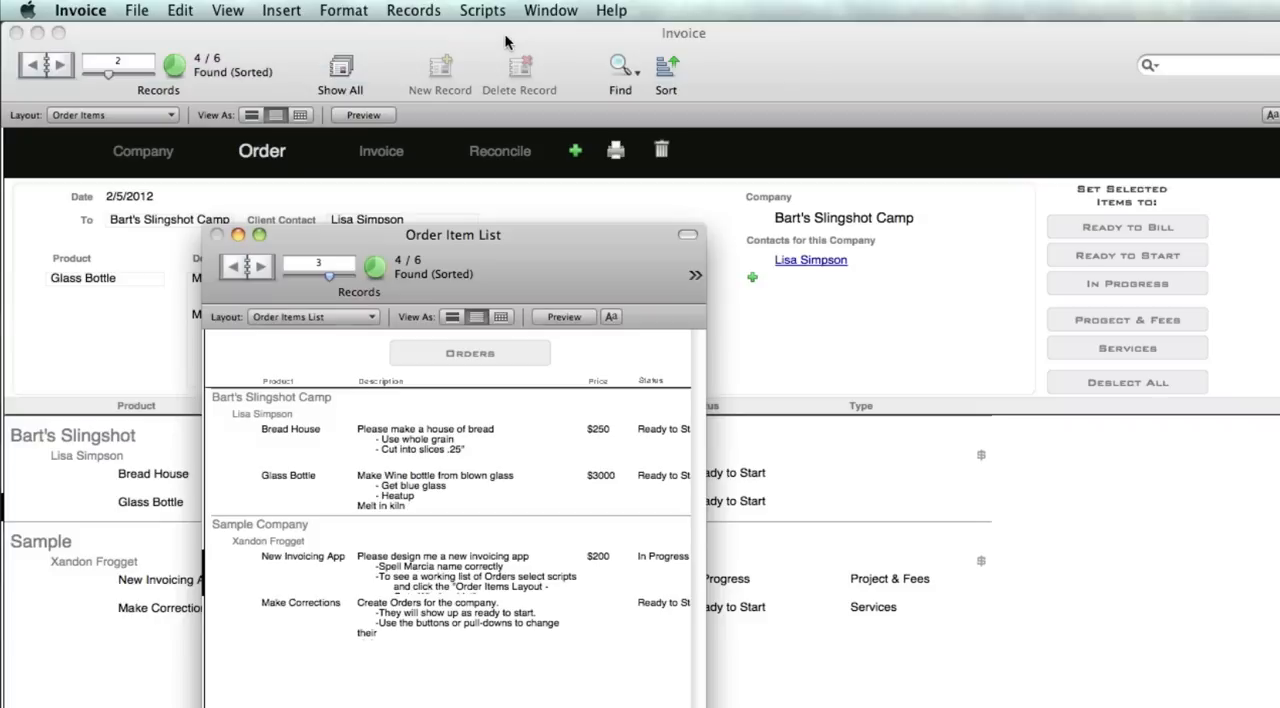
pyautogui.moveTo(349, 441)
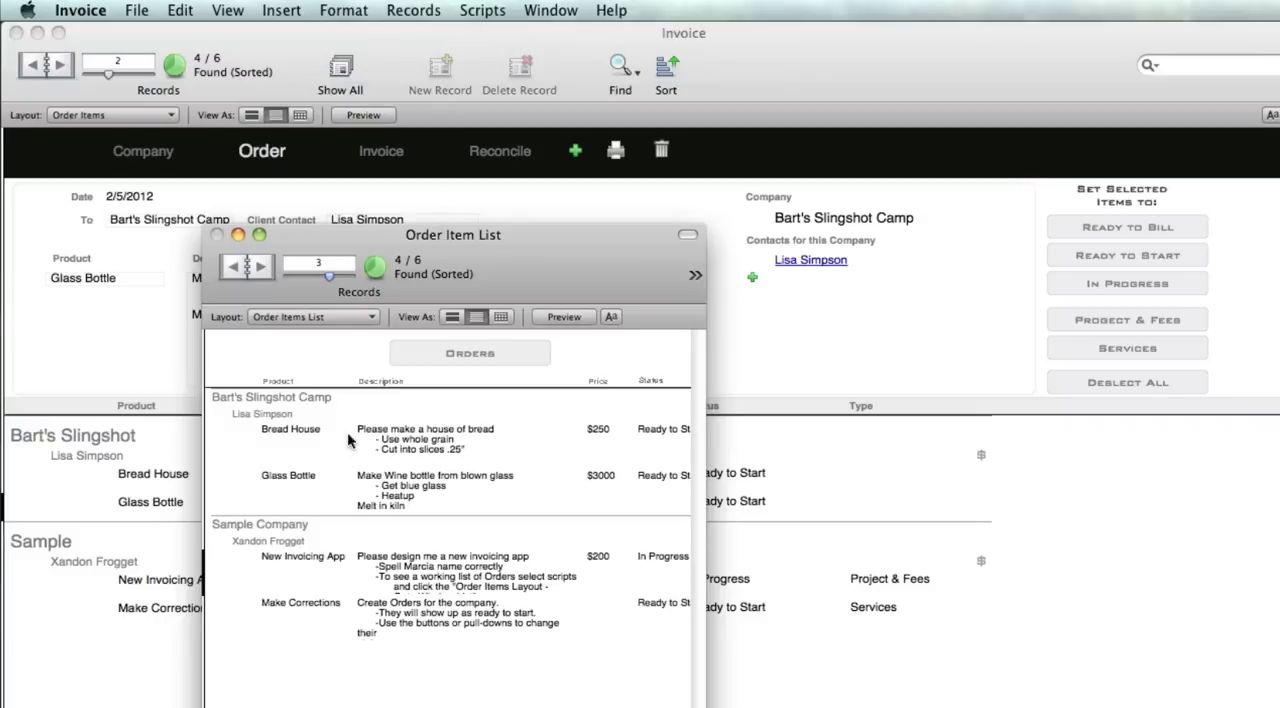
pyautogui.moveTo(289, 562)
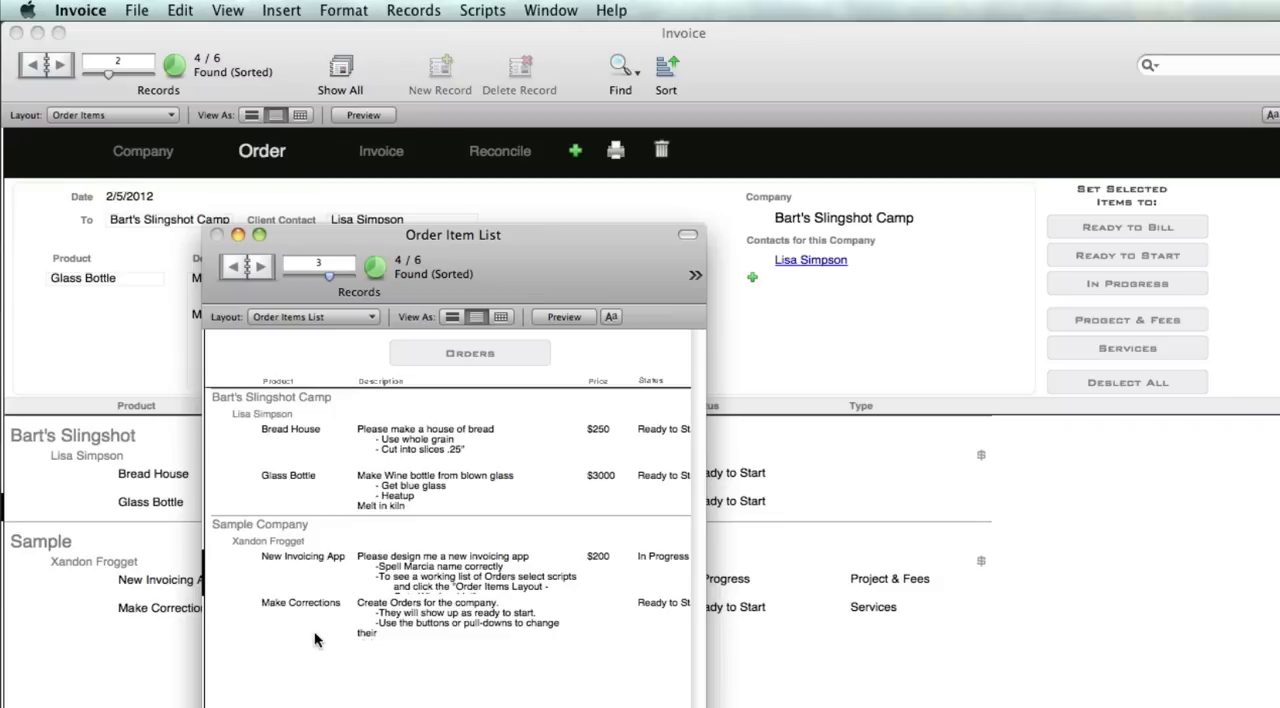
pyautogui.moveTo(302, 506)
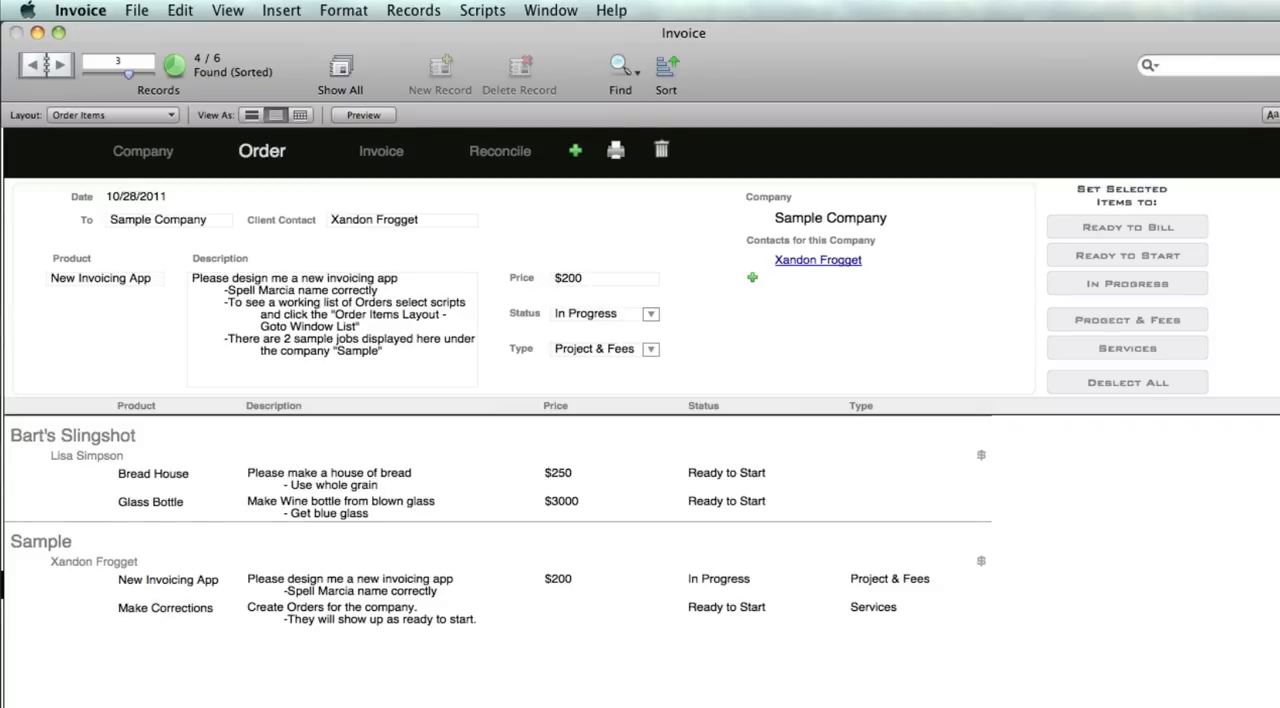
pyautogui.moveTo(234, 512)
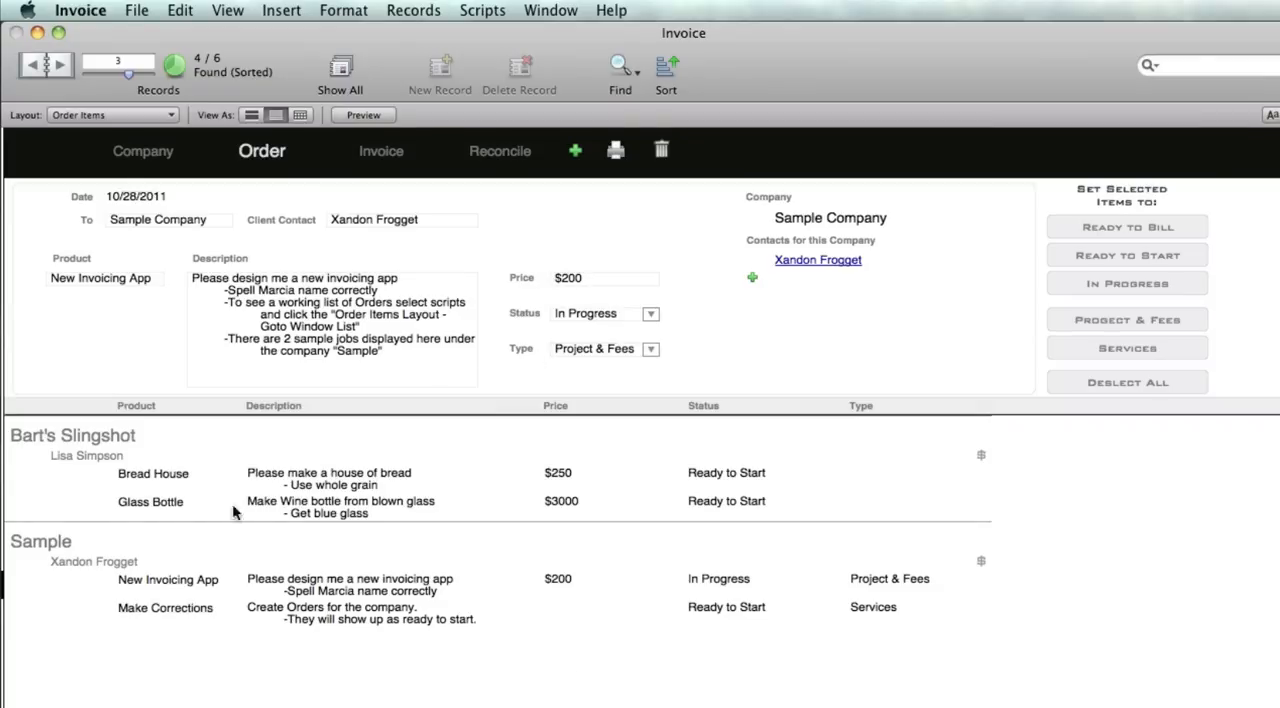
pyautogui.moveTo(789, 558)
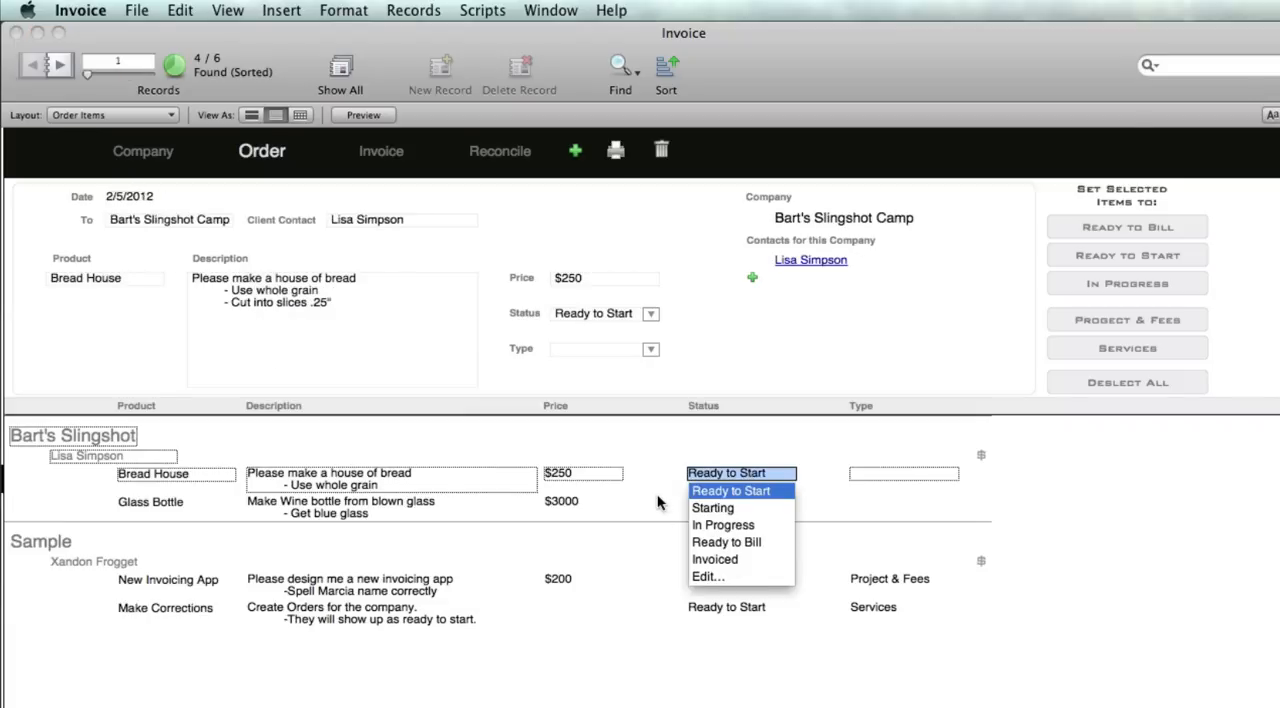
# Select the Bread House item rows and set them to In Progress, confirming.
pyautogui.click(731, 491)
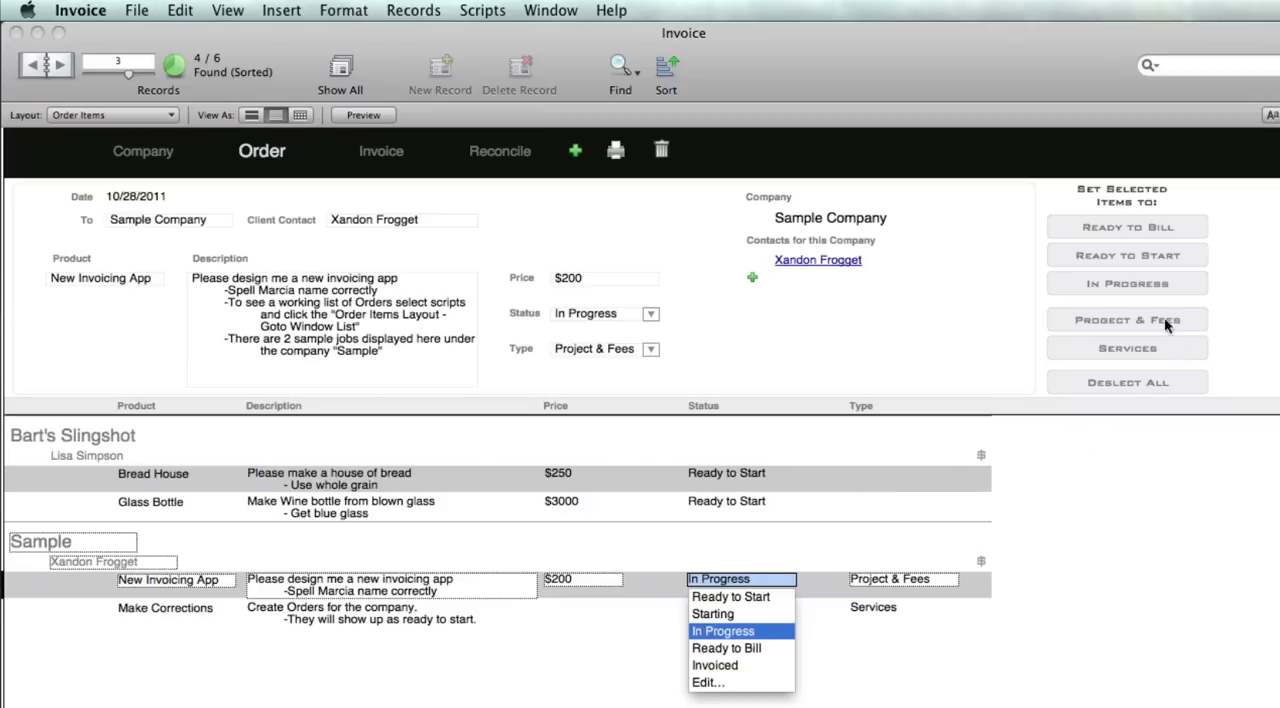
pyautogui.moveTo(1125, 268)
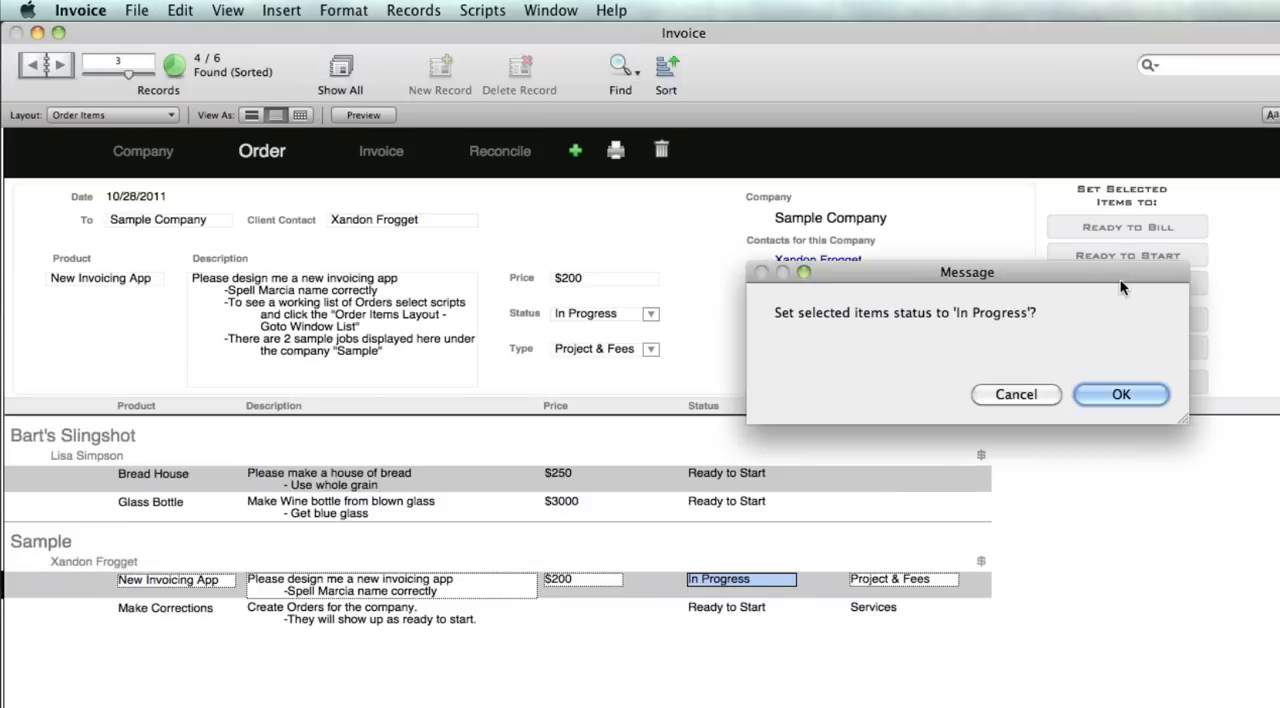
pyautogui.click(1120, 394)
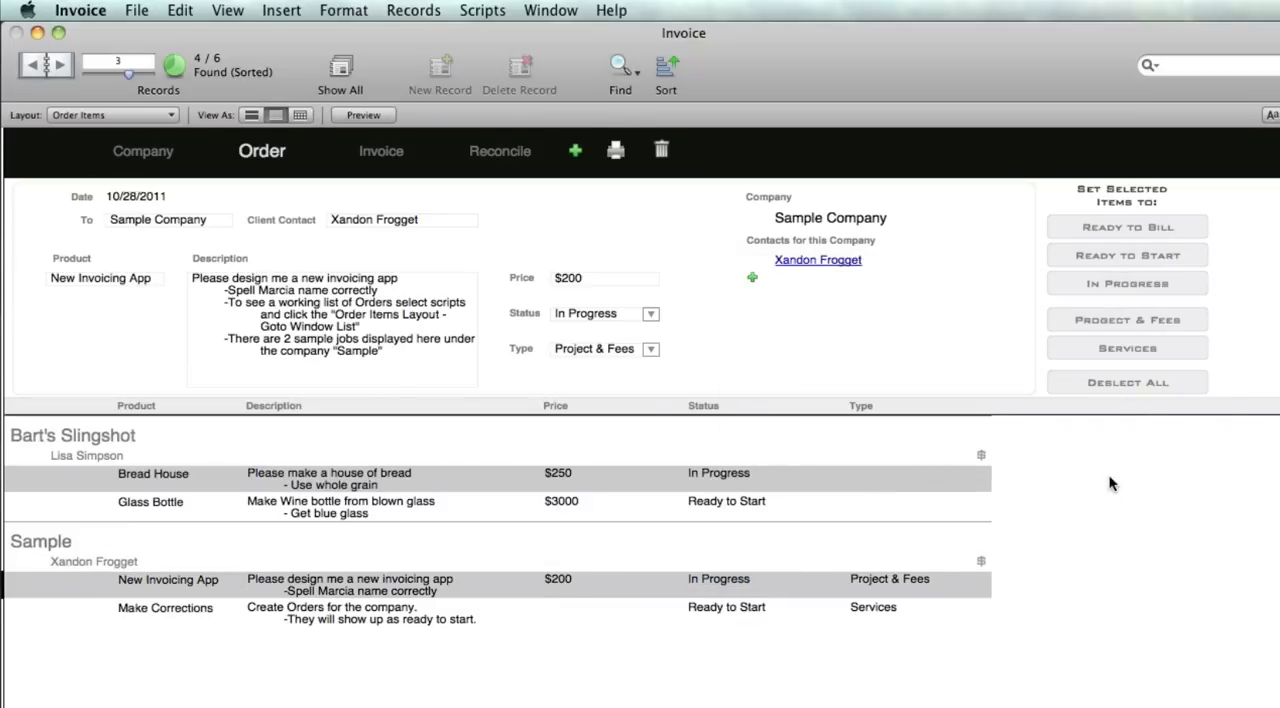
pyautogui.moveTo(1118, 593)
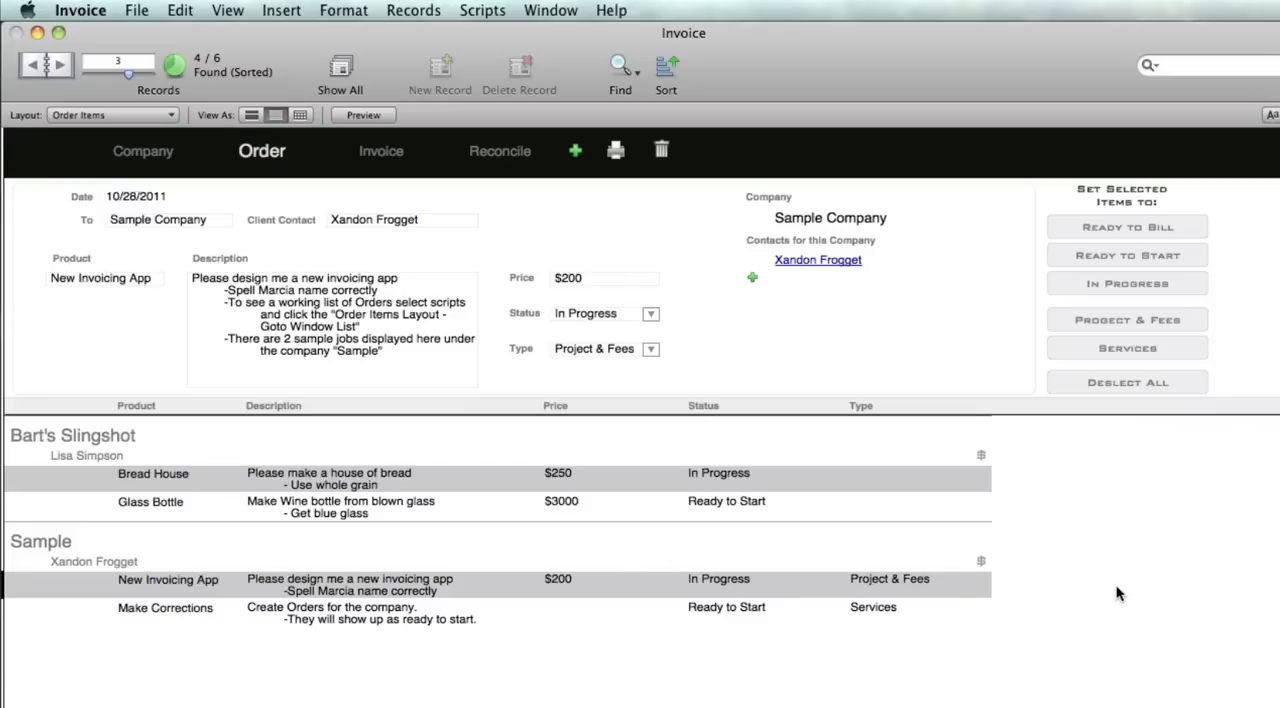
pyautogui.moveTo(734, 485)
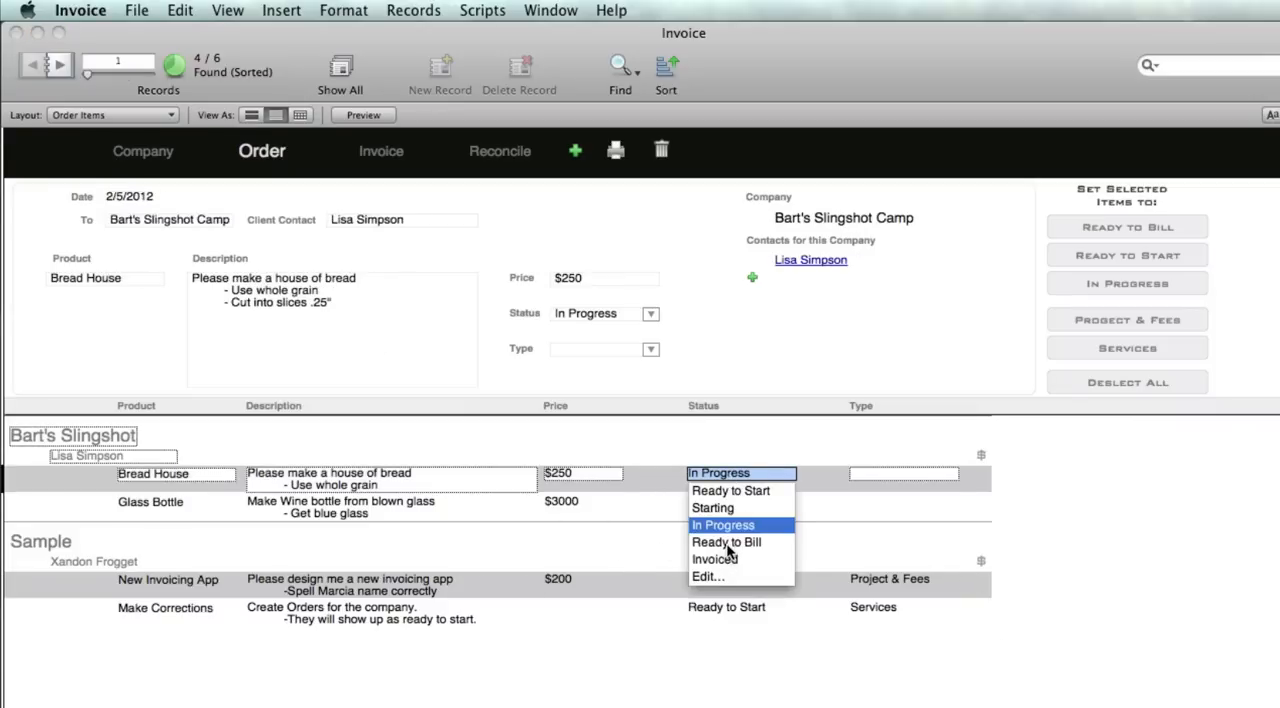
# Set Bread House's status to Ready to Bill.
pyautogui.click(725, 543)
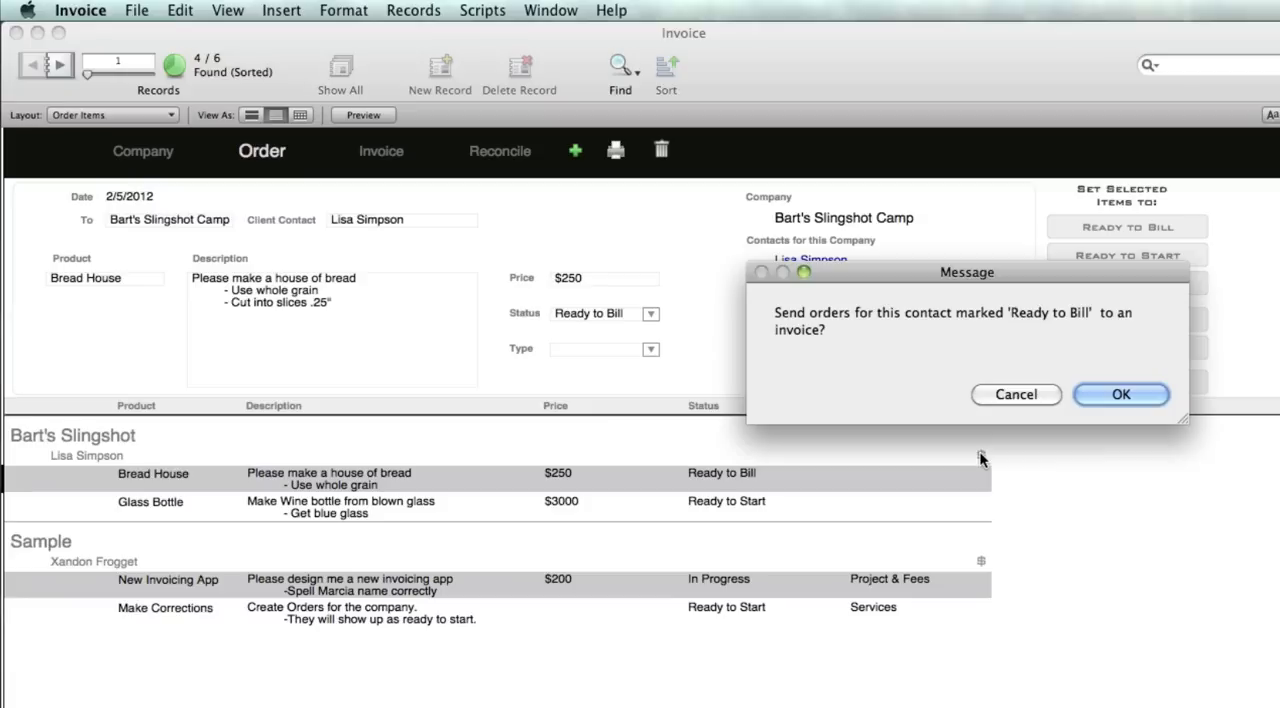
pyautogui.moveTo(875, 397)
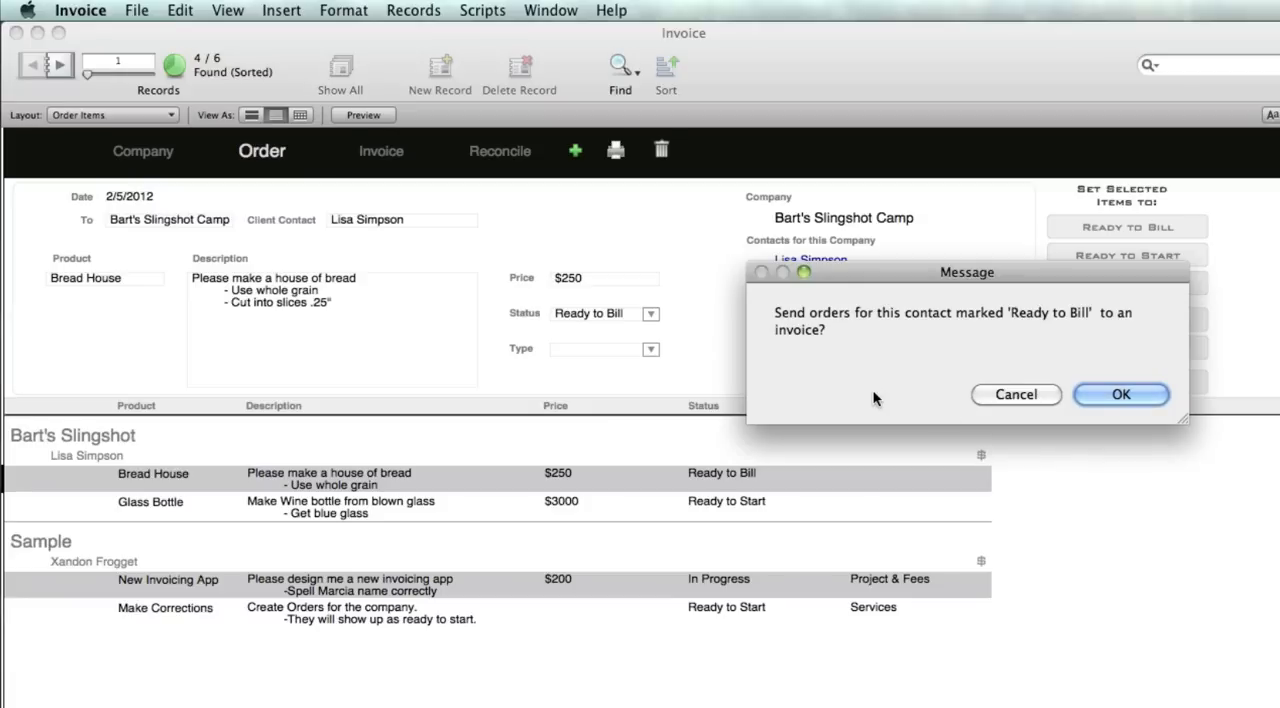
pyautogui.moveTo(1121, 378)
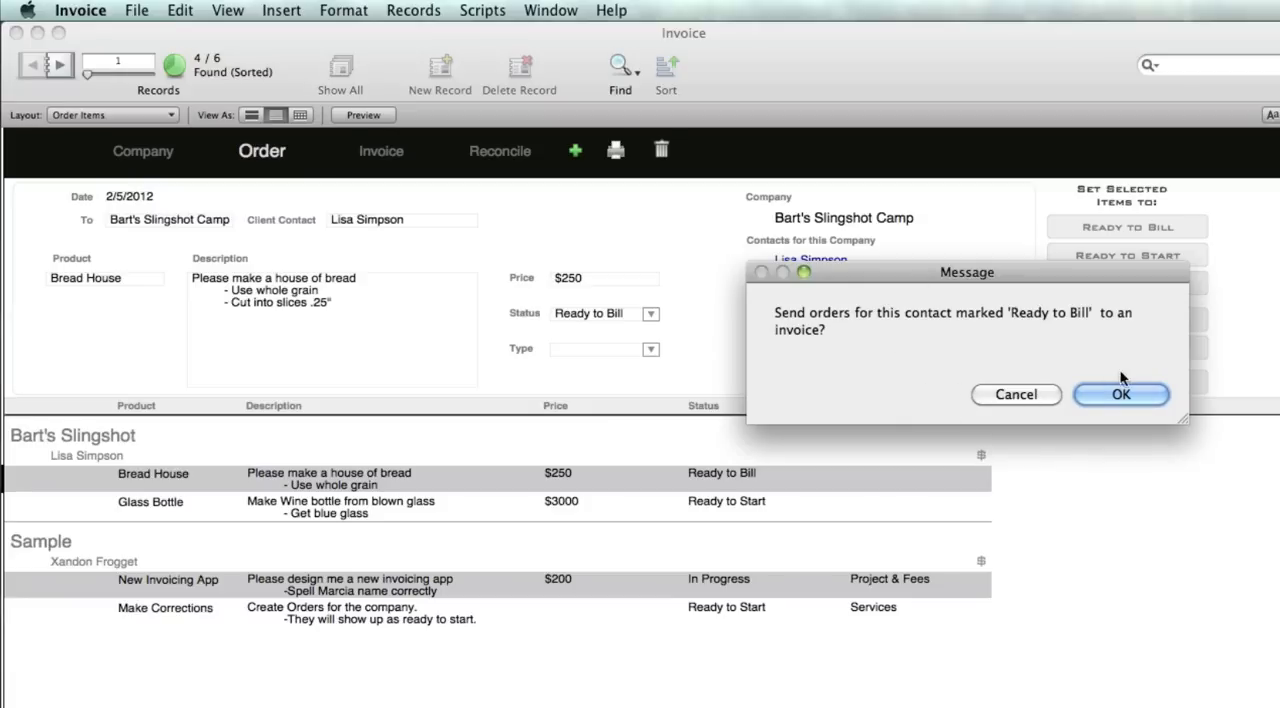
pyautogui.moveTo(879, 323)
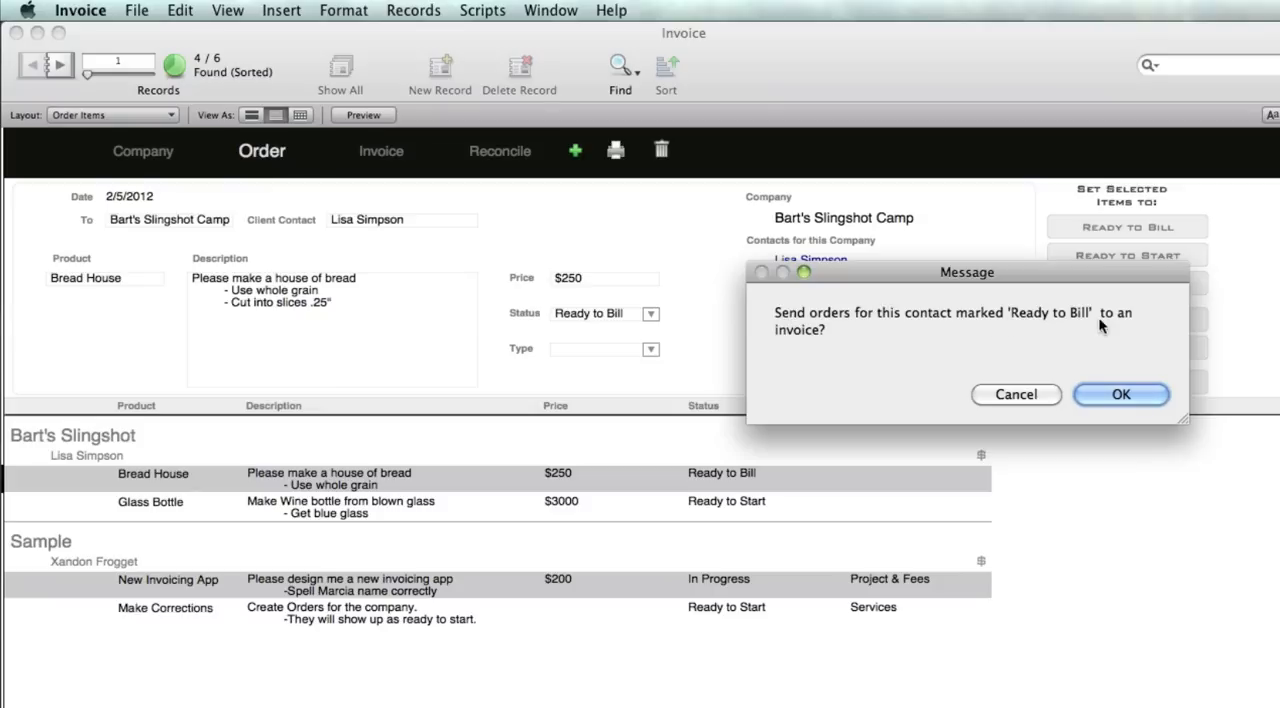
# Confirm sending Ready to Bill orders to an invoice and adding Glass Bottle.
pyautogui.click(1121, 394)
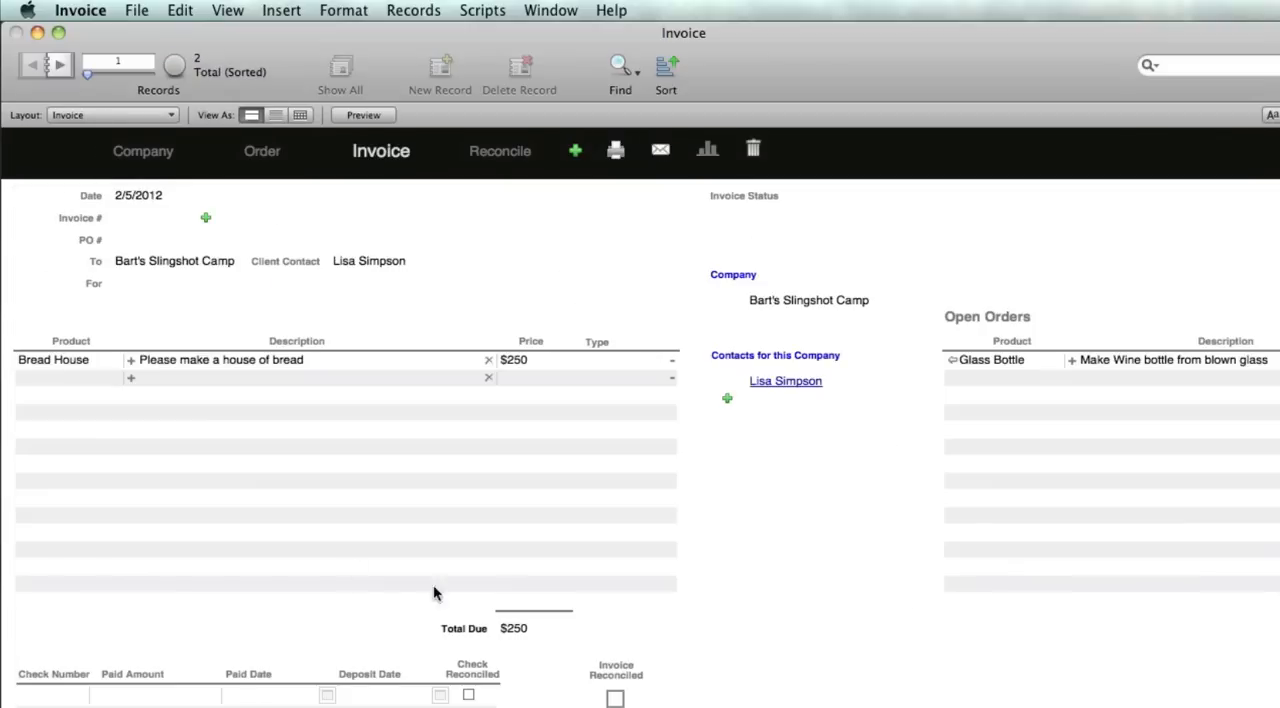
pyautogui.moveTo(273, 695)
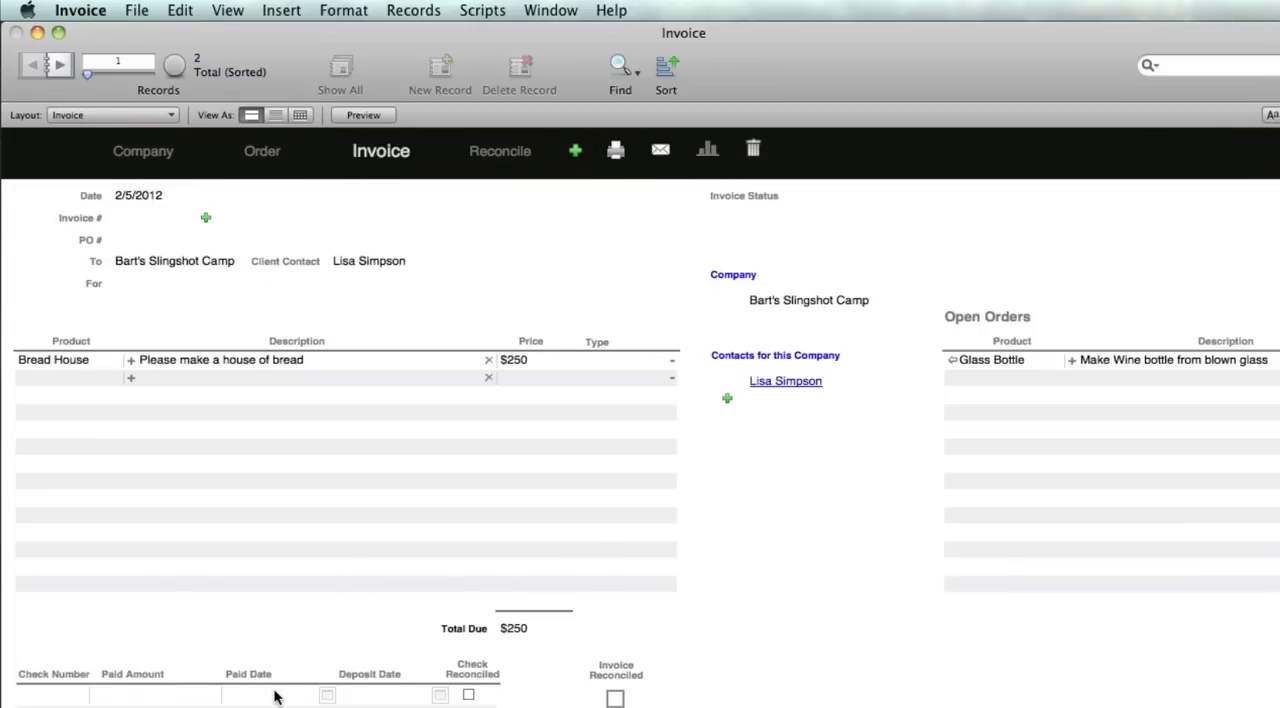
pyautogui.moveTo(774, 510)
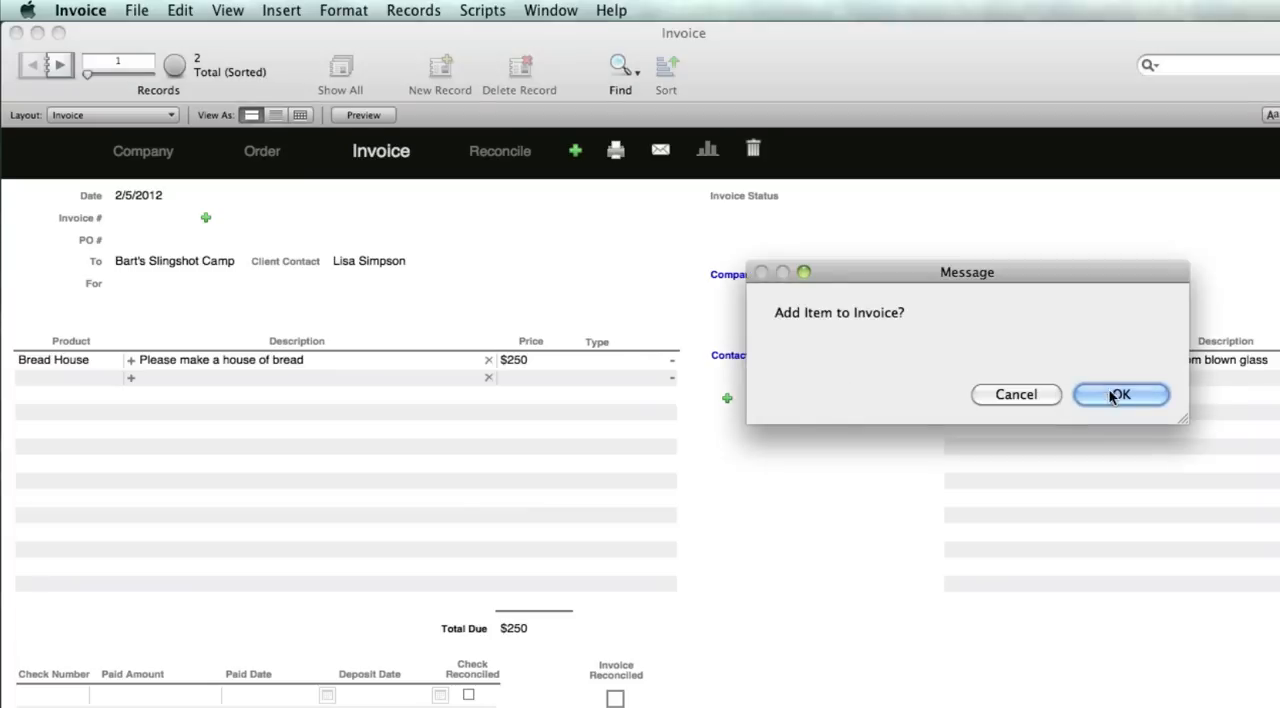
pyautogui.click(1122, 394)
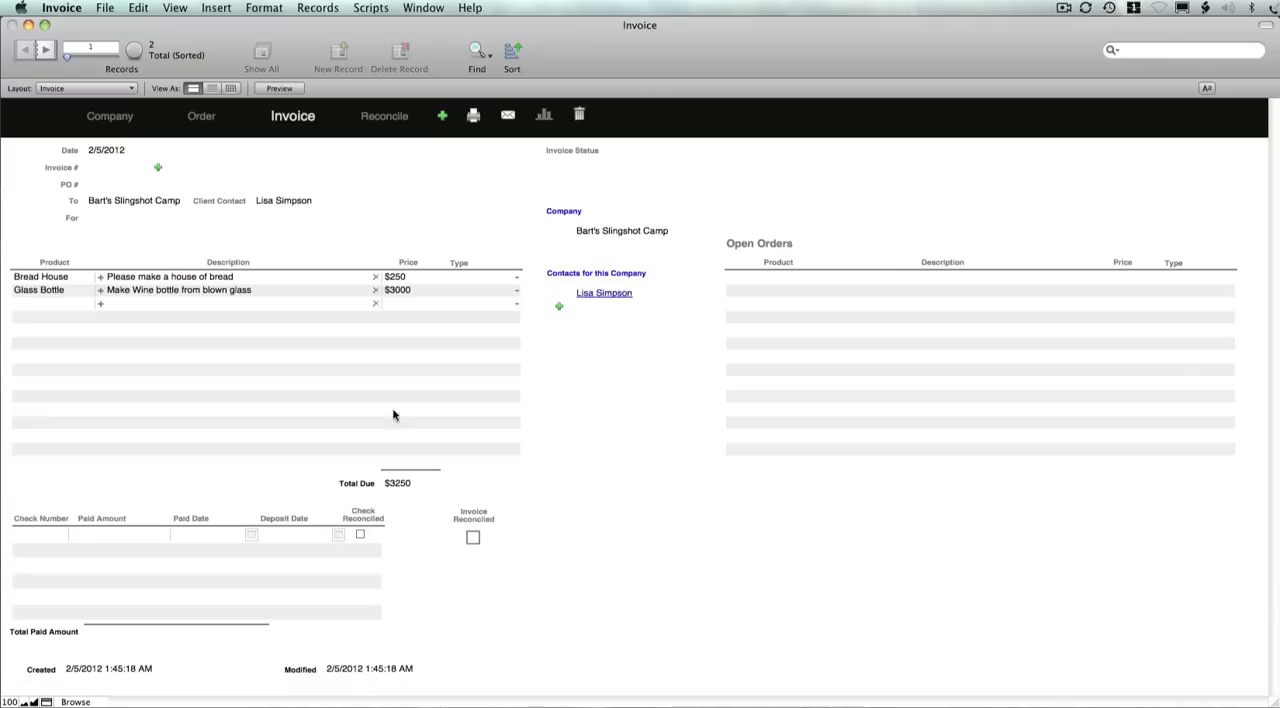
pyautogui.moveTo(517, 296)
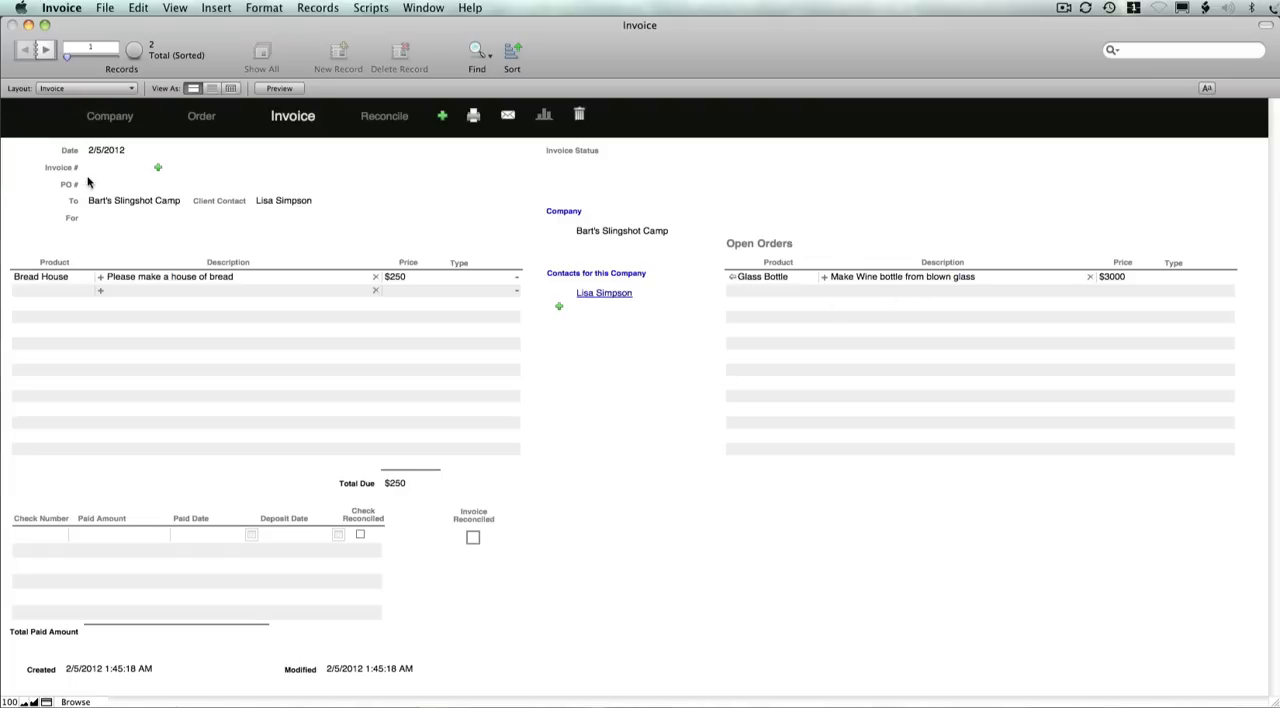
pyautogui.moveTo(154, 215)
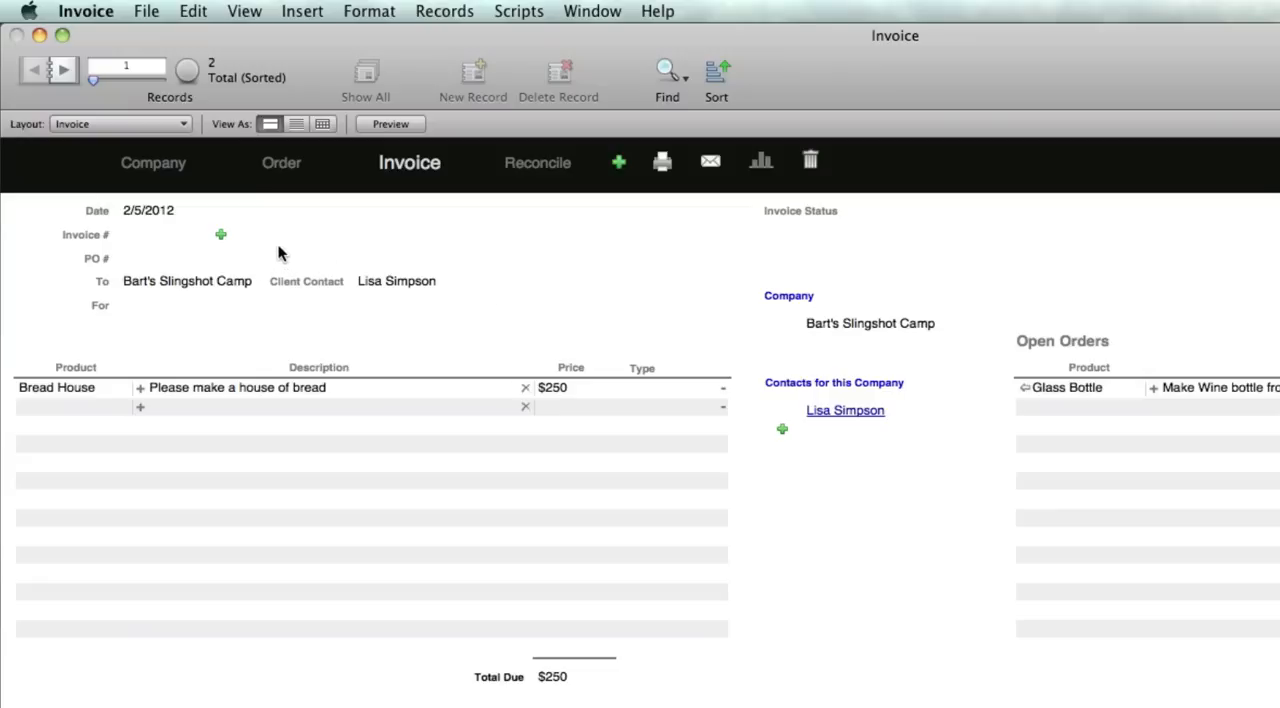
pyautogui.moveTo(224, 241)
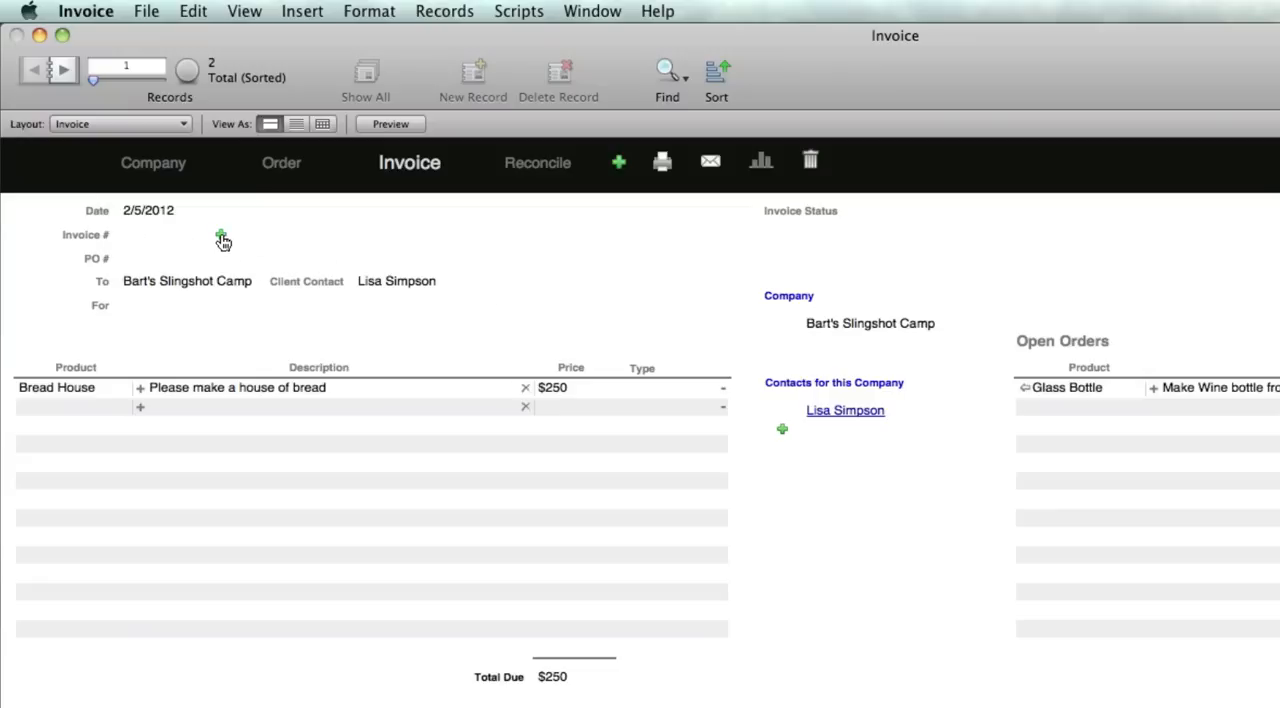
pyautogui.click(220, 235)
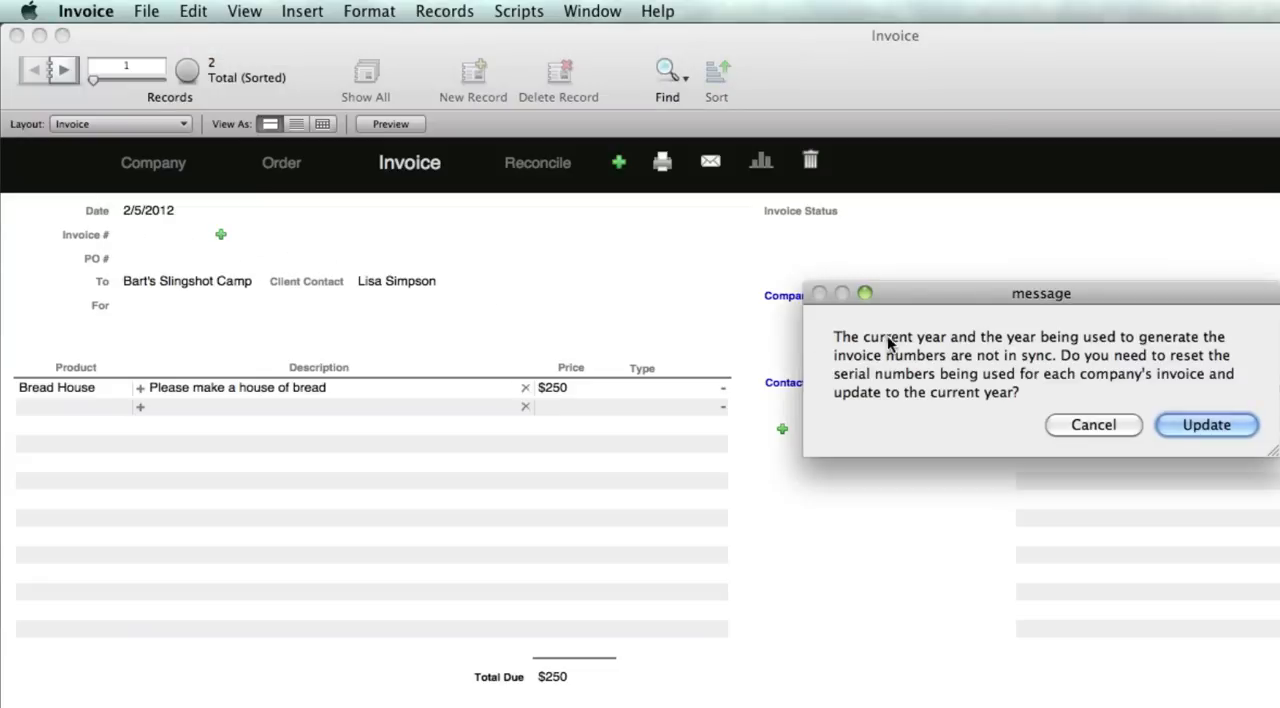
pyautogui.moveTo(1097, 382)
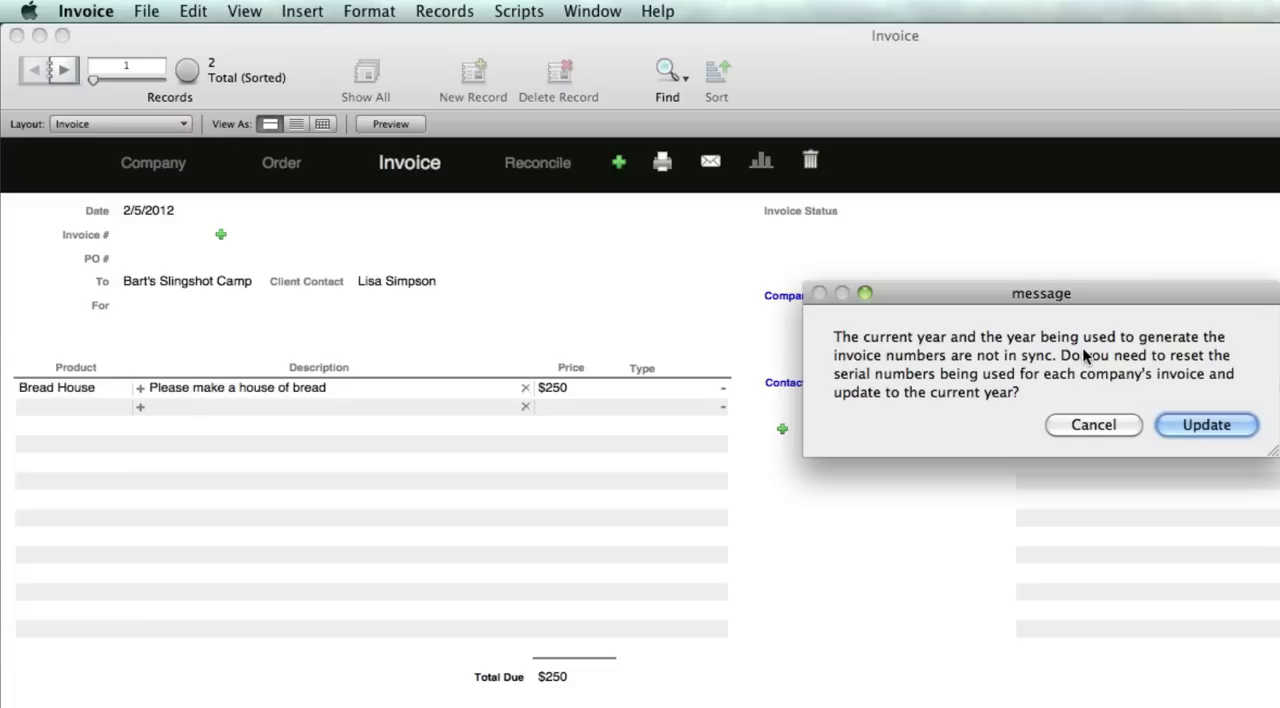
pyautogui.moveTo(942, 380)
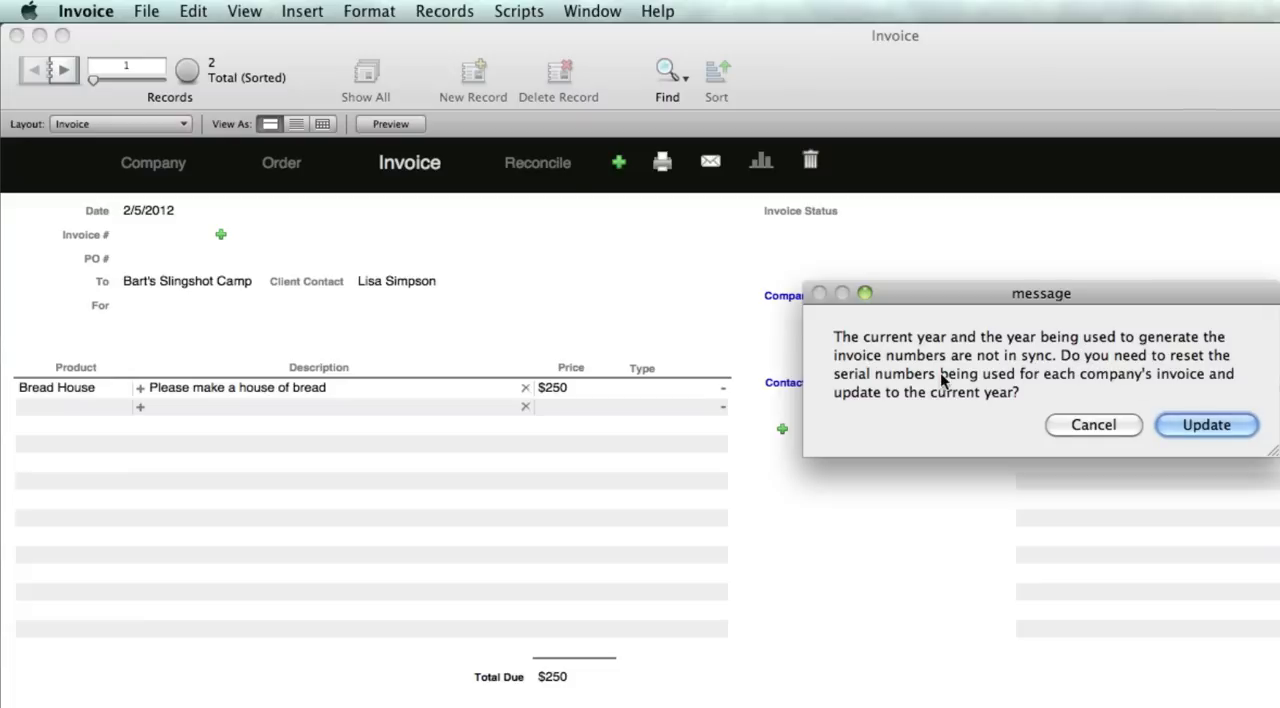
pyautogui.moveTo(1178, 422)
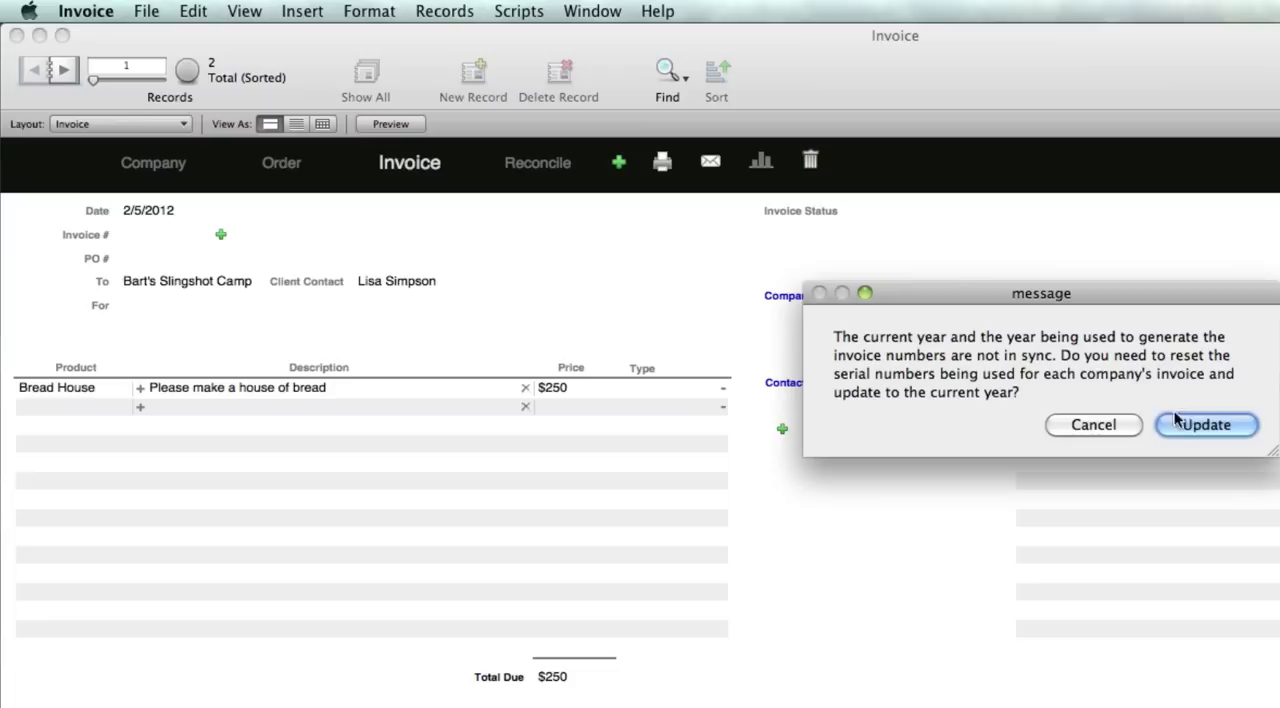
pyautogui.moveTo(1200, 408)
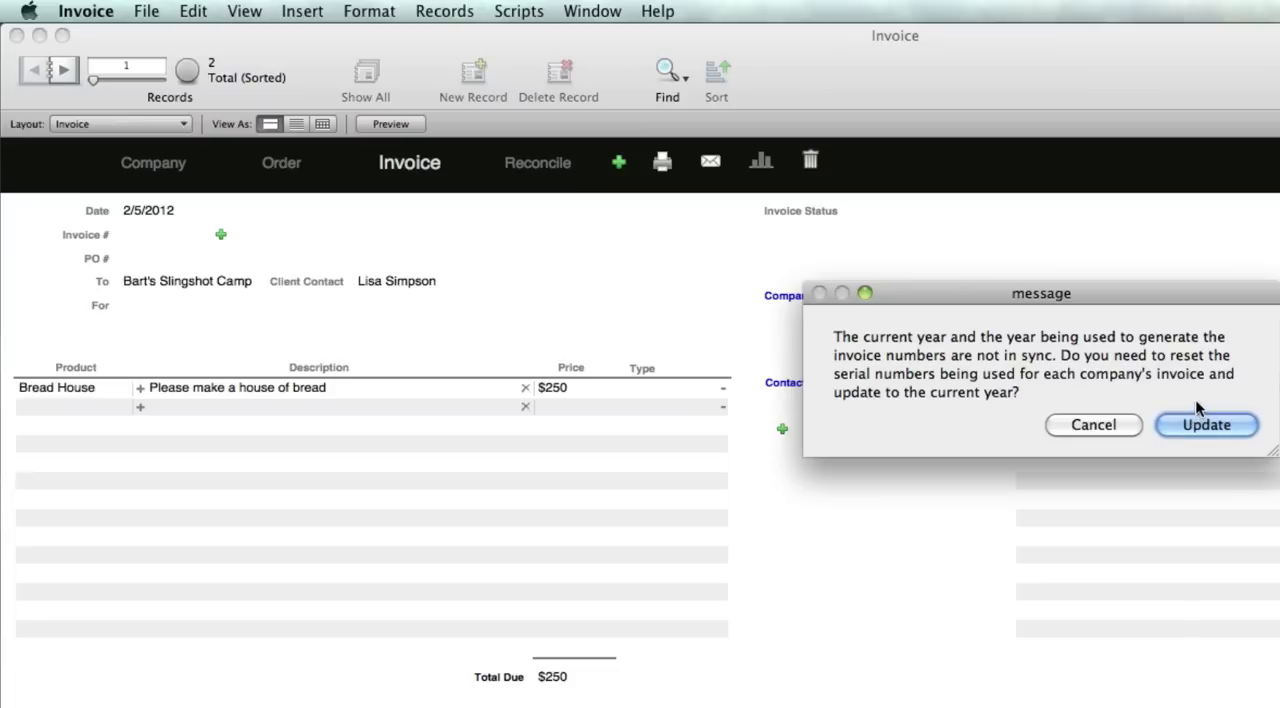
pyautogui.moveTo(1195, 430)
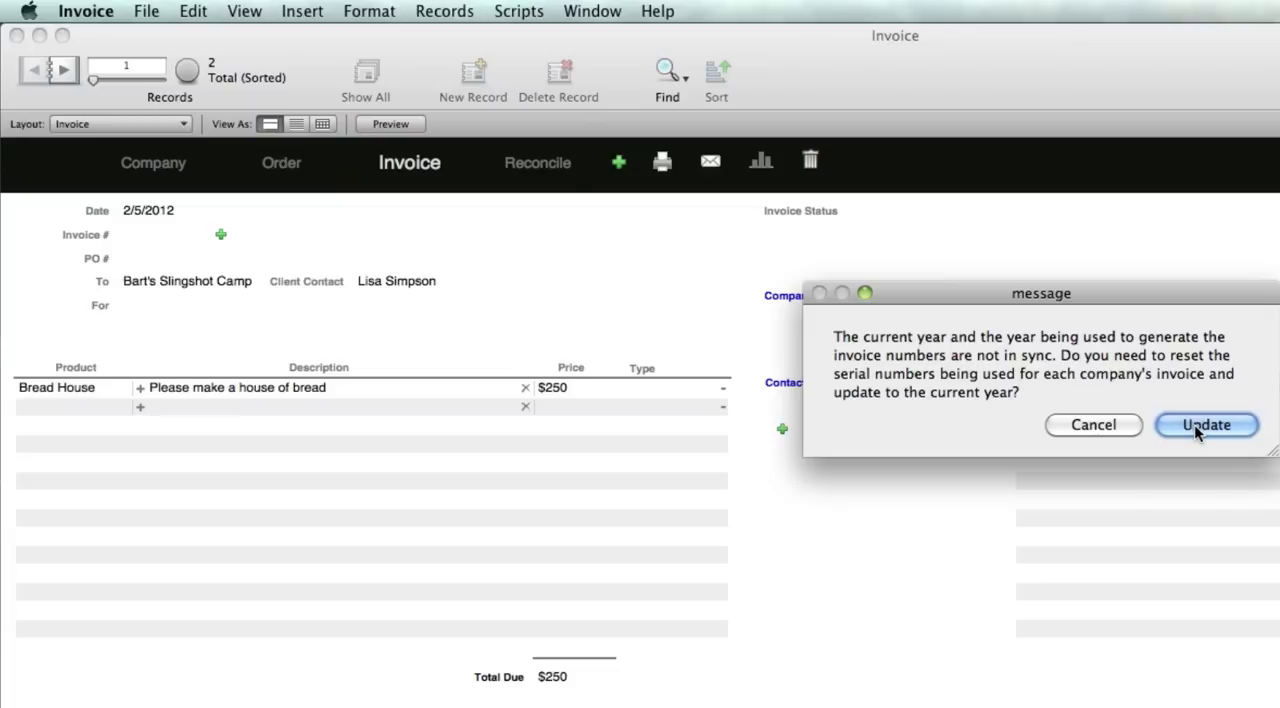
pyautogui.click(1207, 425)
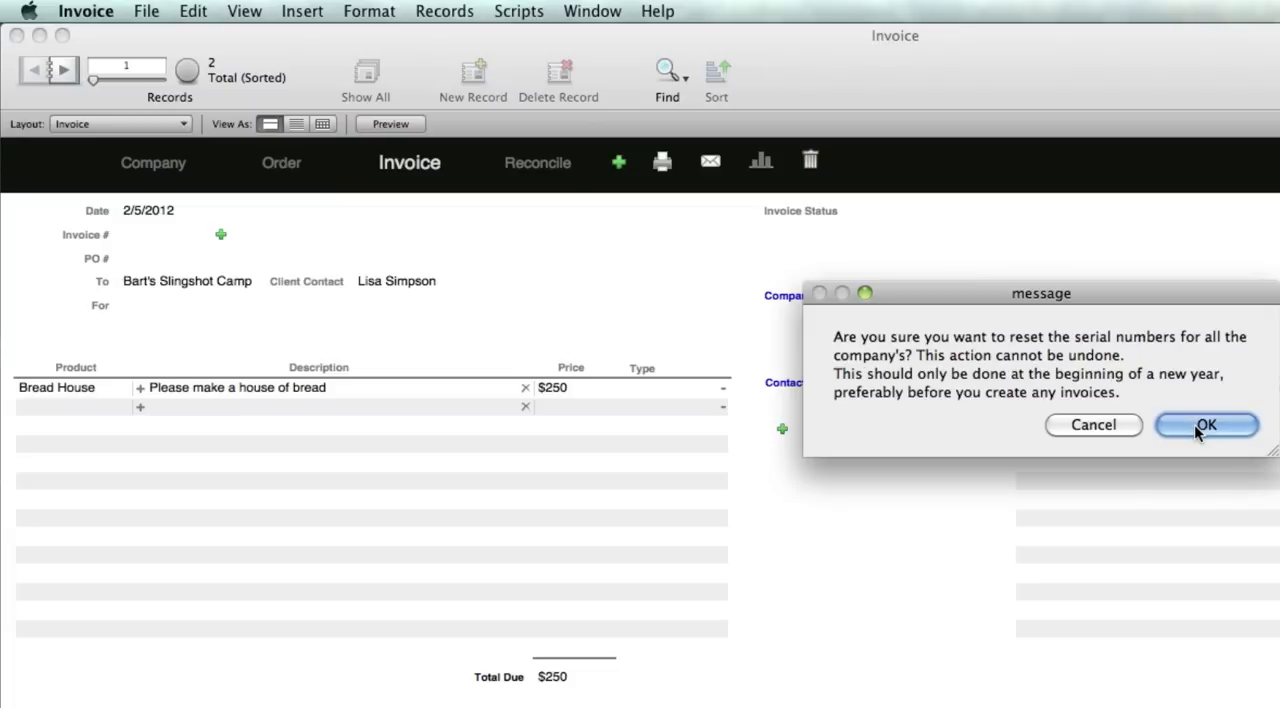
pyautogui.click(1207, 425)
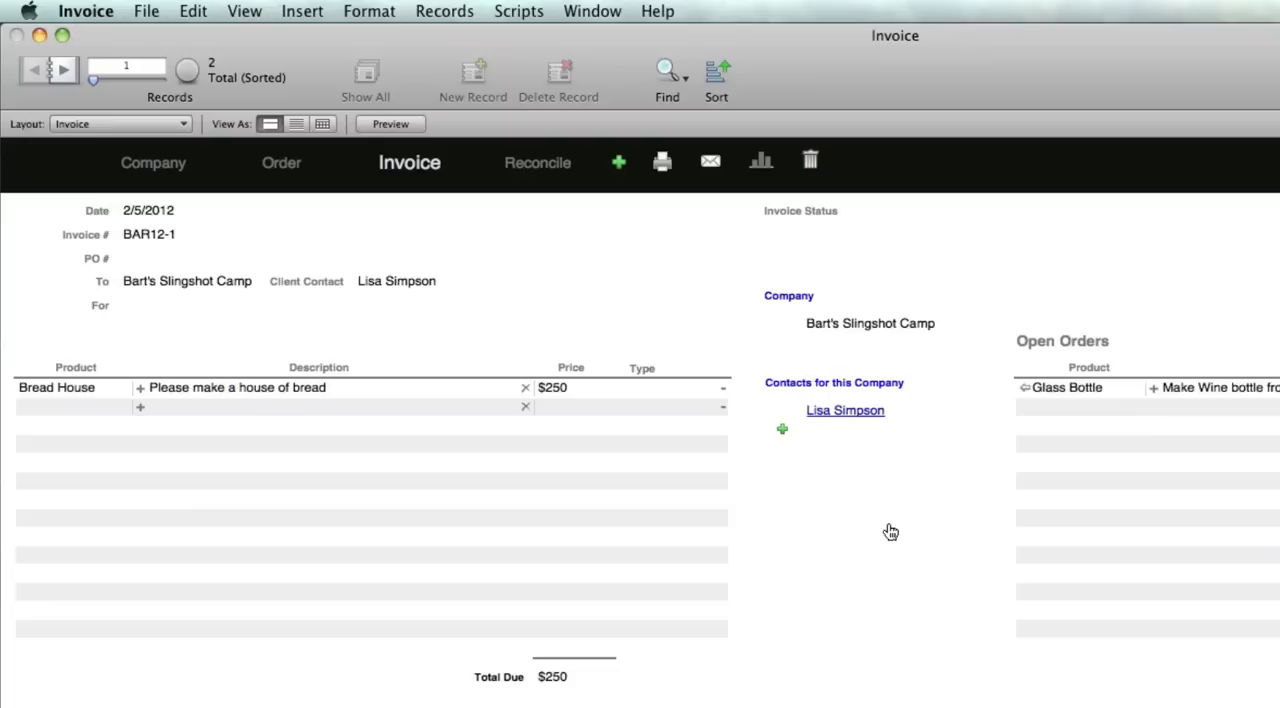
pyautogui.moveTo(131, 245)
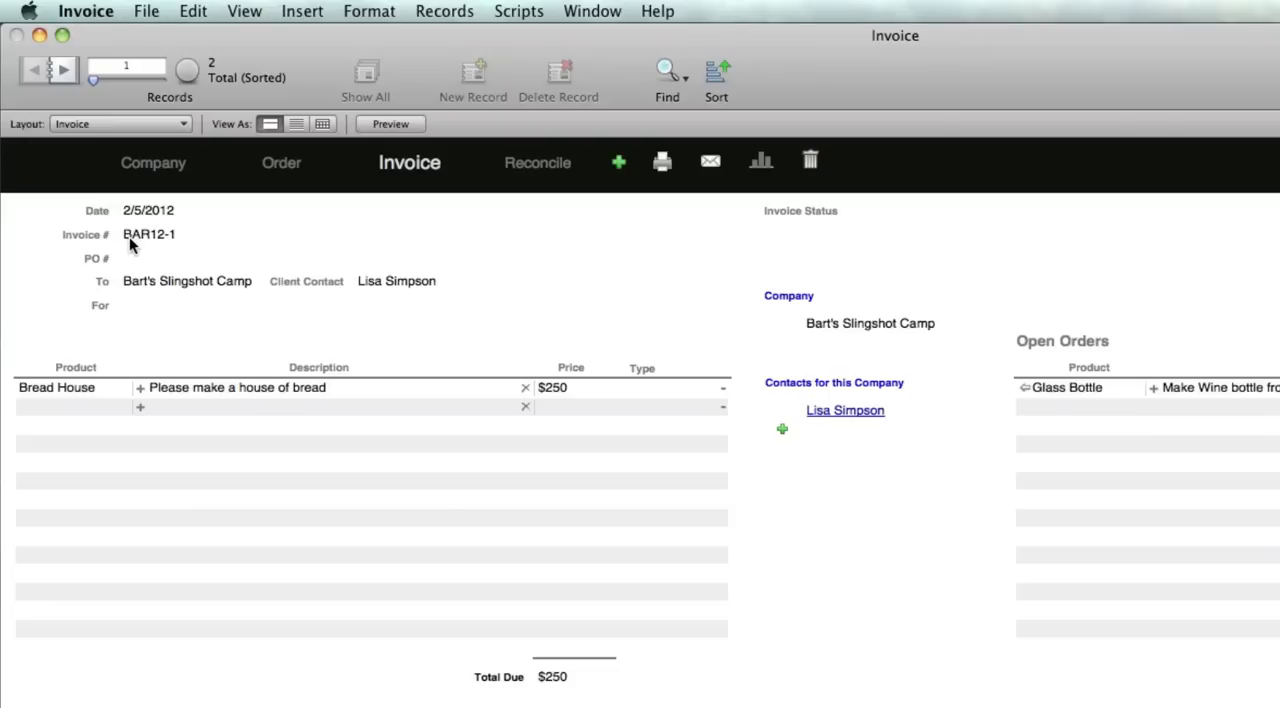
pyautogui.moveTo(150, 246)
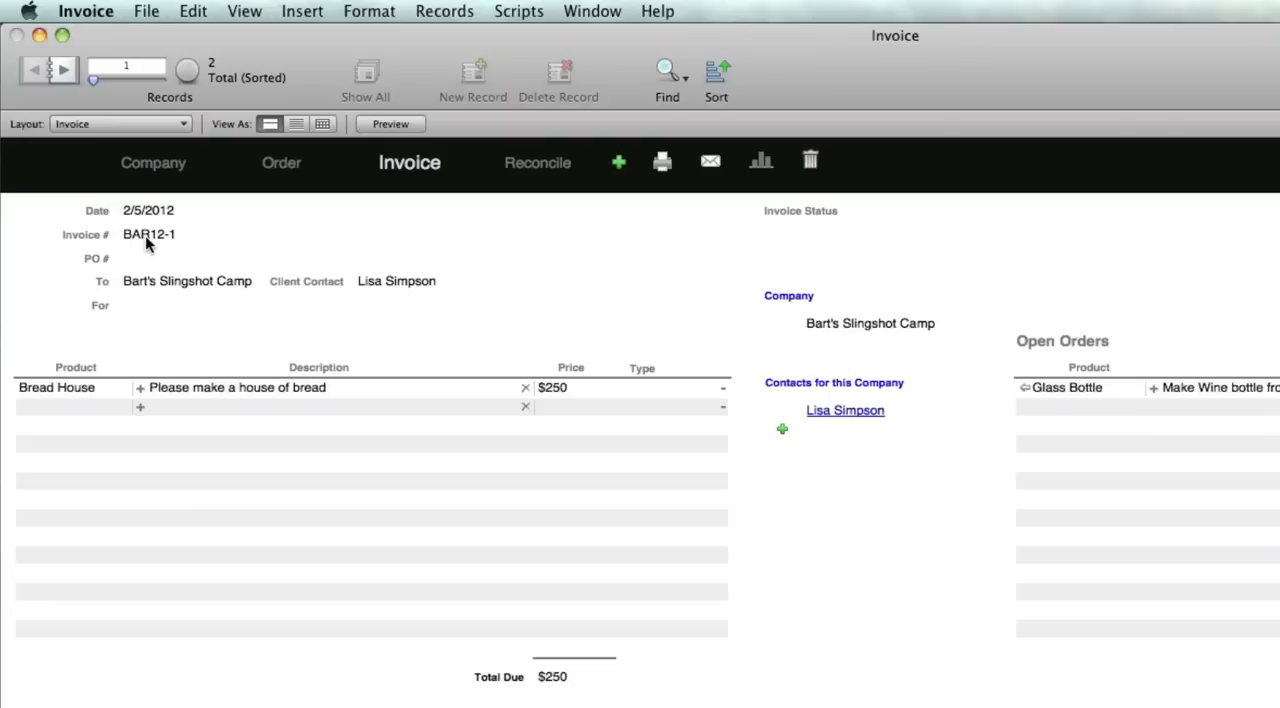
pyautogui.moveTo(133, 245)
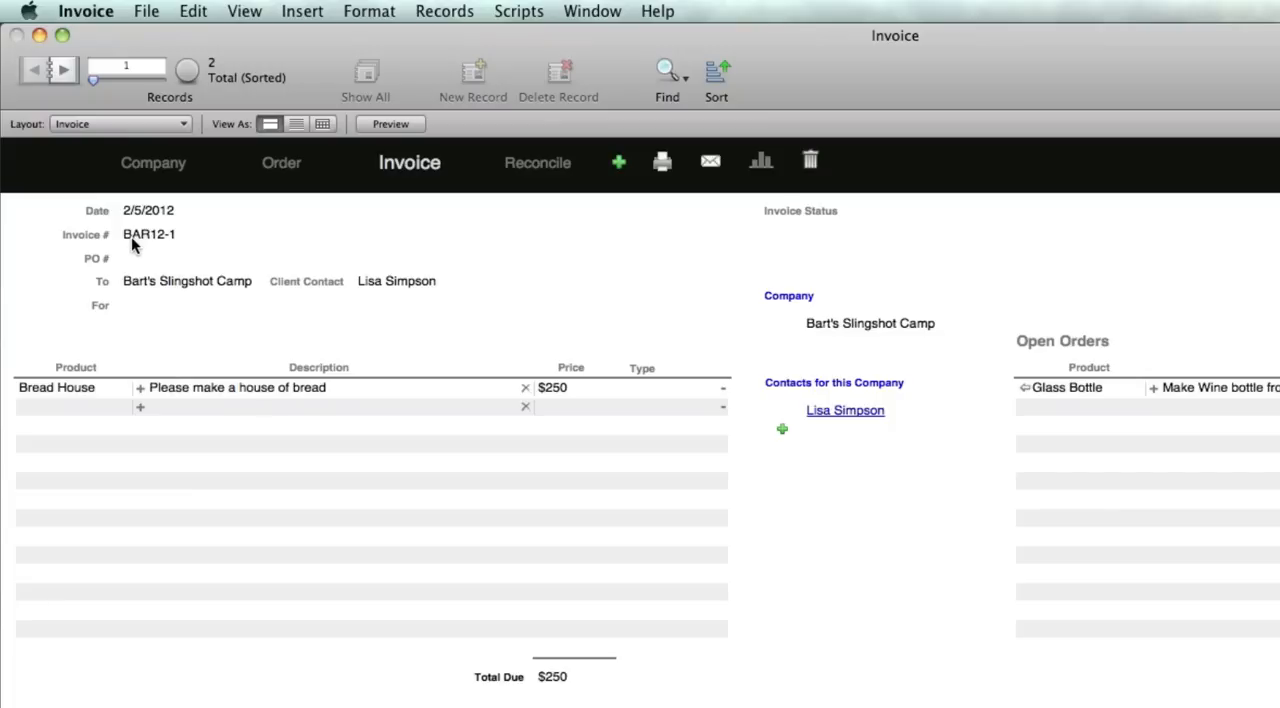
pyautogui.moveTo(160, 241)
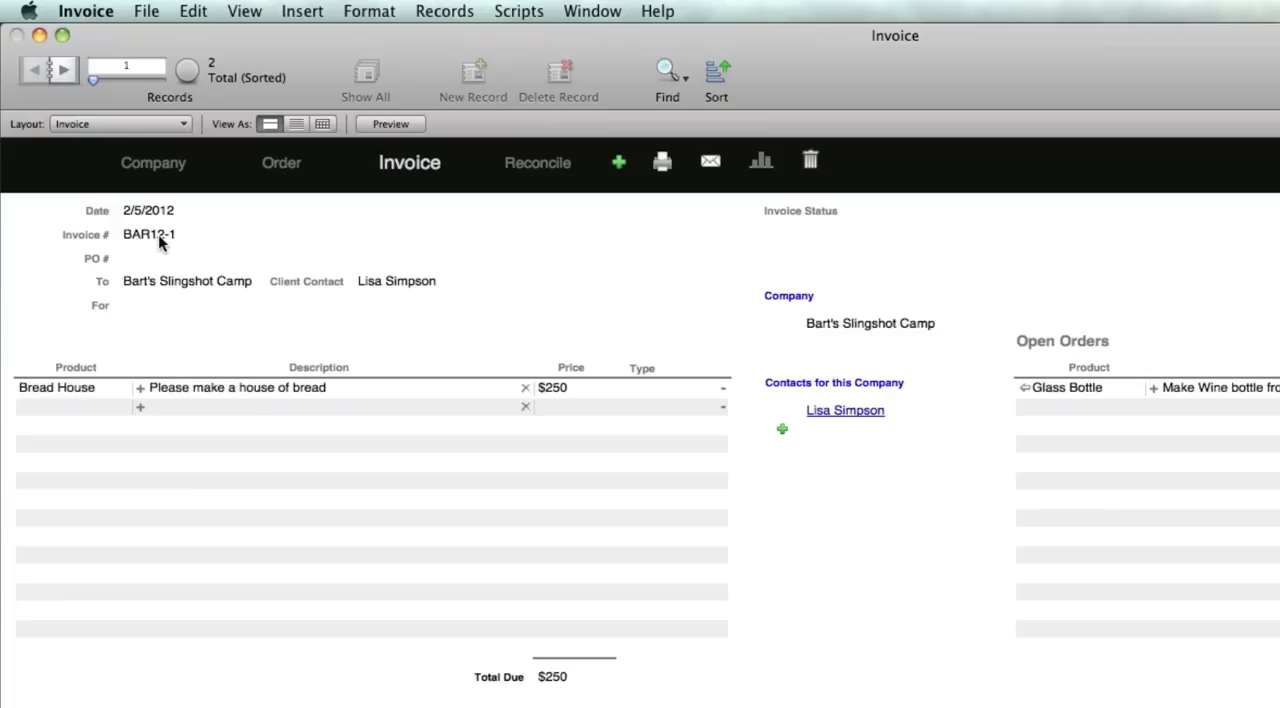
pyautogui.moveTo(170, 245)
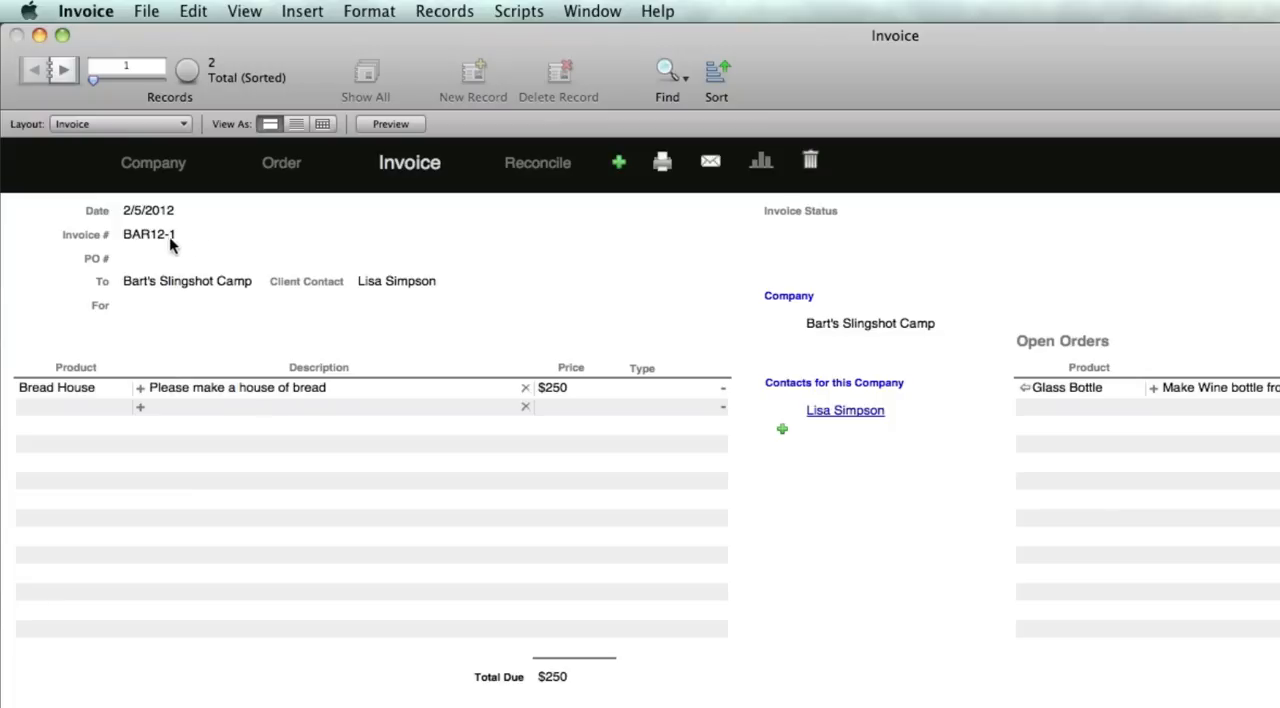
pyautogui.moveTo(341, 307)
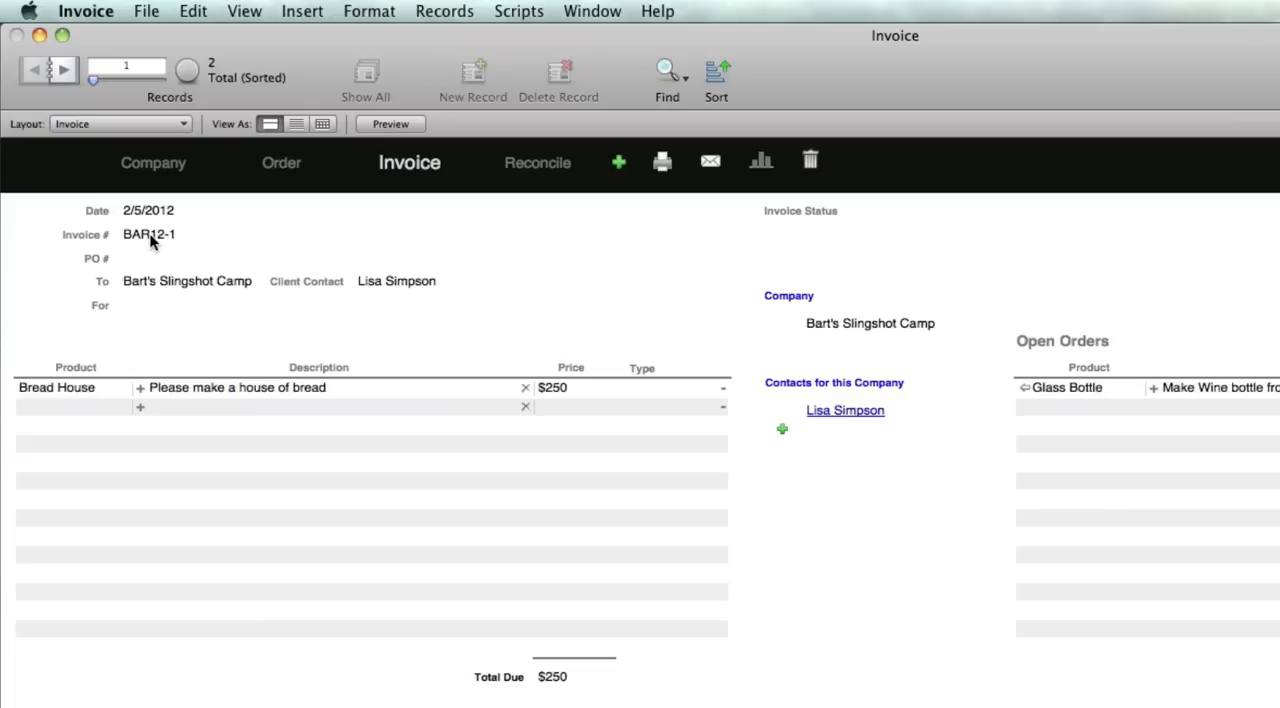
pyautogui.moveTo(656, 287)
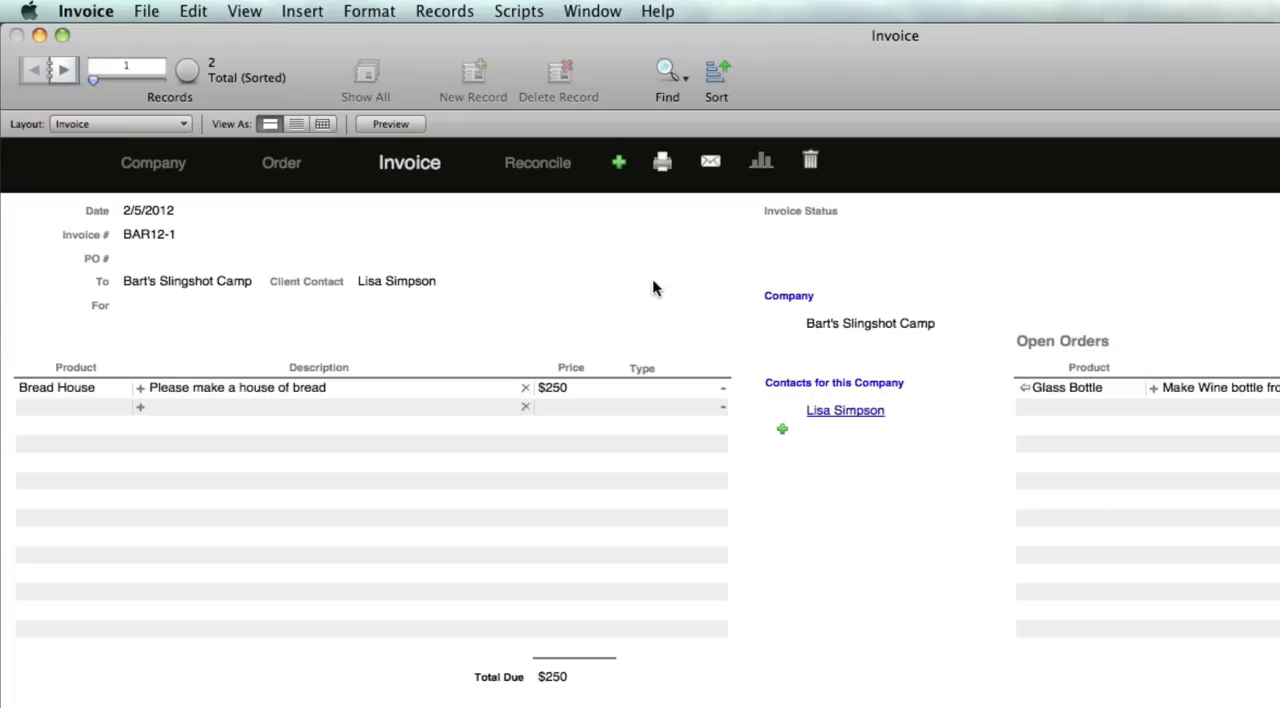
pyautogui.moveTo(118, 330)
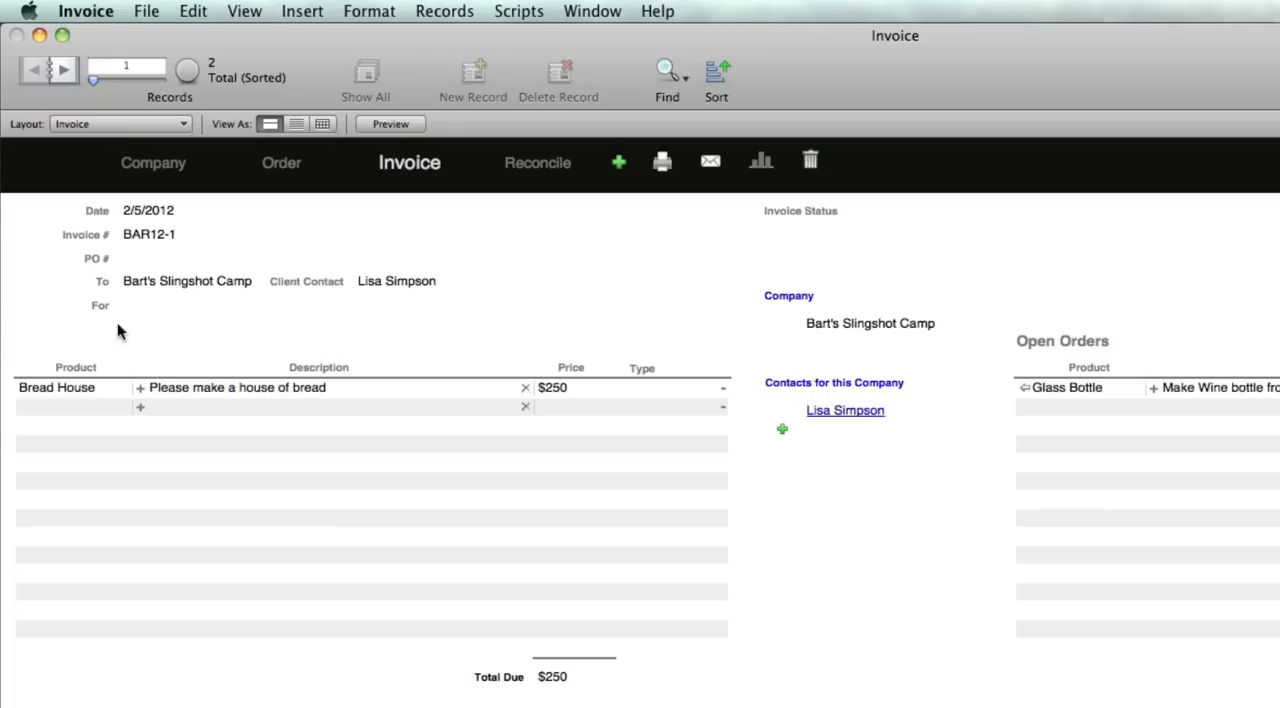
# Record PO 2165 and add the $3000 Glass Bottle open order to BAR12-1.
pyautogui.click(163, 258)
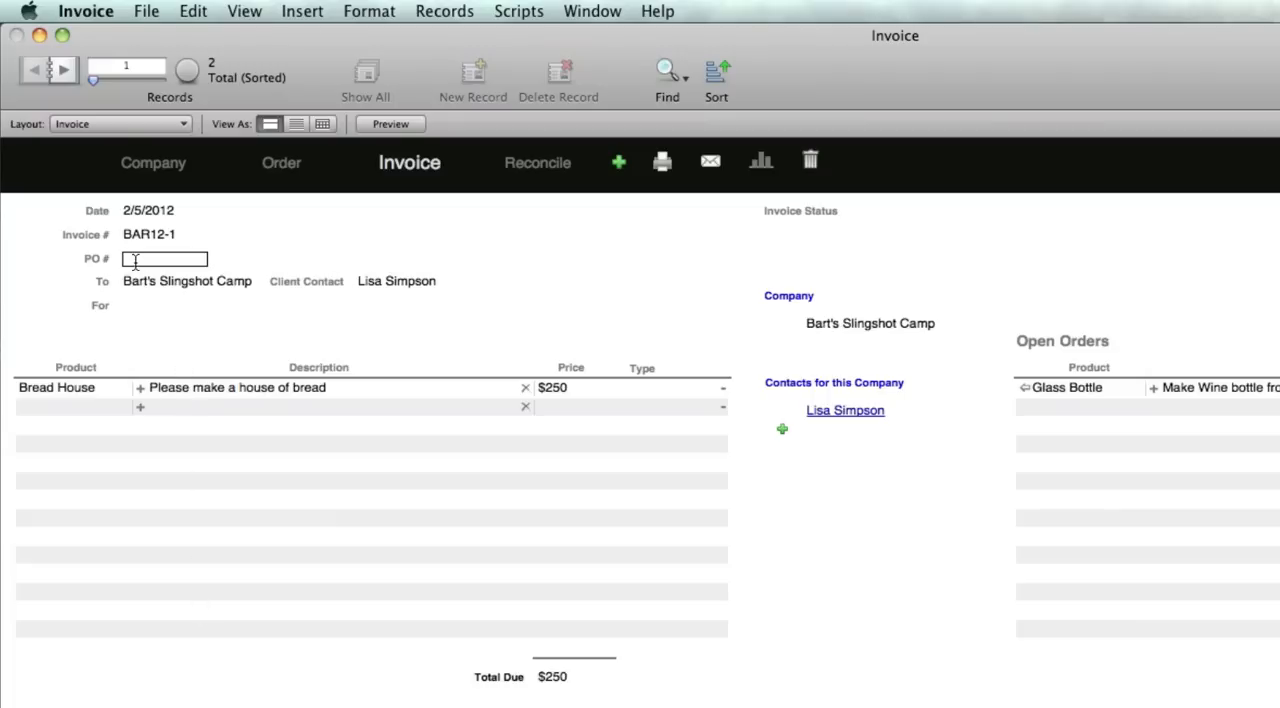
pyautogui.write('2165')
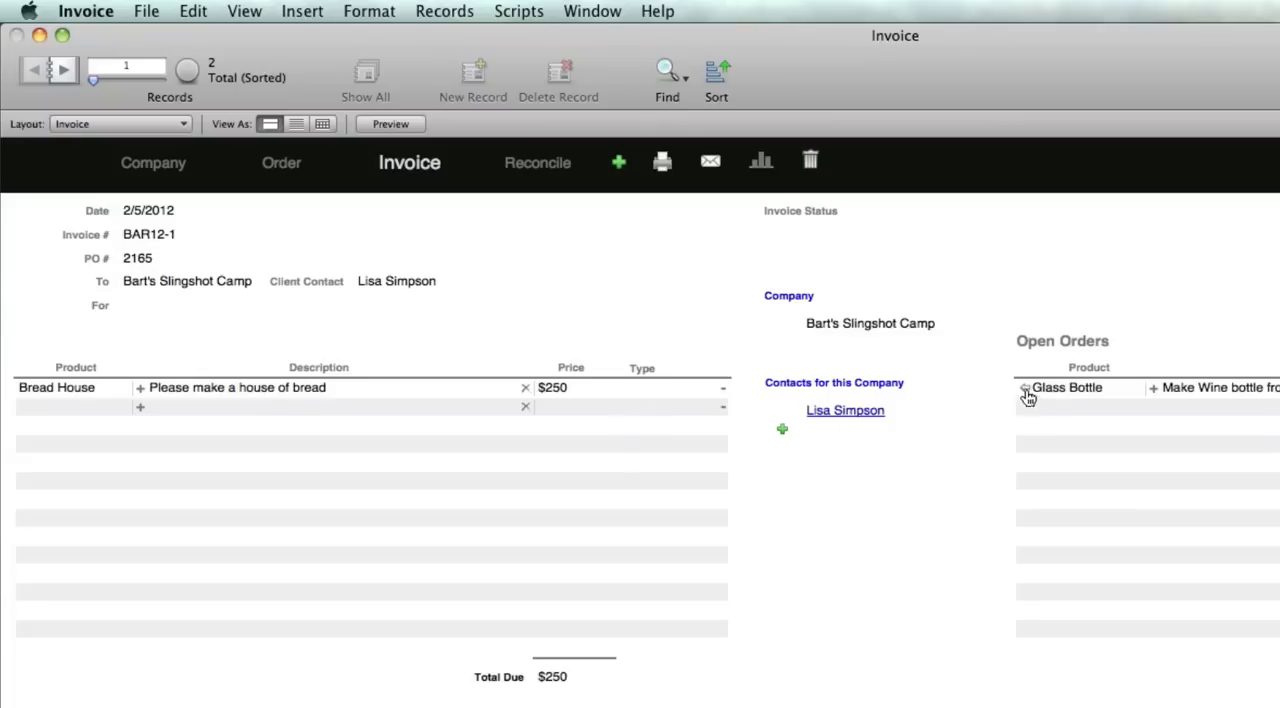
pyautogui.click(1025, 391)
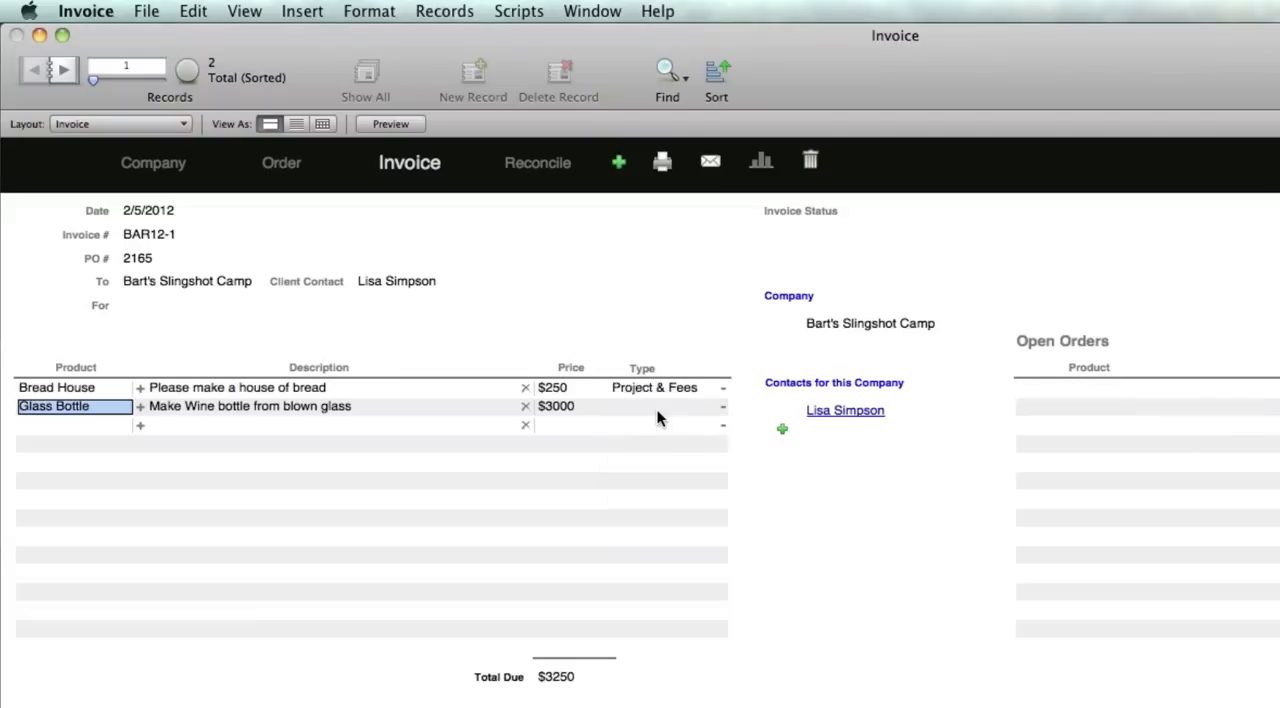
pyautogui.click(660, 406)
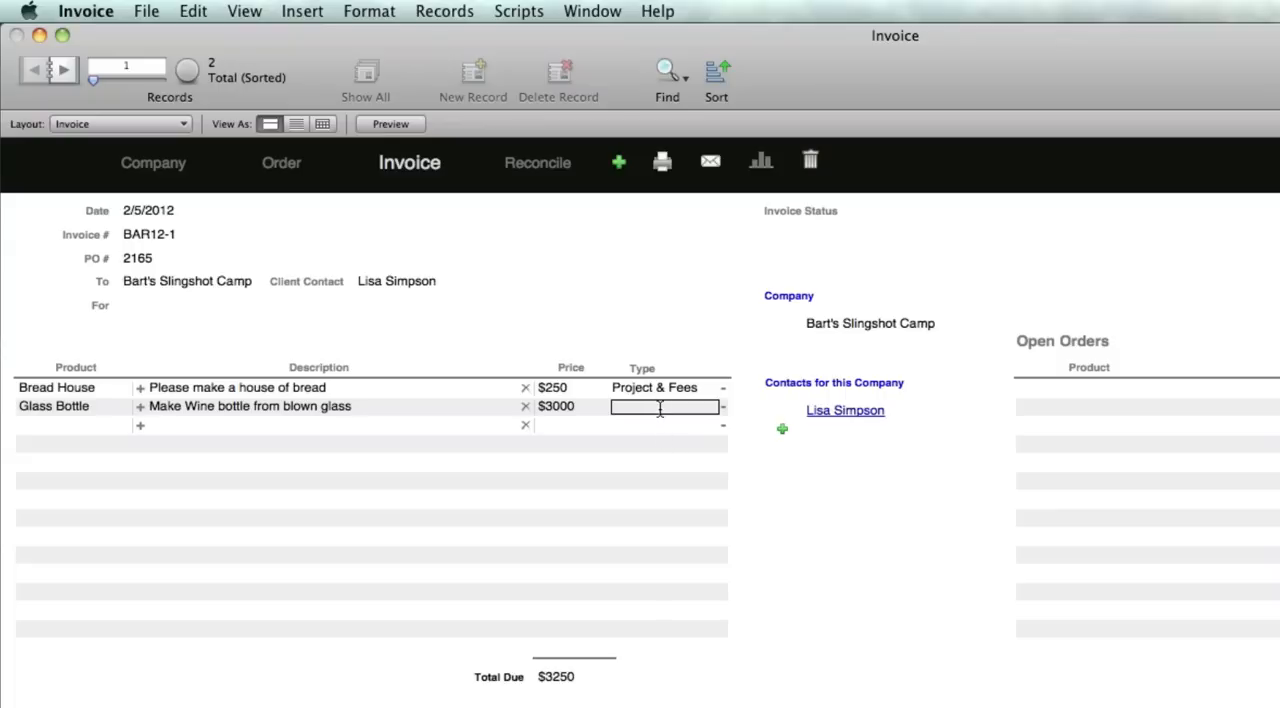
pyautogui.click(663, 406)
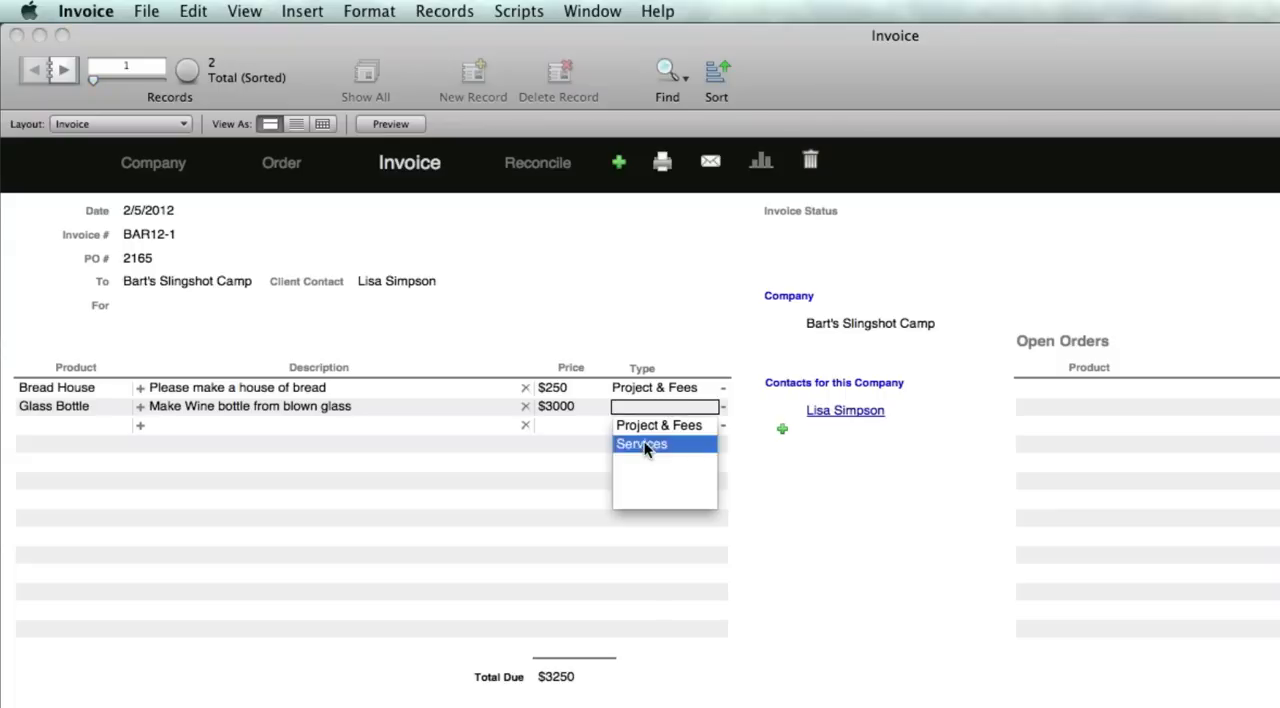
# Set the Glass Bottle line's type to Services.
pyautogui.click(390, 123)
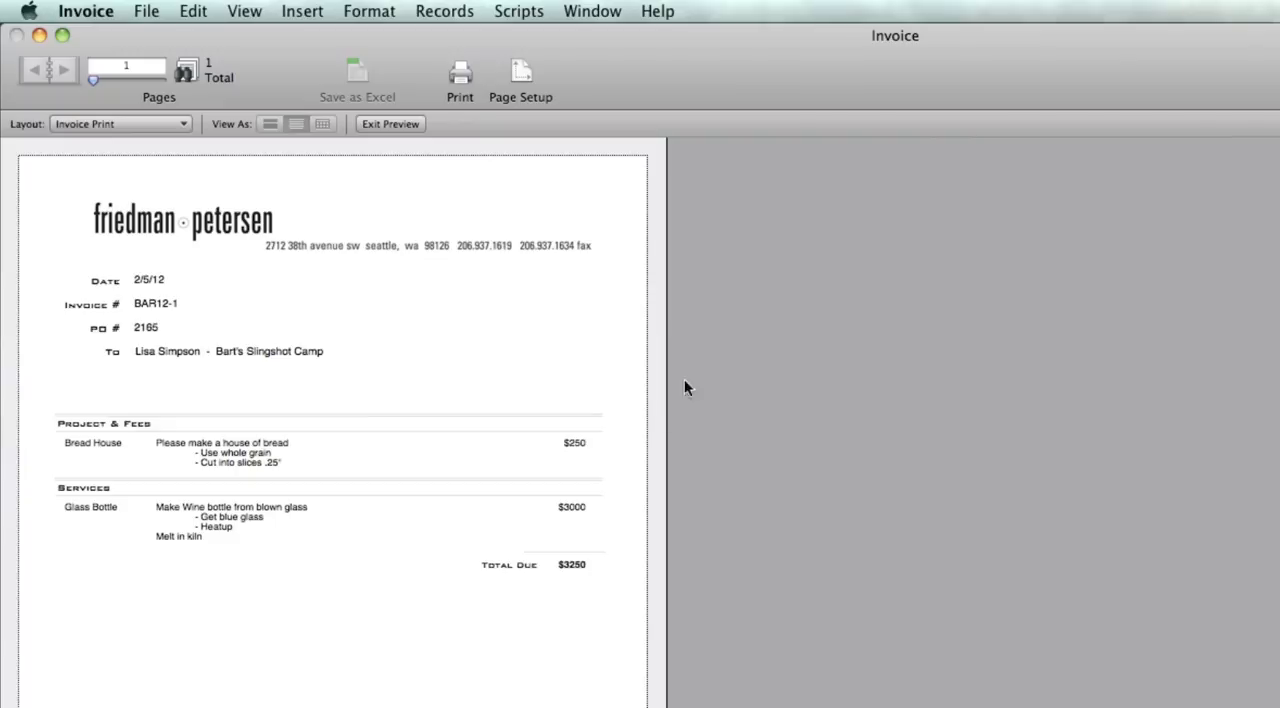
pyautogui.moveTo(163, 314)
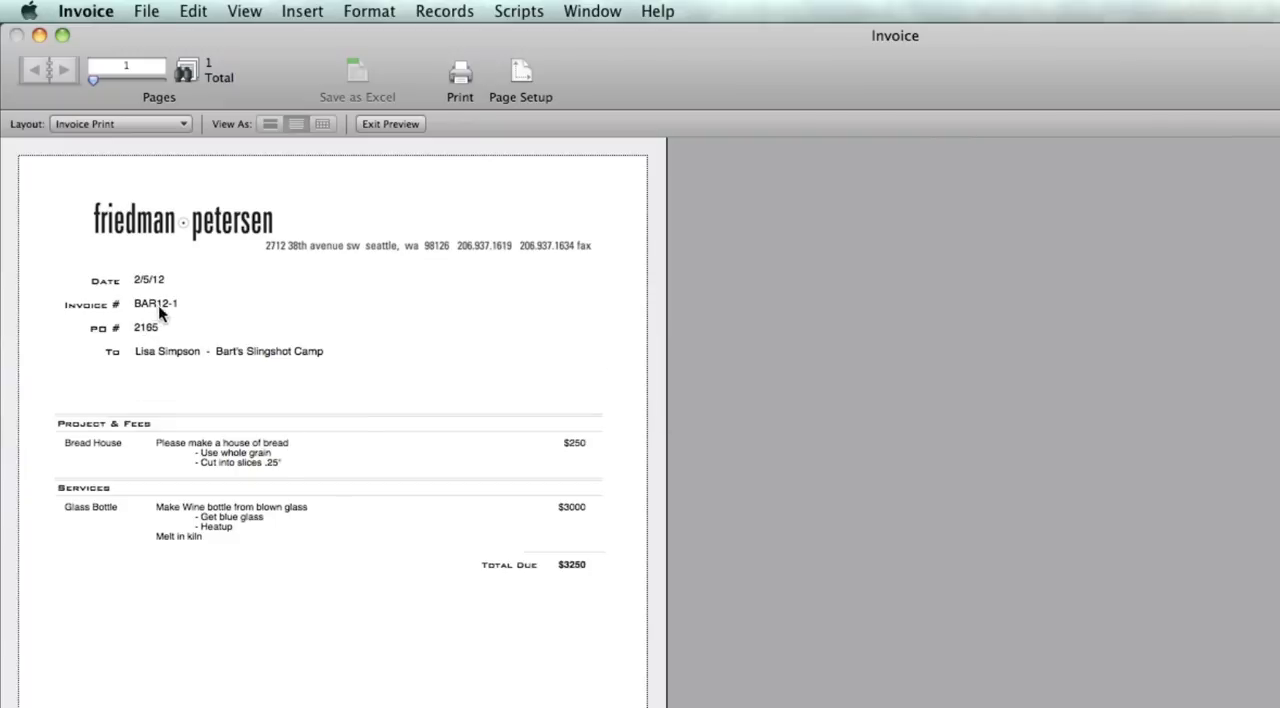
pyautogui.moveTo(250, 420)
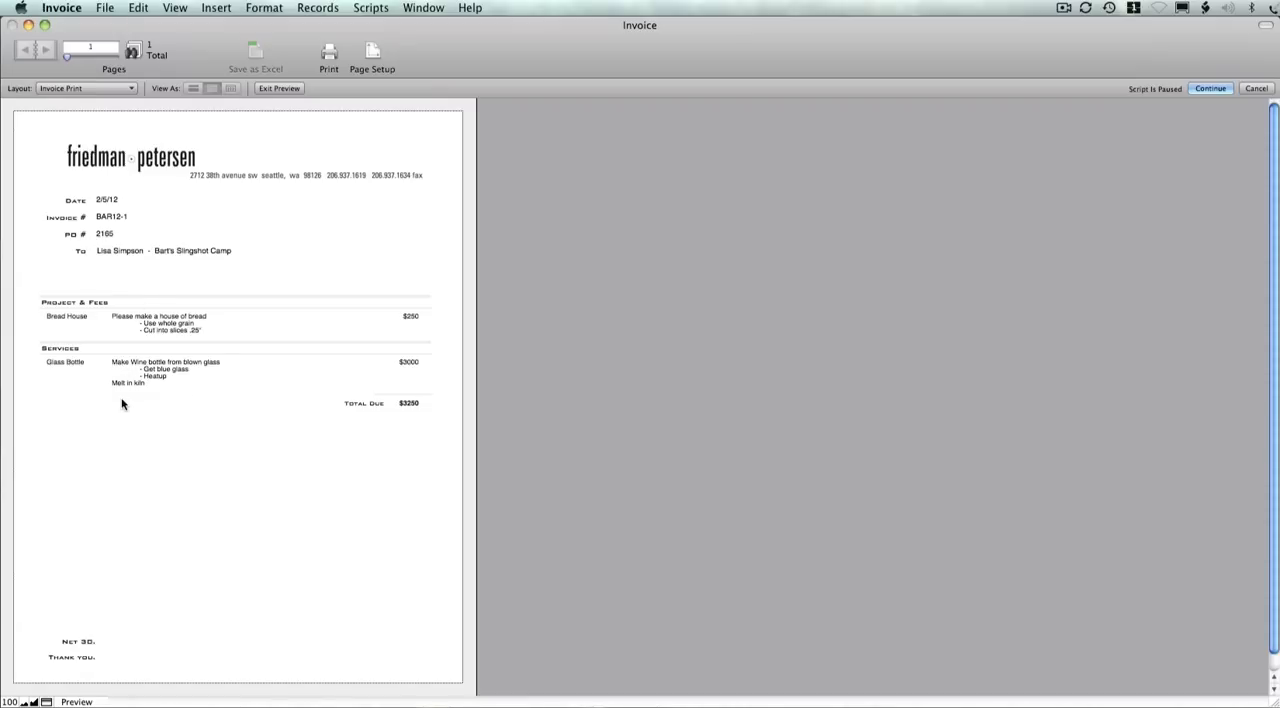
pyautogui.moveTo(1033, 283)
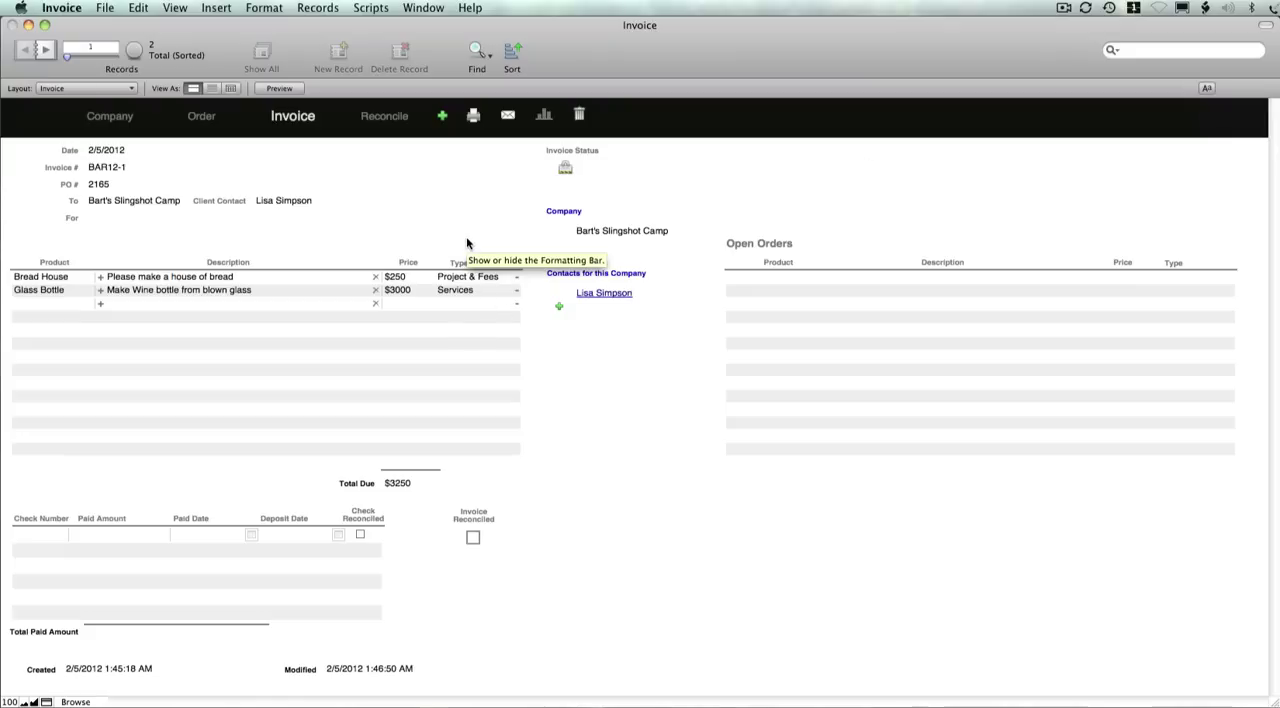
pyautogui.moveTo(565, 172)
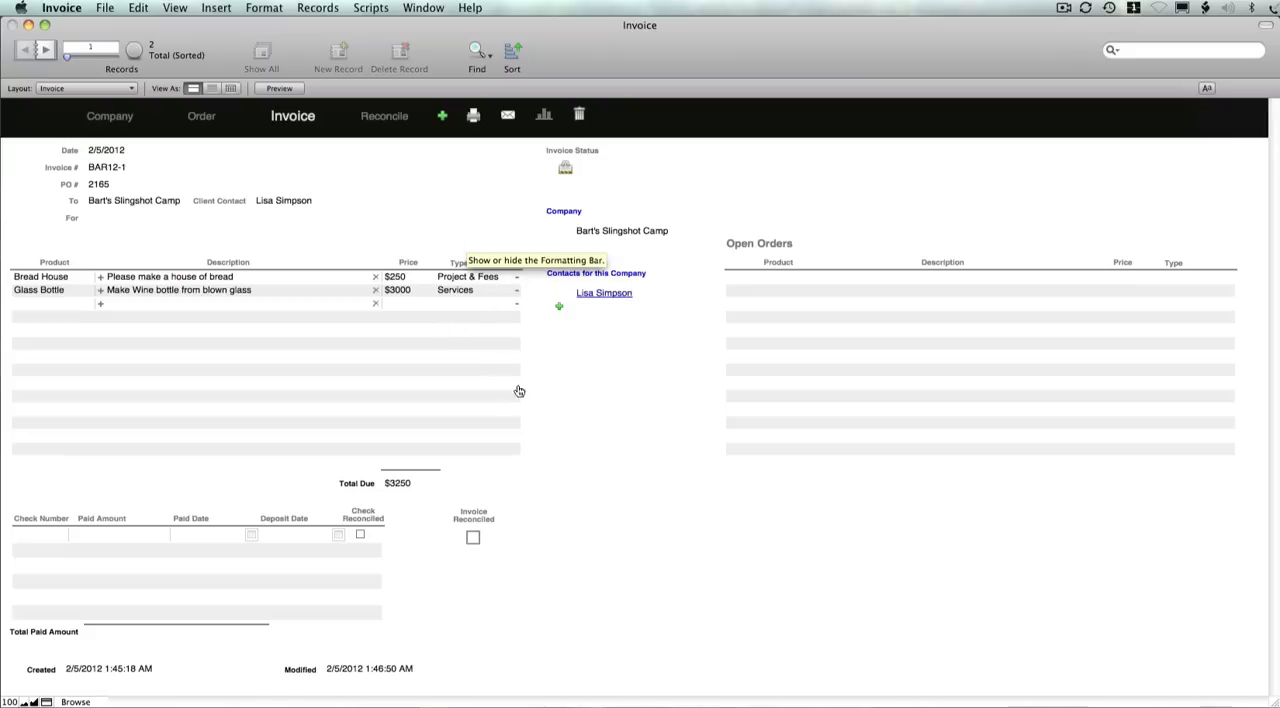
pyautogui.moveTo(472, 116)
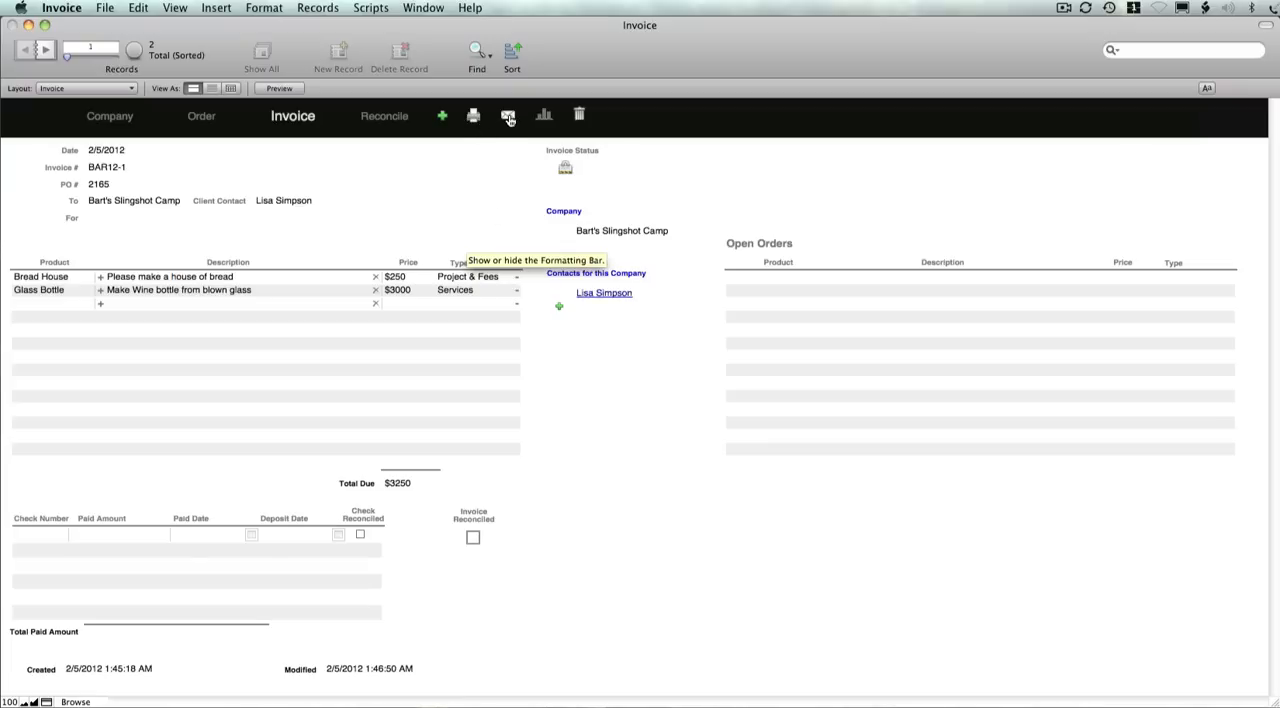
# Save invoice BAR12-1 as Invoice.pdf to start the email draft.
pyautogui.click(509, 117)
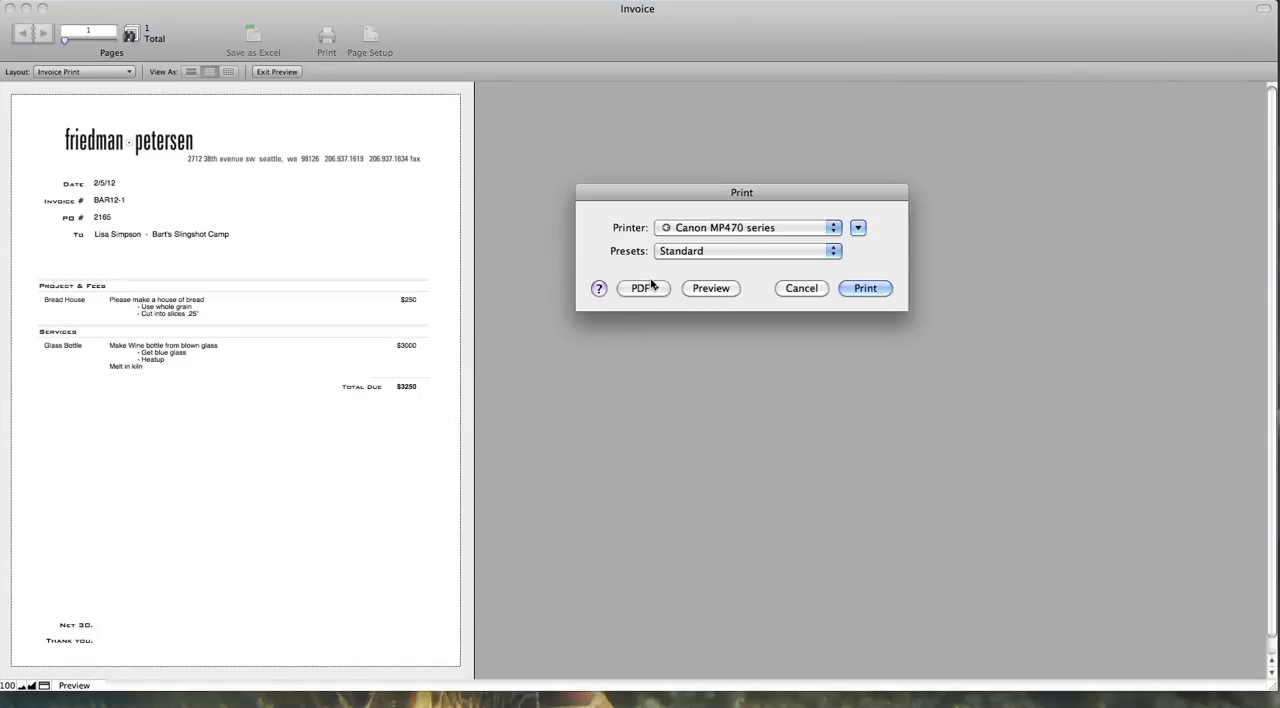
pyautogui.click(643, 288)
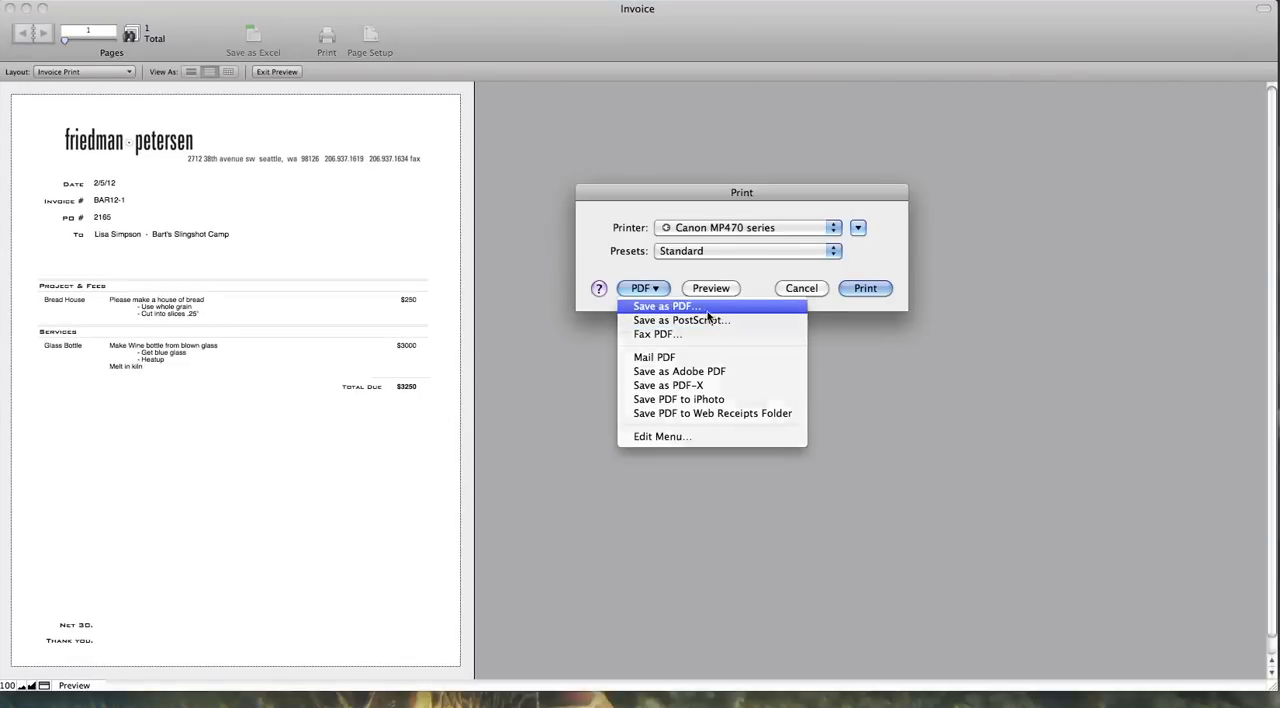
pyautogui.click(664, 306)
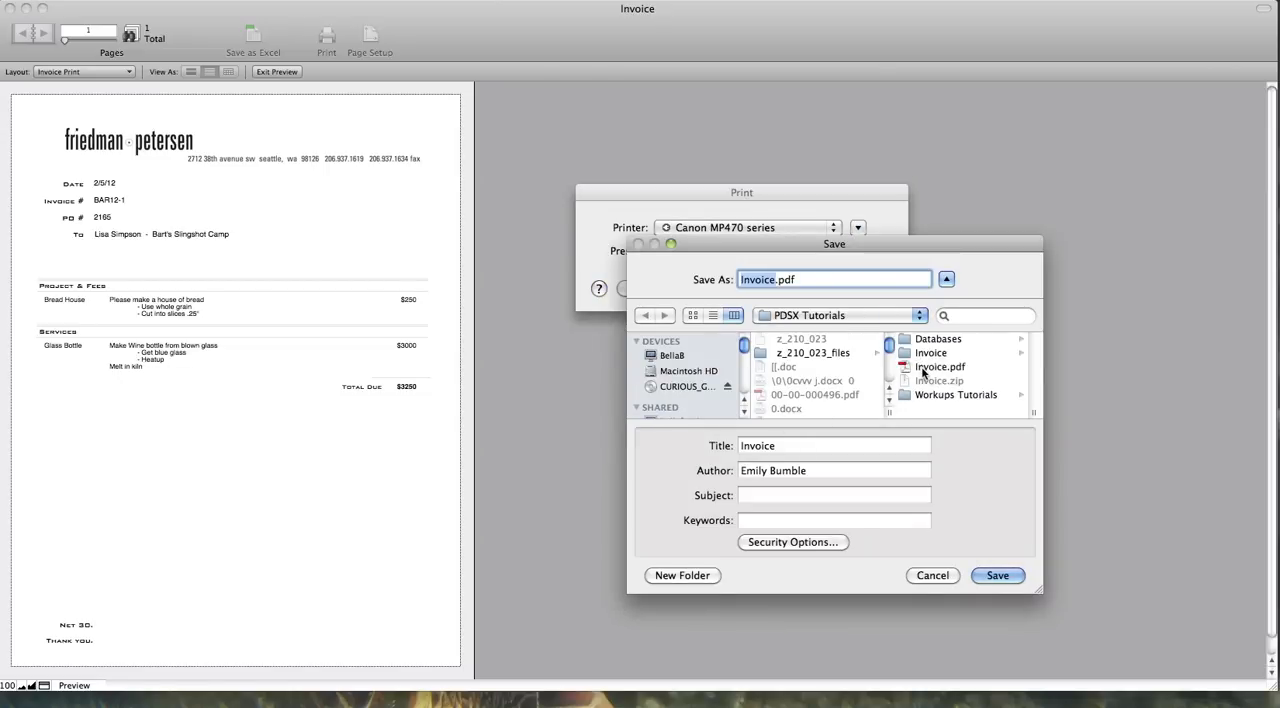
pyautogui.click(997, 576)
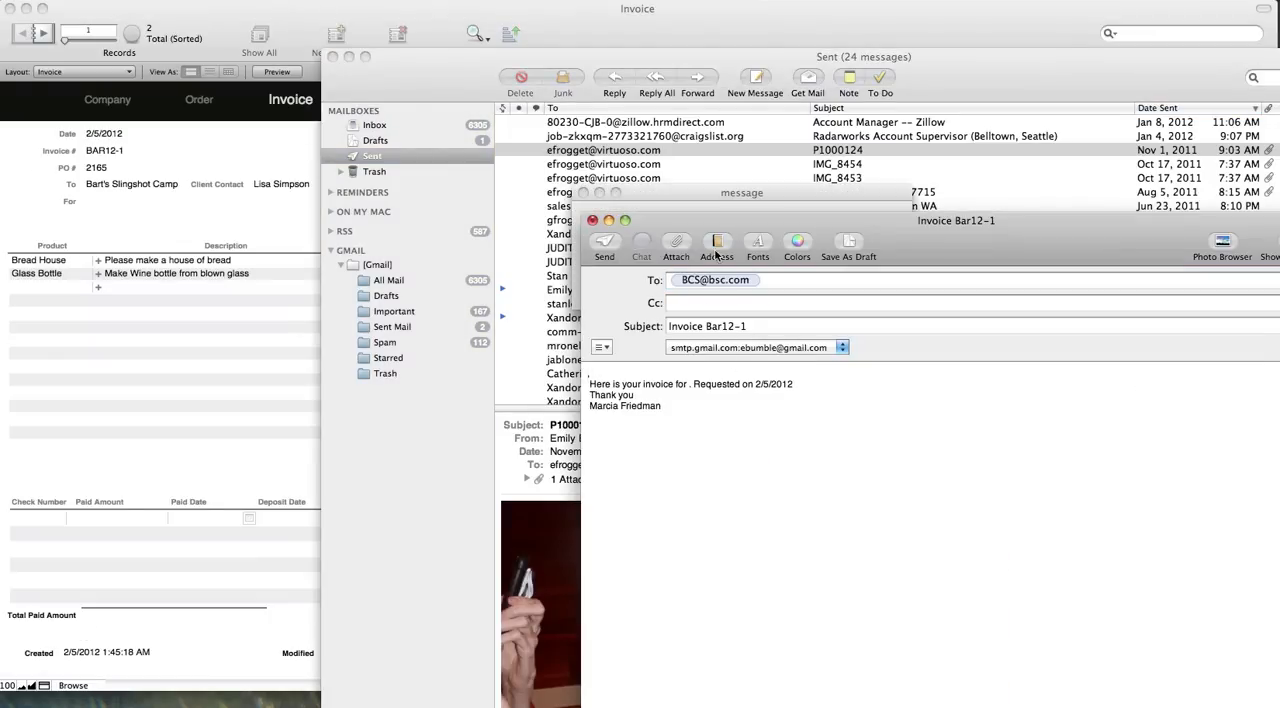
# Attach Invoice.pdf from PDSX Tutorials to the Invoice Bar12-1 email and close it.
pyautogui.click(676, 244)
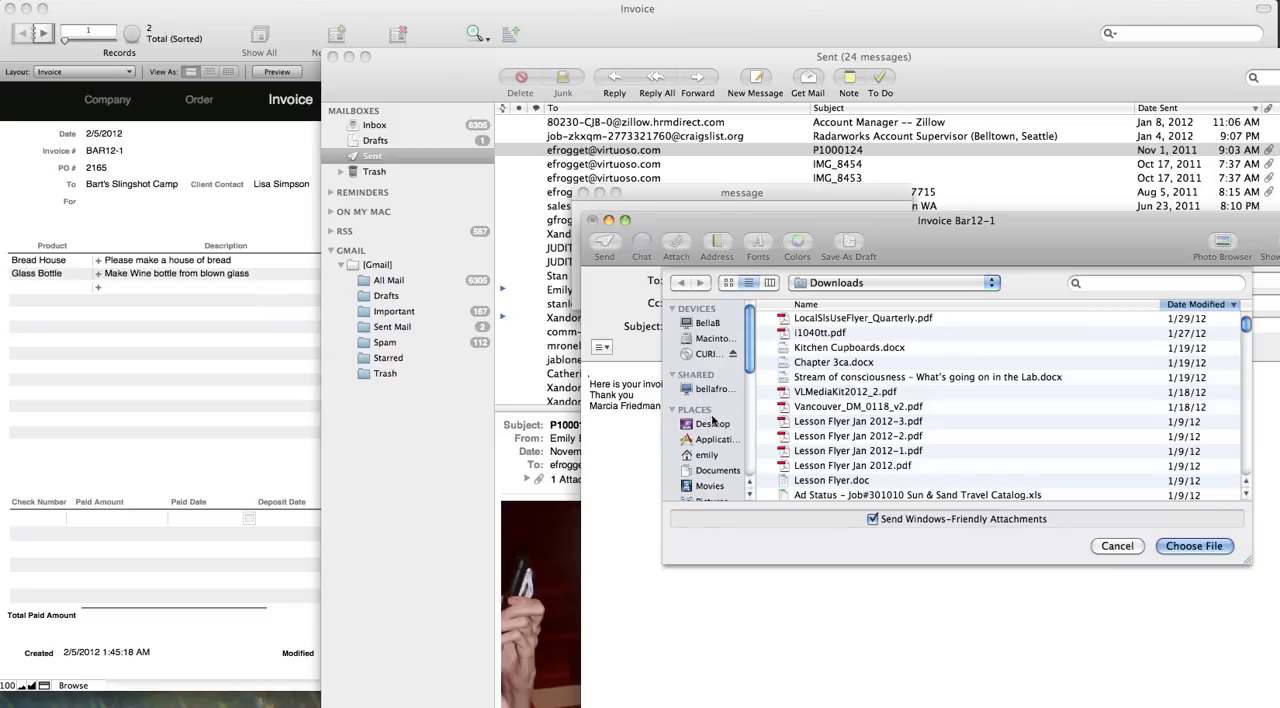
pyautogui.click(713, 423)
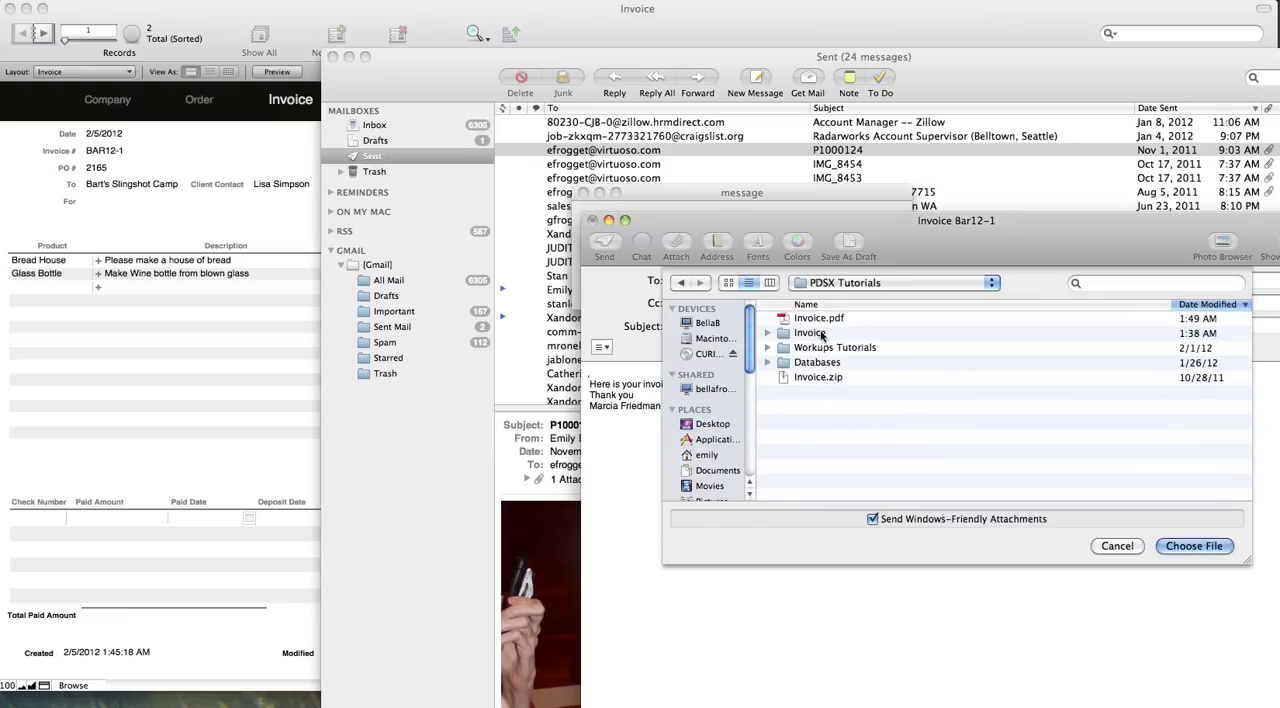
pyautogui.click(1195, 546)
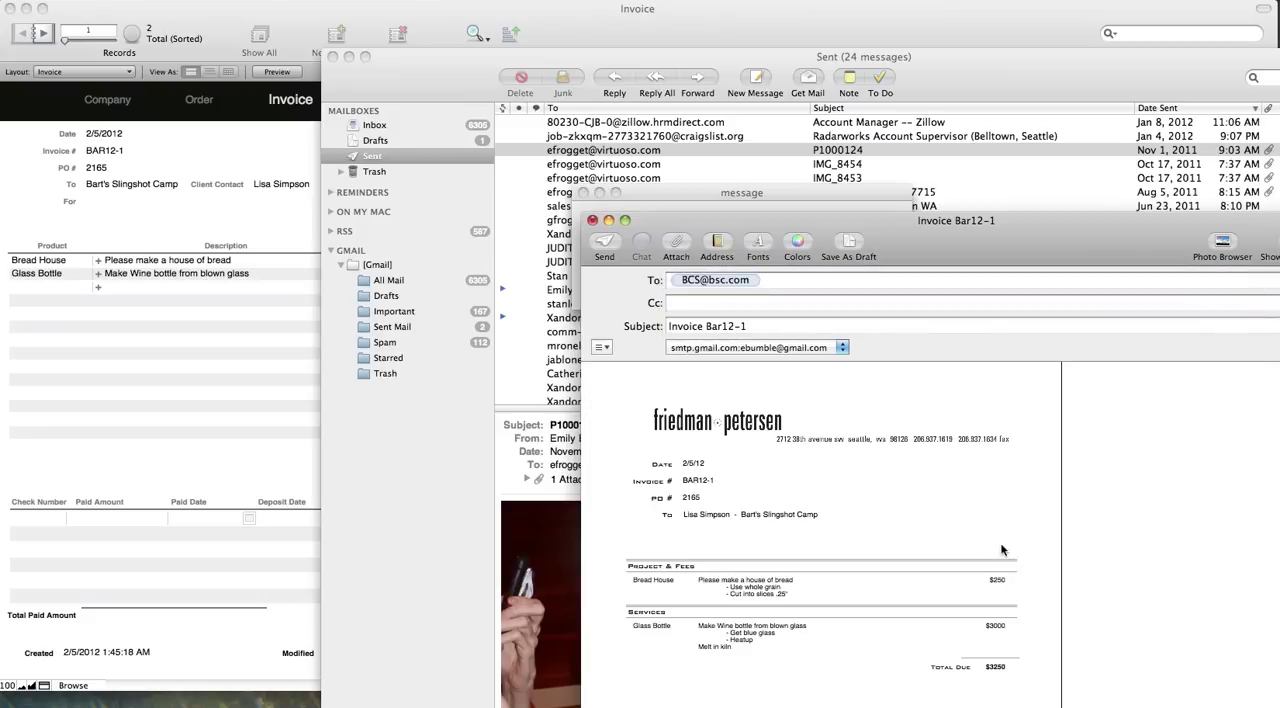
pyautogui.scroll(-3)
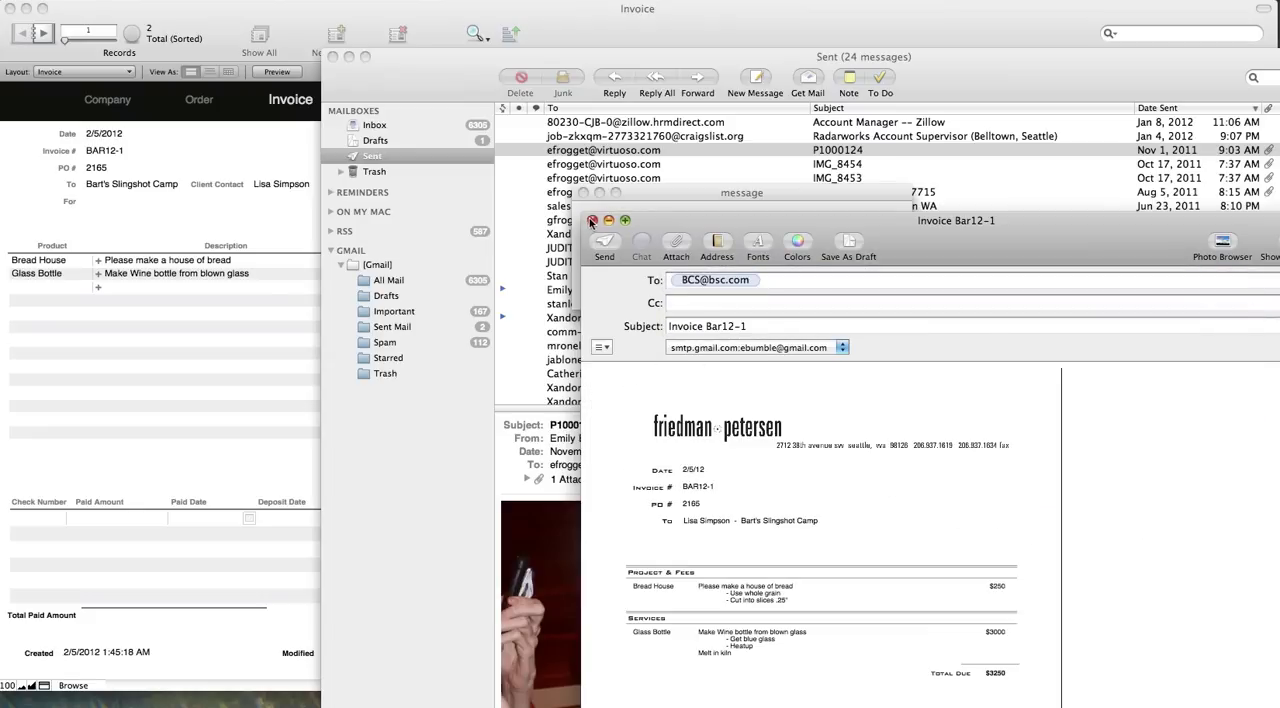
pyautogui.click(592, 221)
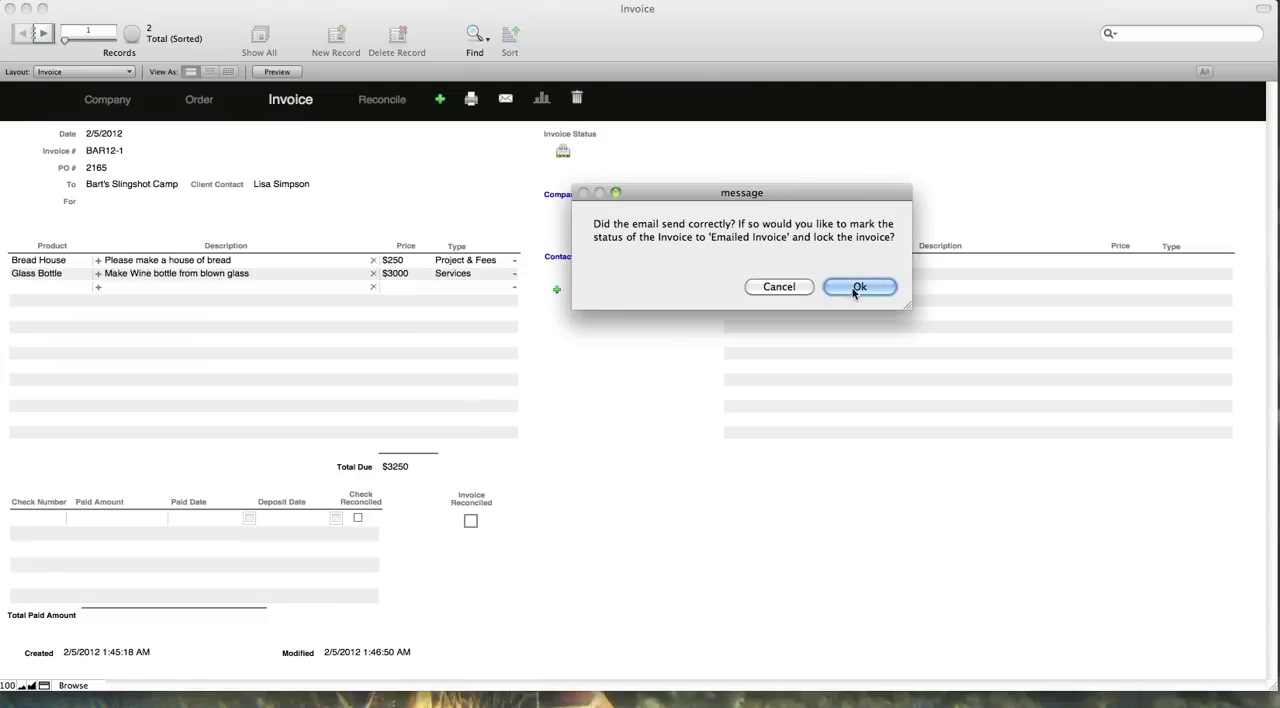
# Mark BAR12-1 as Emailed Invoice and switch to the Reconcile table.
pyautogui.click(859, 287)
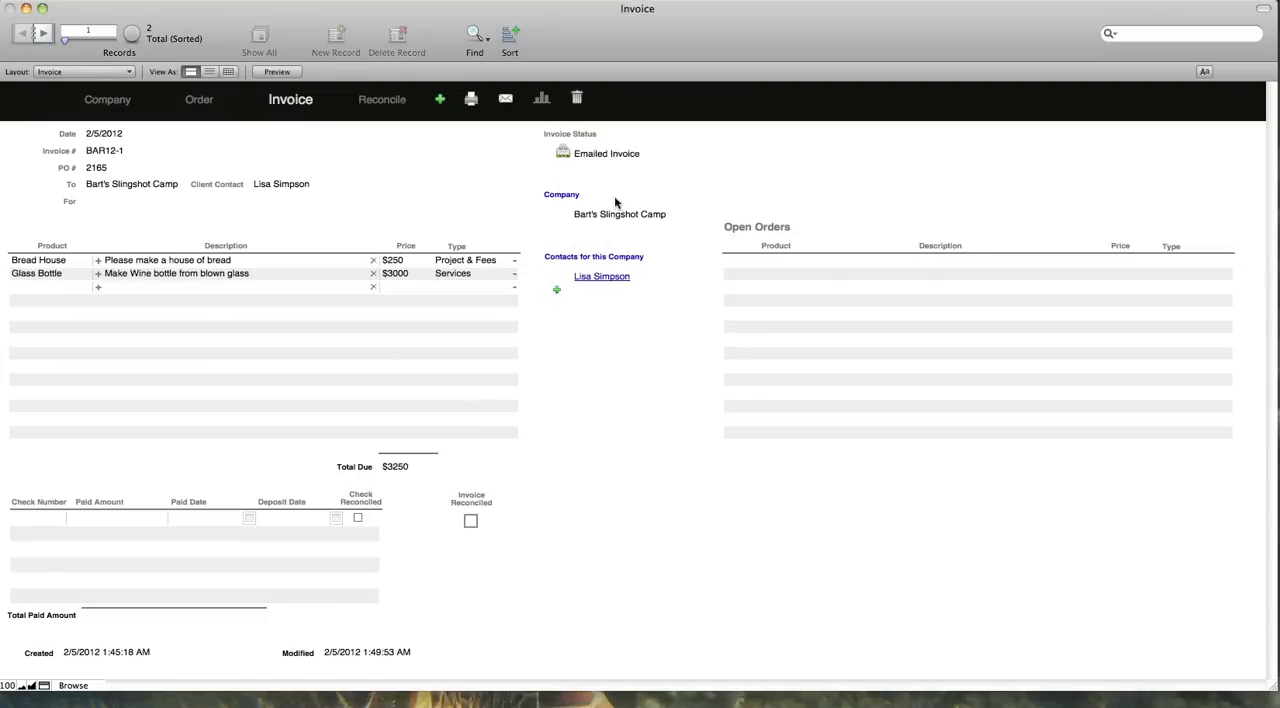
pyautogui.moveTo(670, 413)
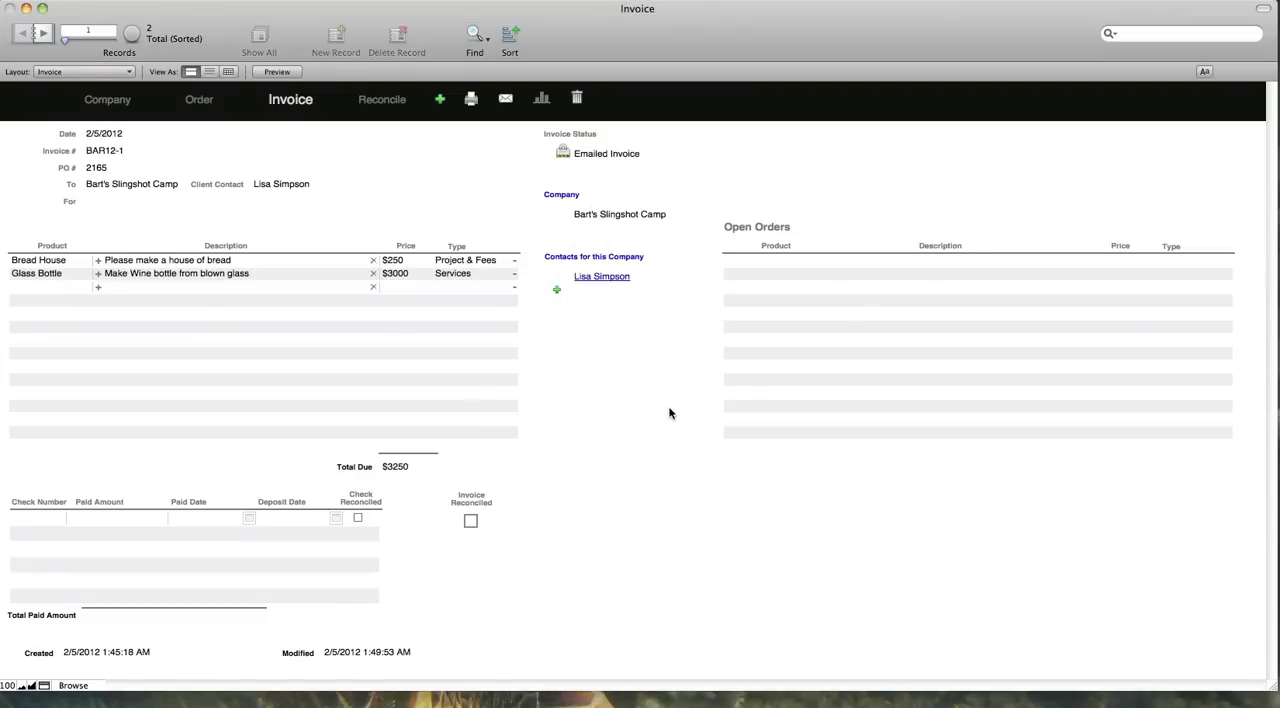
pyautogui.moveTo(596, 536)
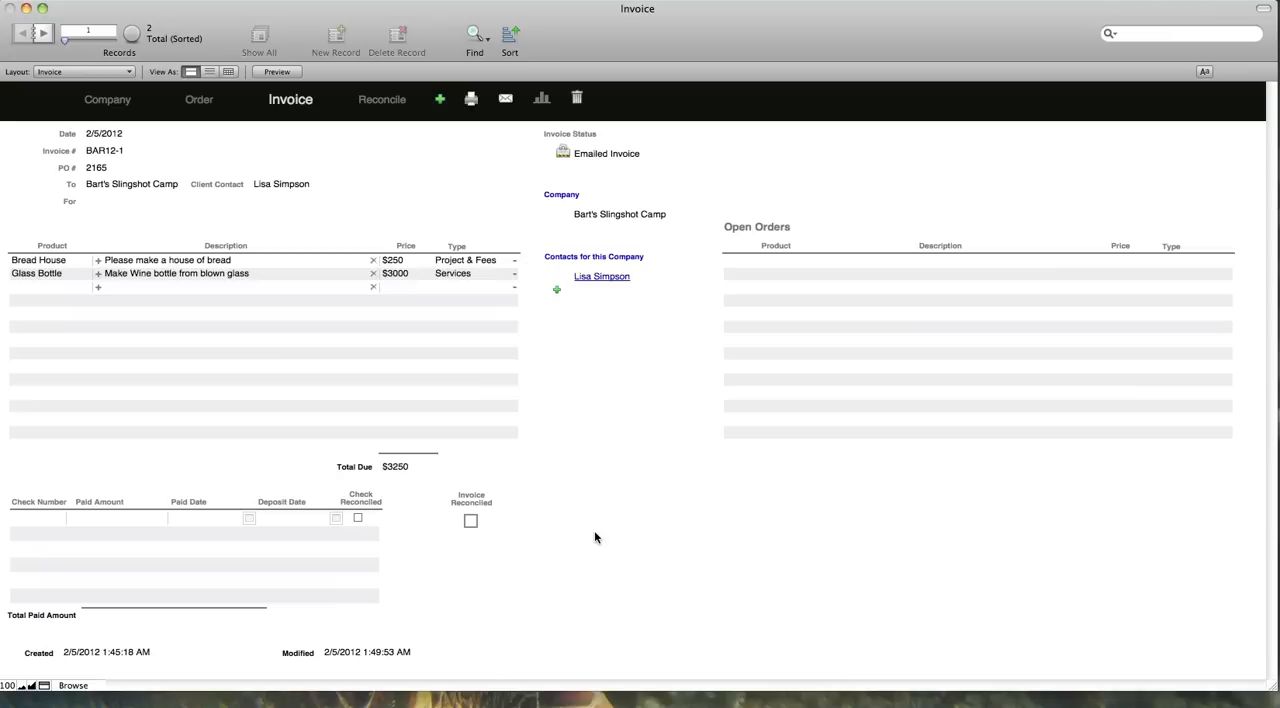
pyautogui.moveTo(606, 531)
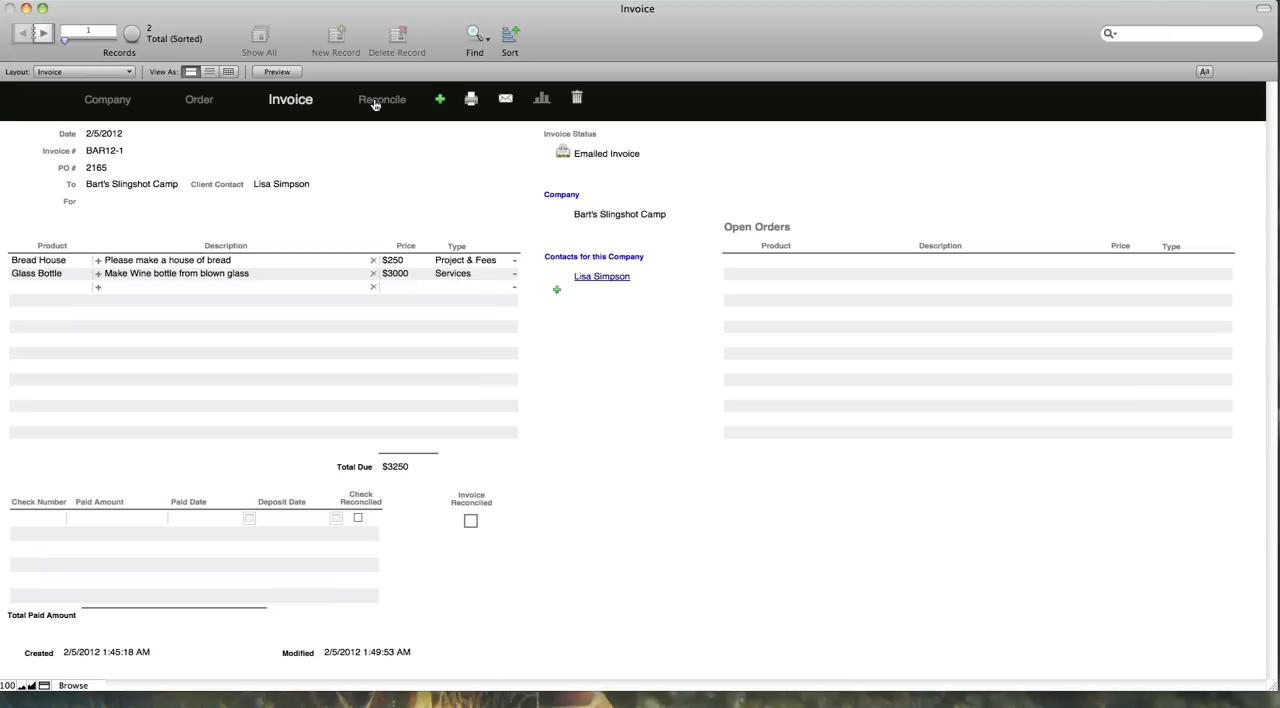
pyautogui.click(381, 99)
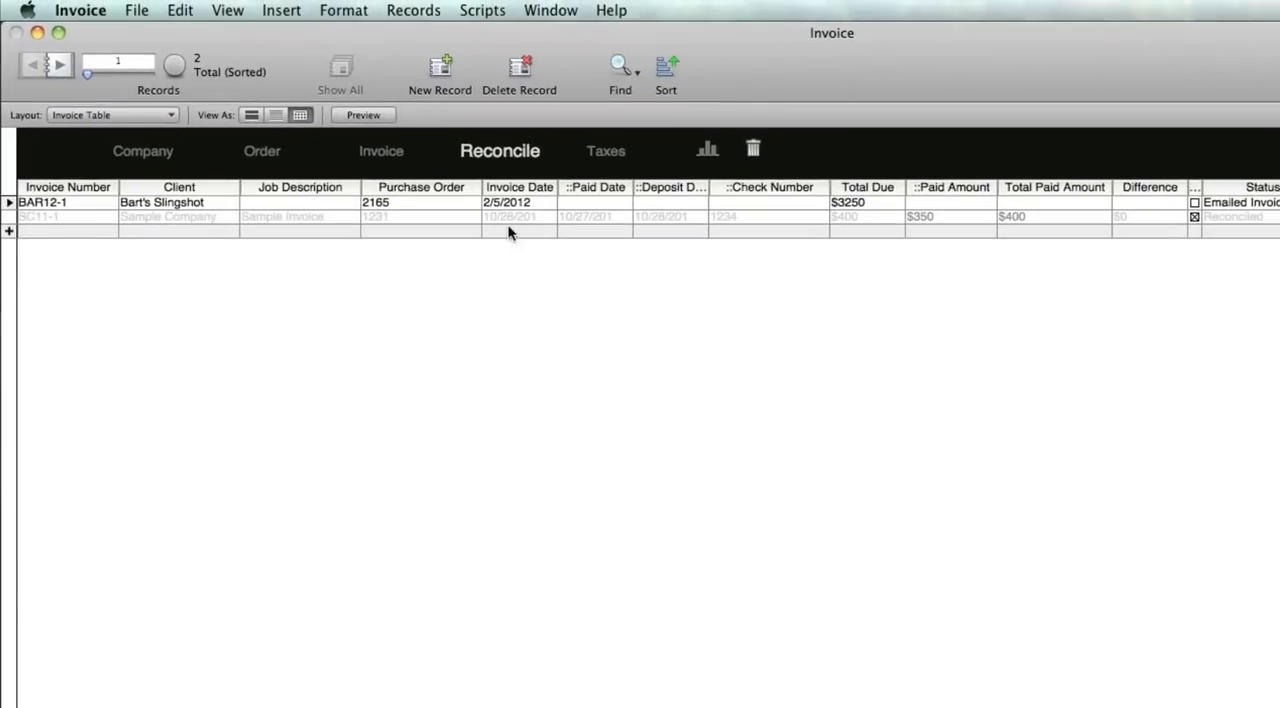
# Record check 2222 for $3200 against BAR12-1, paid February 6.
pyautogui.click(593, 202)
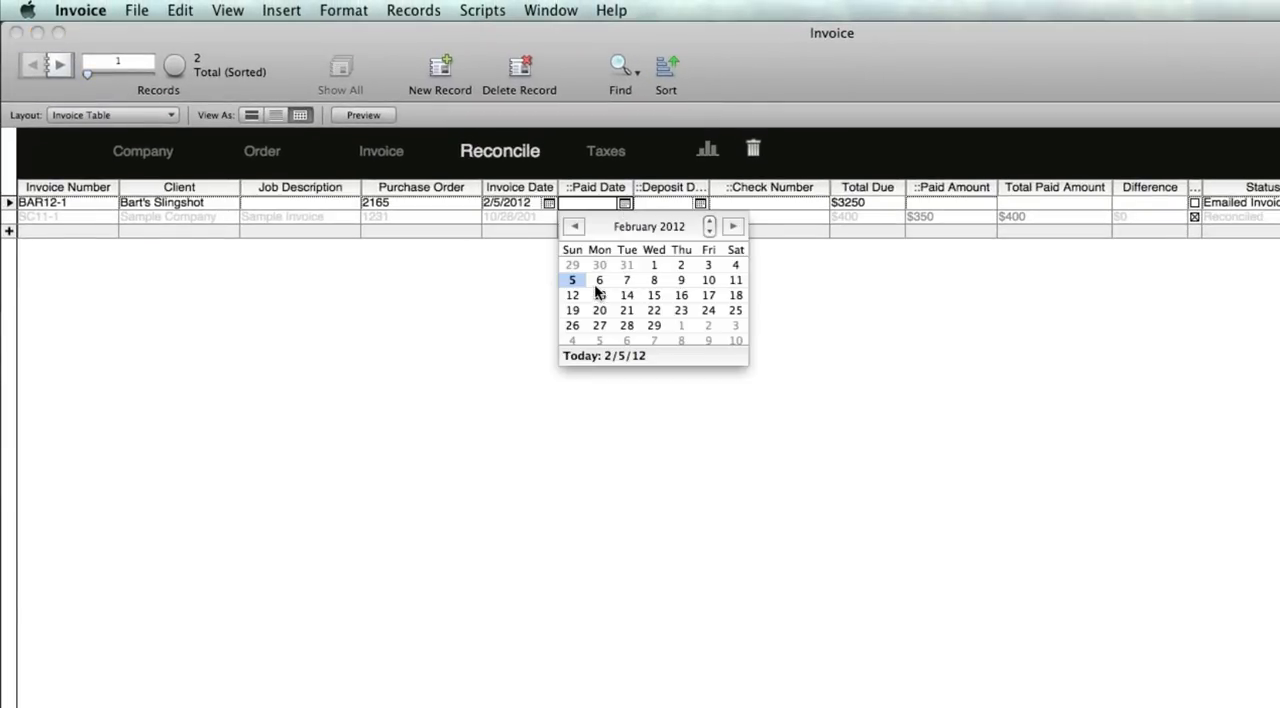
pyautogui.click(599, 280)
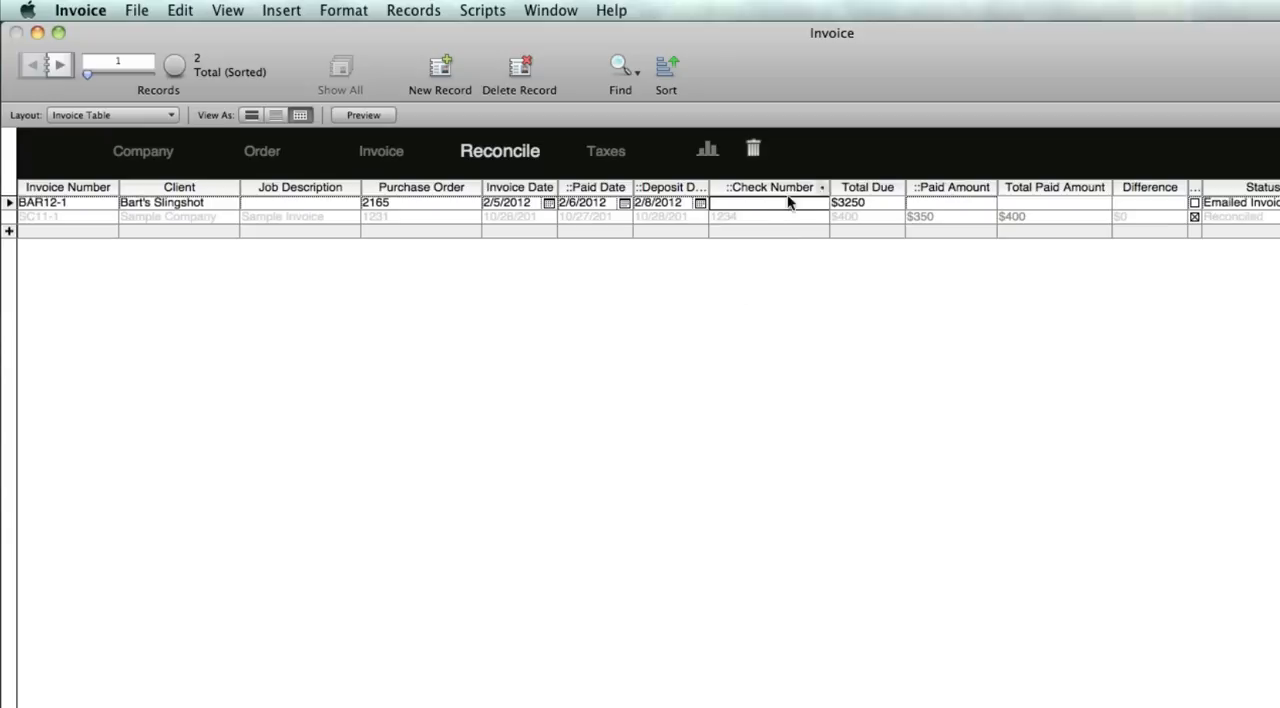
pyautogui.write('2222')
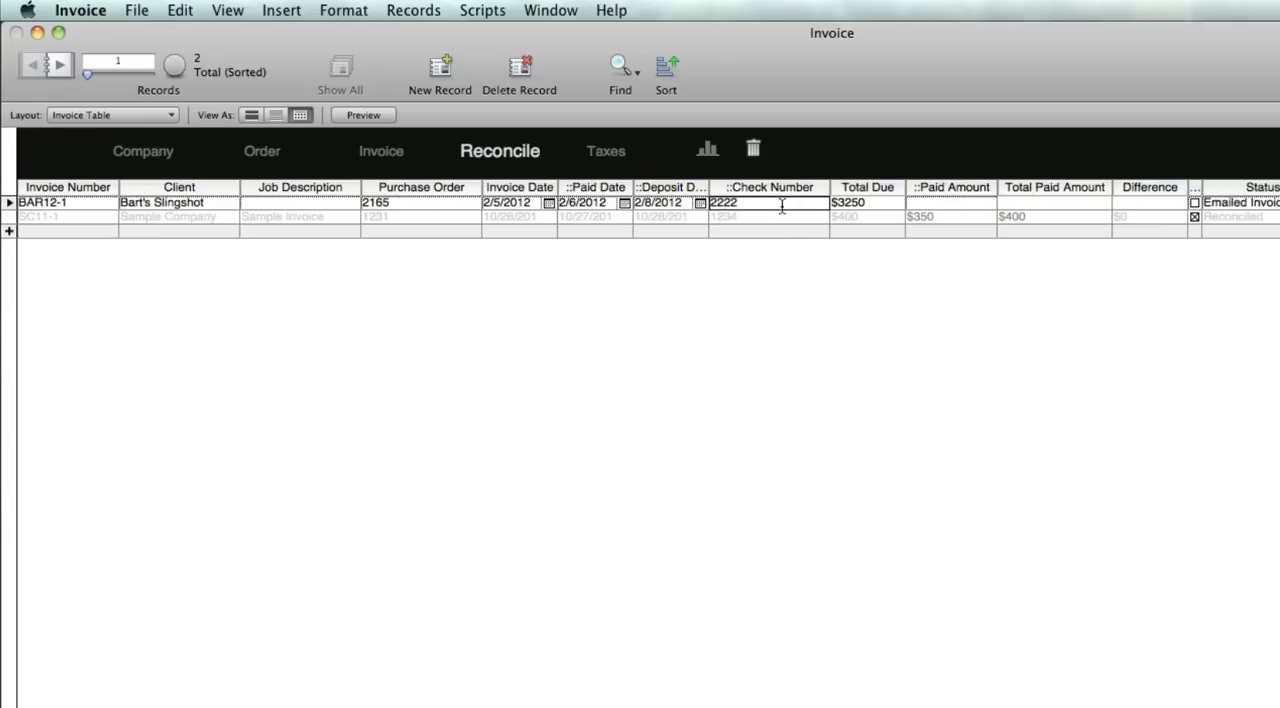
pyautogui.click(950, 202)
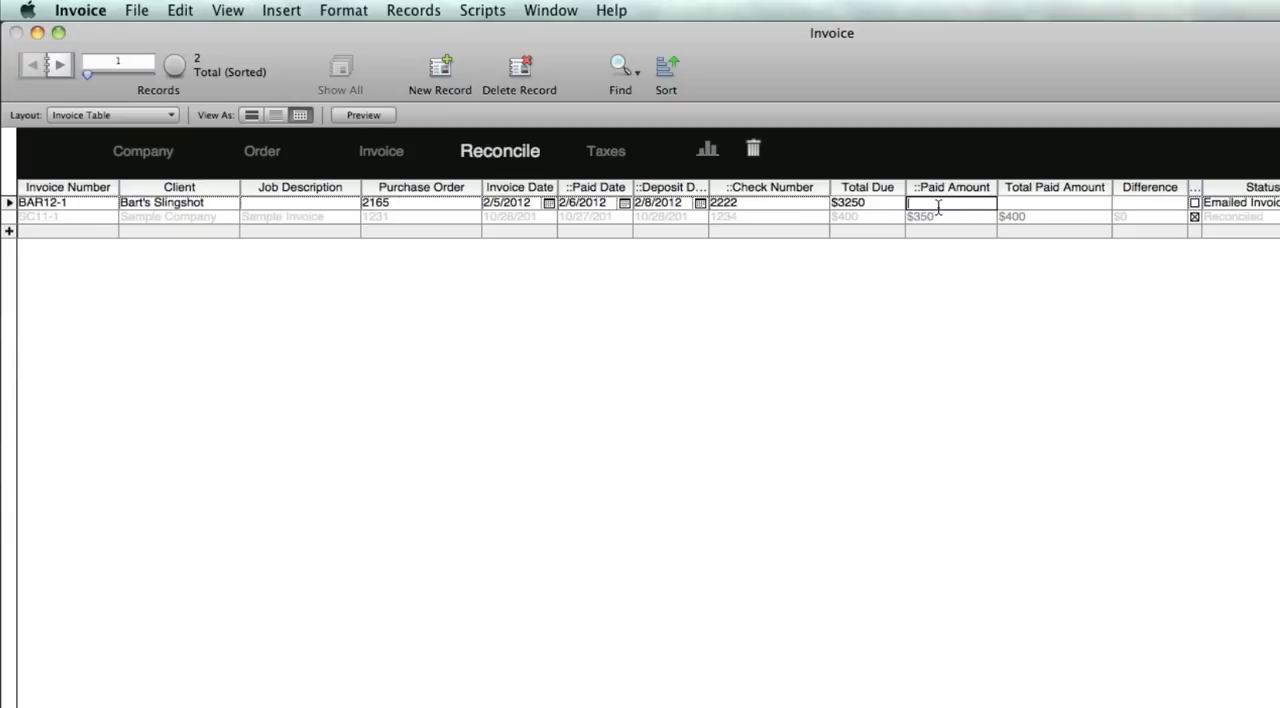
pyautogui.write('3200')
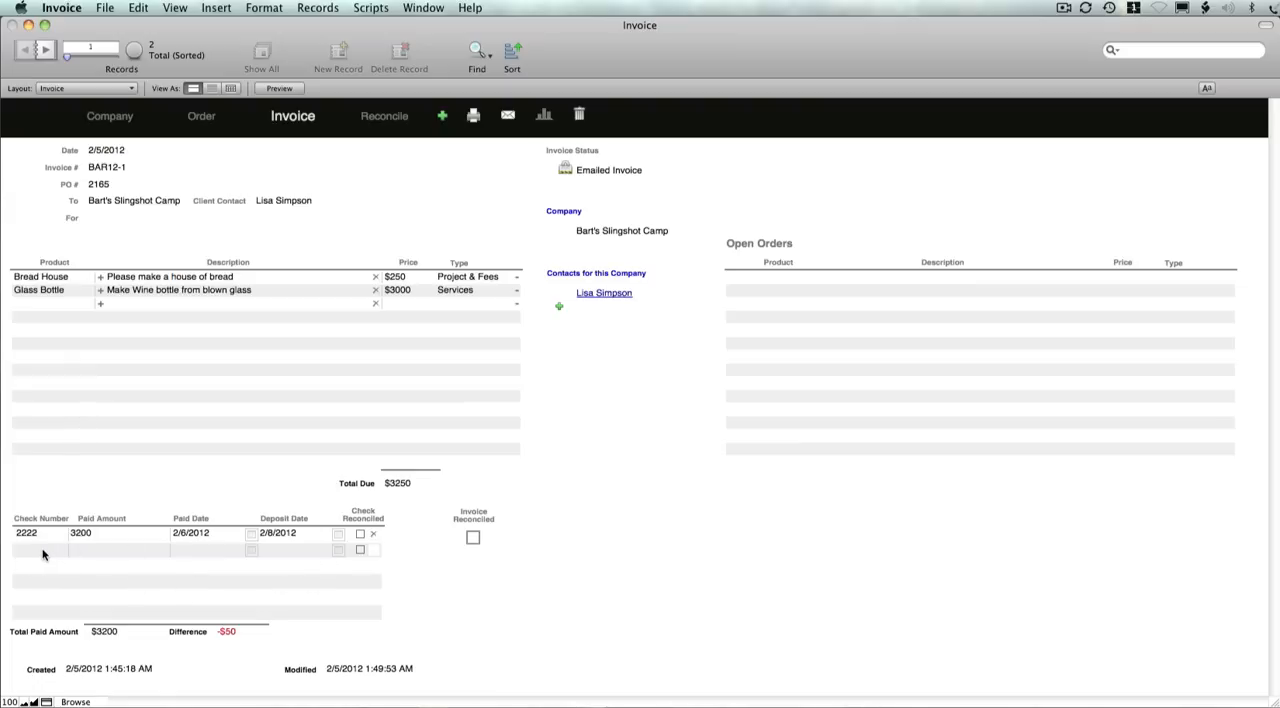
# Add $50 check 2223 deposited February 10 and reconcile both checks.
pyautogui.click(40, 565)
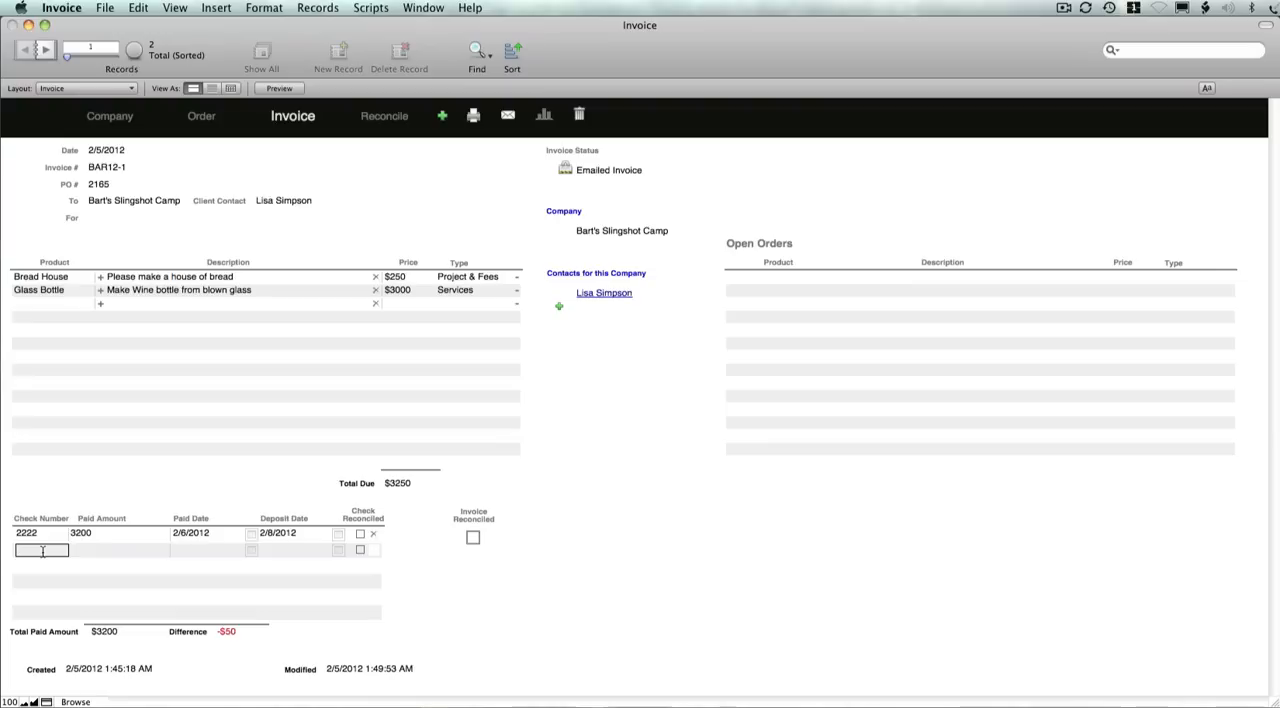
pyautogui.write('2223')
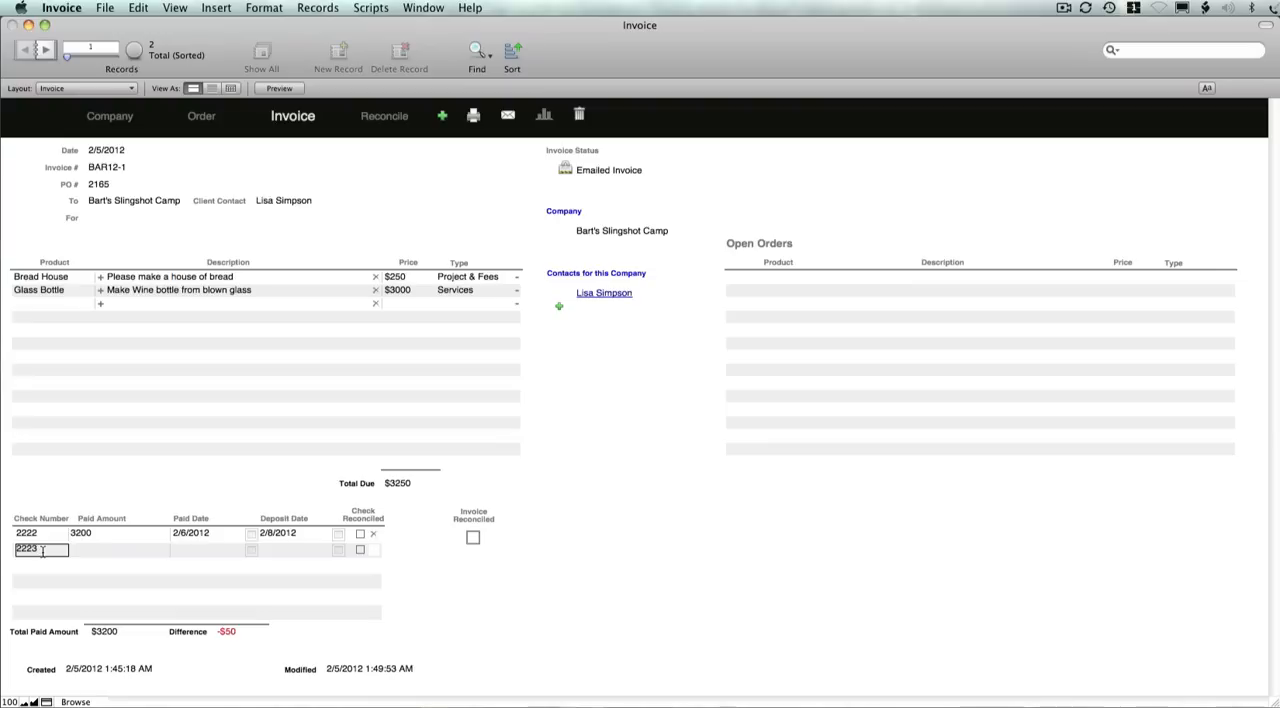
pyautogui.write('50')
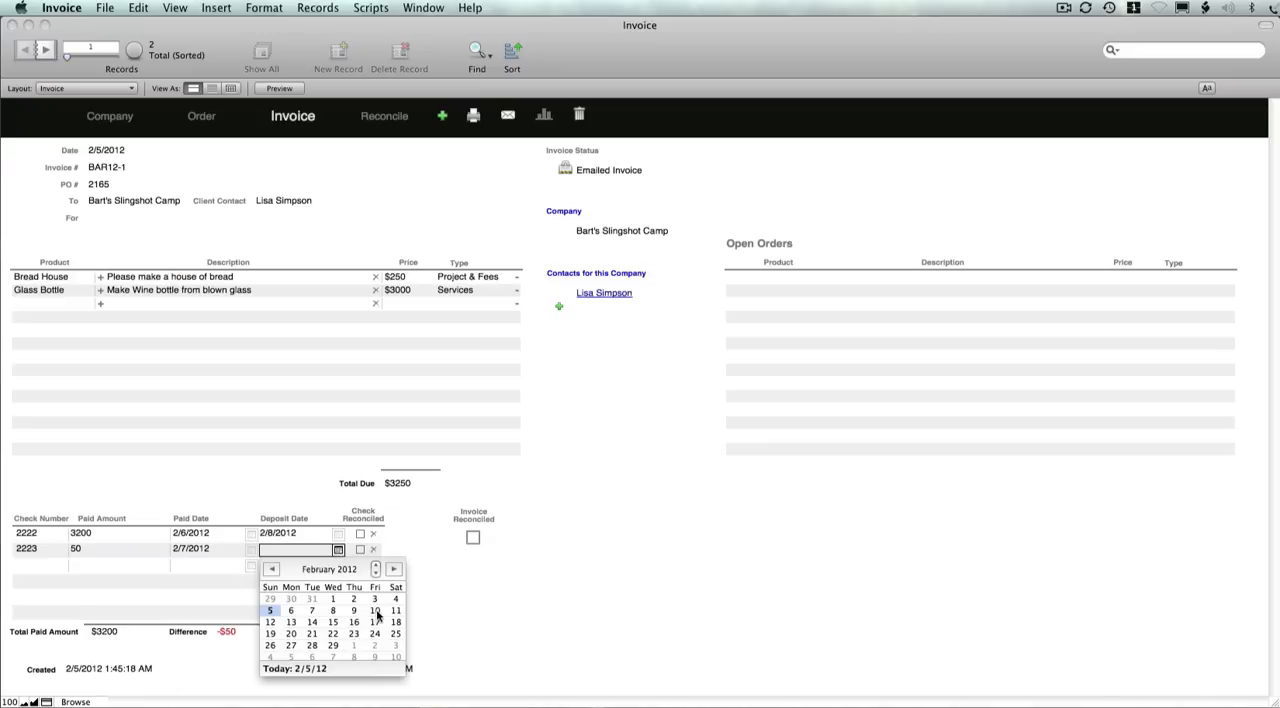
pyautogui.click(382, 610)
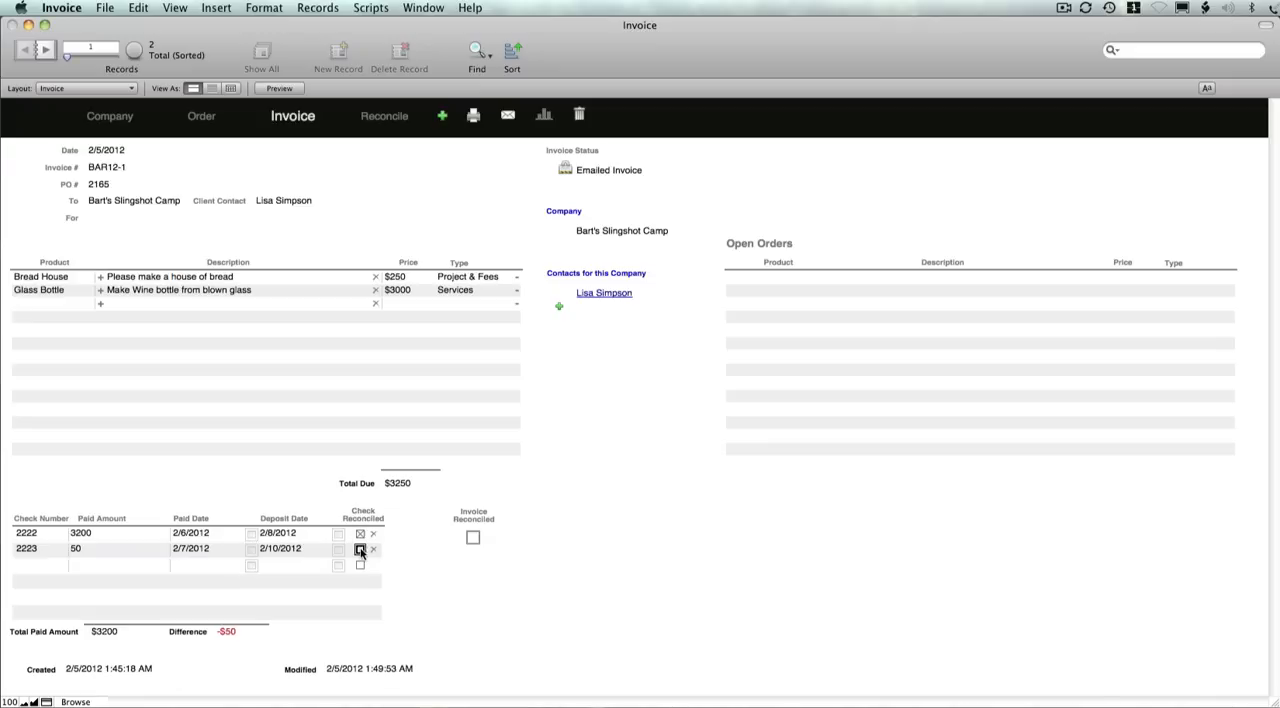
pyautogui.click(360, 549)
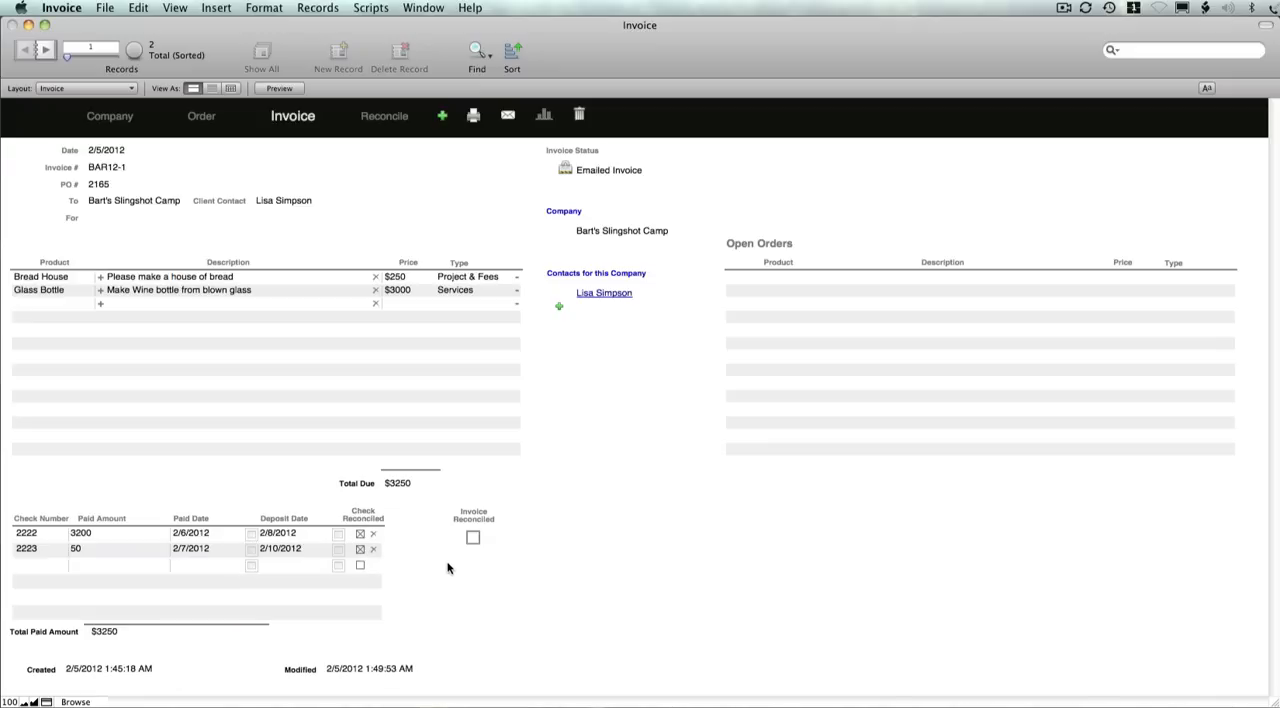
pyautogui.moveTo(472, 579)
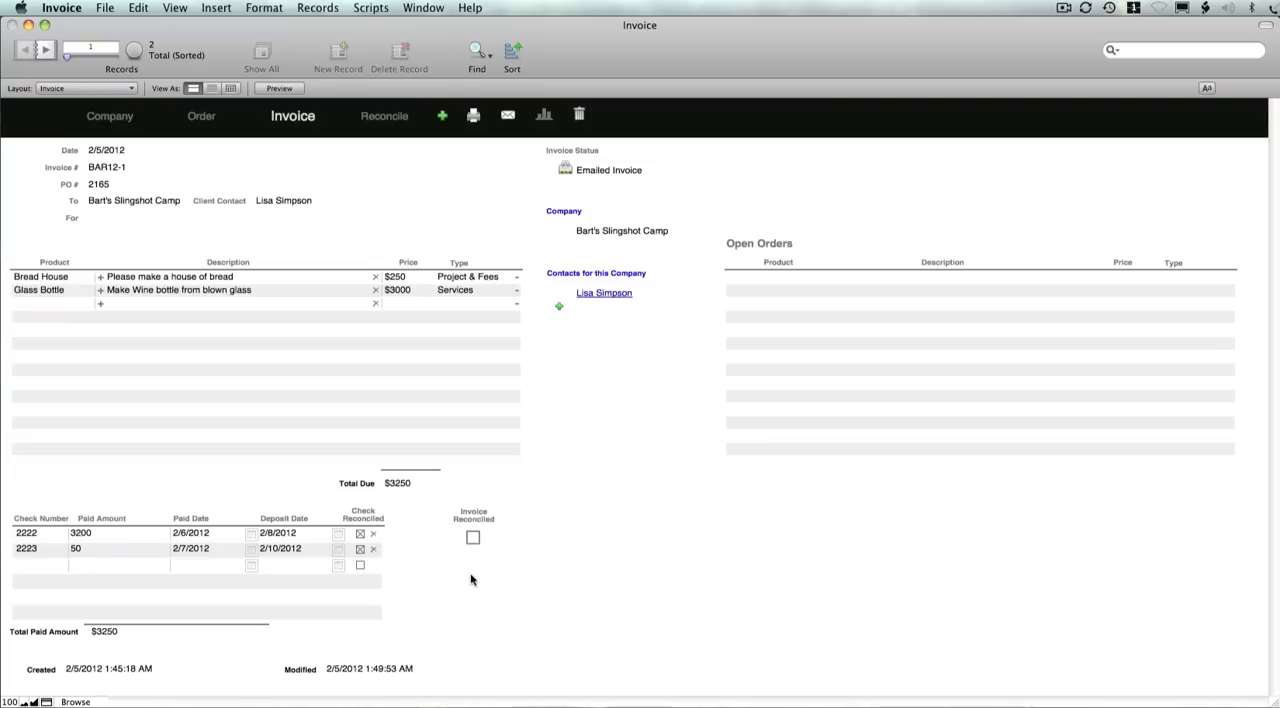
pyautogui.click(472, 537)
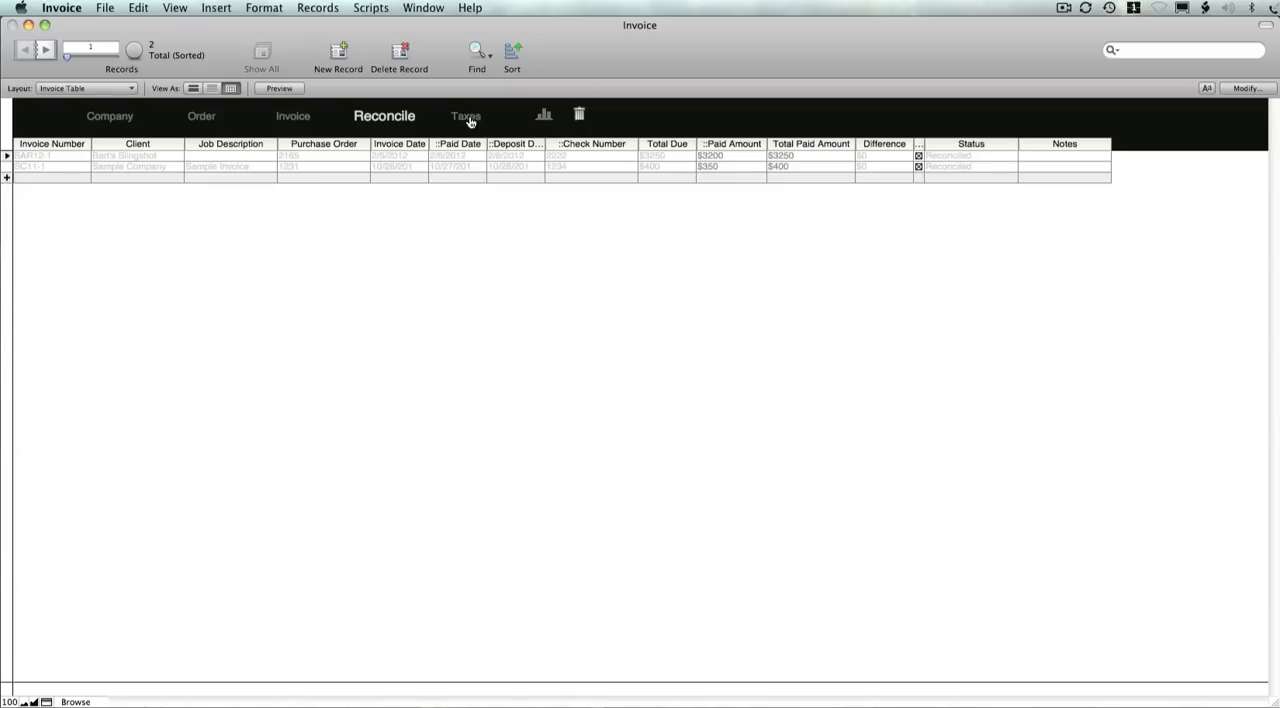
# Open Quarterly Summaries under Taxes and preview the 2012 $3250 summary.
pyautogui.click(466, 116)
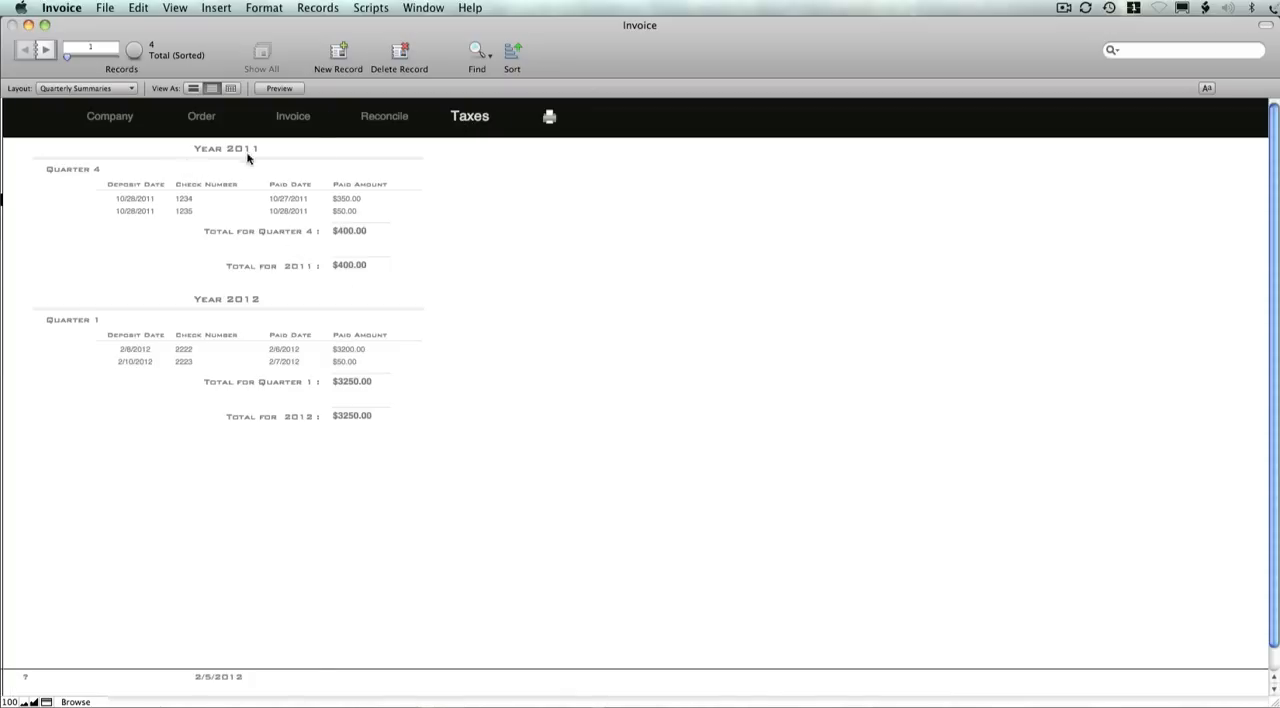
pyautogui.moveTo(314, 289)
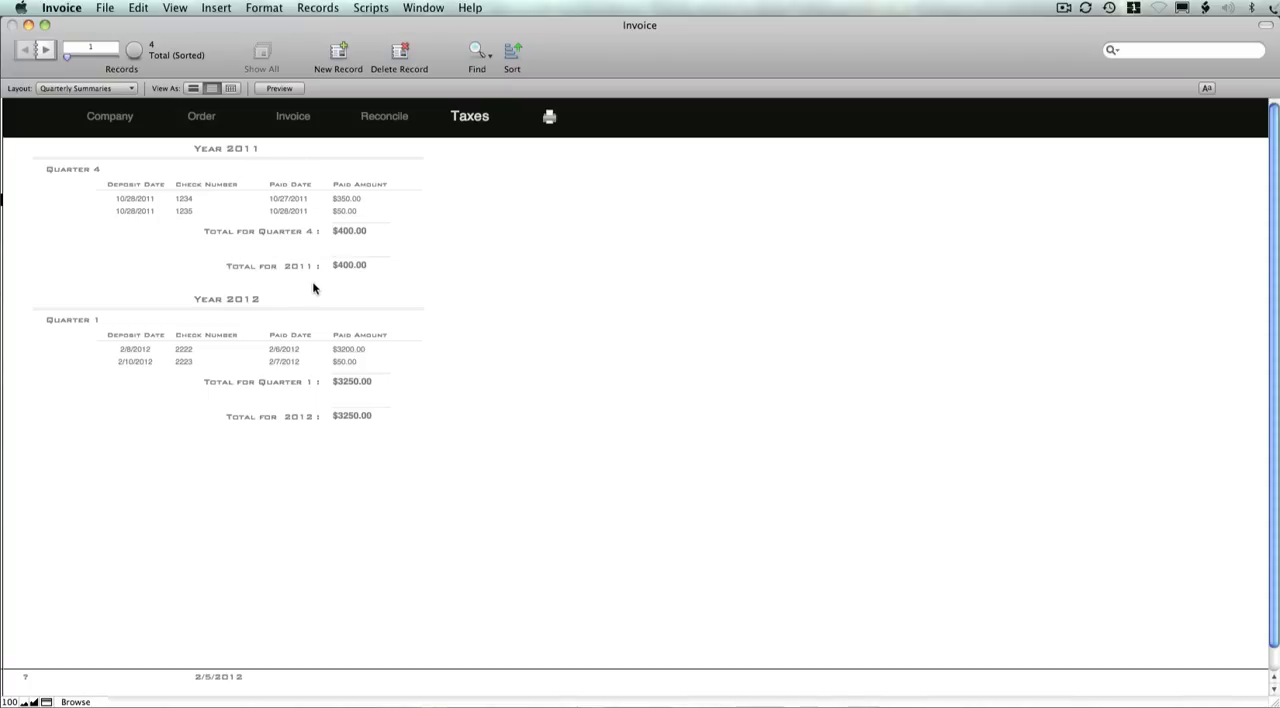
pyautogui.moveTo(392, 466)
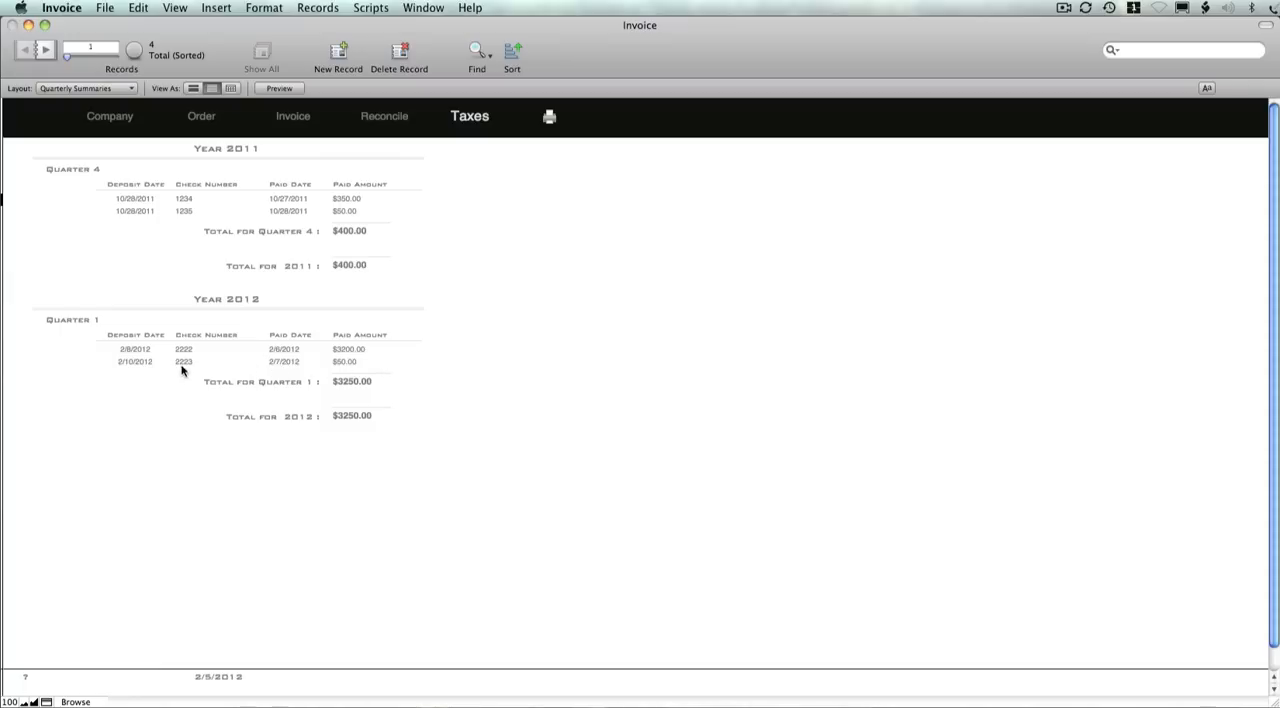
pyautogui.moveTo(476, 178)
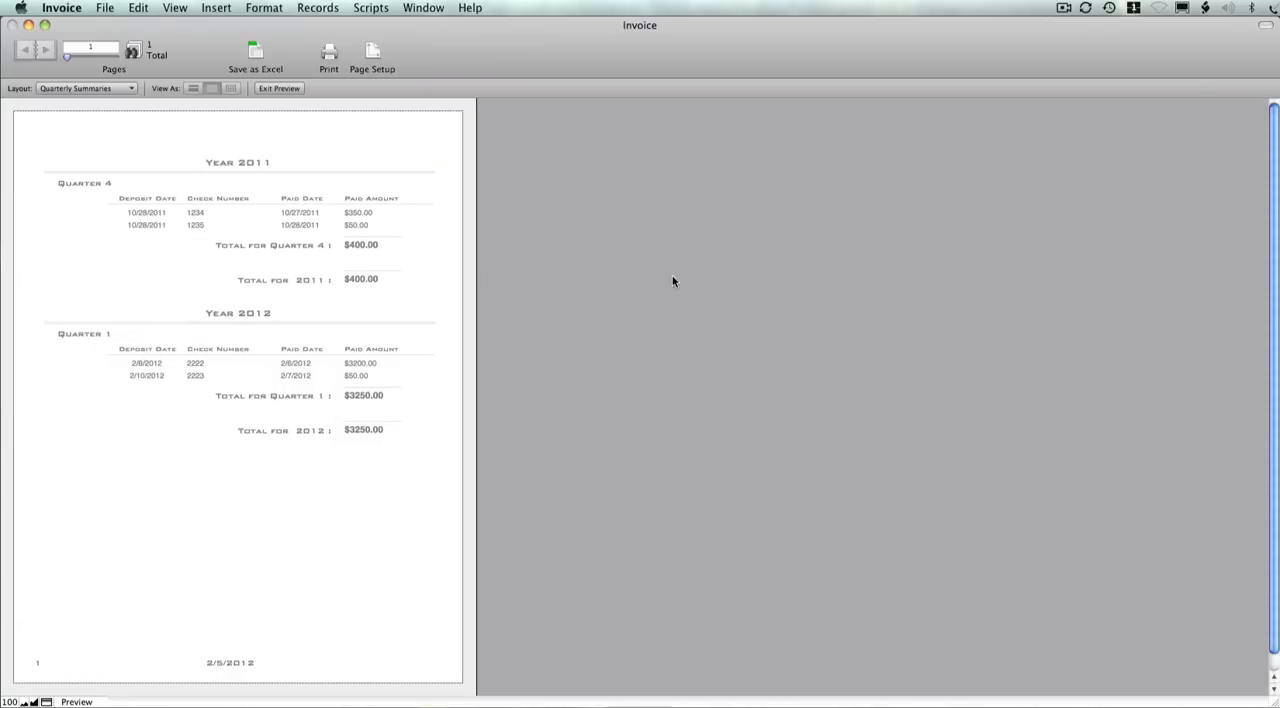
pyautogui.click(283, 88)
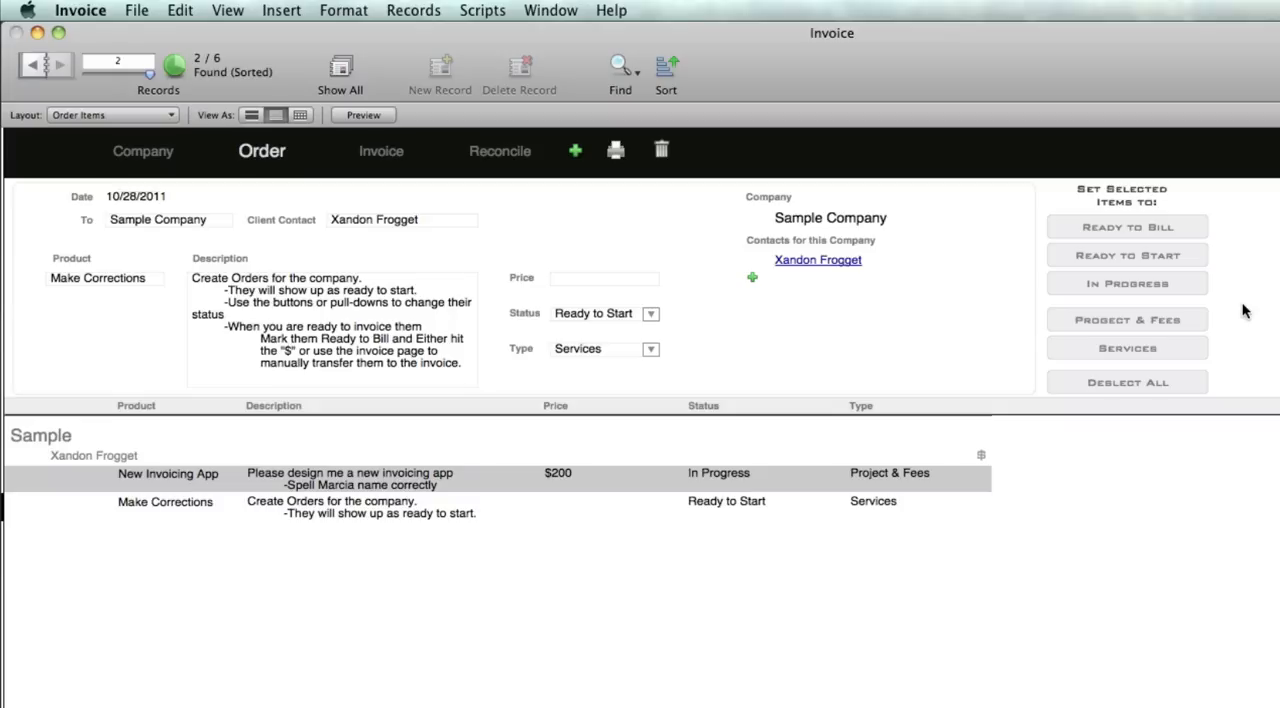
pyautogui.moveTo(1269, 234)
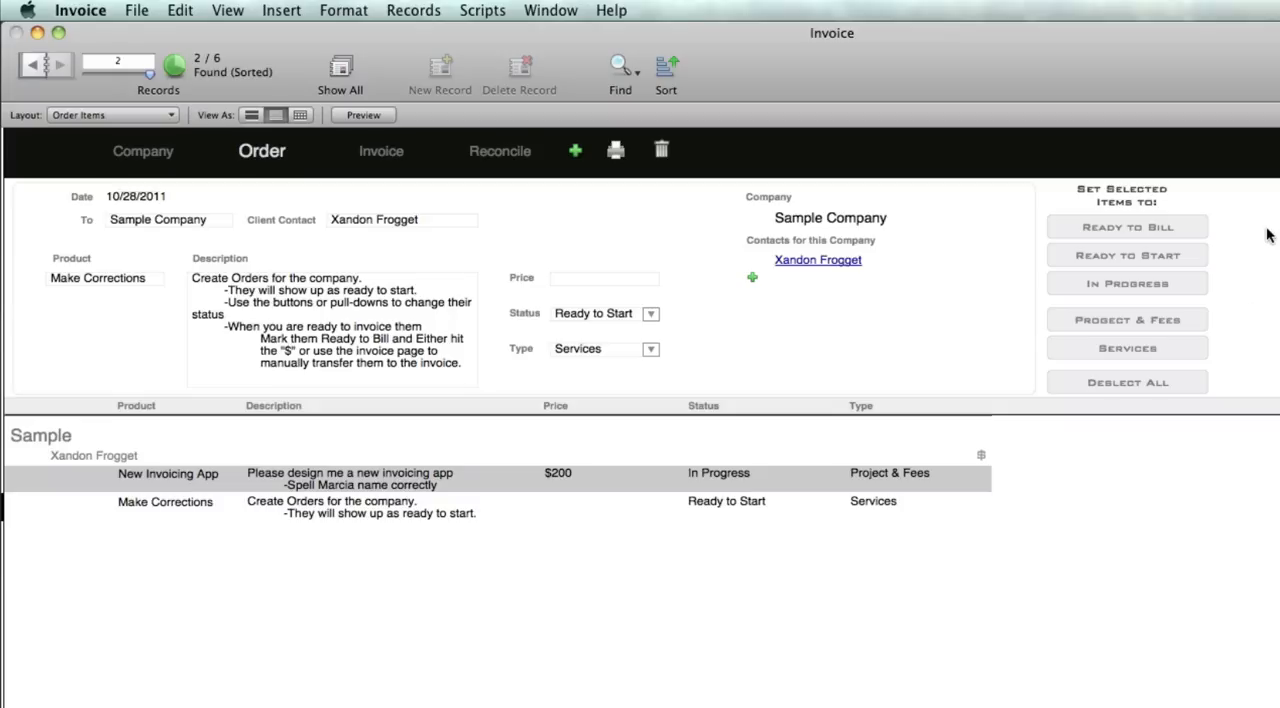